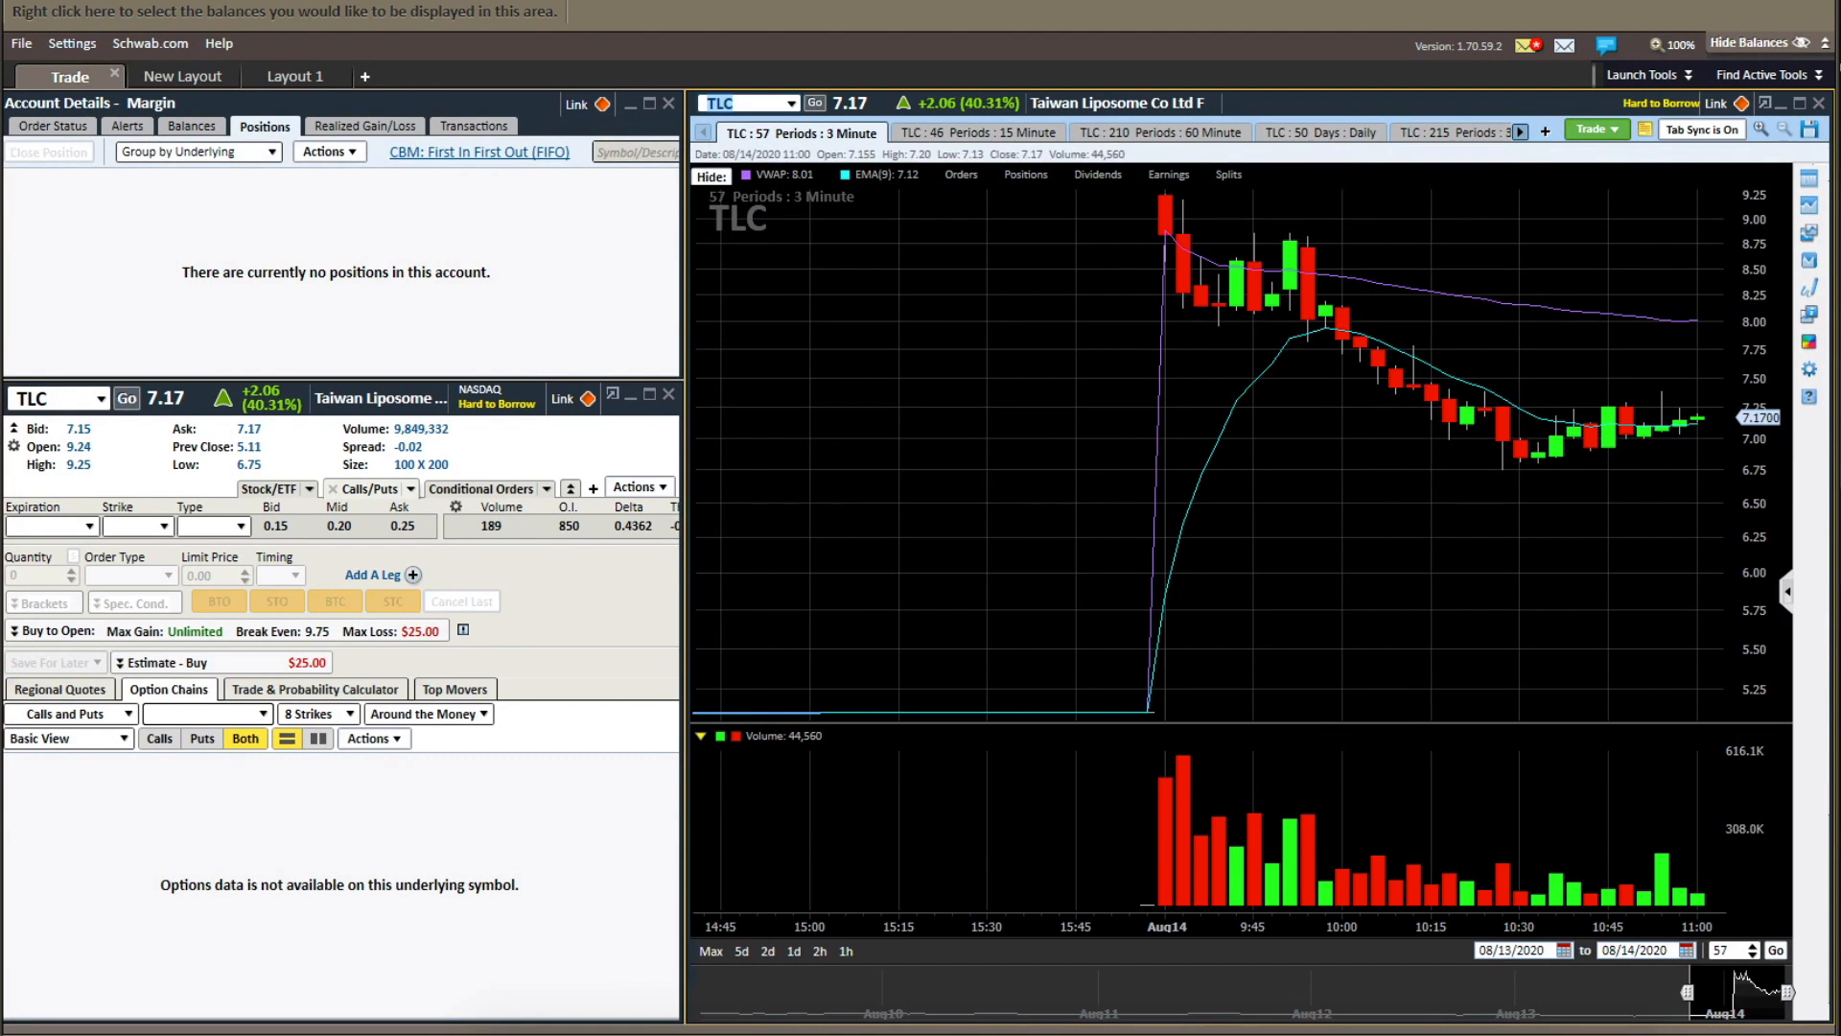
pyautogui.moveTo(1561, 11)
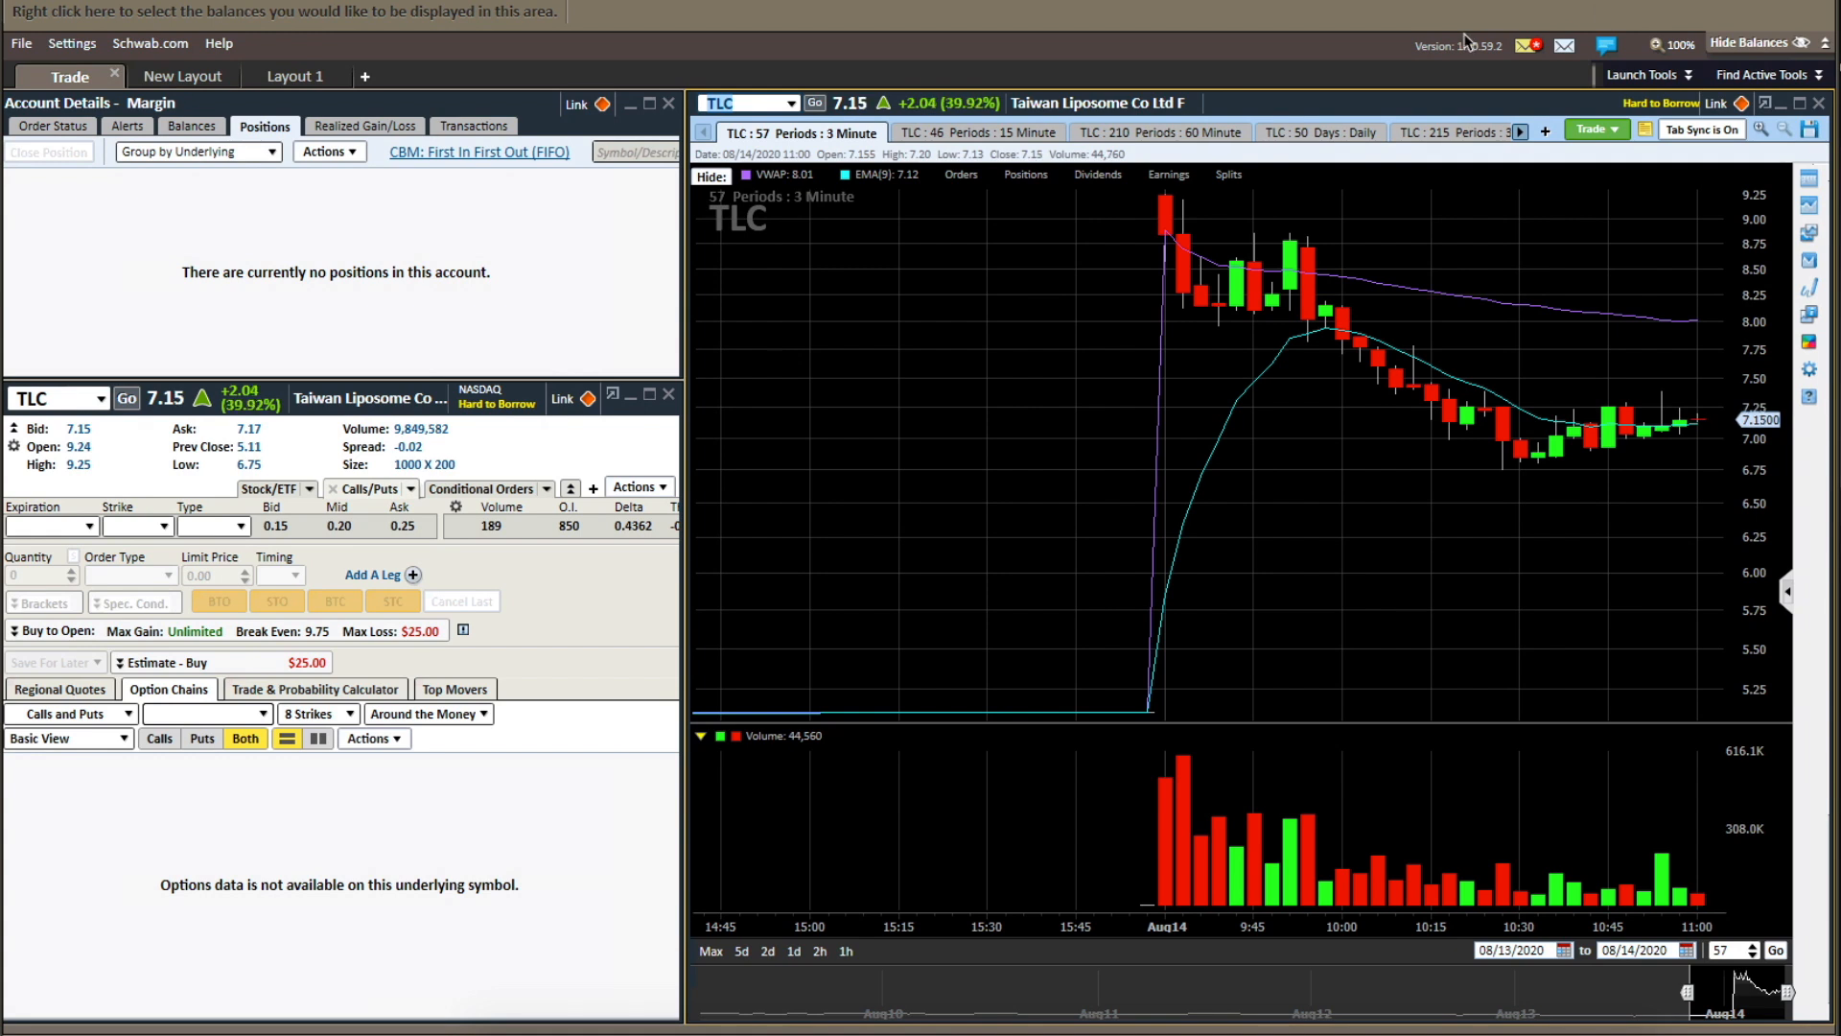
pyautogui.moveTo(1227, 98)
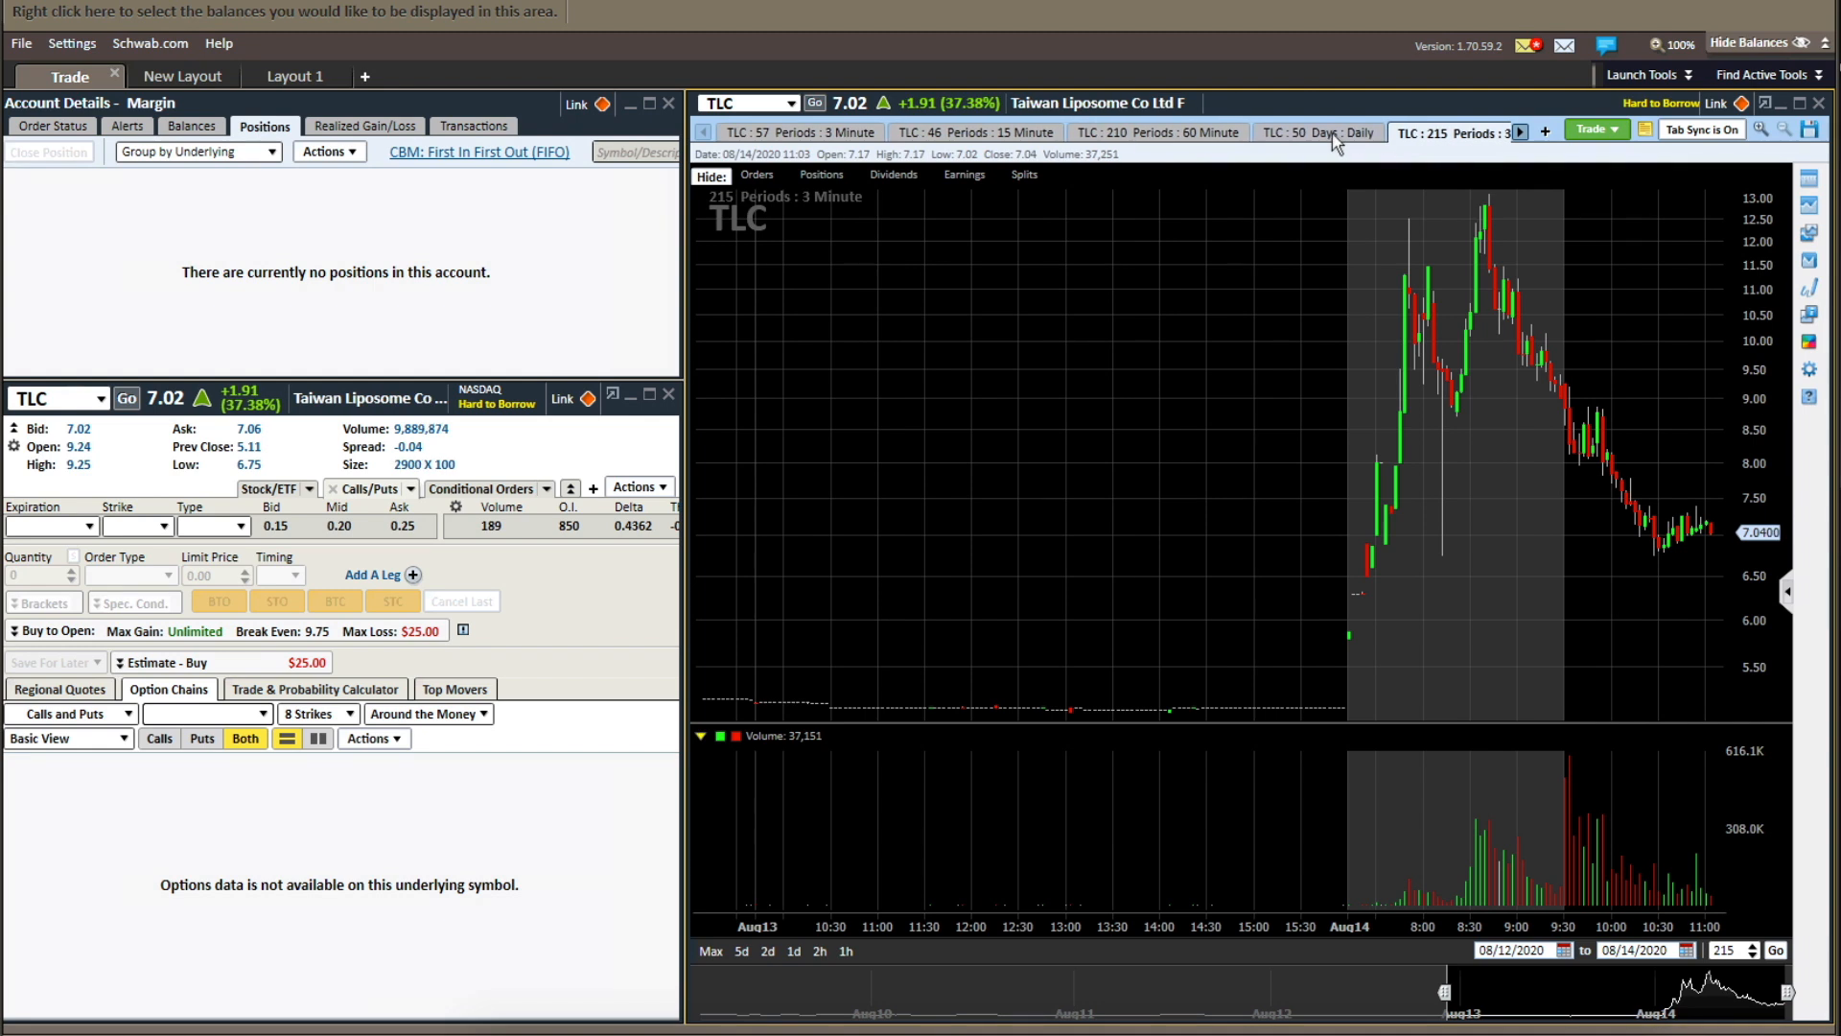
# - Check TLC's 50-day daily chart, then return to the 57-period 3-minute intraday view
pyautogui.click(1317, 133)
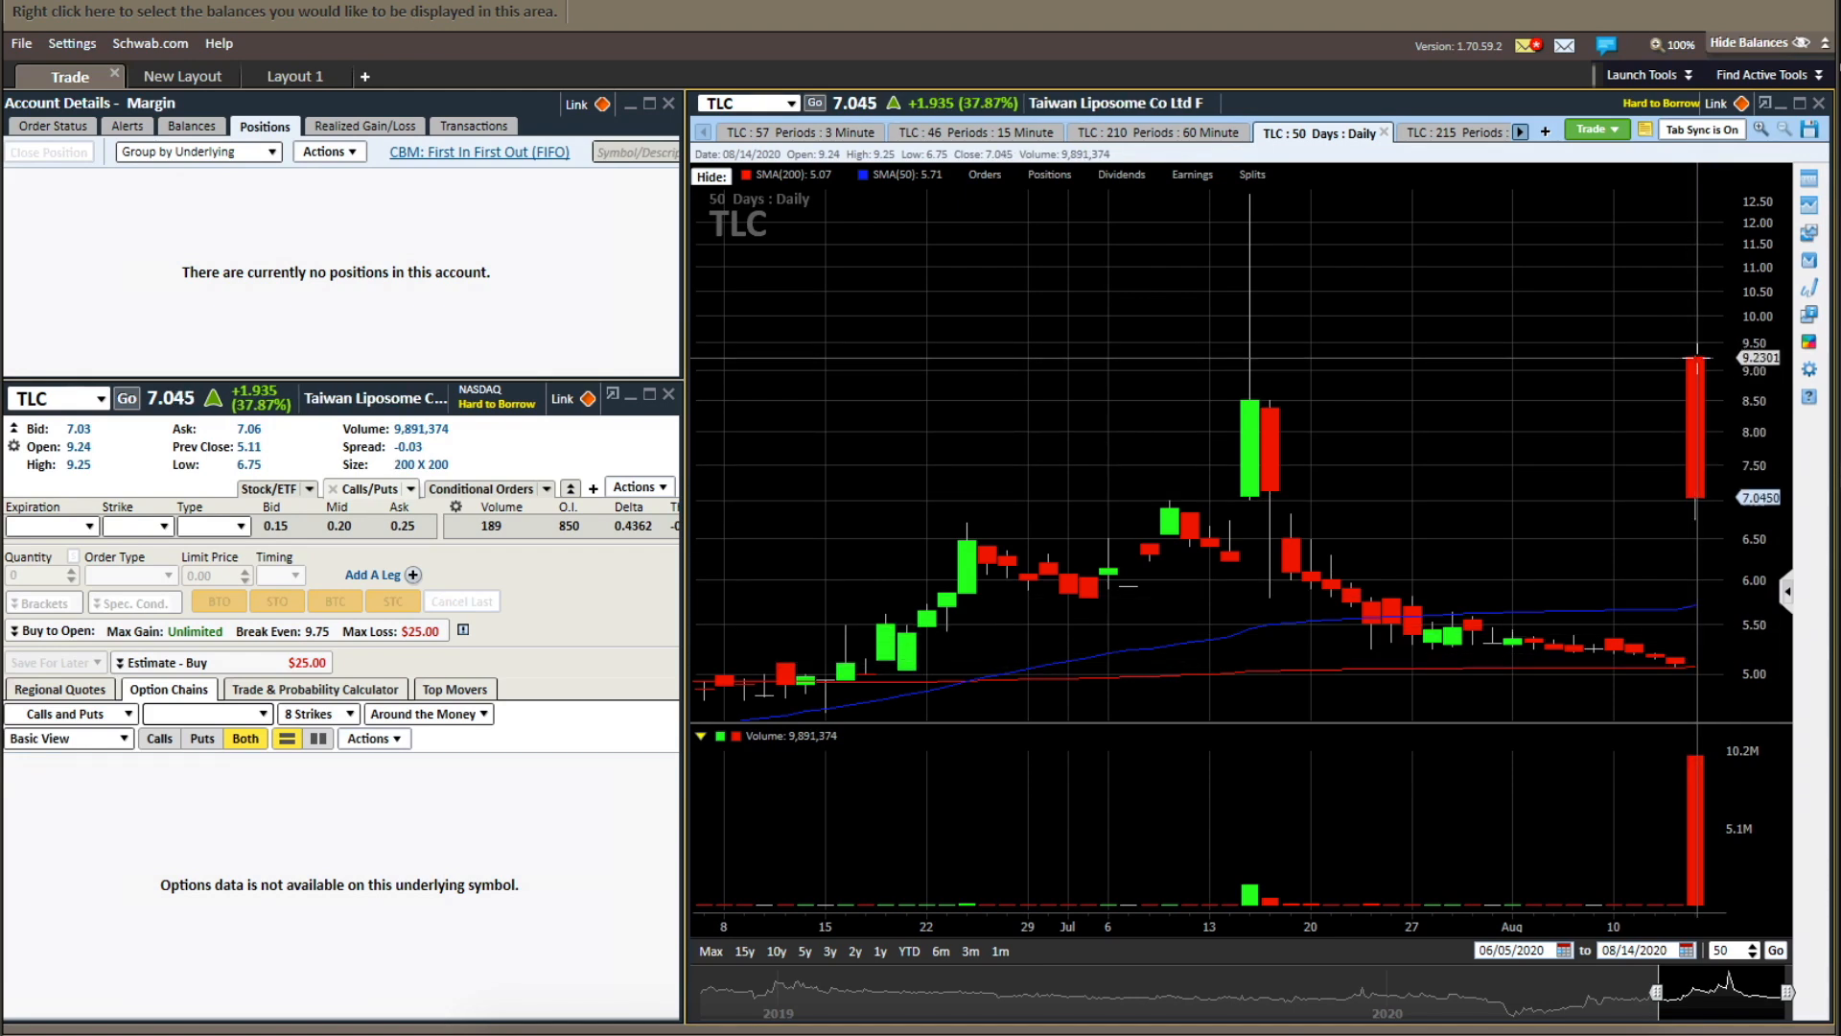
pyautogui.moveTo(1661, 351)
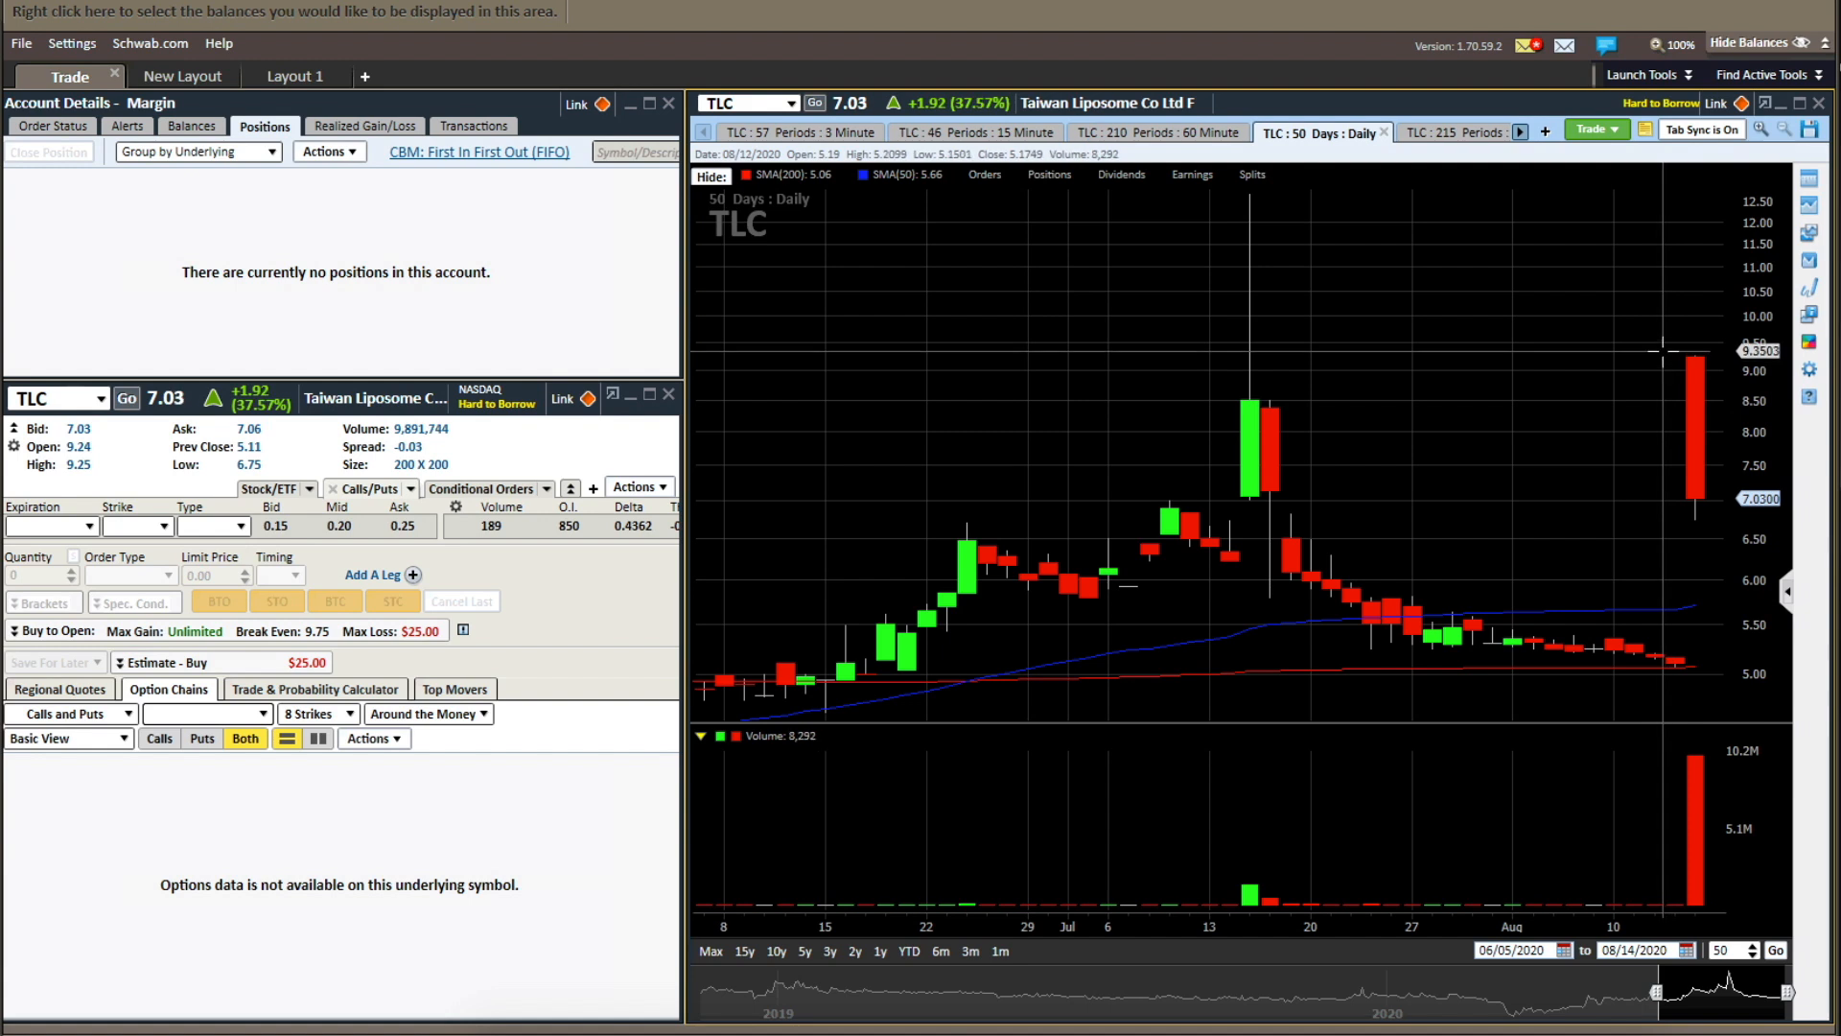
pyautogui.moveTo(1513, 340)
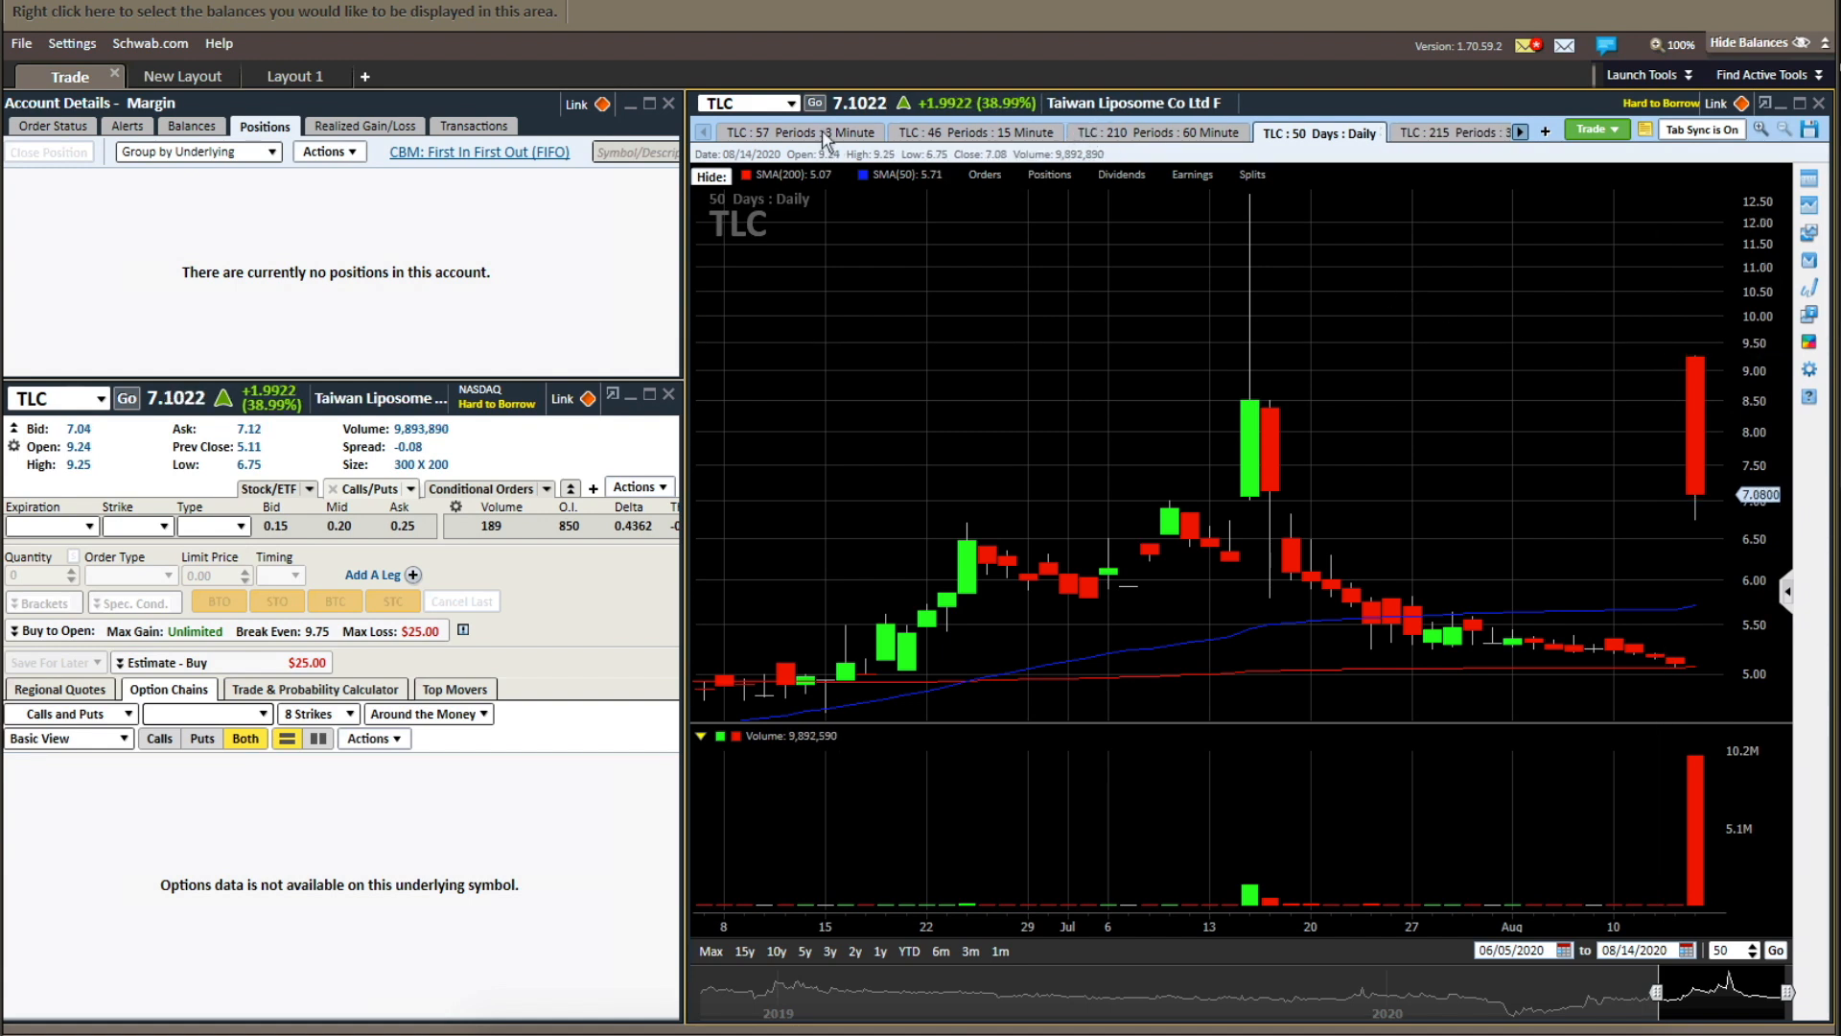
pyautogui.click(787, 132)
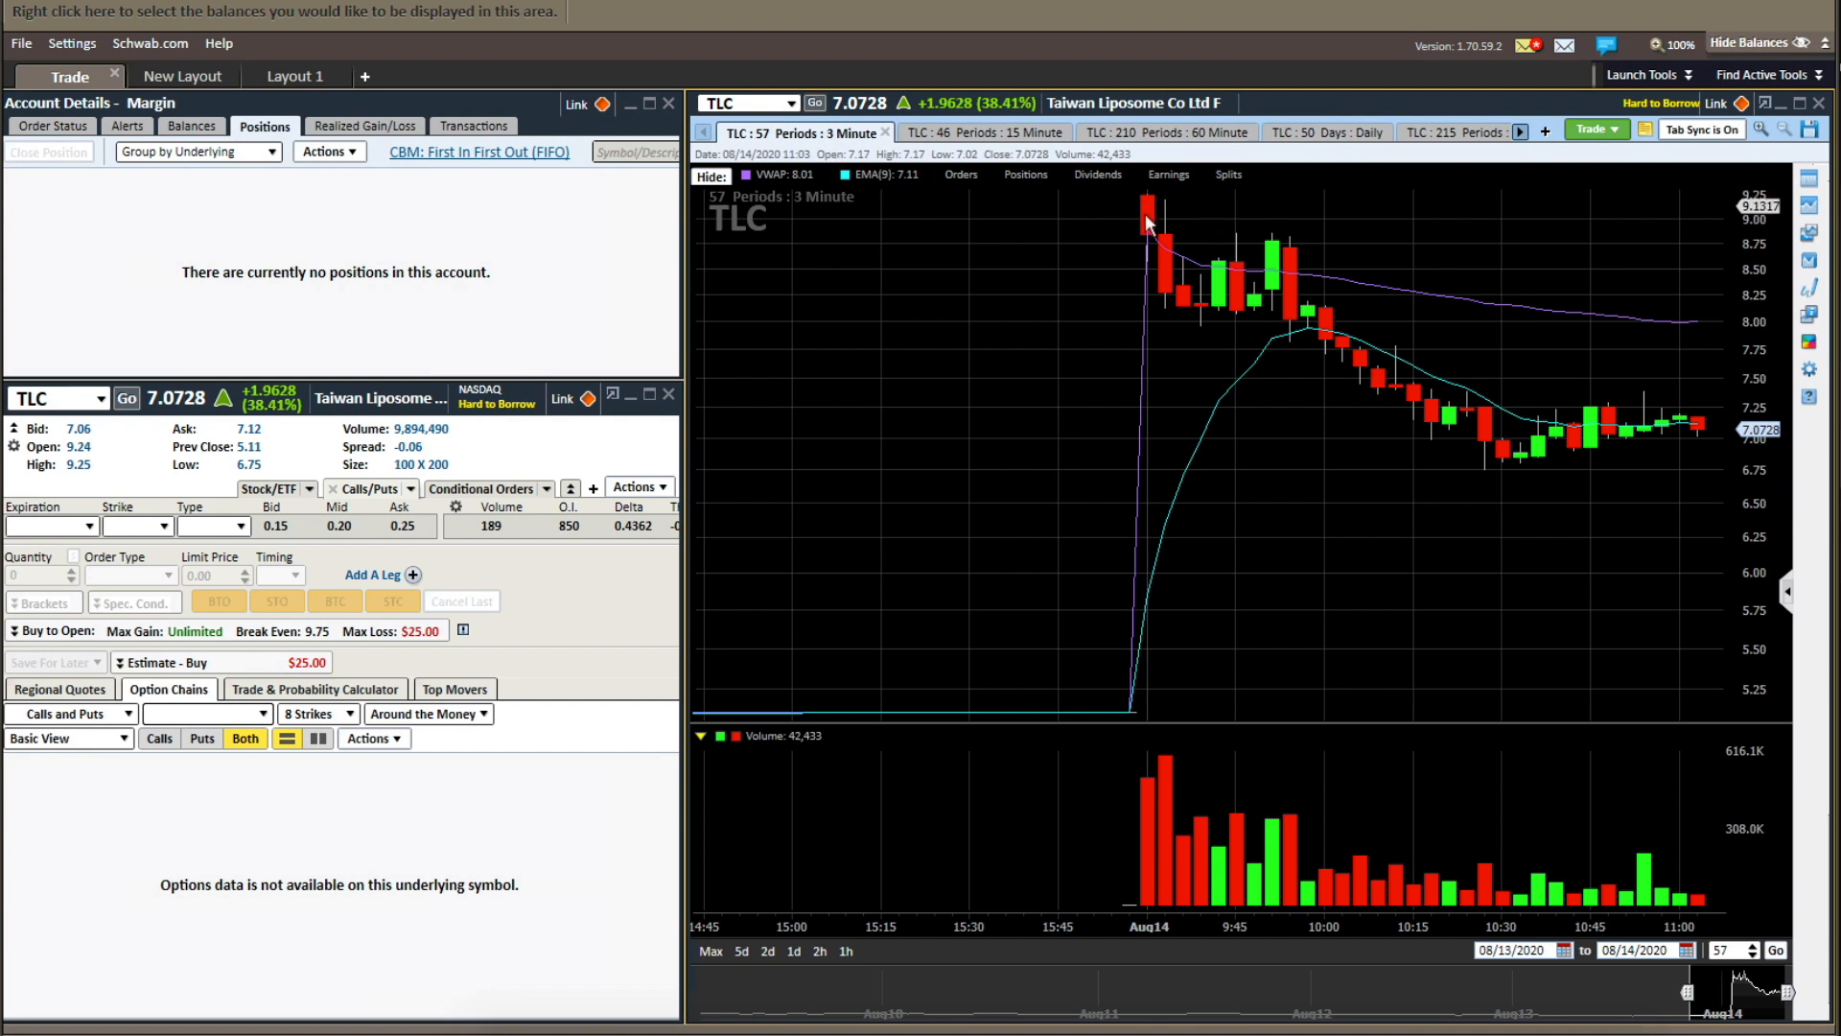
pyautogui.moveTo(1233, 320)
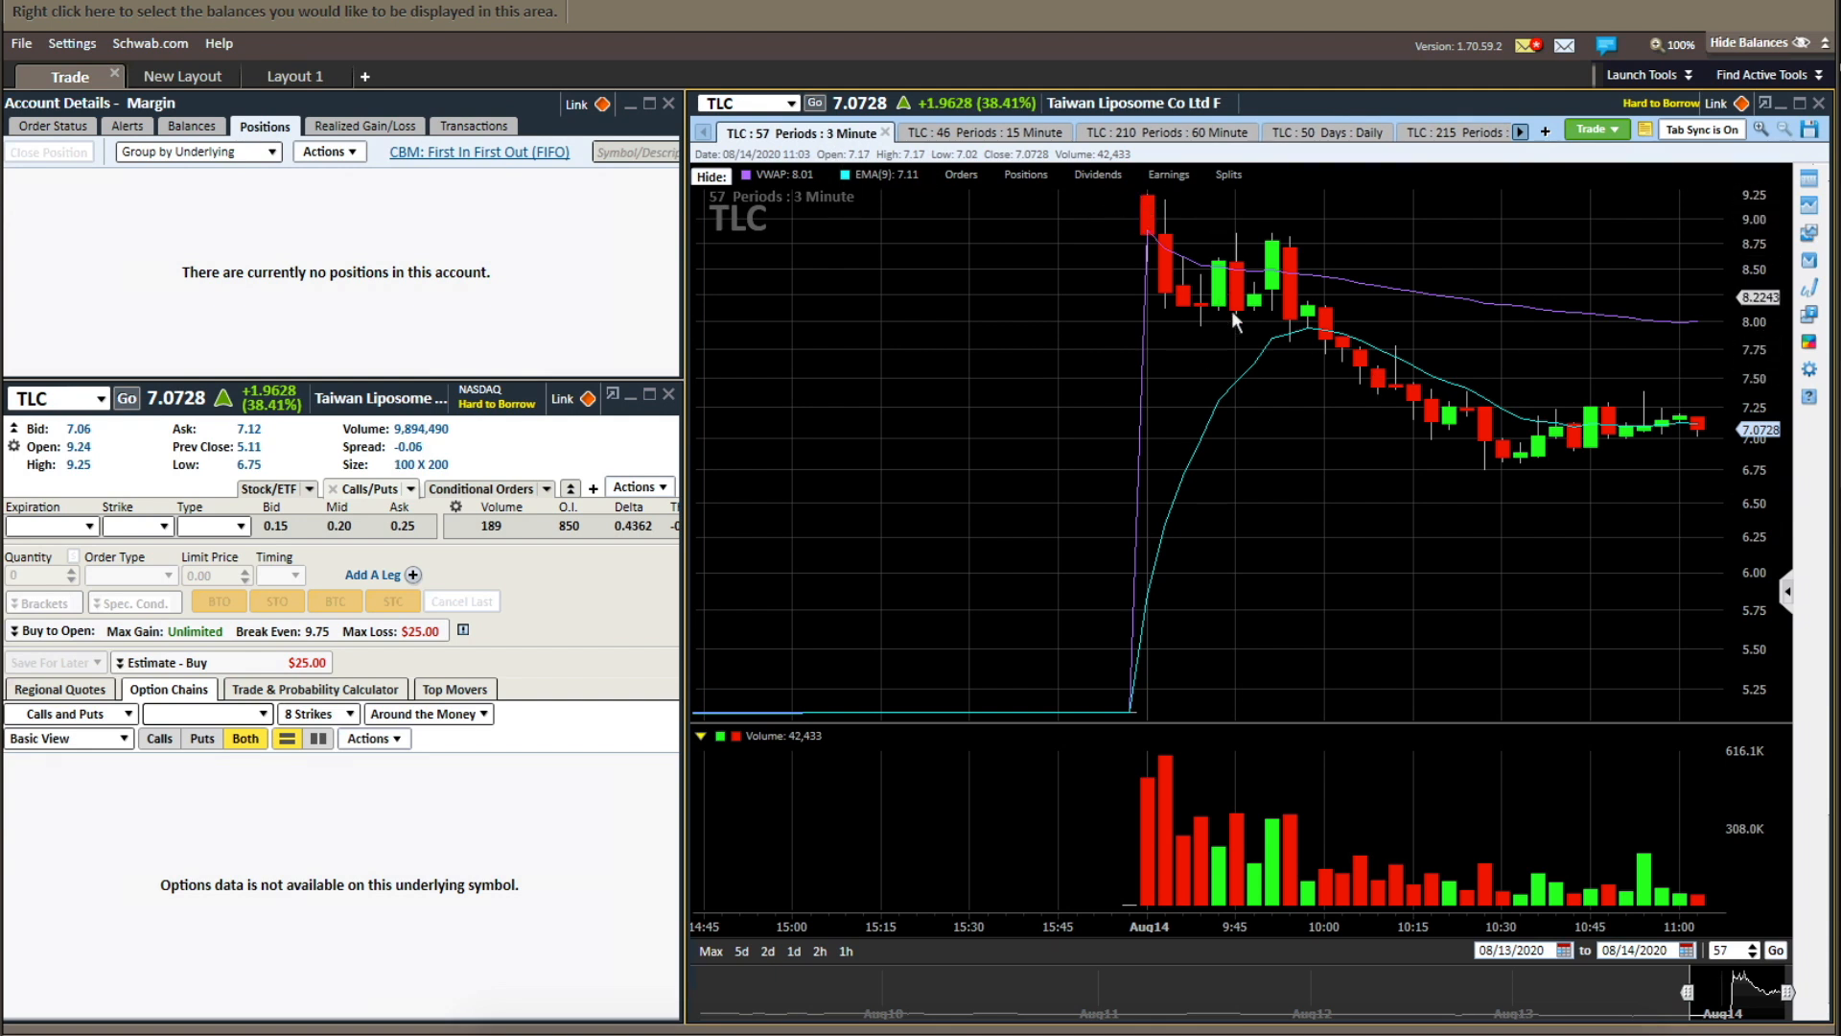
pyautogui.moveTo(1240, 276)
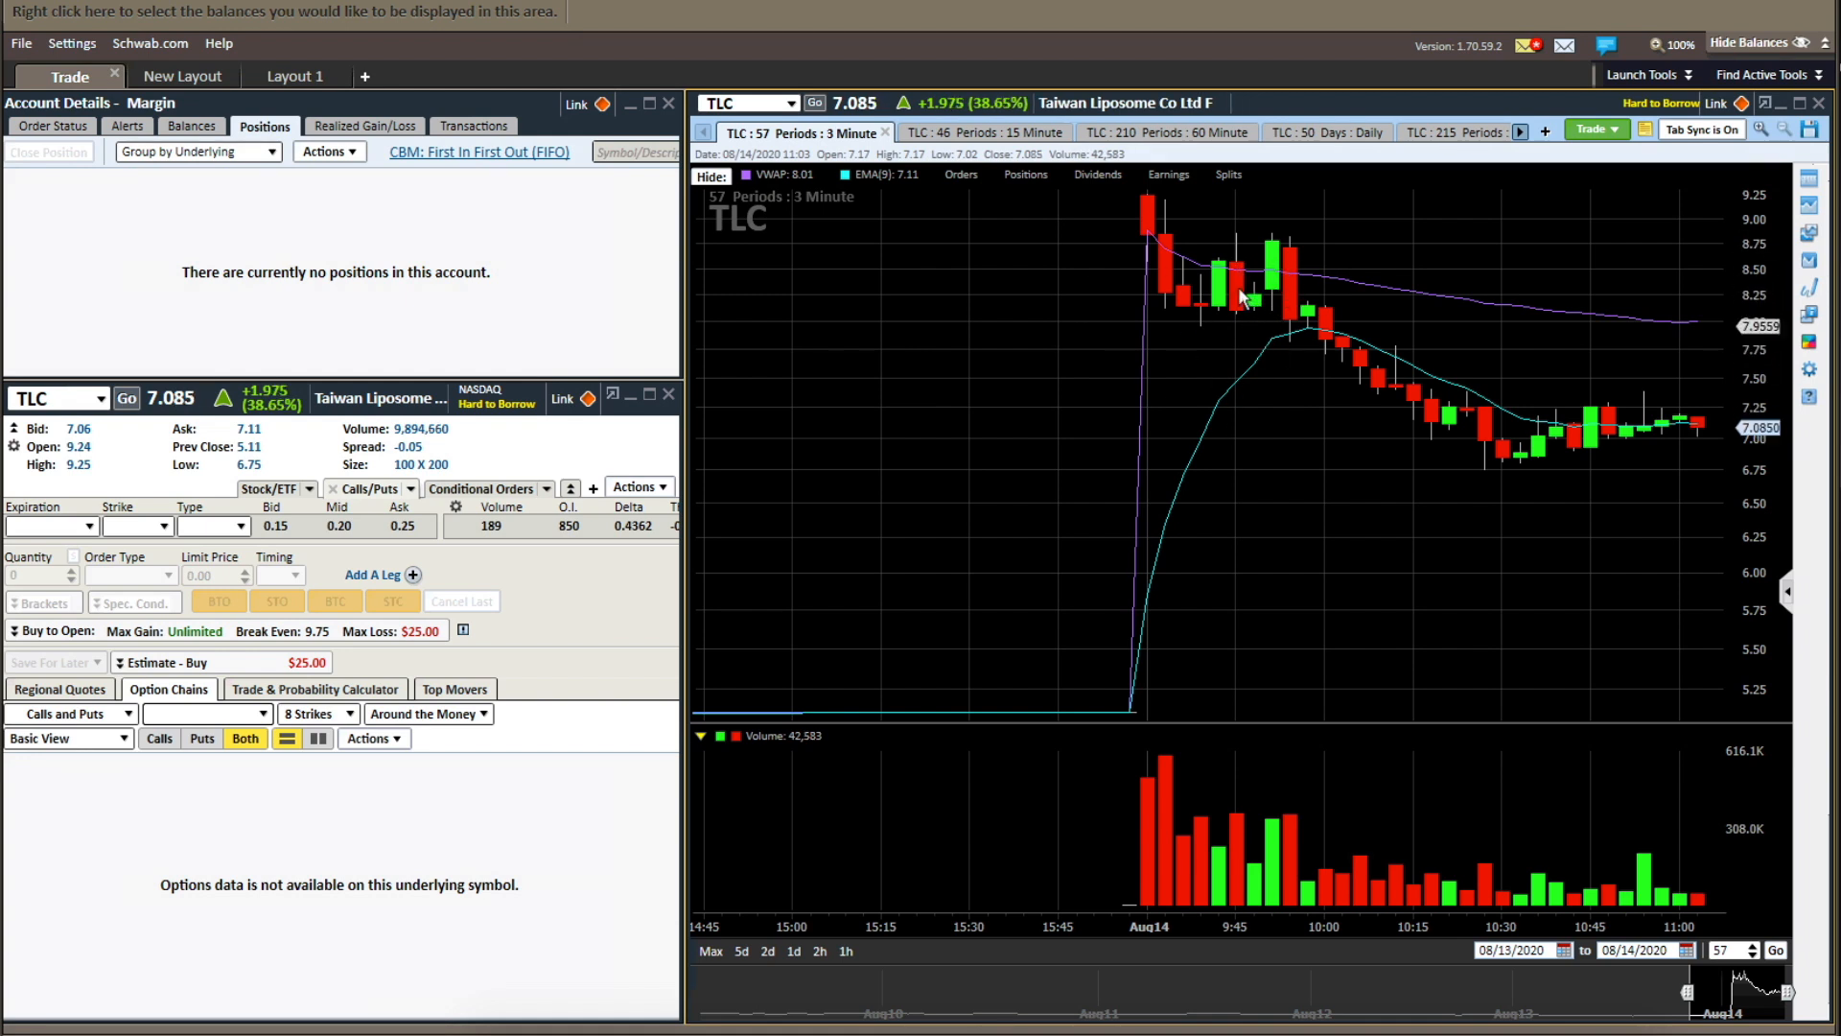
pyautogui.moveTo(1243, 242)
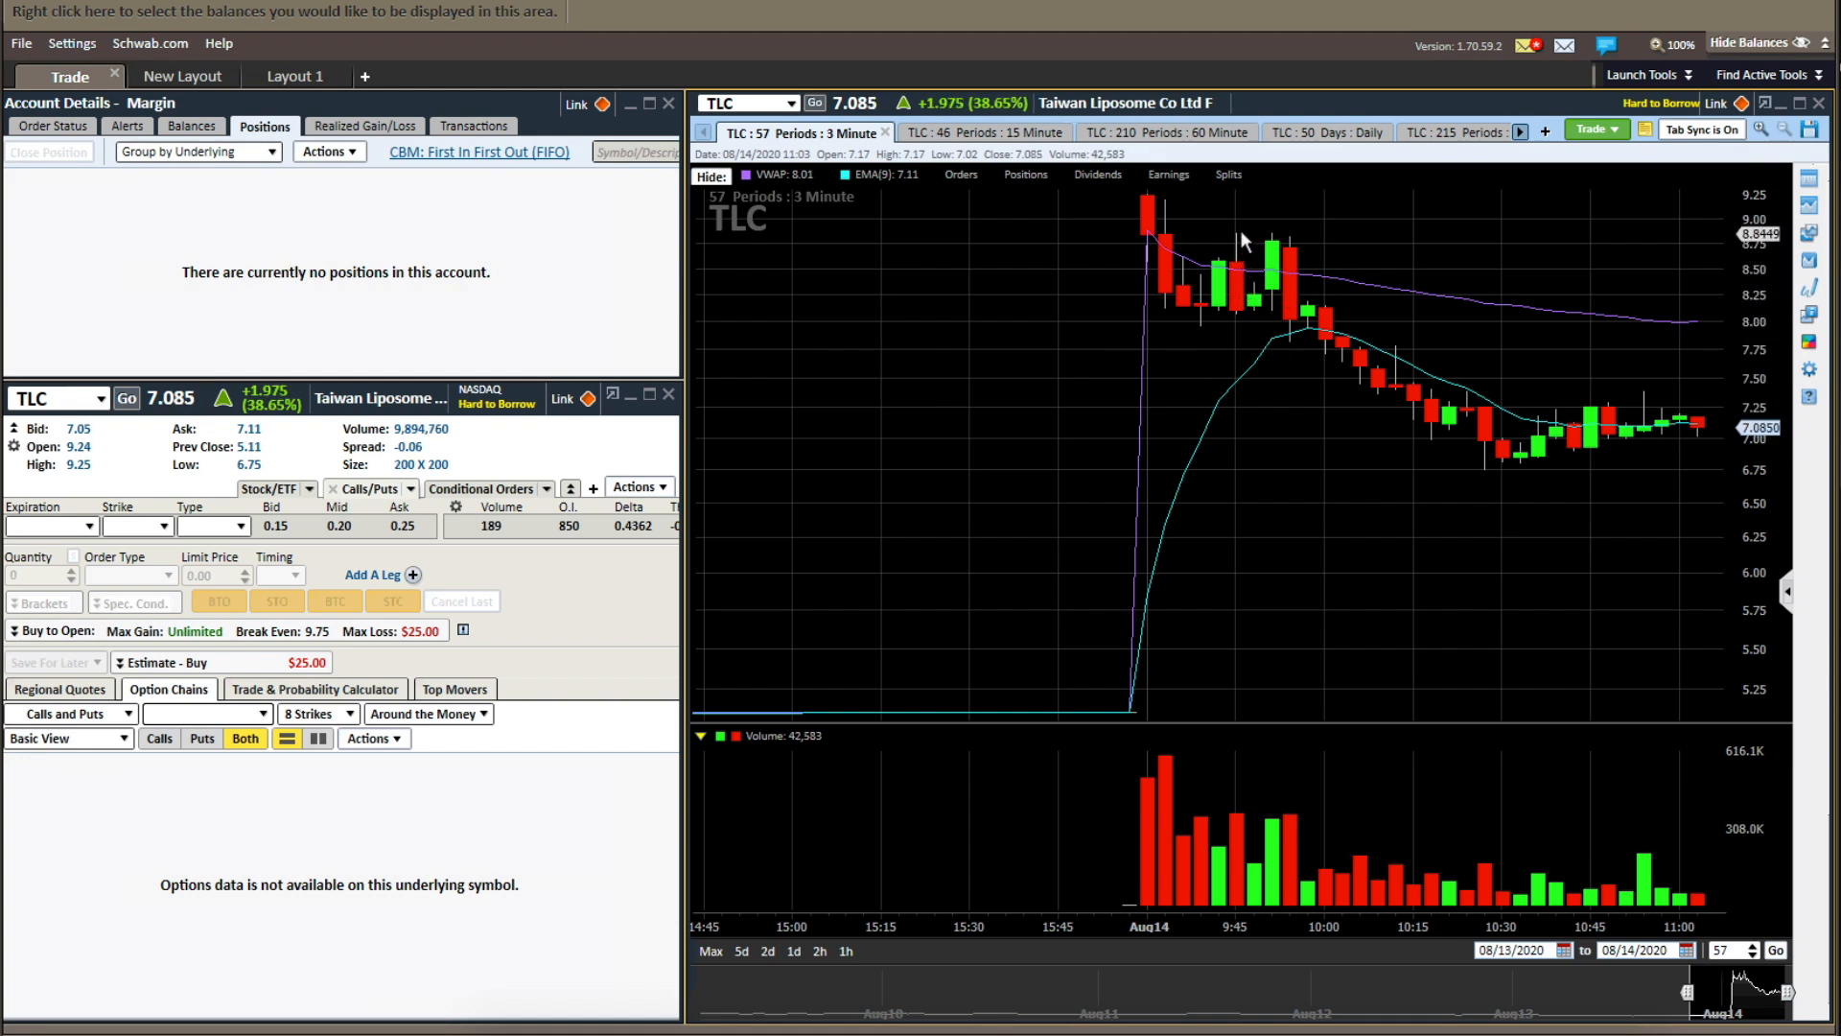
pyautogui.moveTo(1241, 269)
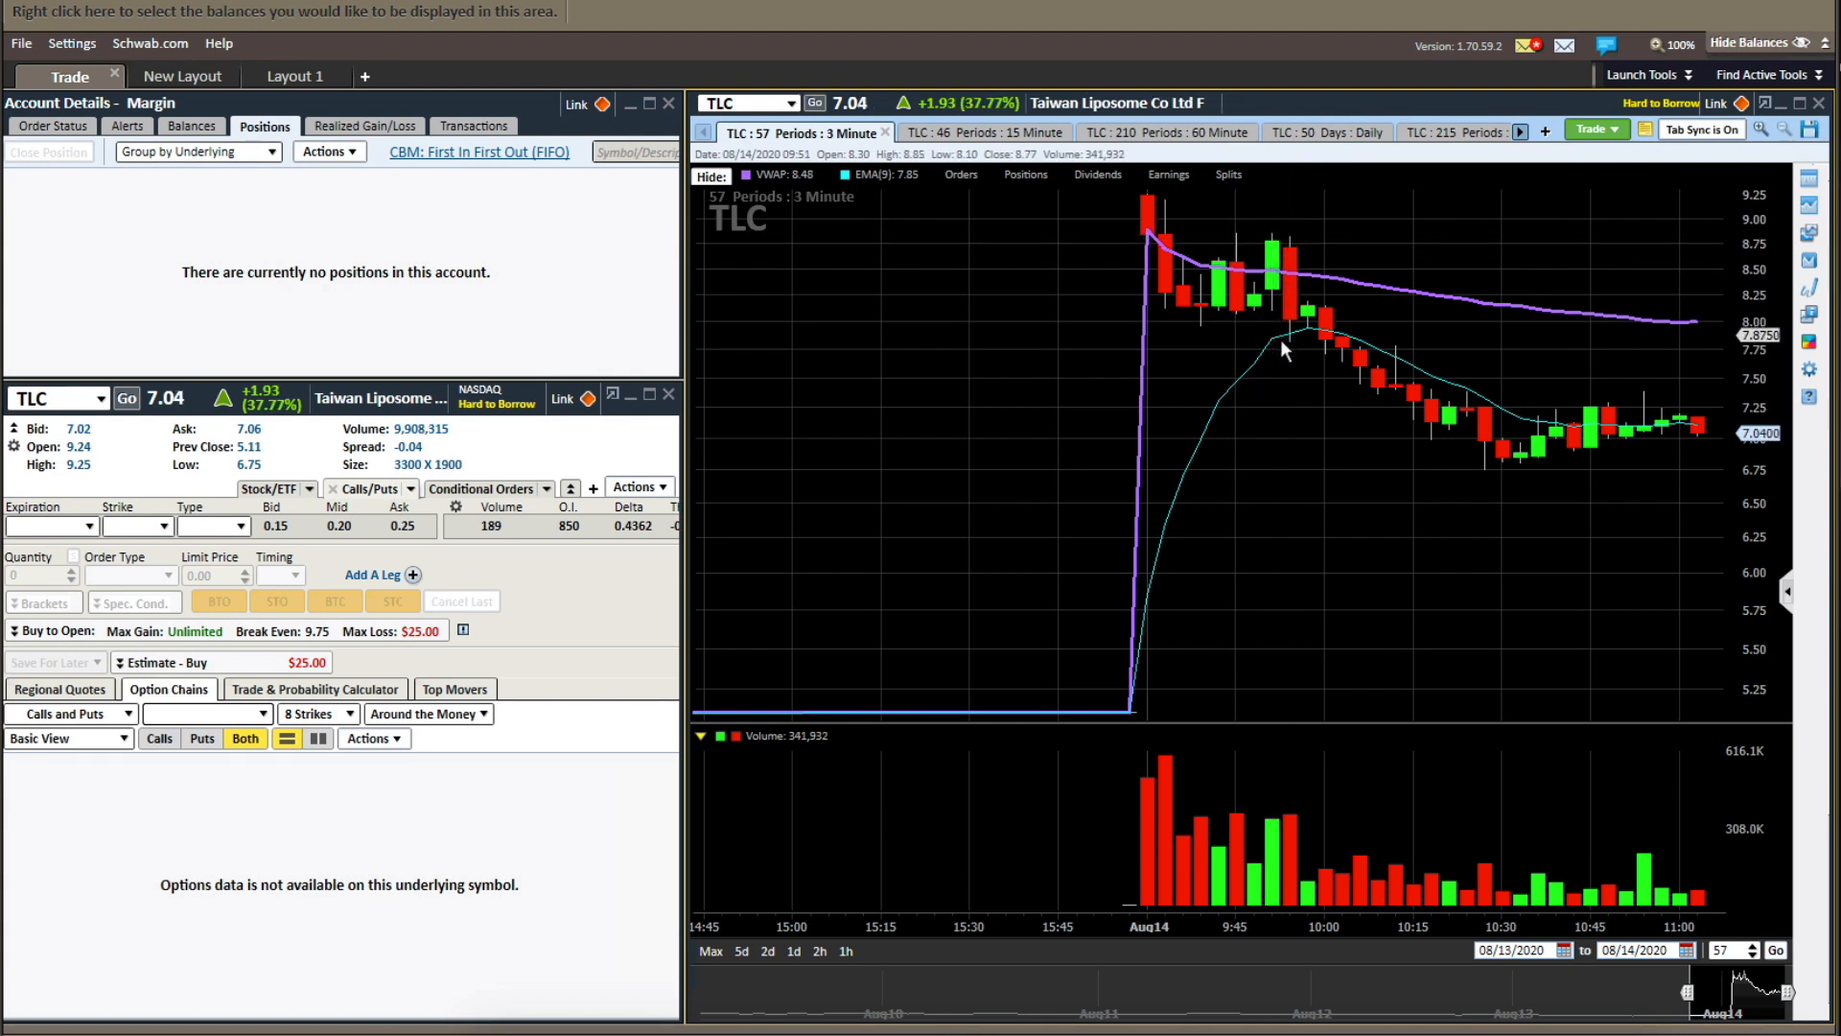
pyautogui.moveTo(1262, 276)
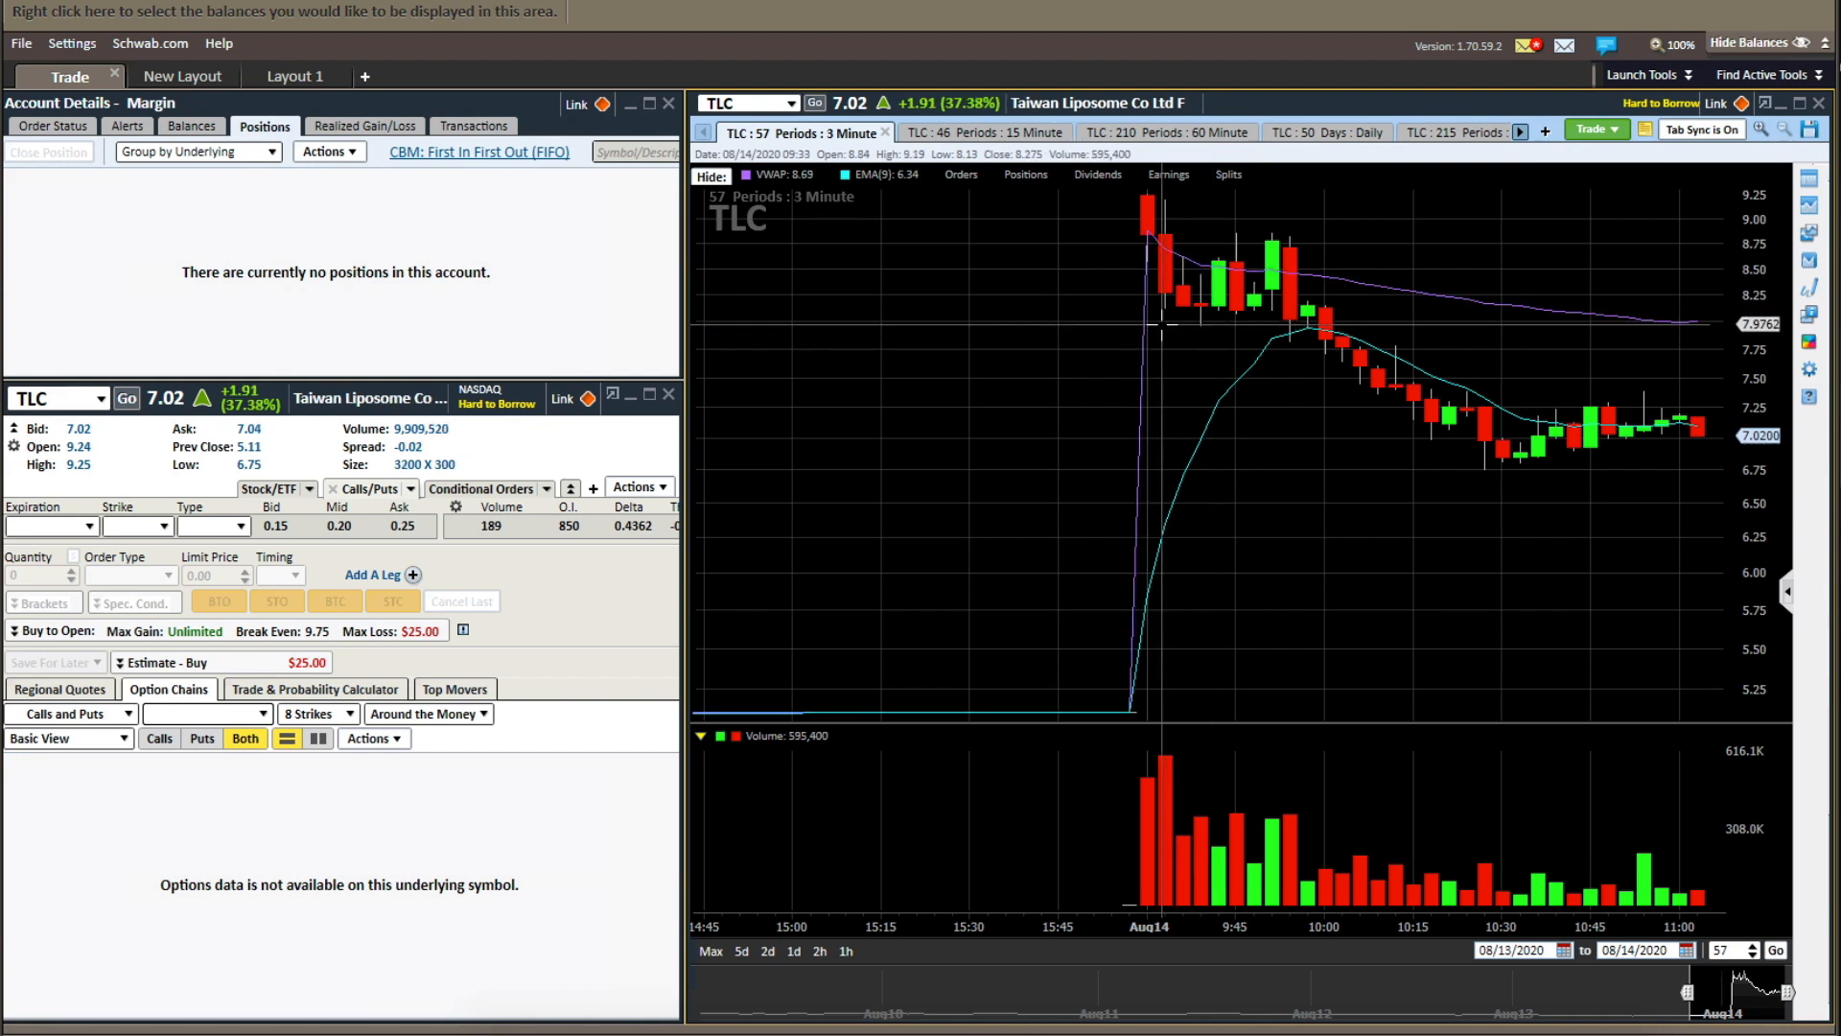
pyautogui.moveTo(1339, 342)
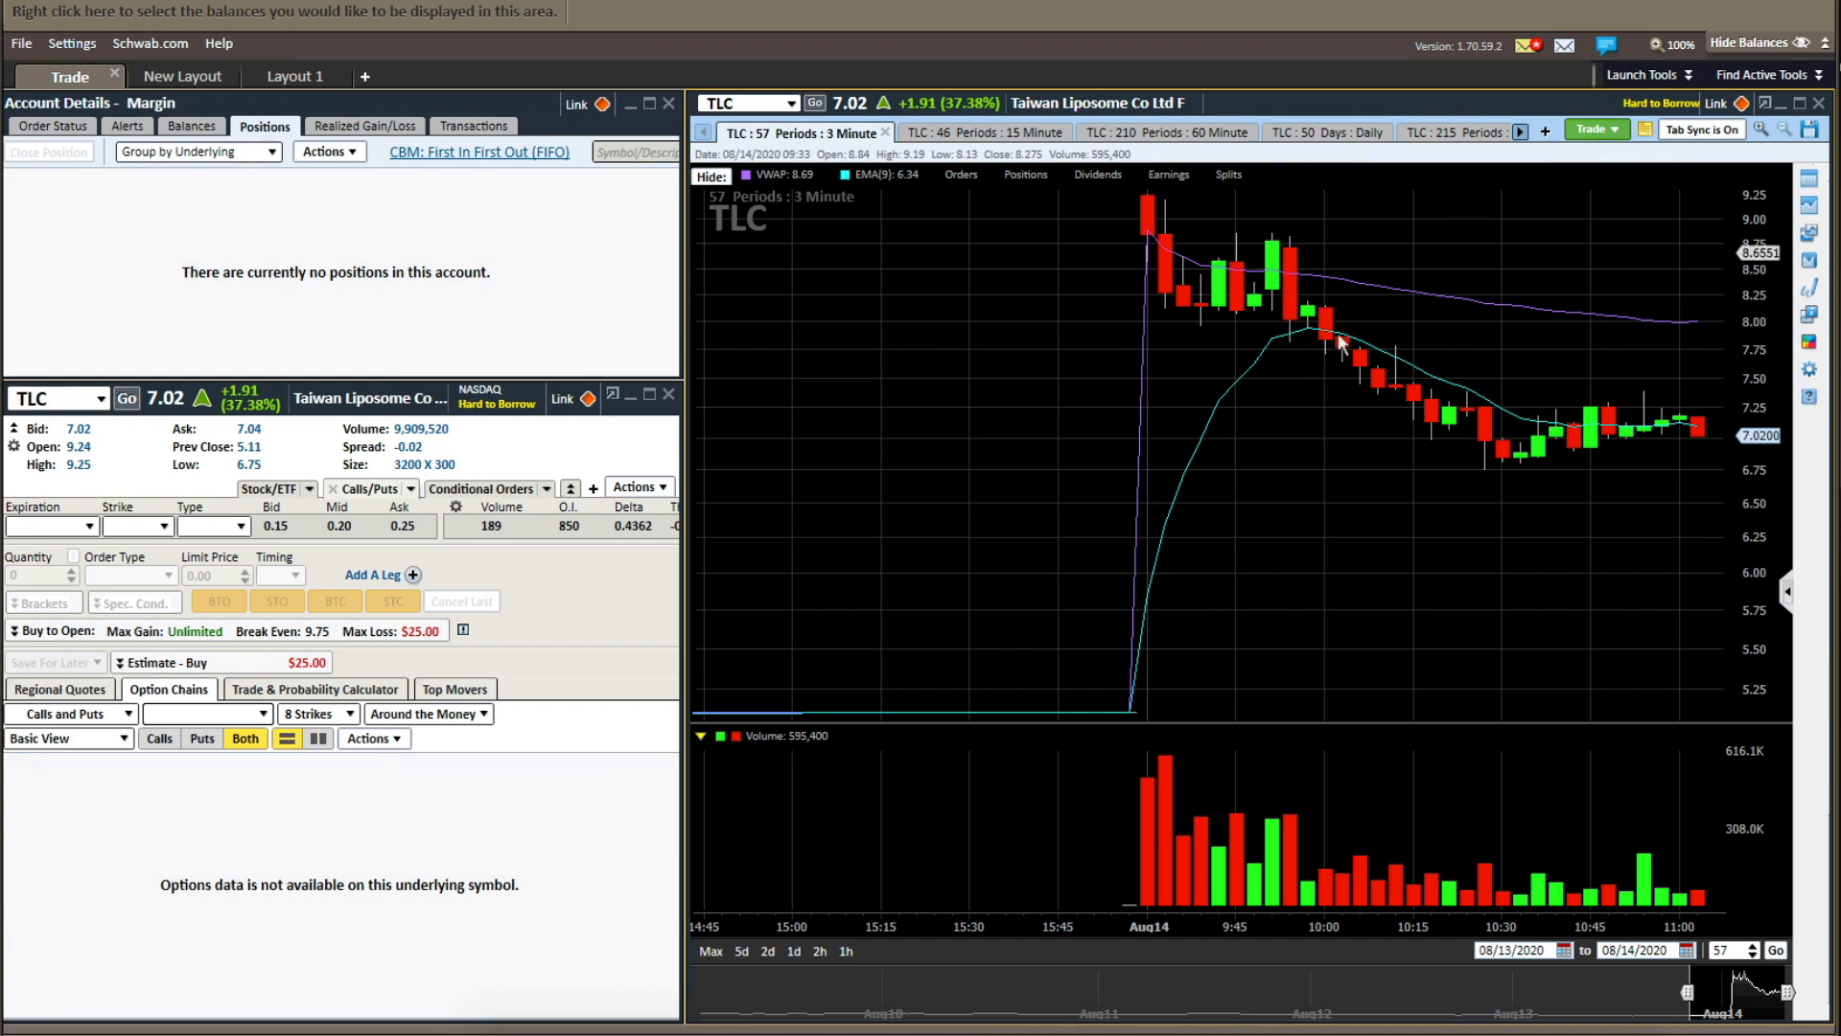
pyautogui.moveTo(1295, 232)
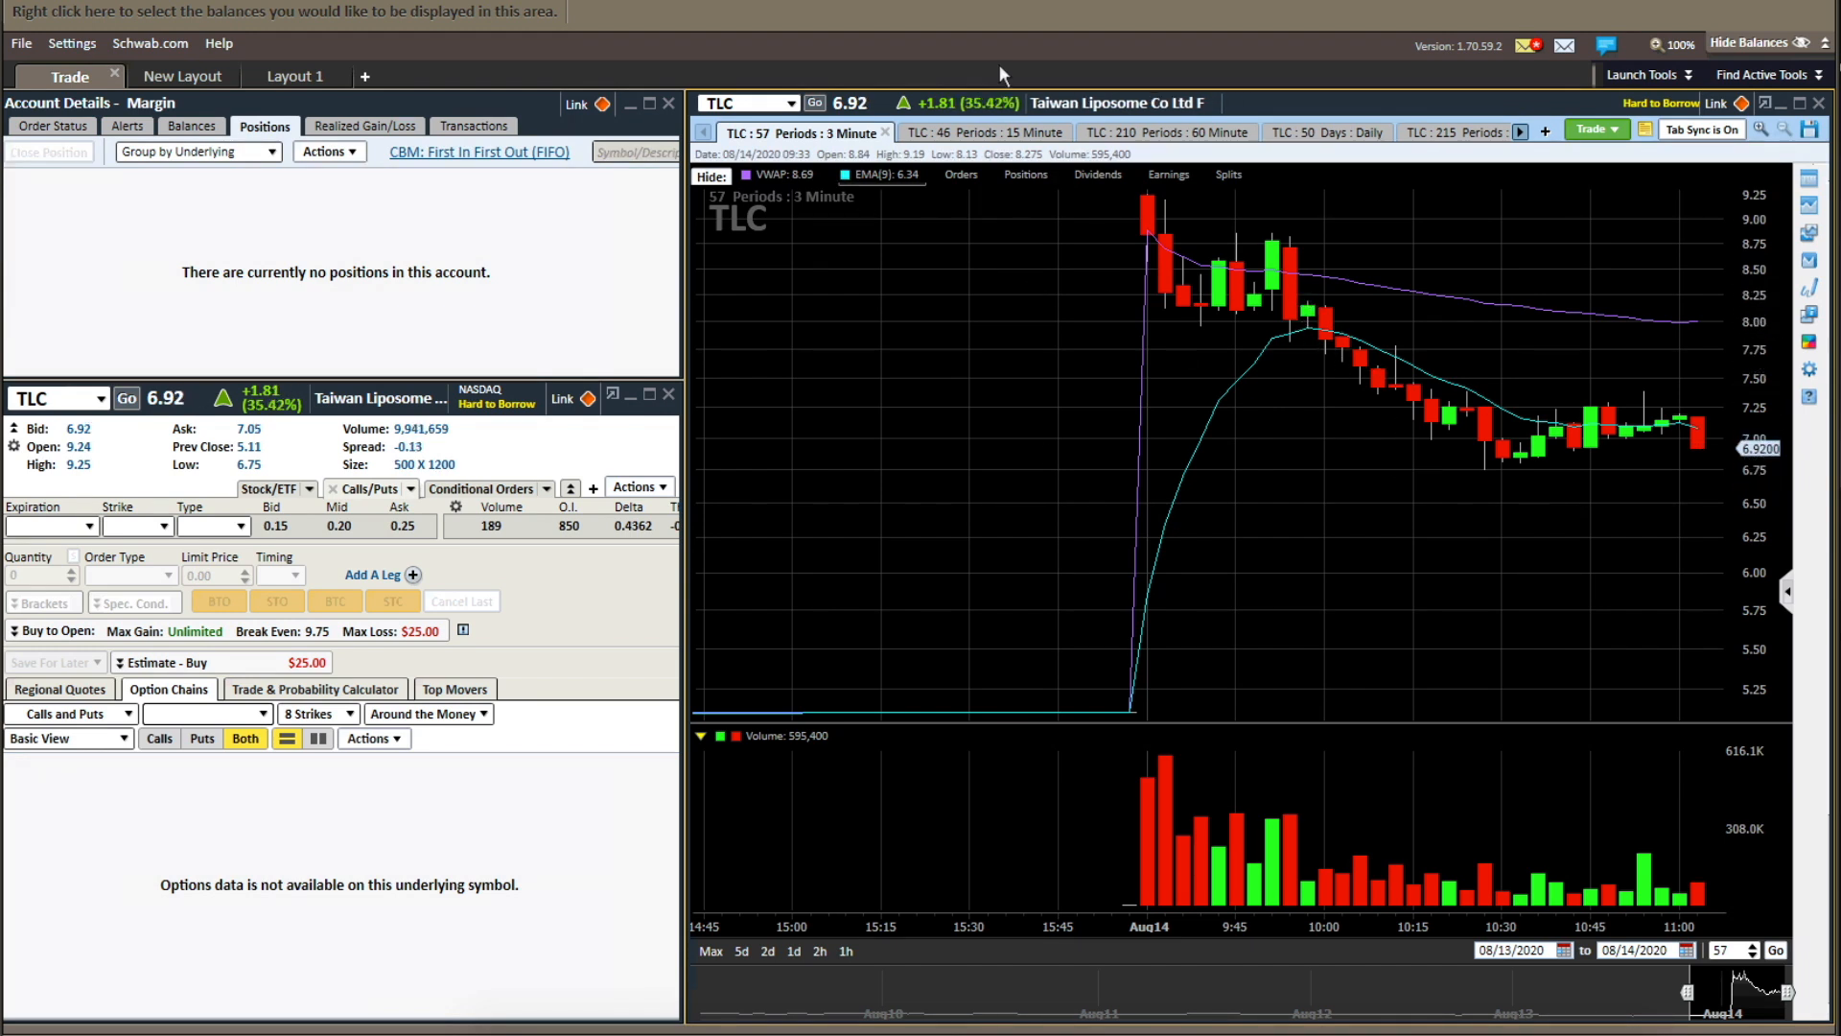
# - Load RKT from the recent symbols list and review its daily, 60-minute and 15-minute charts
pyautogui.click(791, 101)
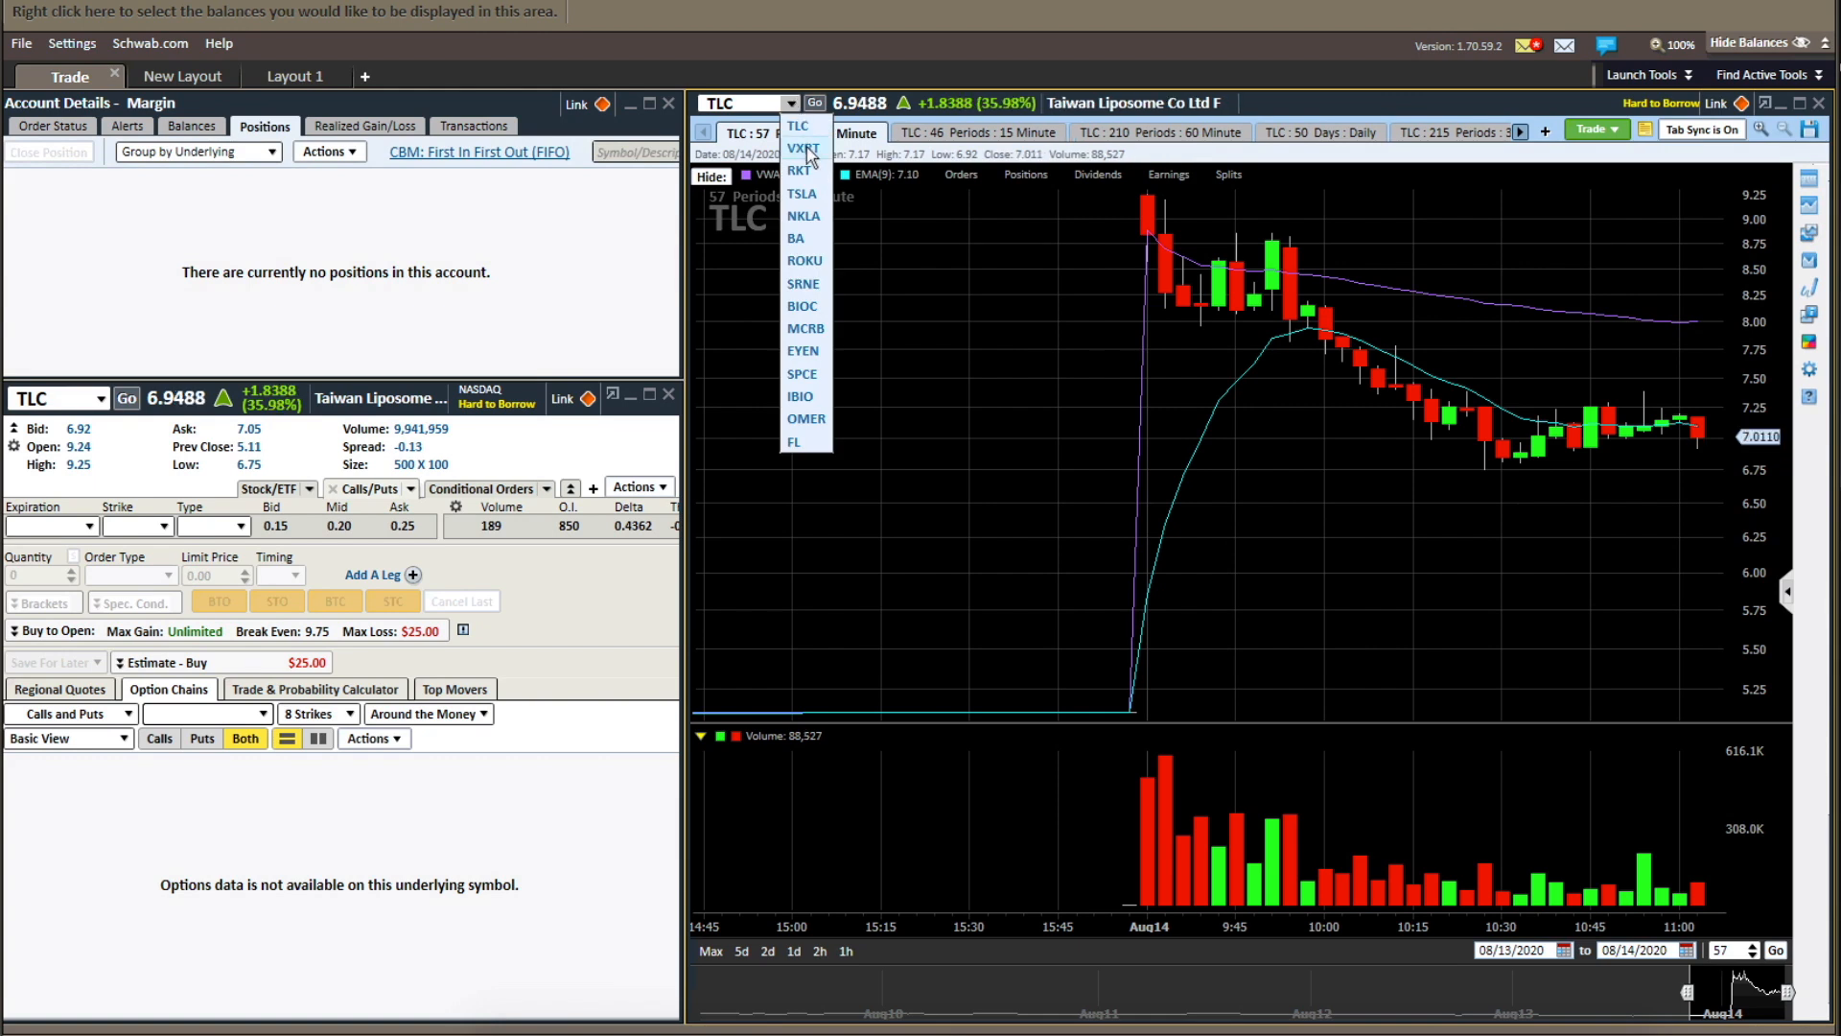
pyautogui.click(802, 171)
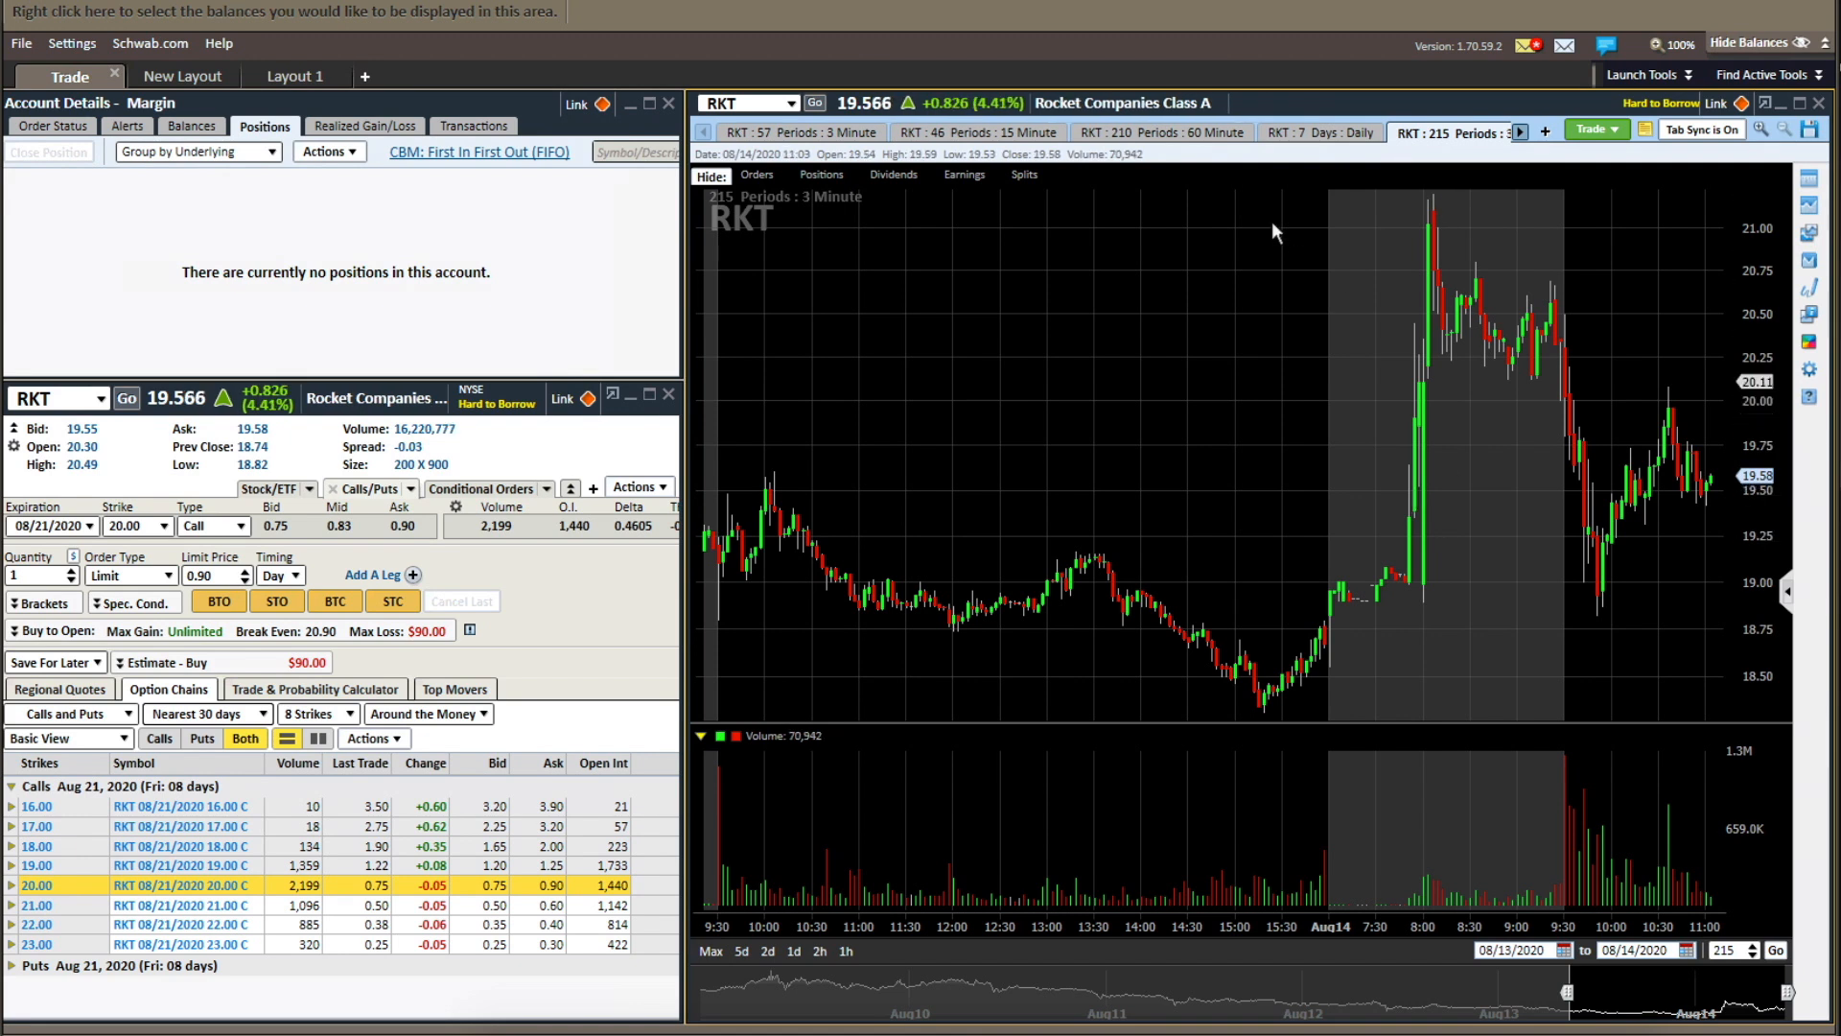
pyautogui.click(1318, 132)
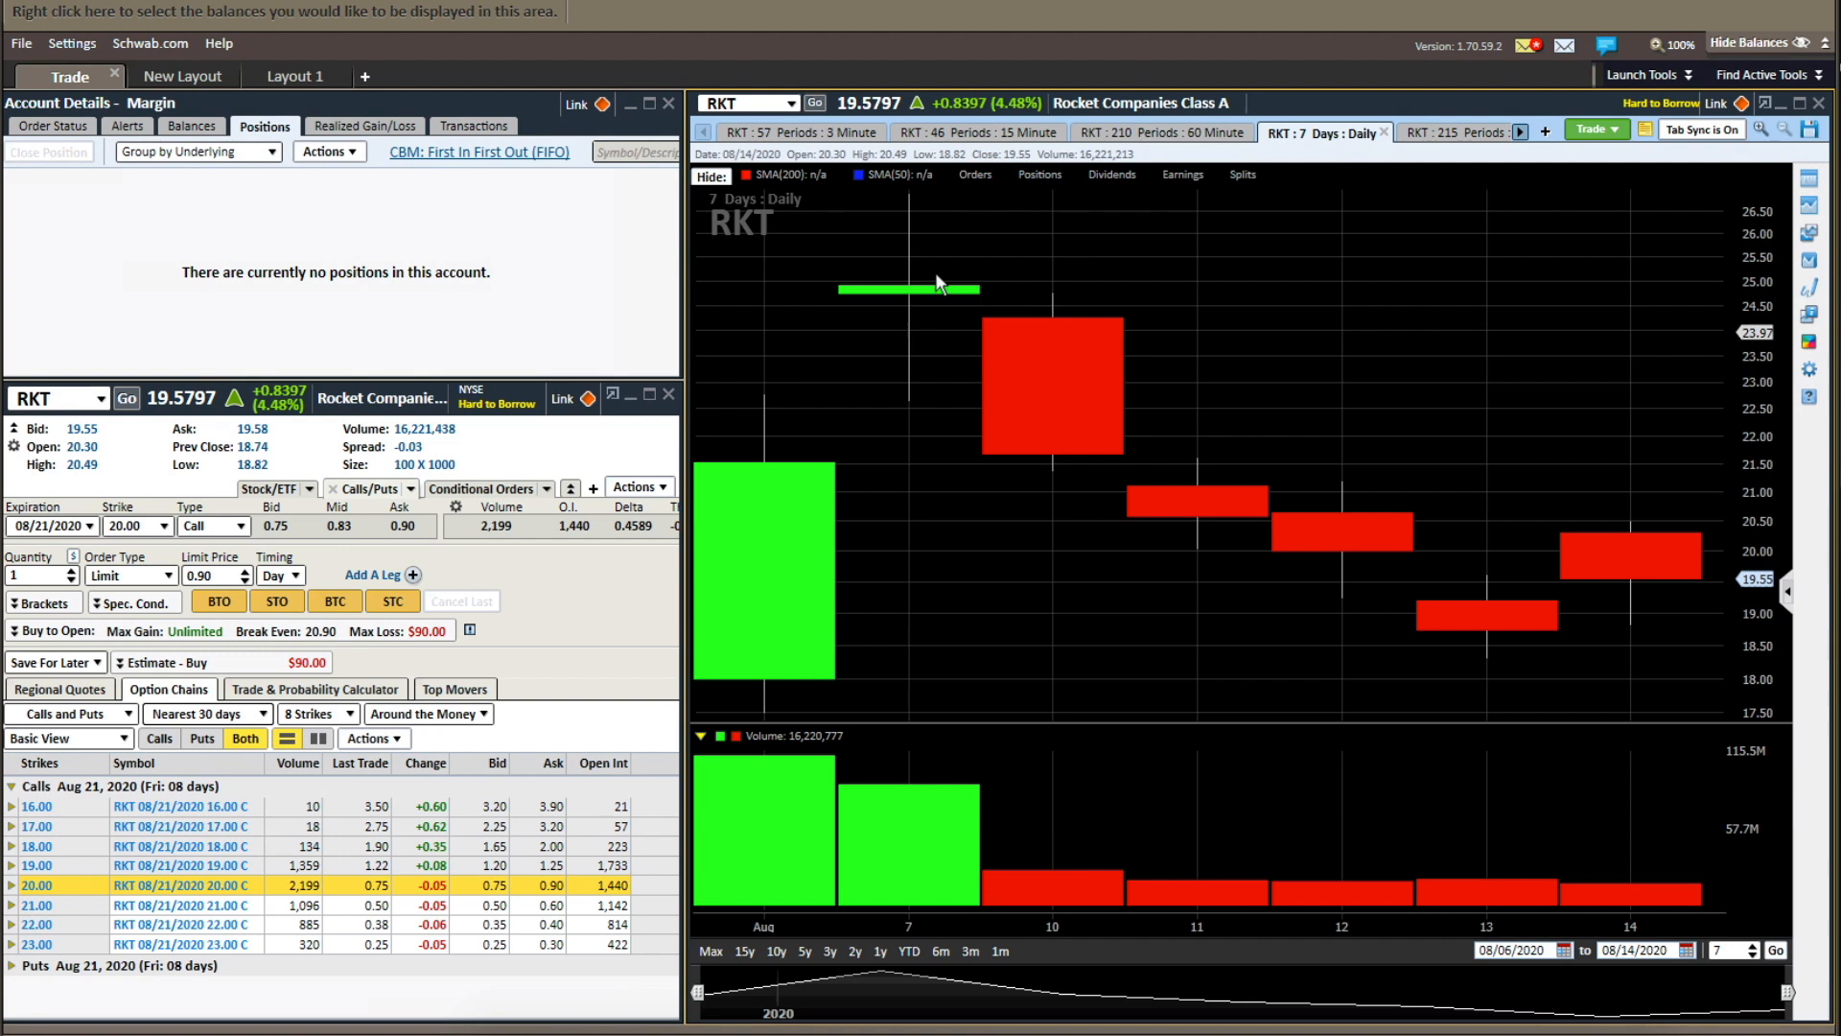
pyautogui.moveTo(1516, 681)
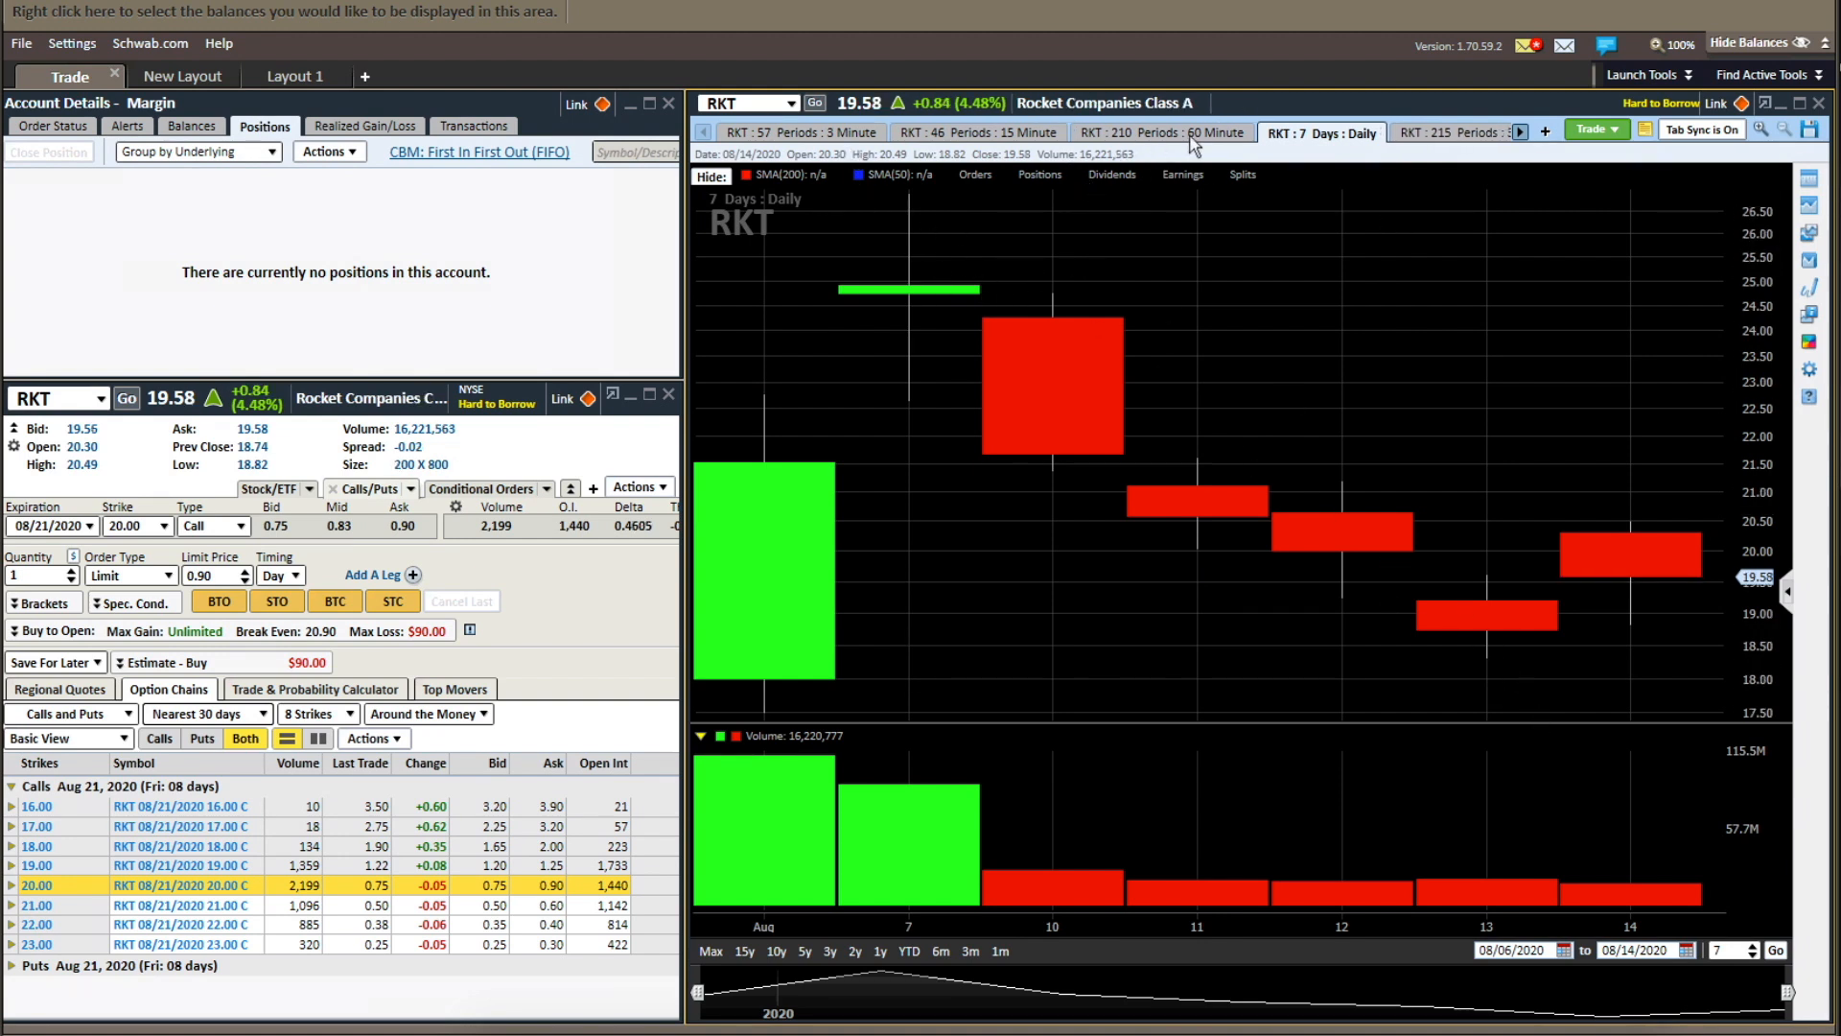
pyautogui.click(1159, 132)
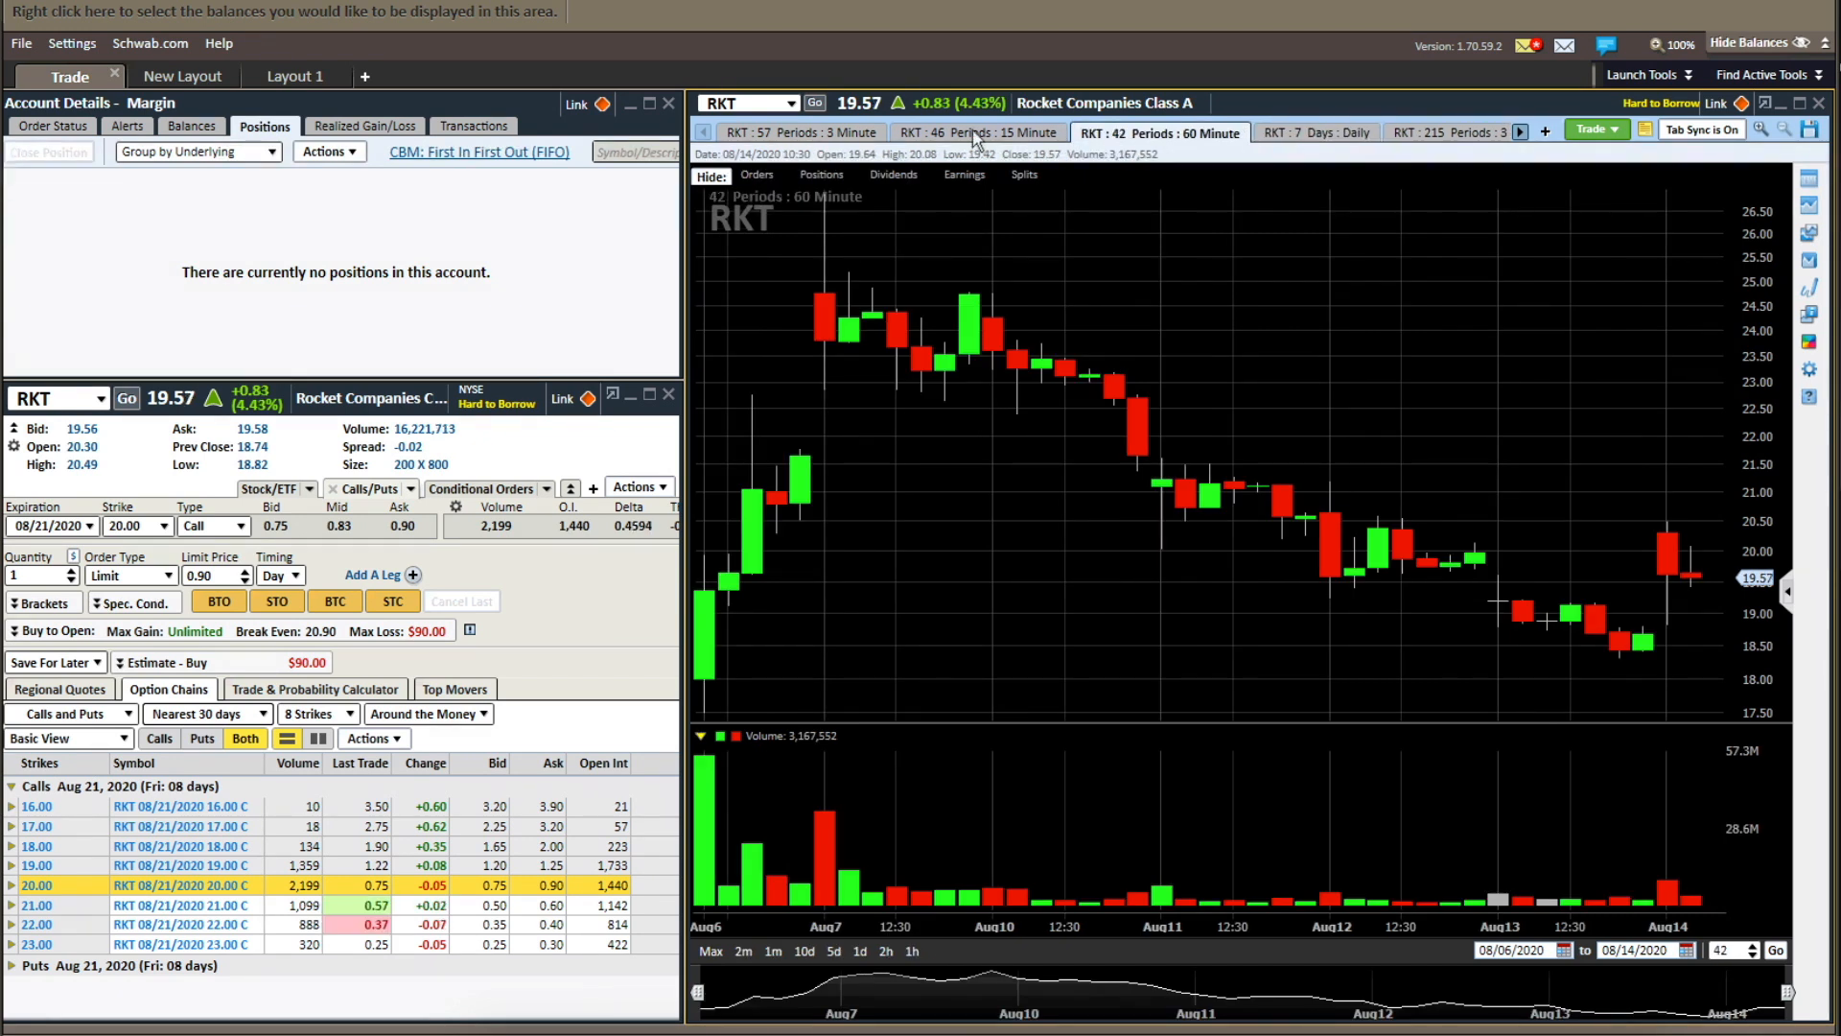
pyautogui.click(978, 132)
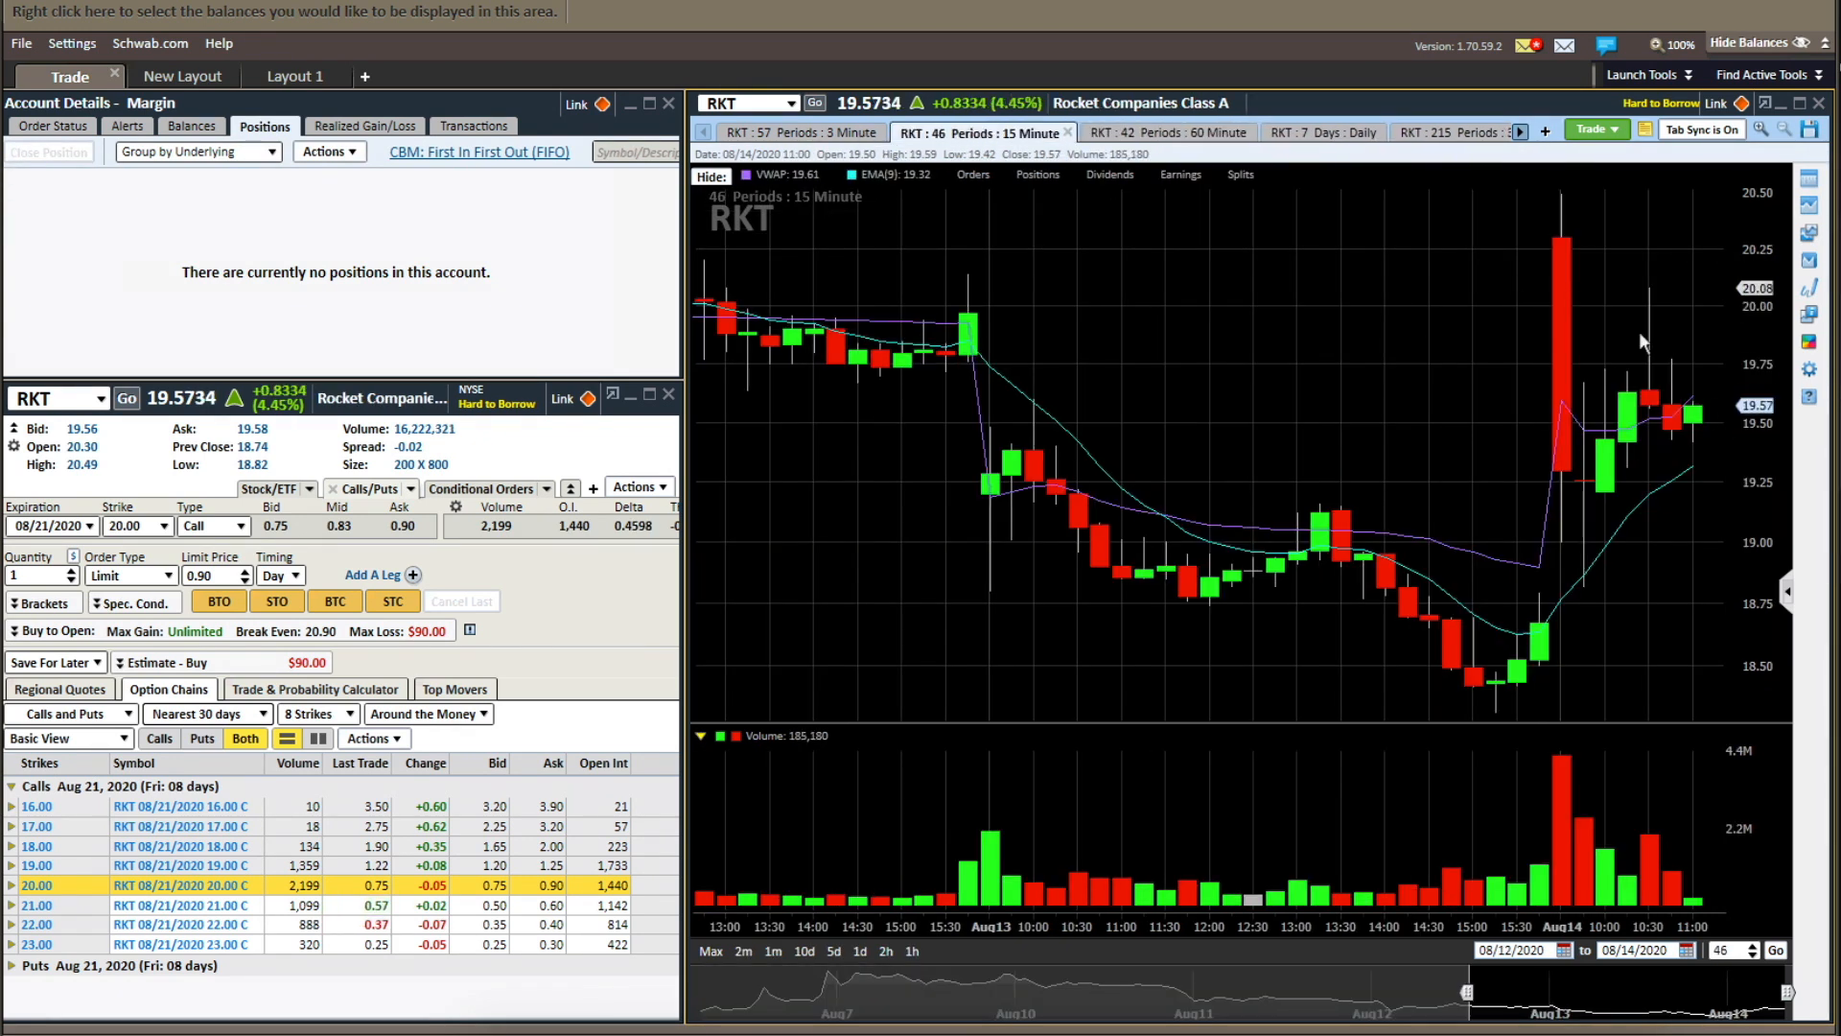
pyautogui.moveTo(779, 270)
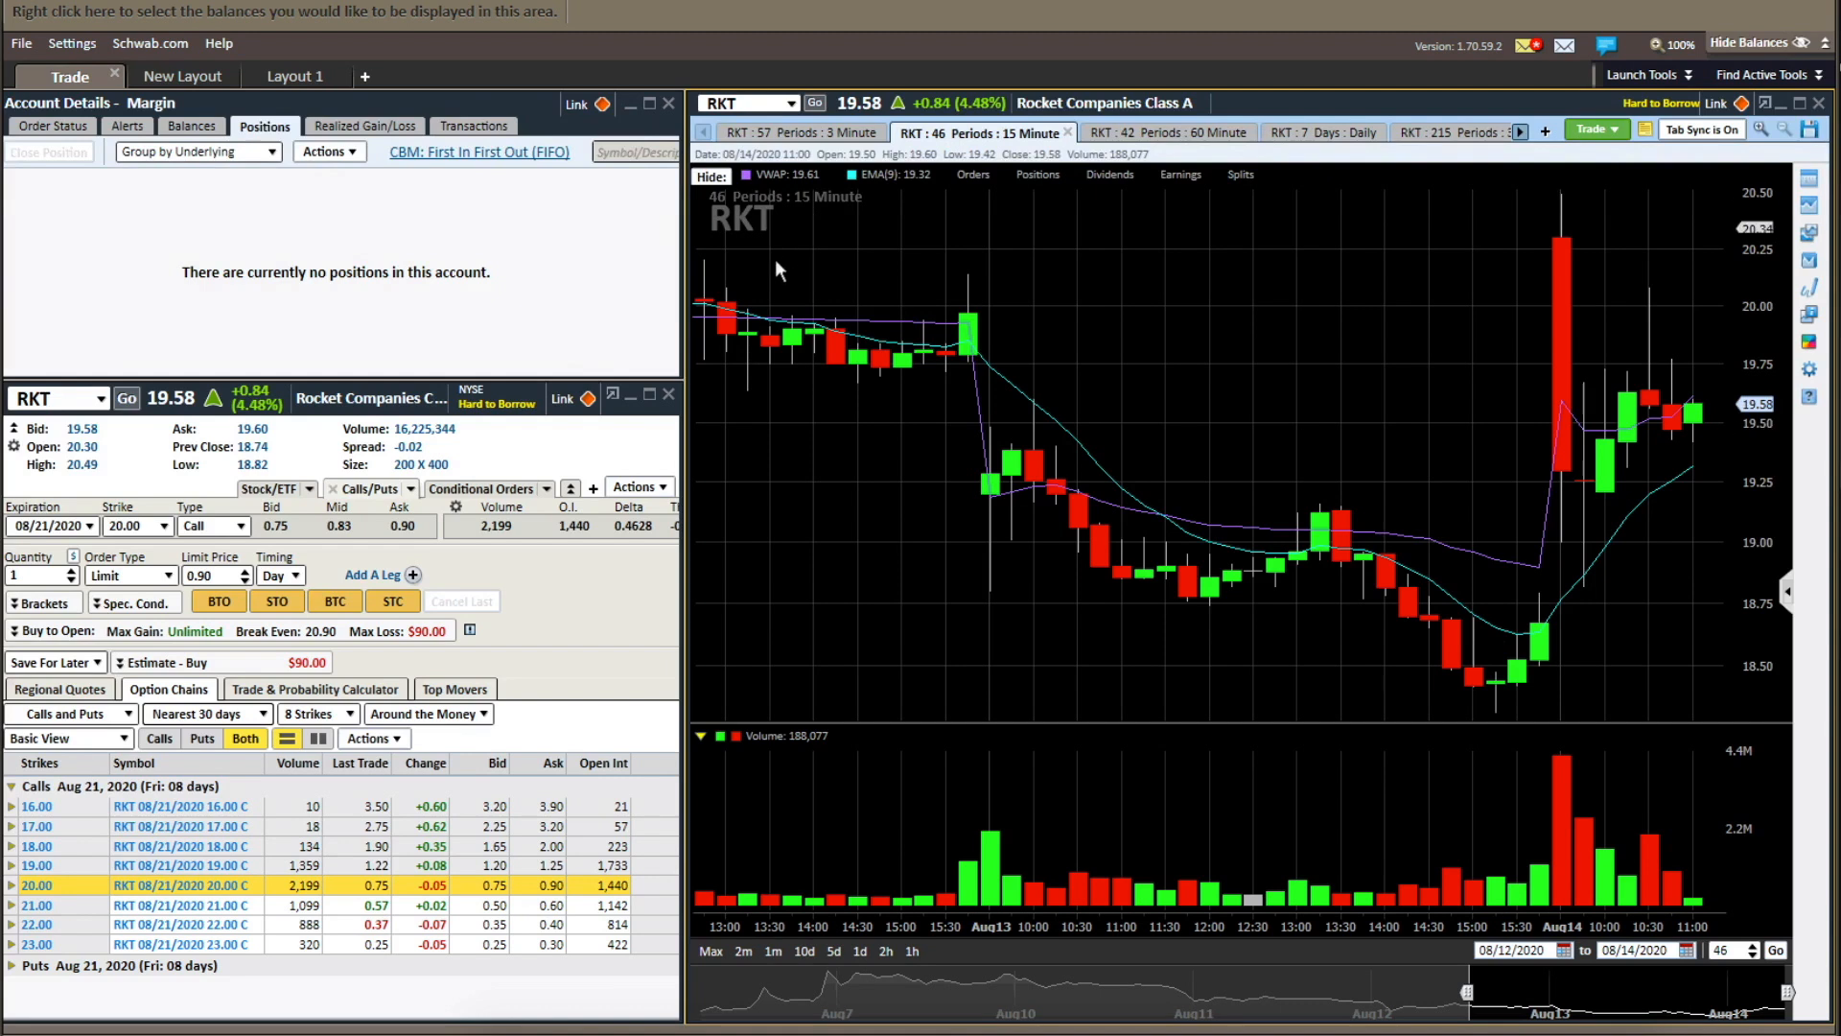
# - Return RKT to the 3-minute intraday chart and bring up the recent symbols list again
pyautogui.click(801, 133)
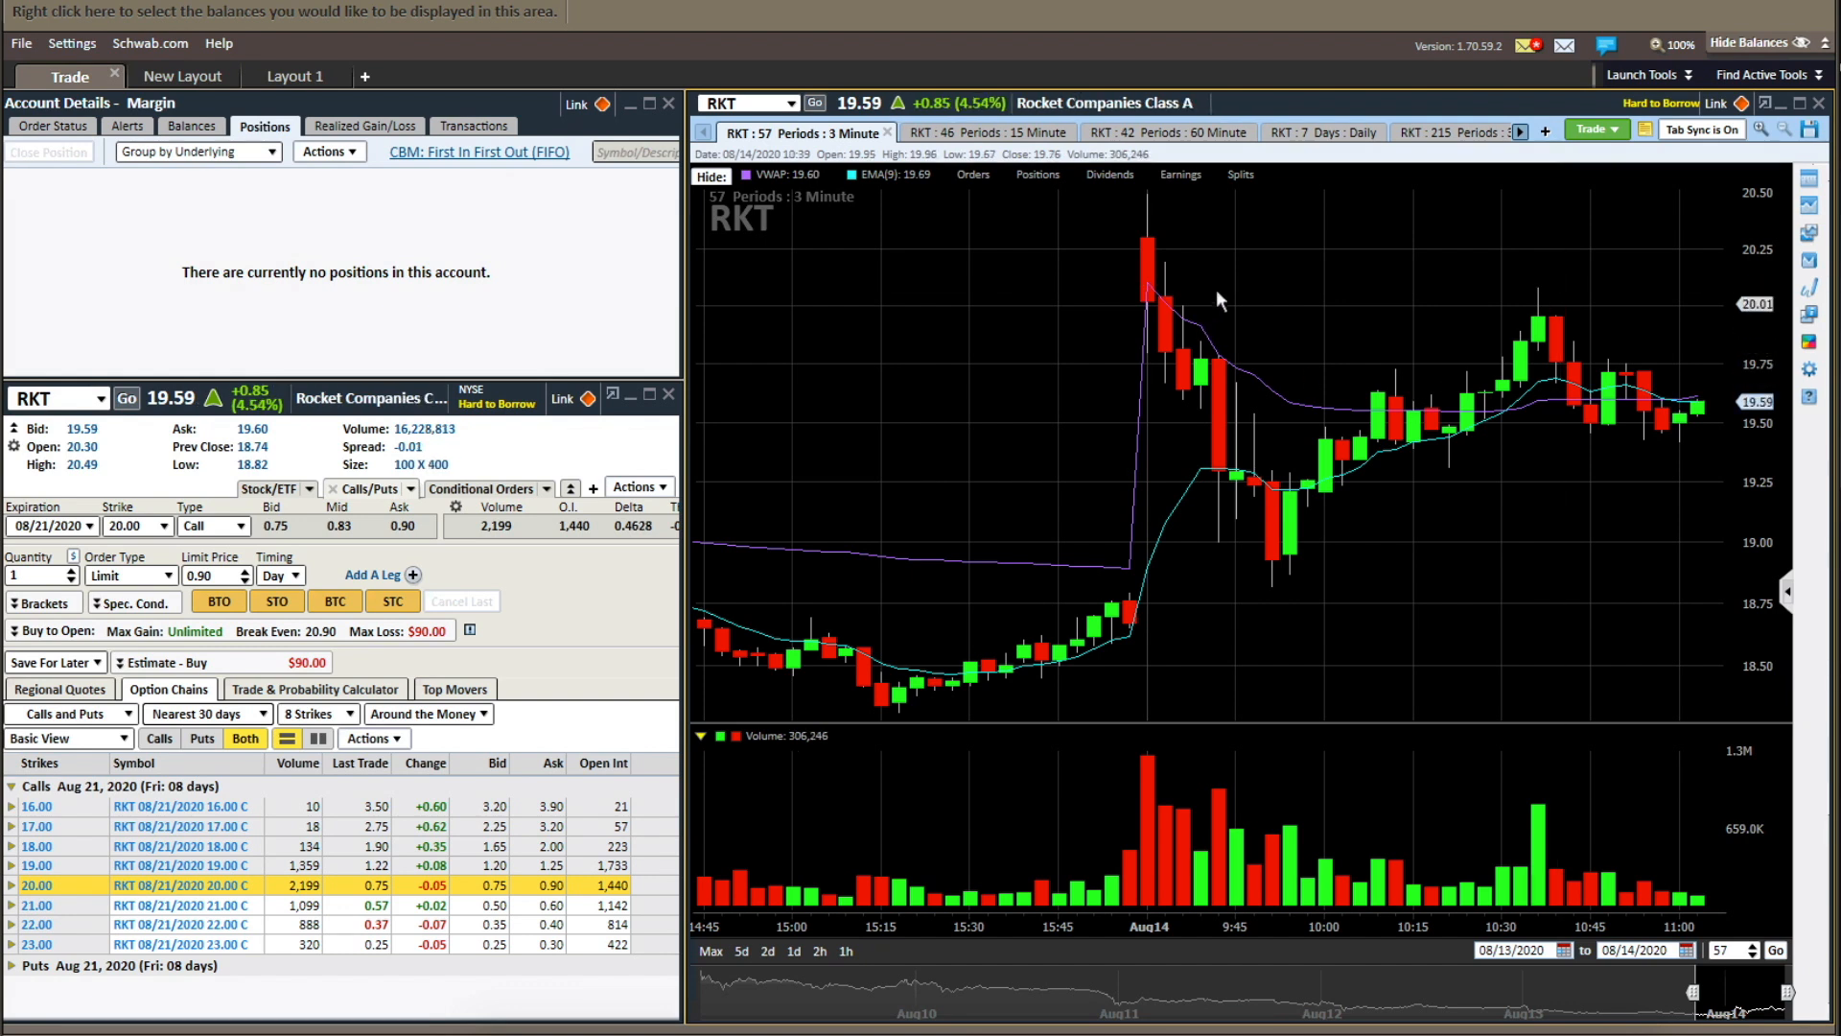
pyautogui.moveTo(1399, 419)
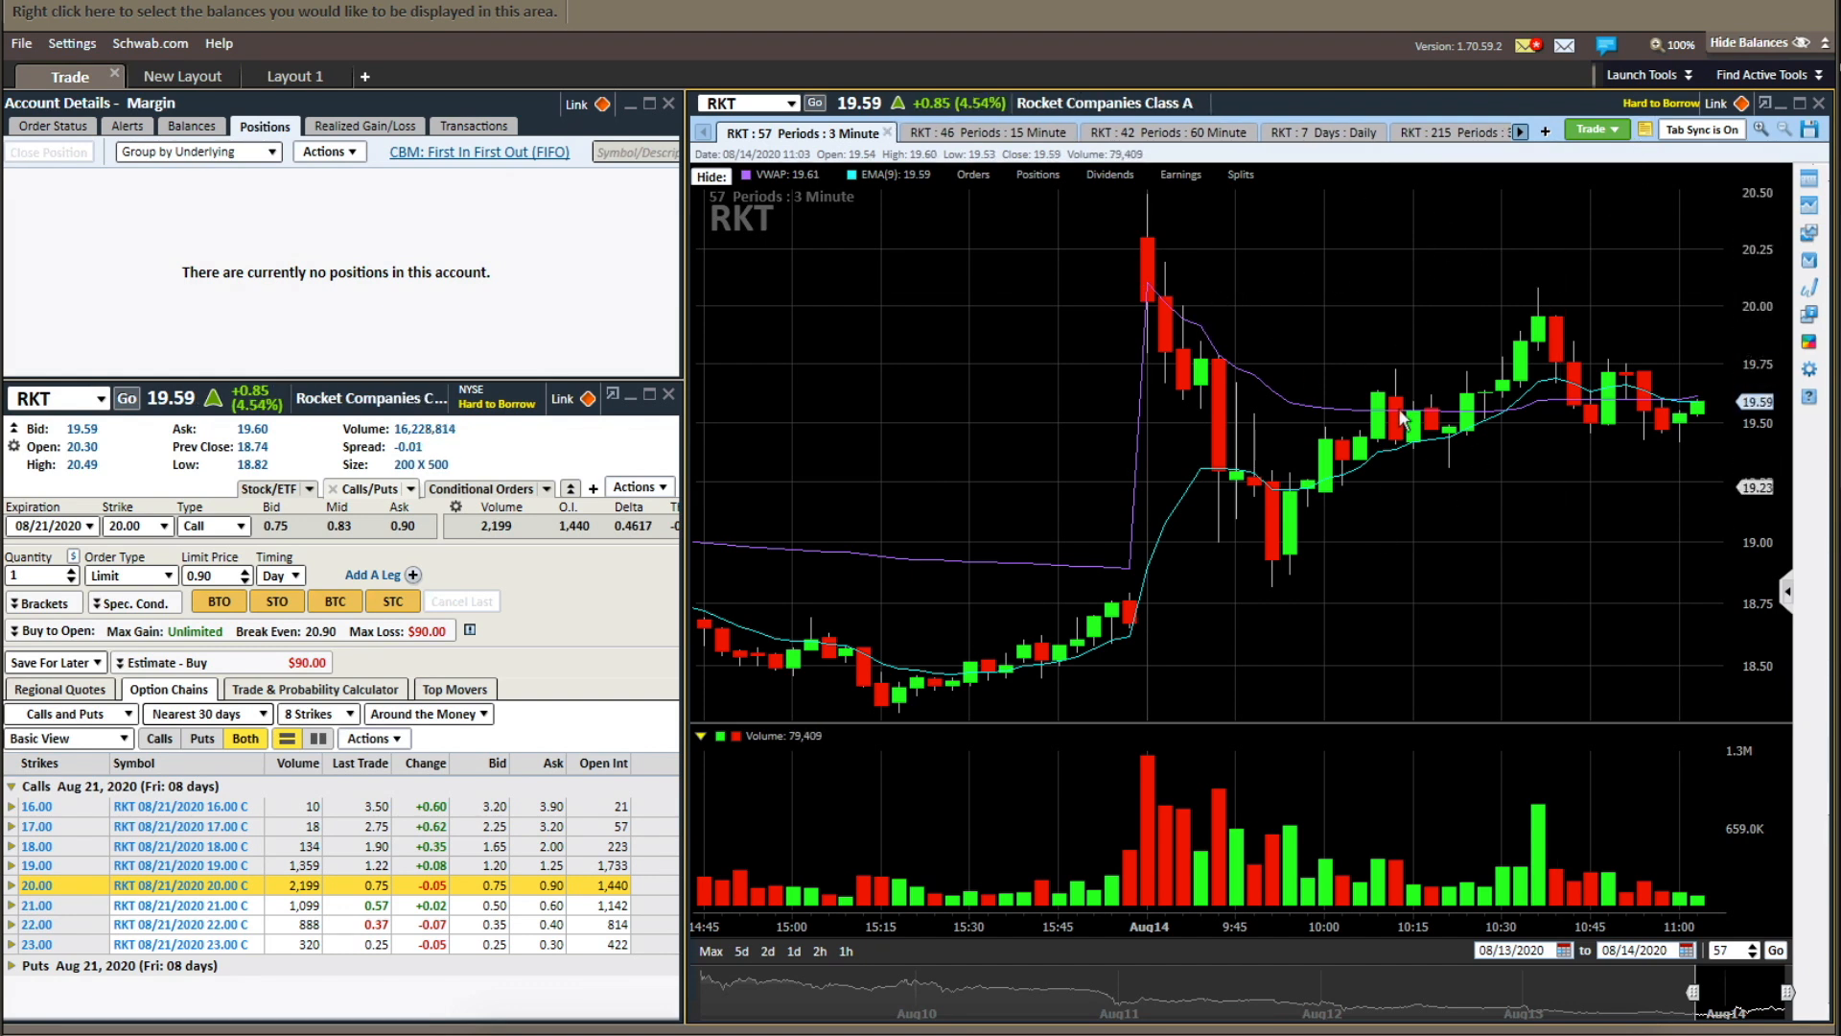
pyautogui.moveTo(1472, 253)
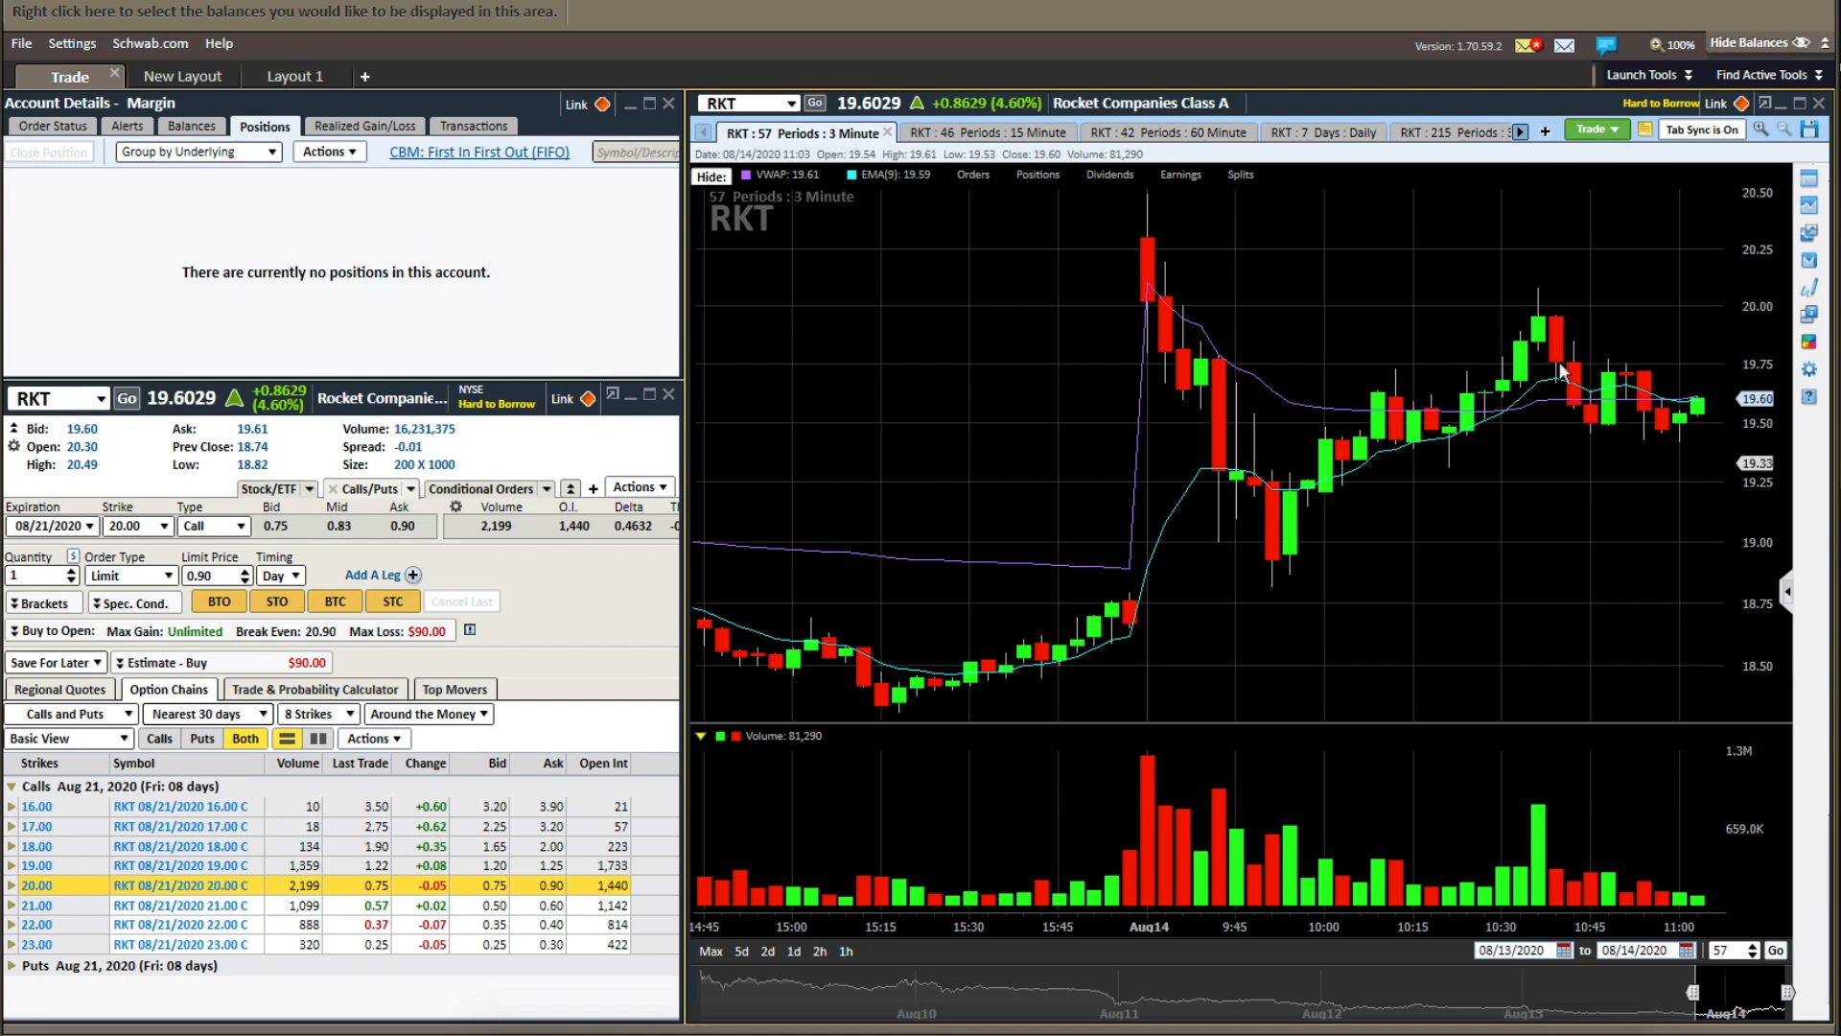
pyautogui.moveTo(1509, 295)
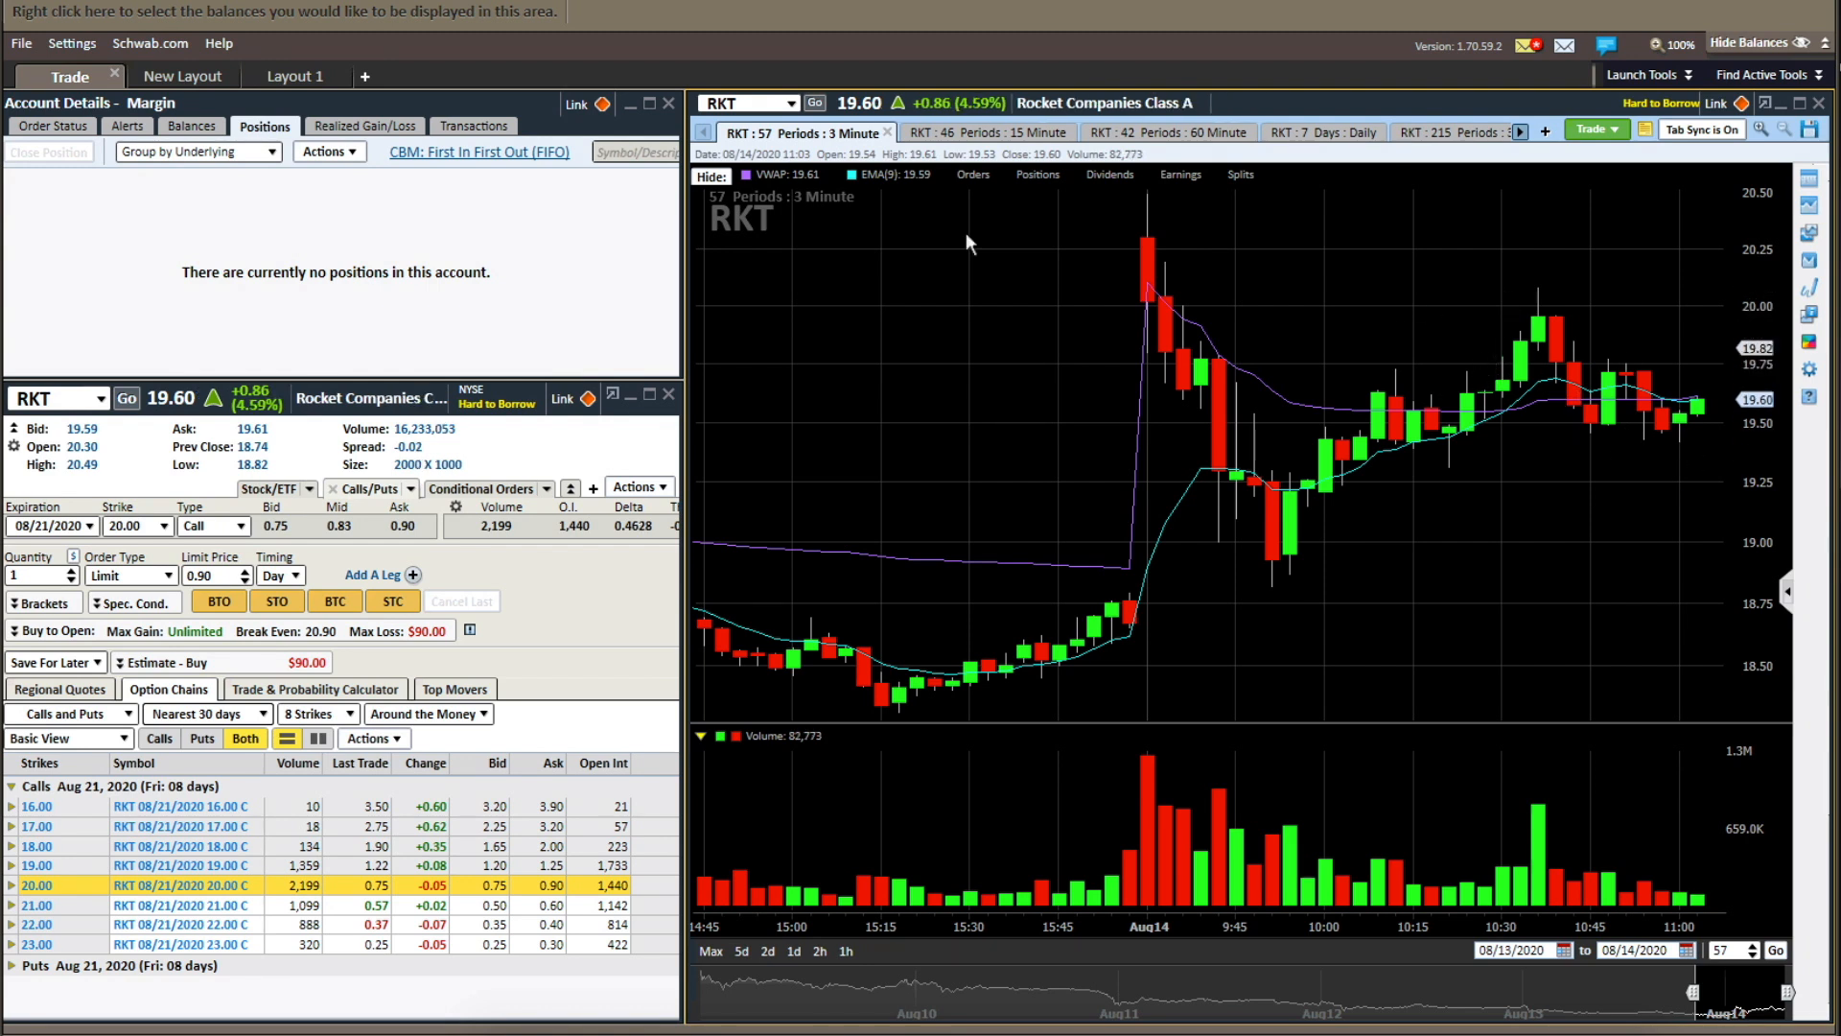
pyautogui.click(788, 104)
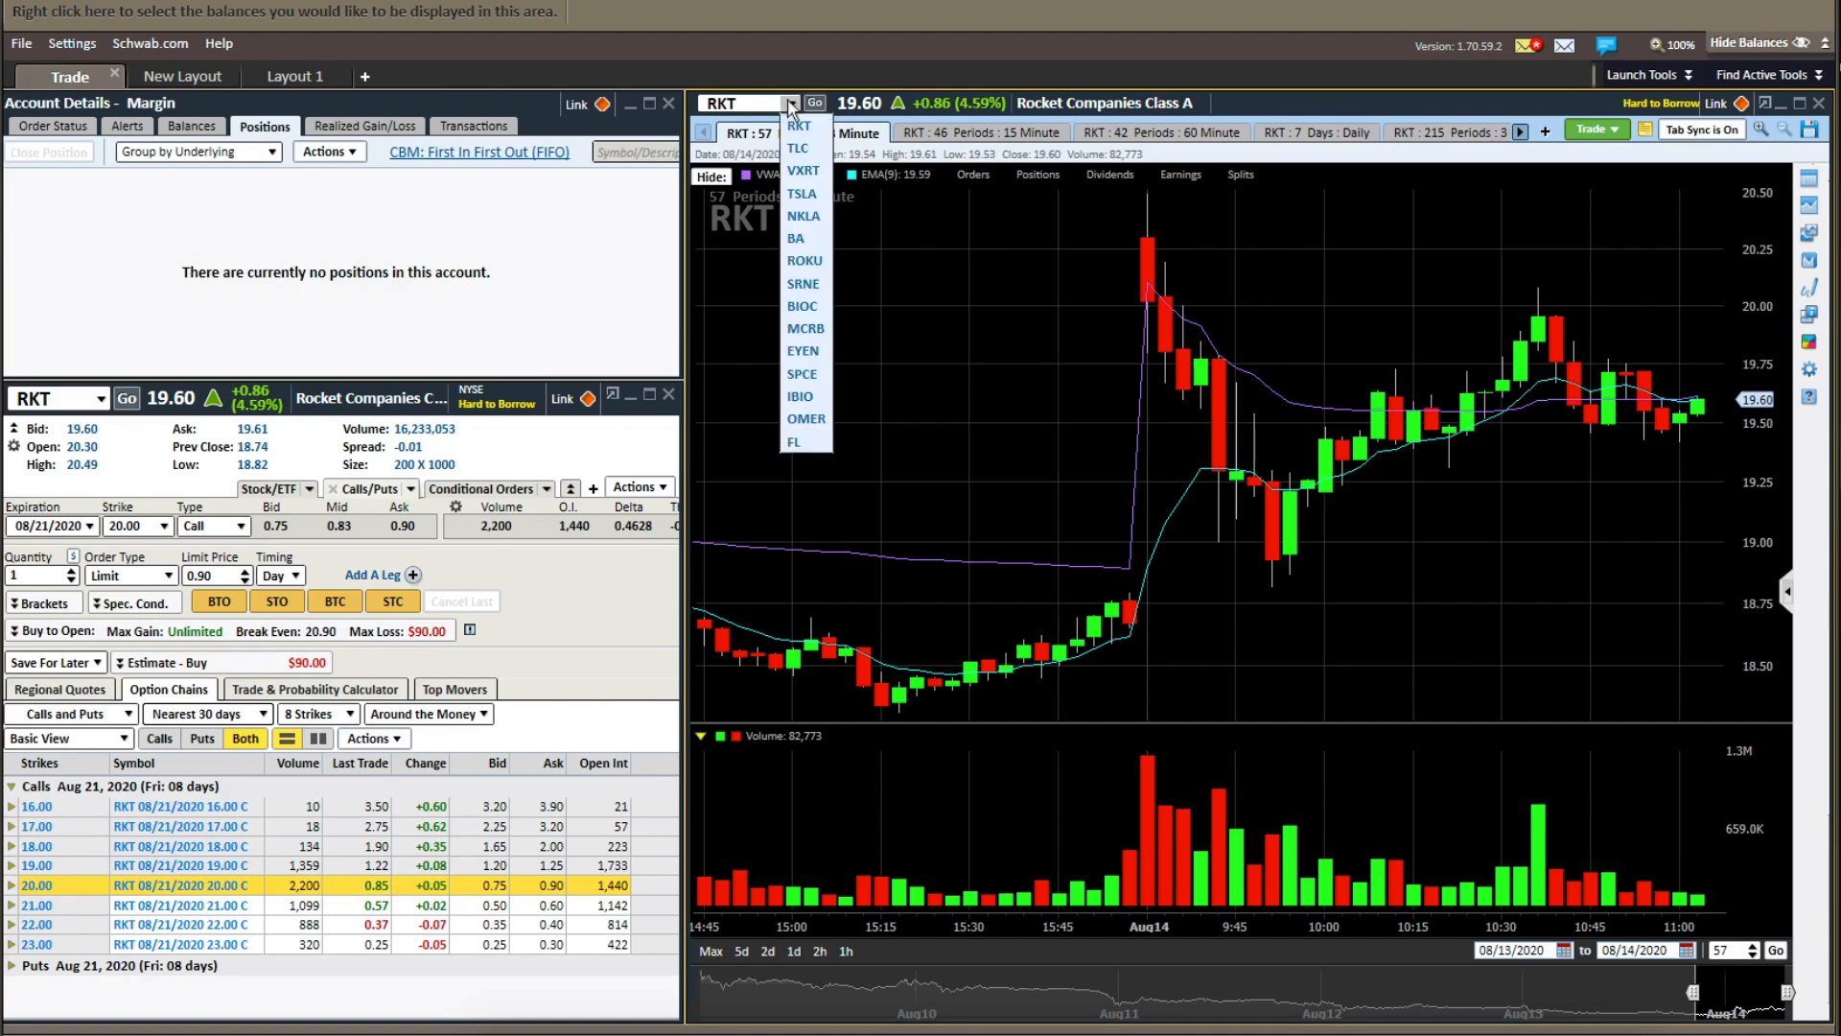
pyautogui.click(804, 216)
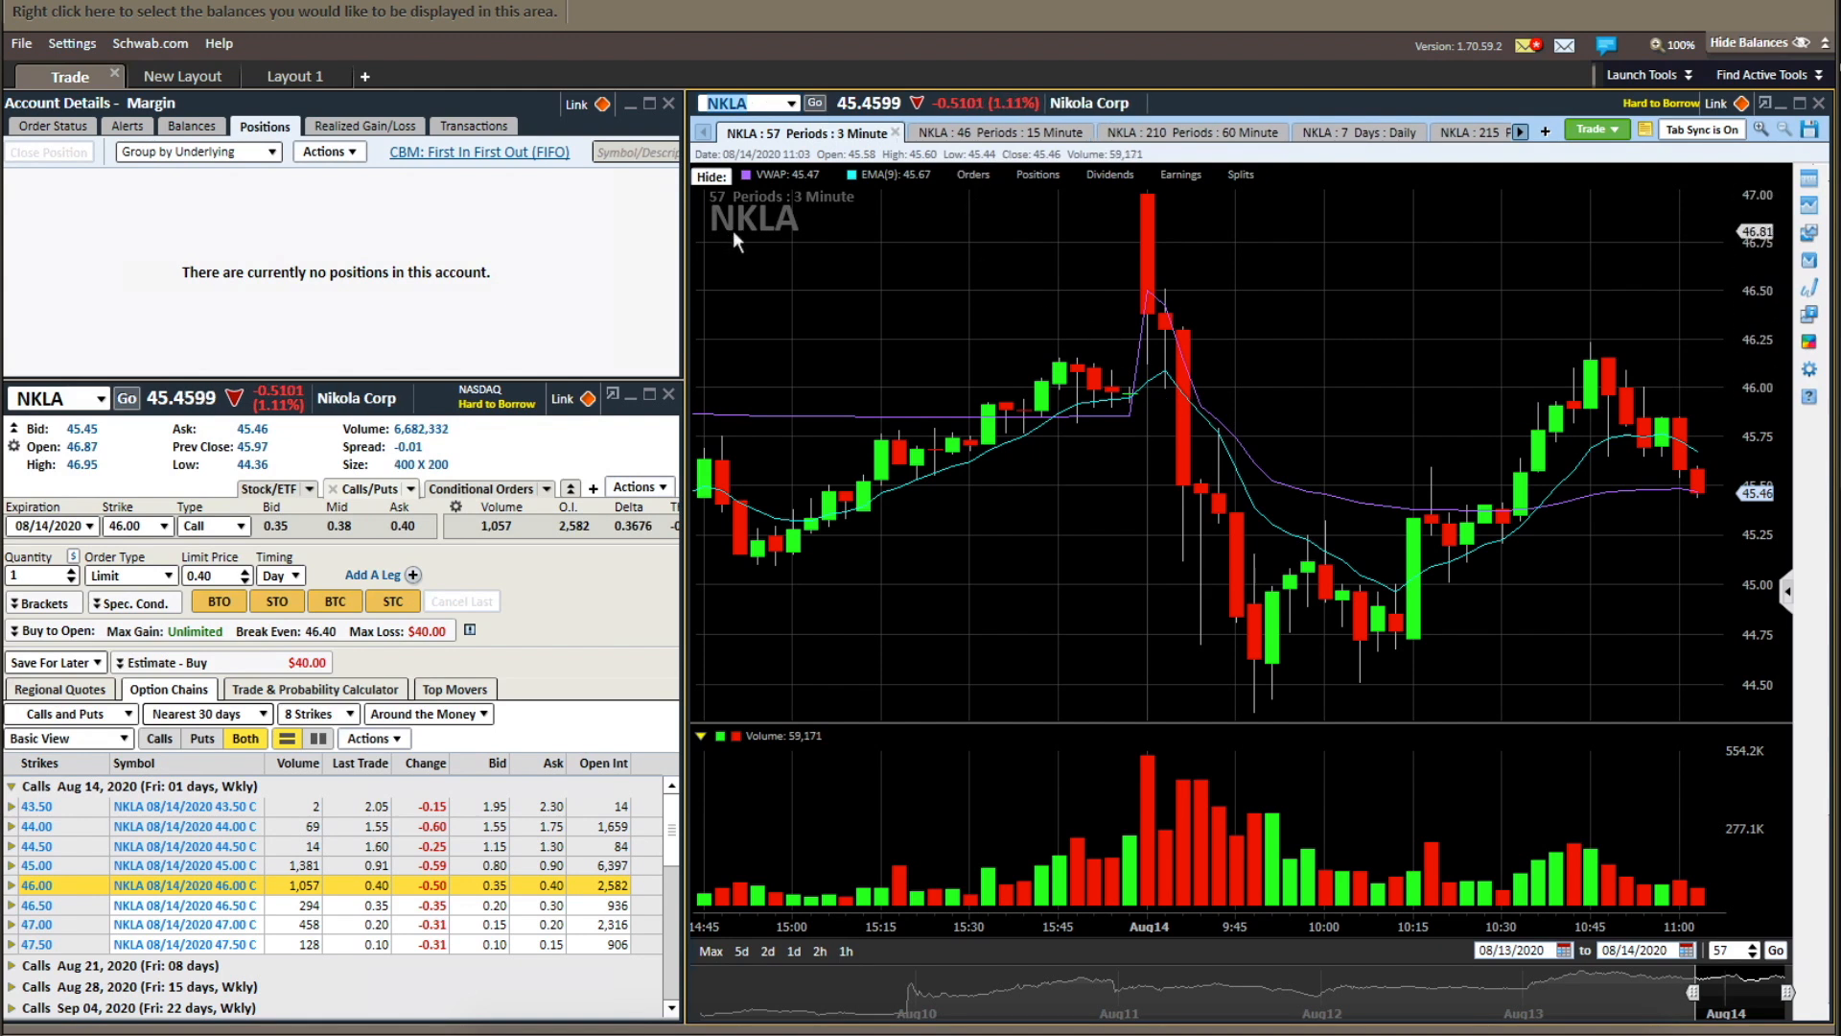
pyautogui.moveTo(1124, 286)
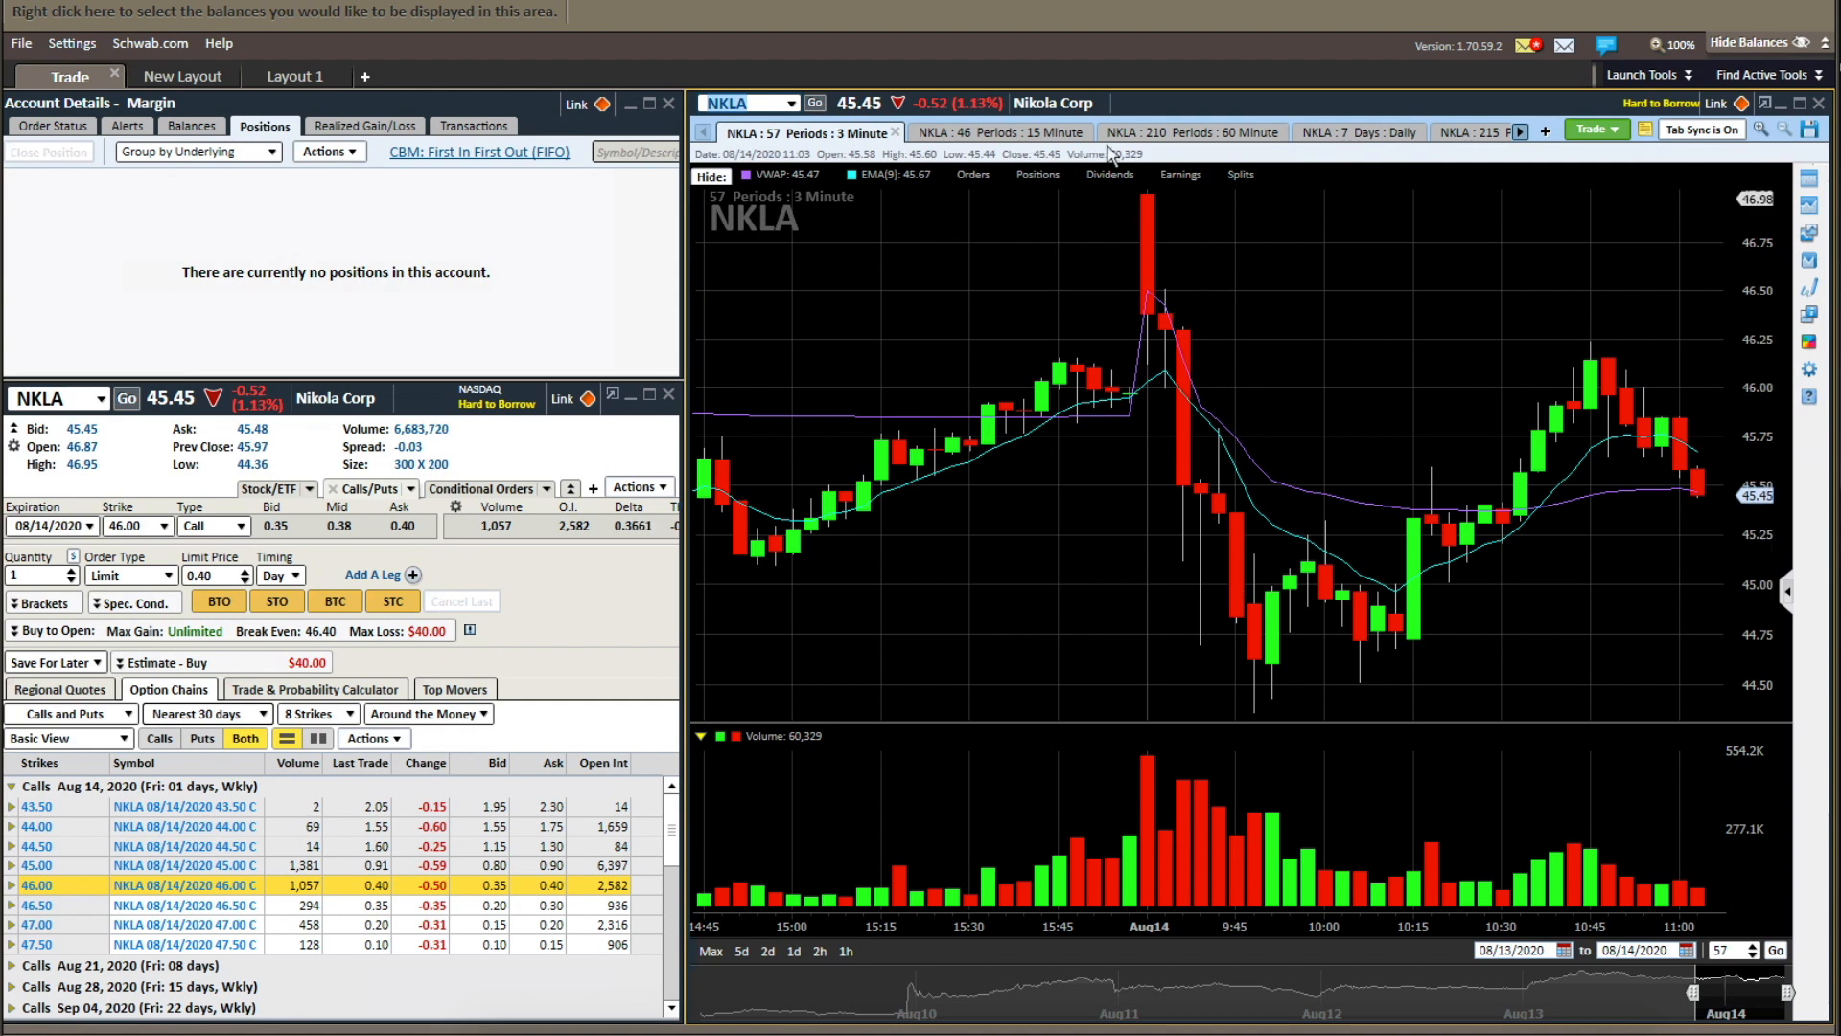
pyautogui.click(1456, 132)
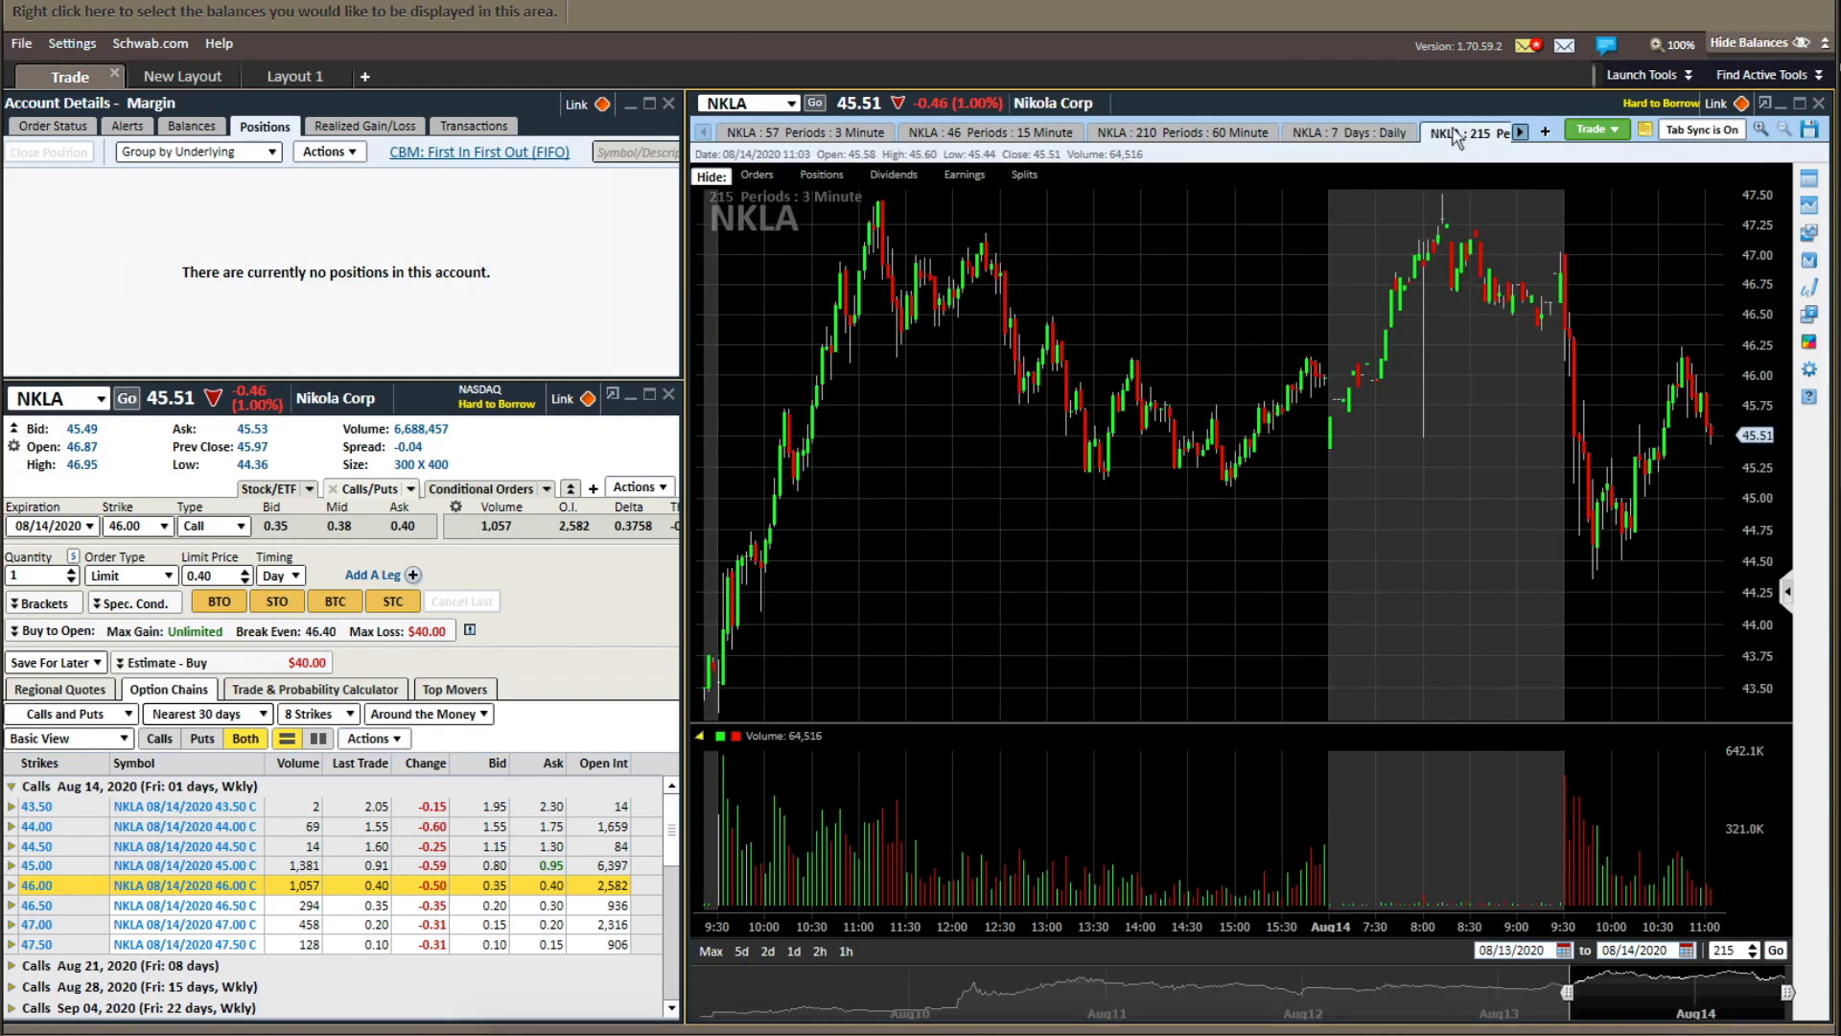
pyautogui.click(1350, 133)
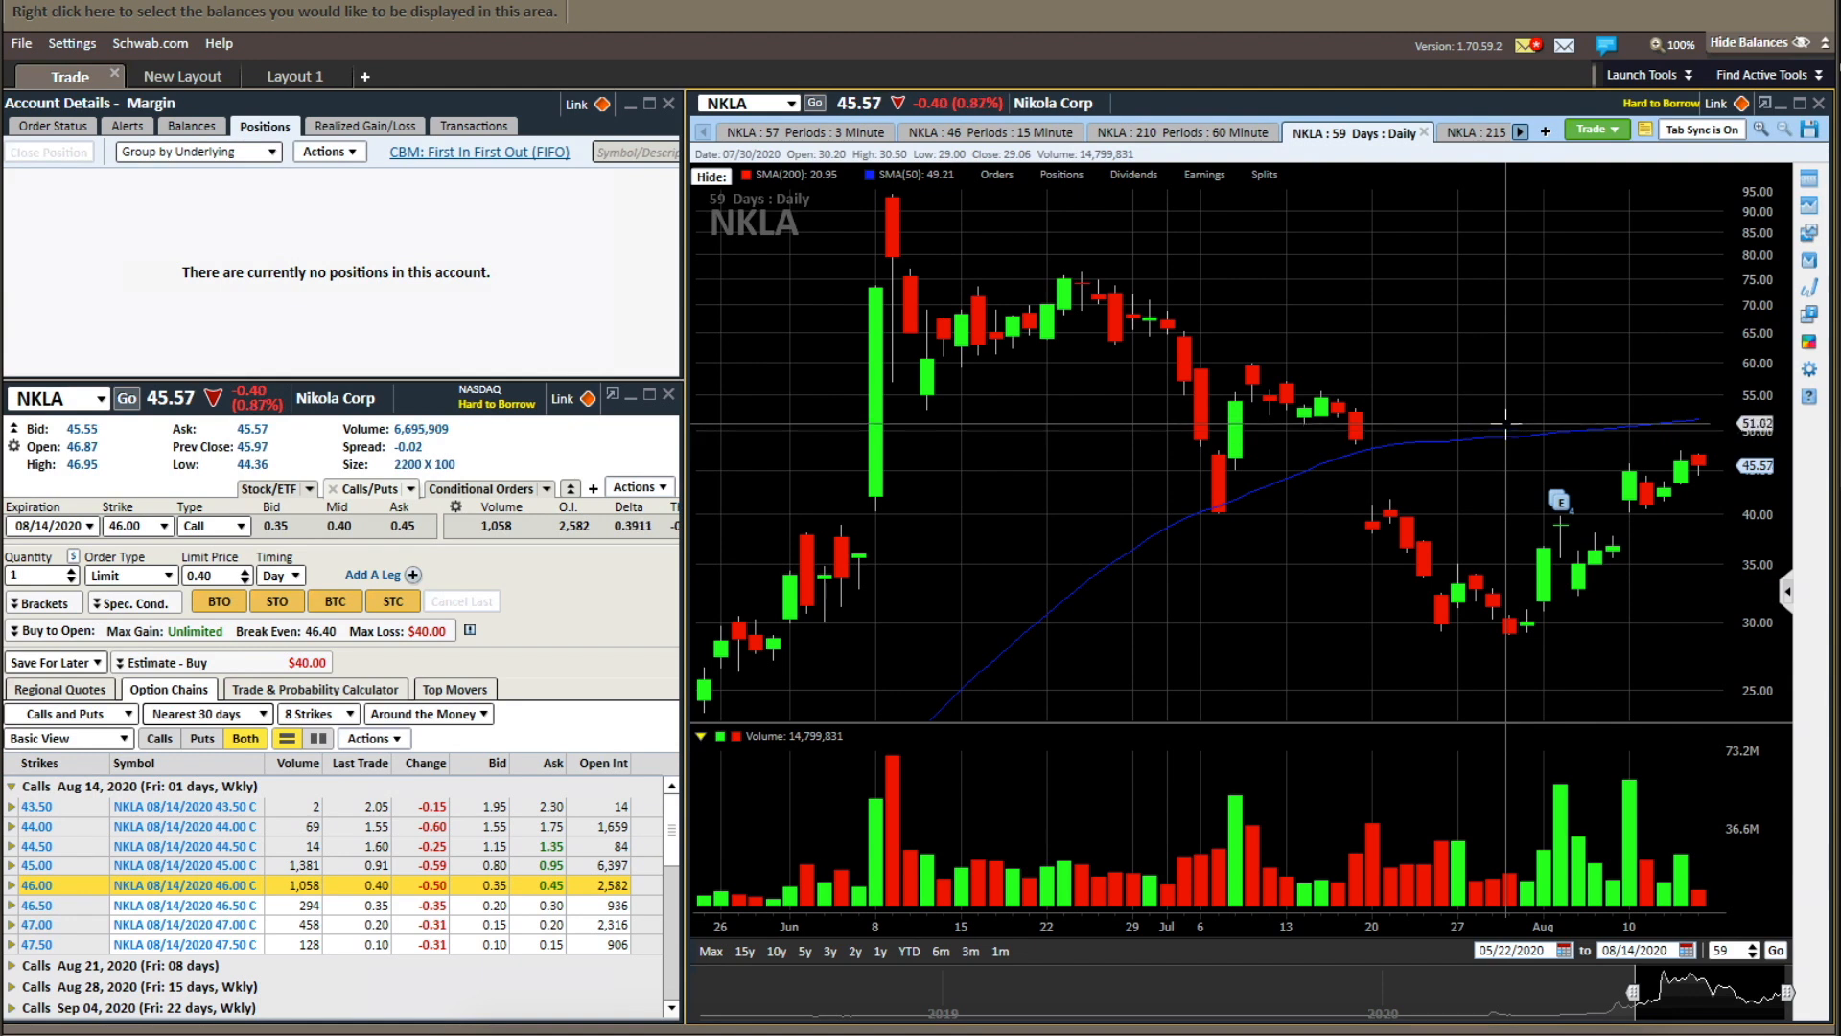
pyautogui.moveTo(1554, 466)
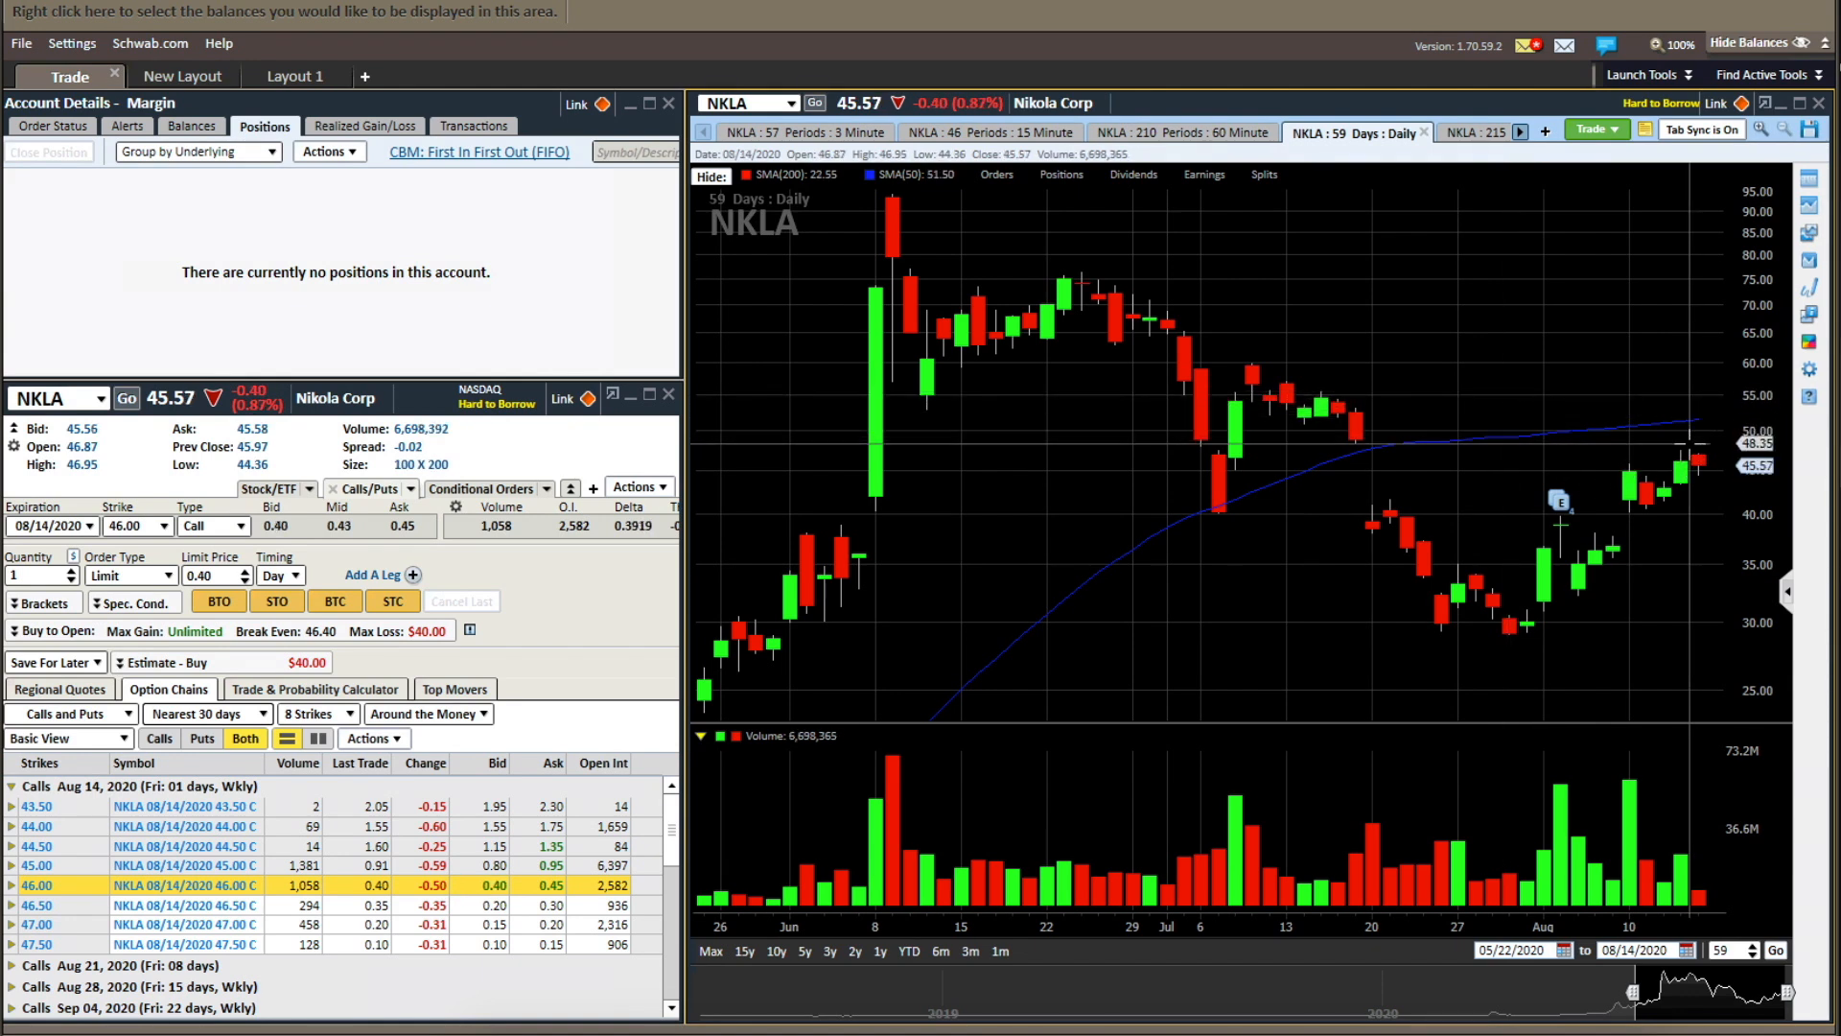
pyautogui.moveTo(1667, 416)
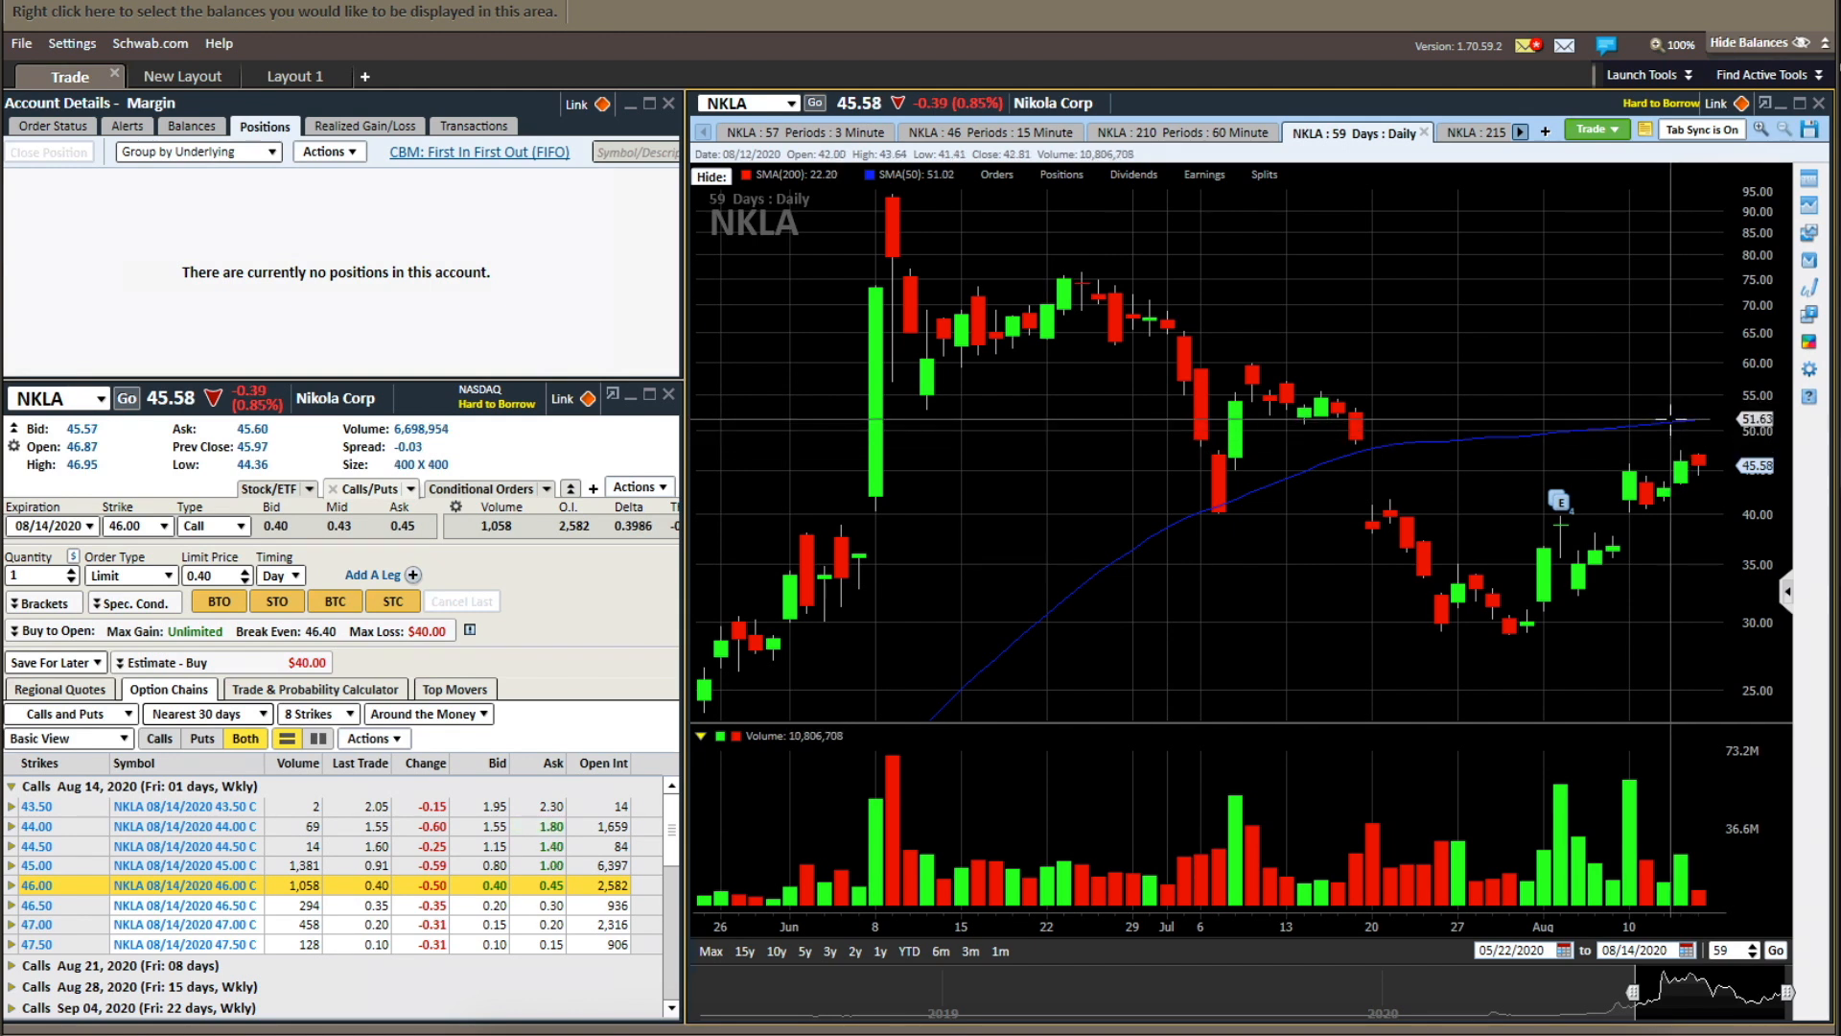
pyautogui.moveTo(1661, 489)
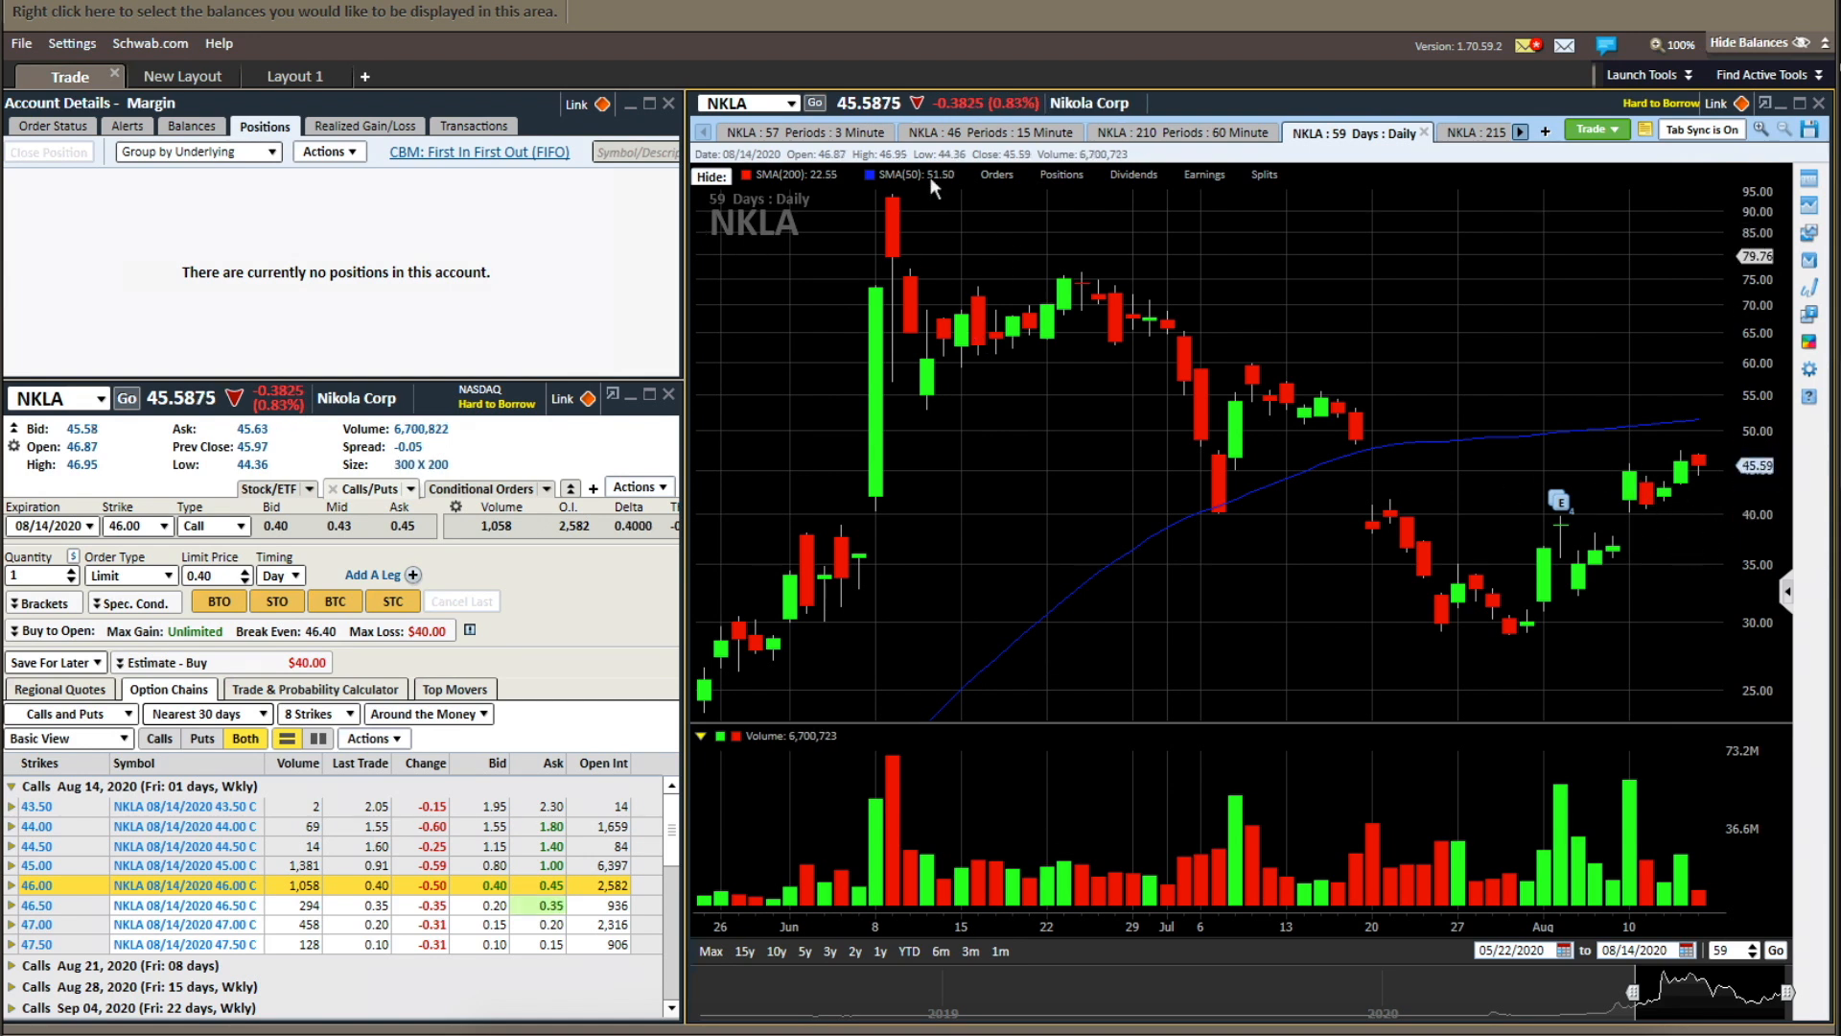
# - Load BA from recent symbols onto the 3-minute intraday chart, then reopen the recent symbols list
pyautogui.click(790, 103)
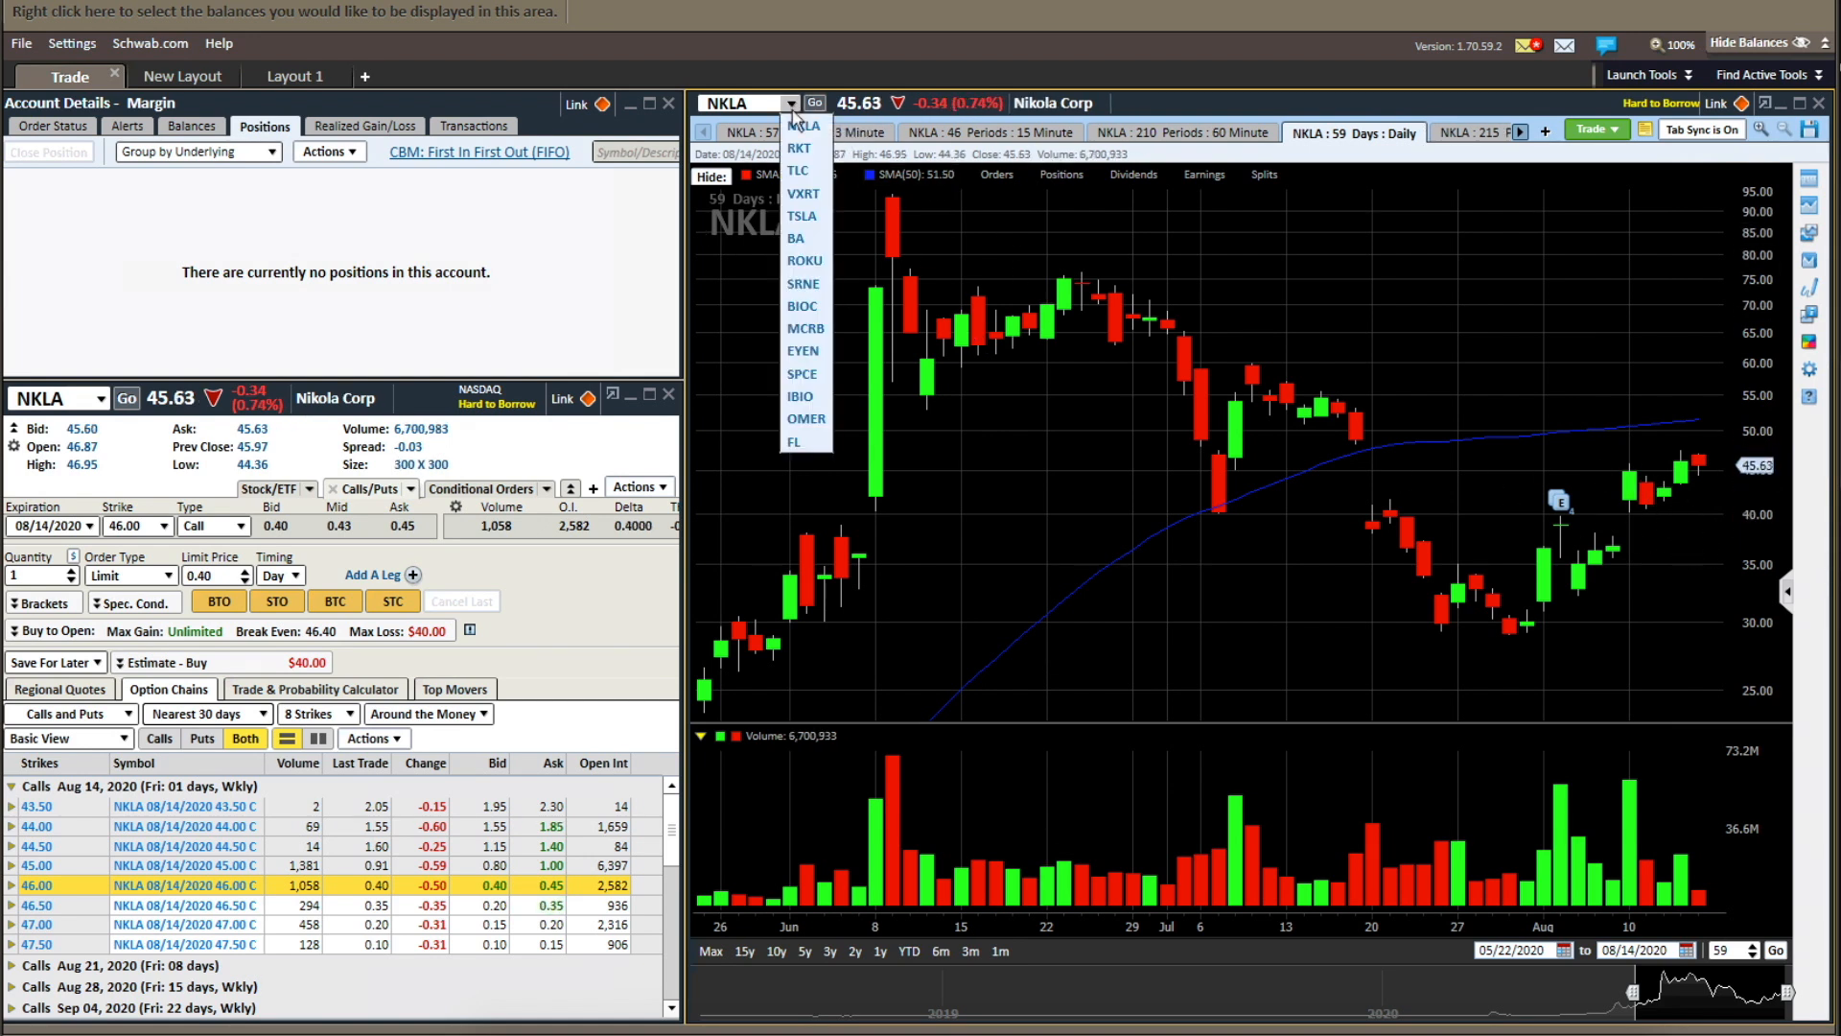
pyautogui.moveTo(798, 238)
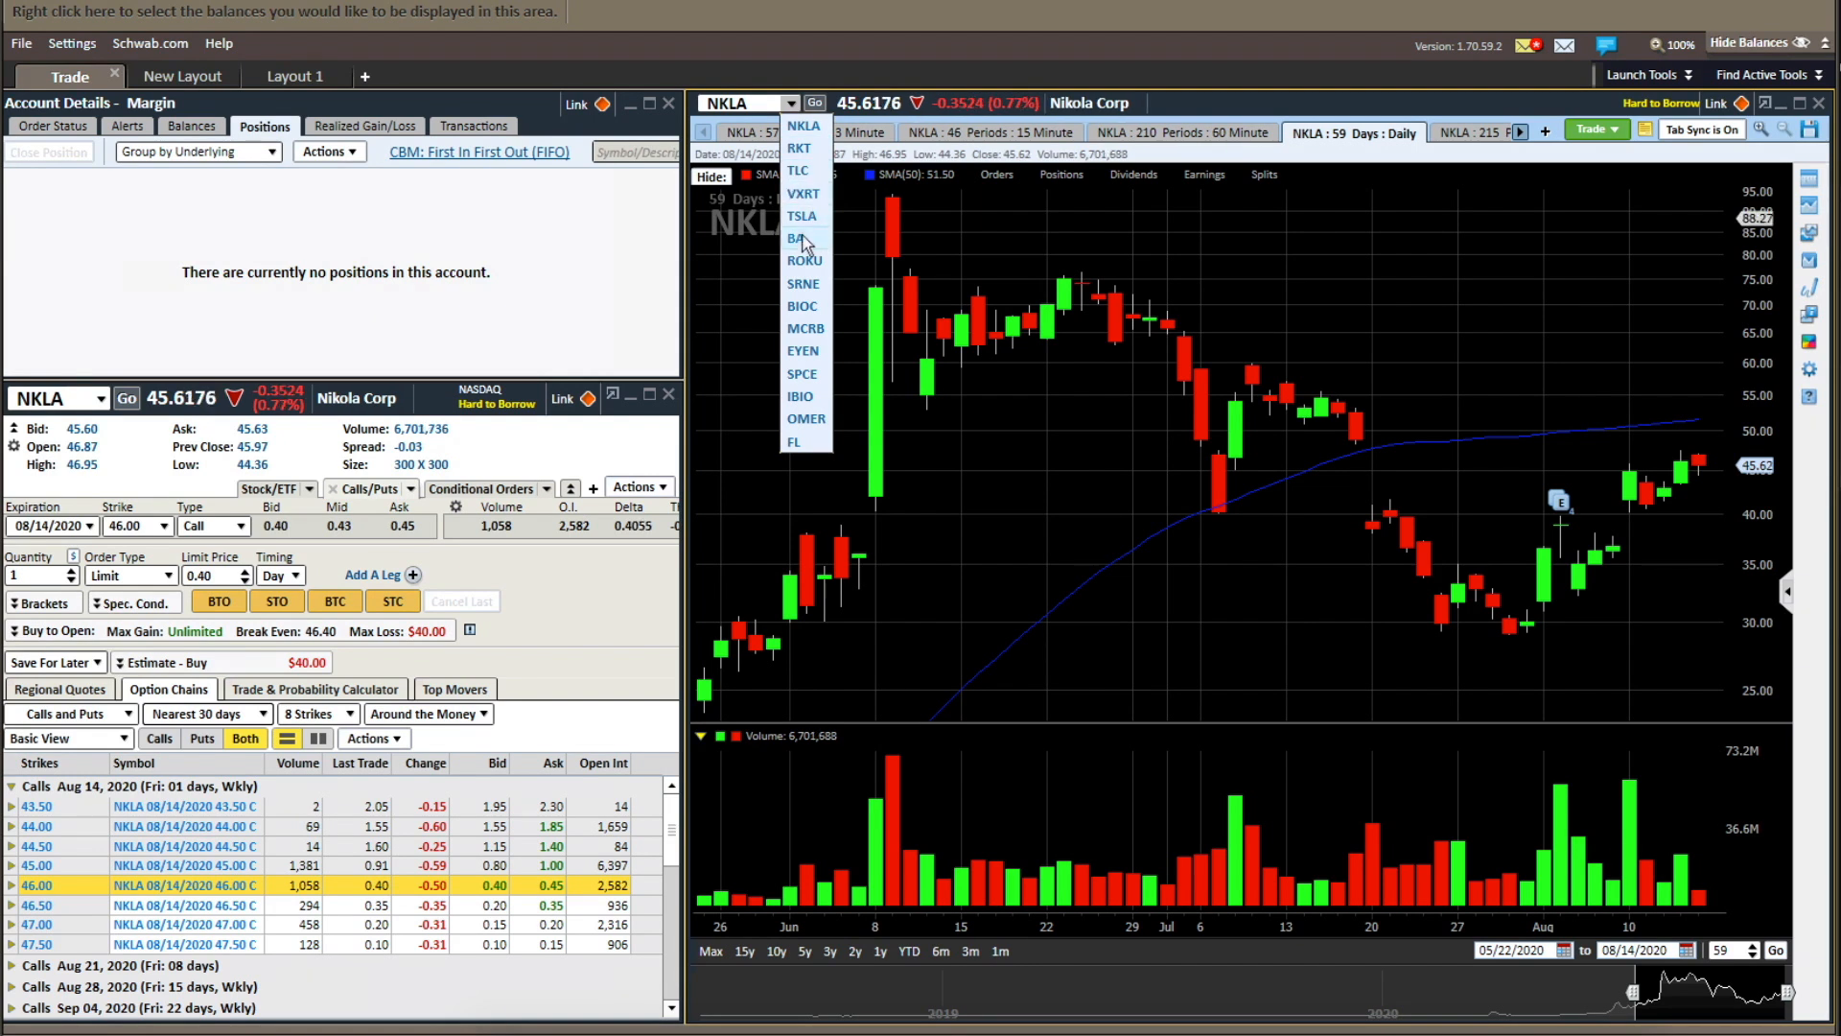
pyautogui.click(796, 238)
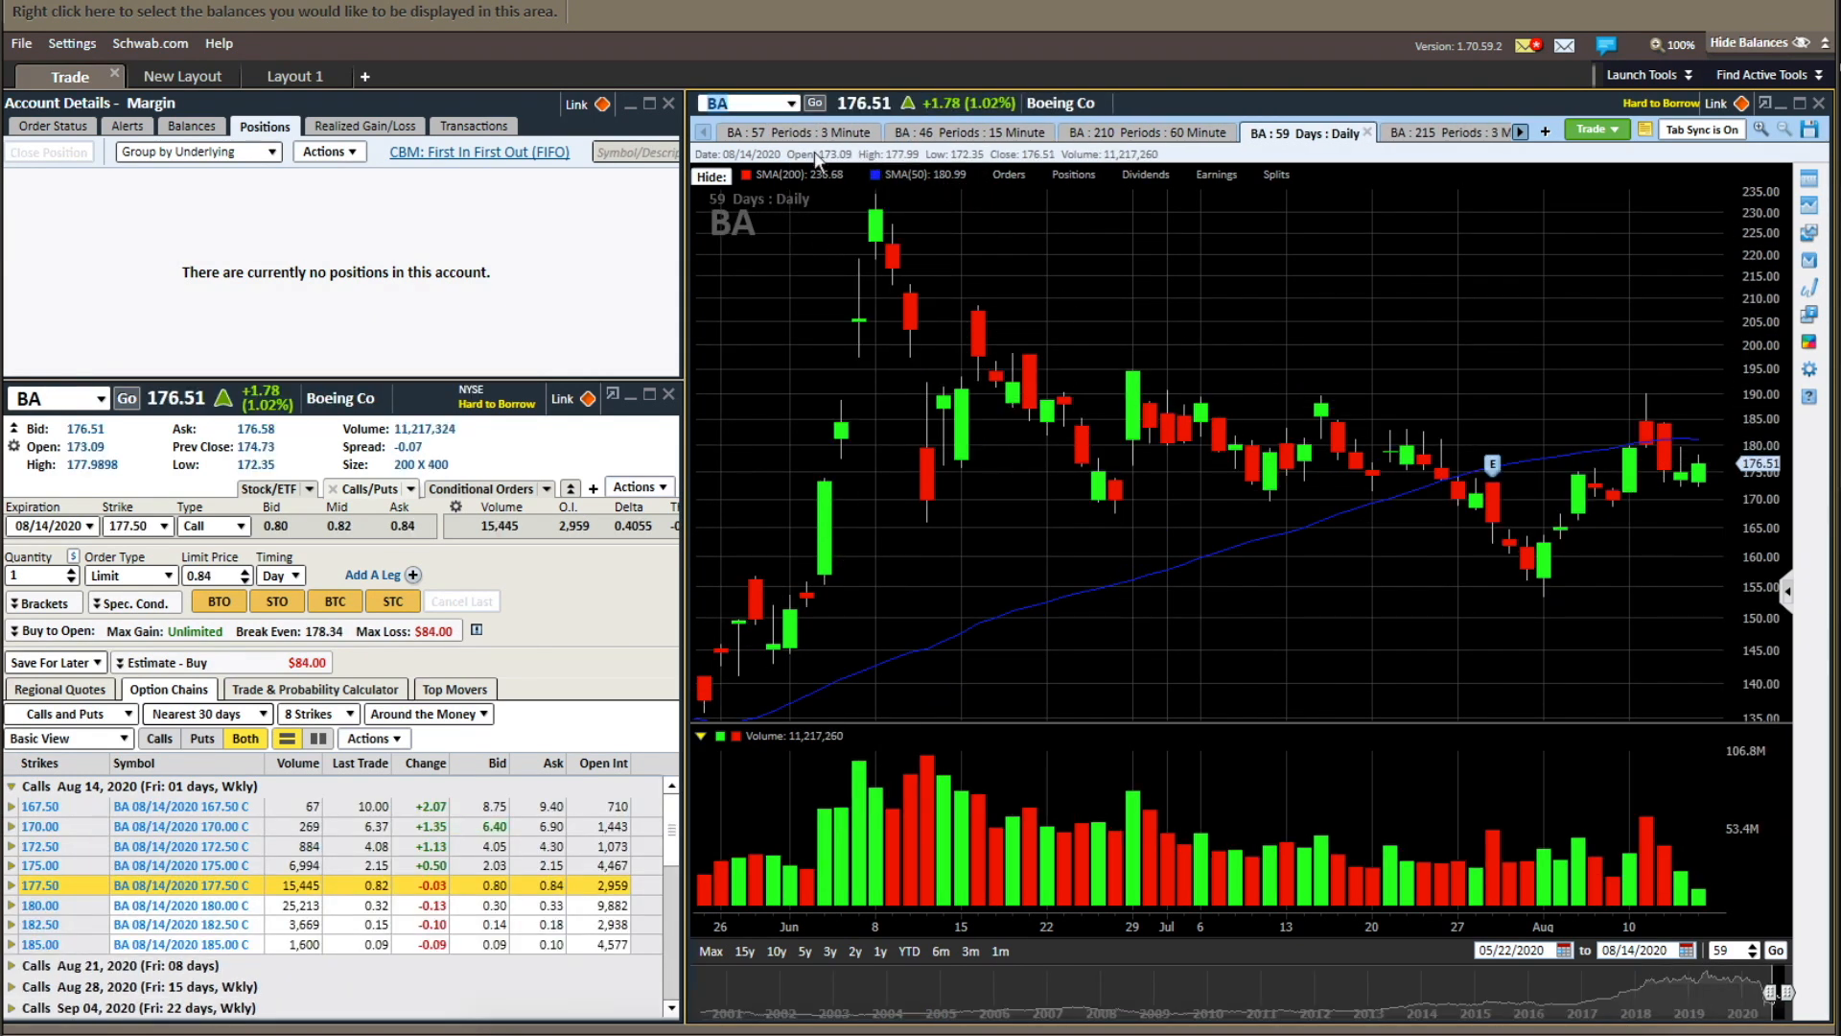
pyautogui.click(796, 132)
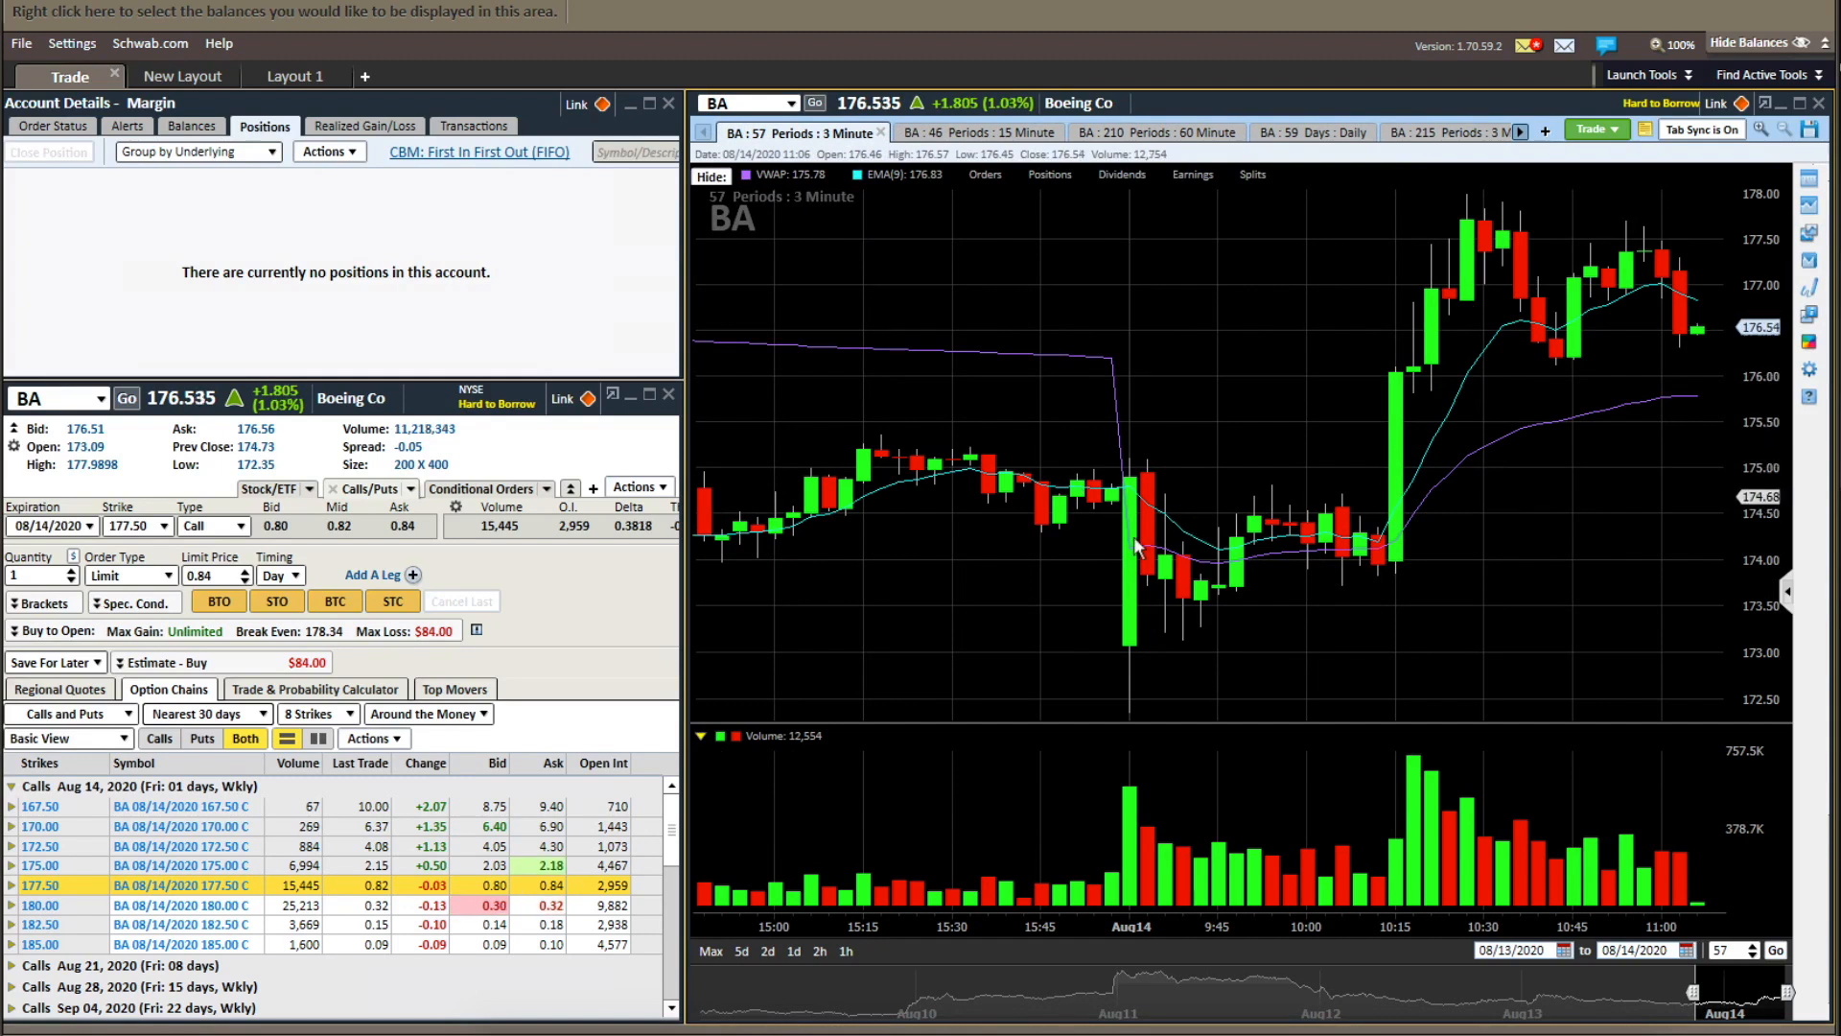
pyautogui.moveTo(1228, 504)
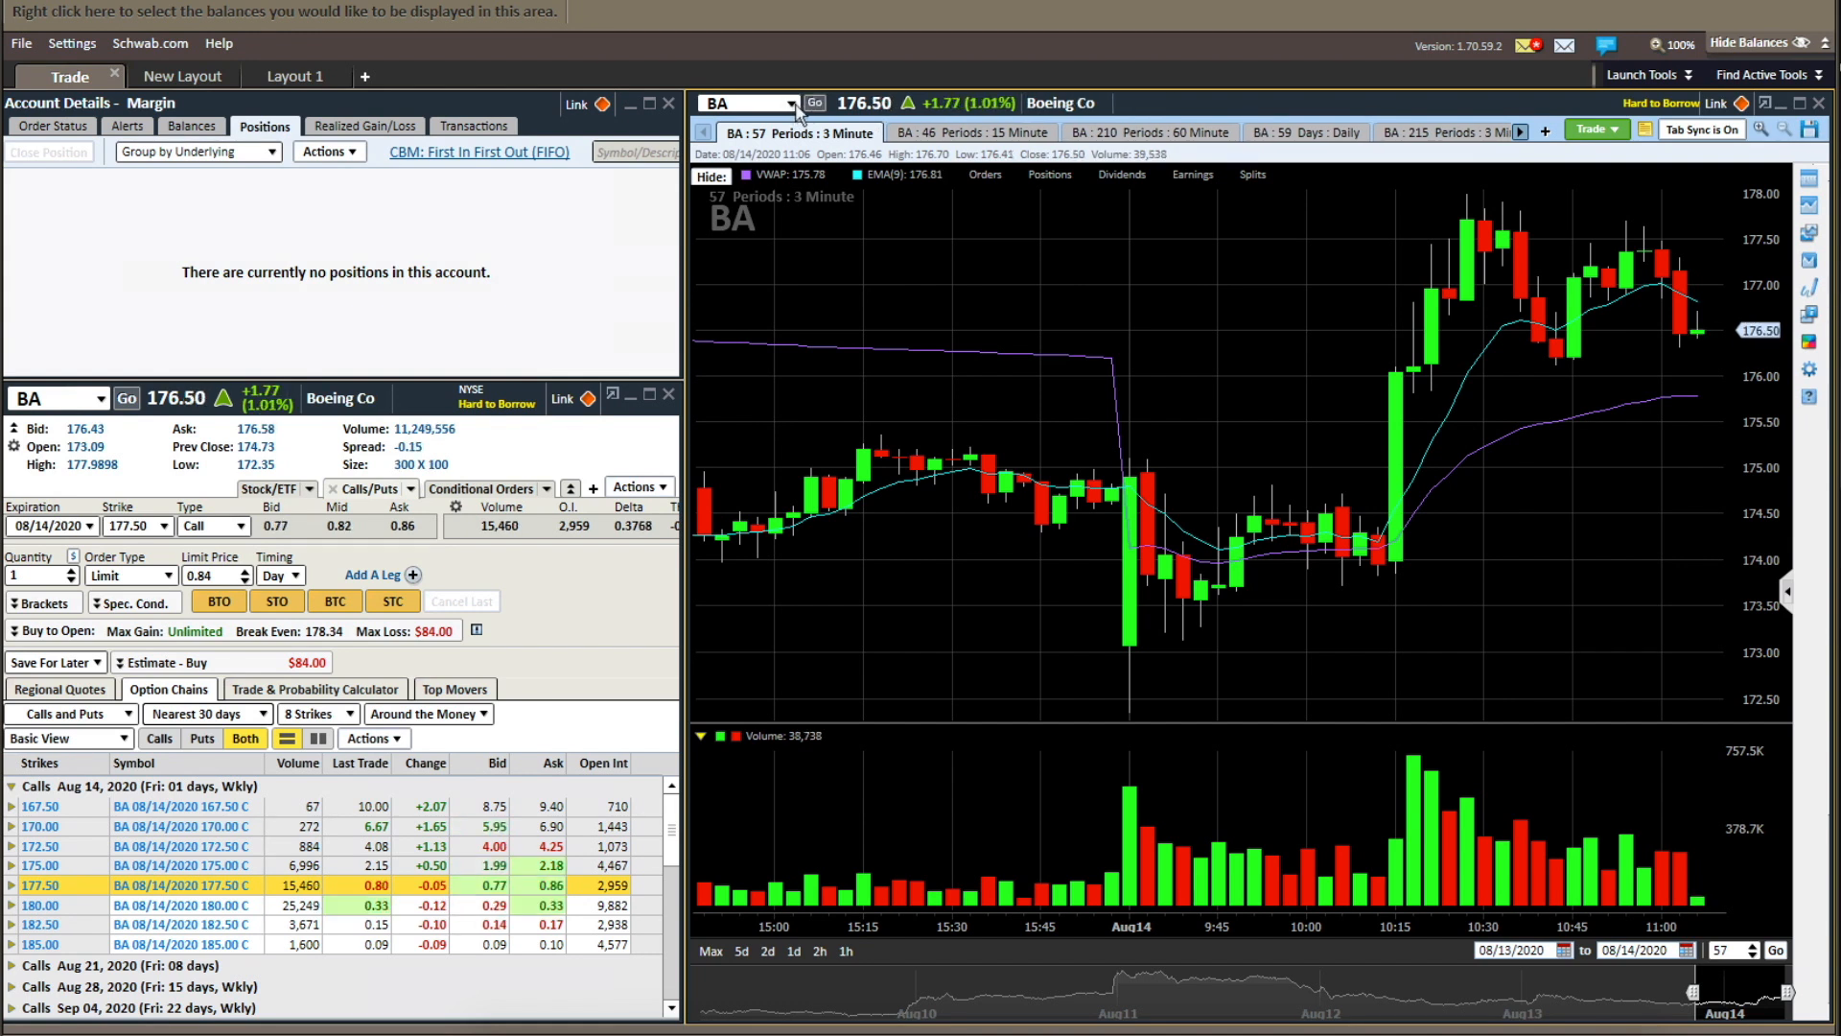
pyautogui.click(785, 103)
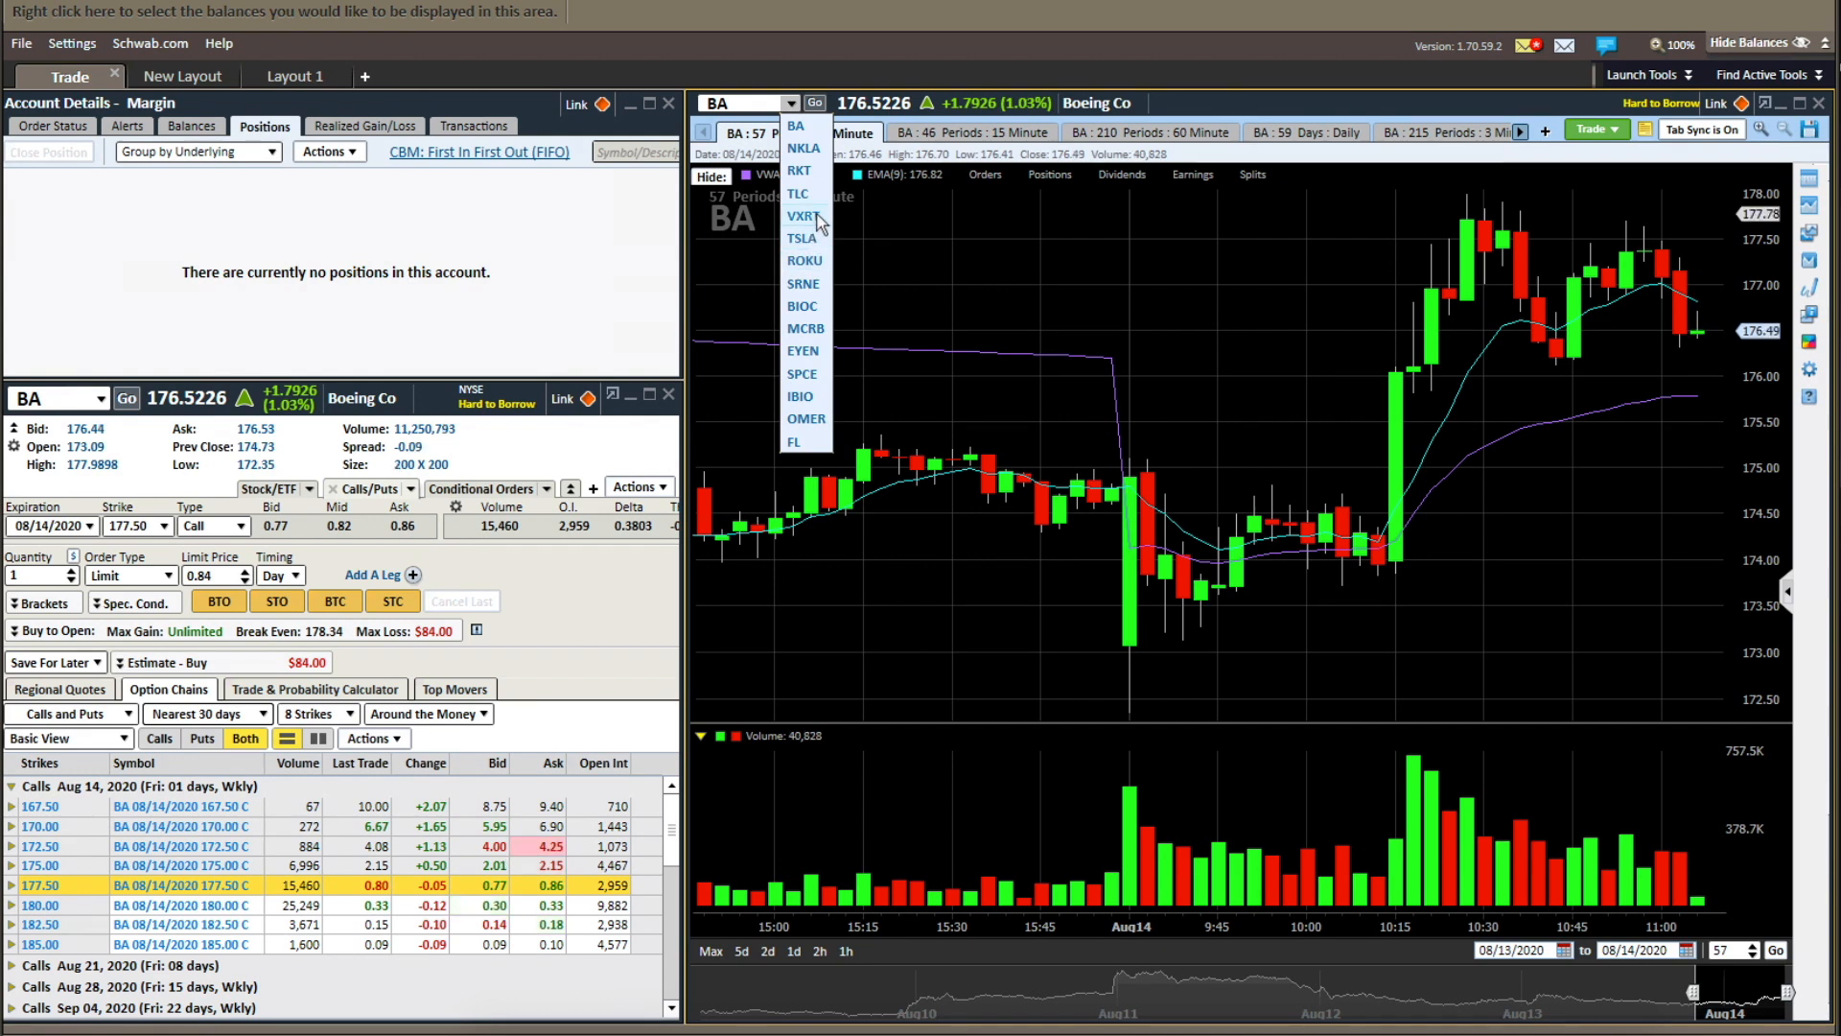
# - Switch briefly to VXRT, then enter TSLA in the symbol box to load Tesla's 3-minute chart
pyautogui.click(803, 216)
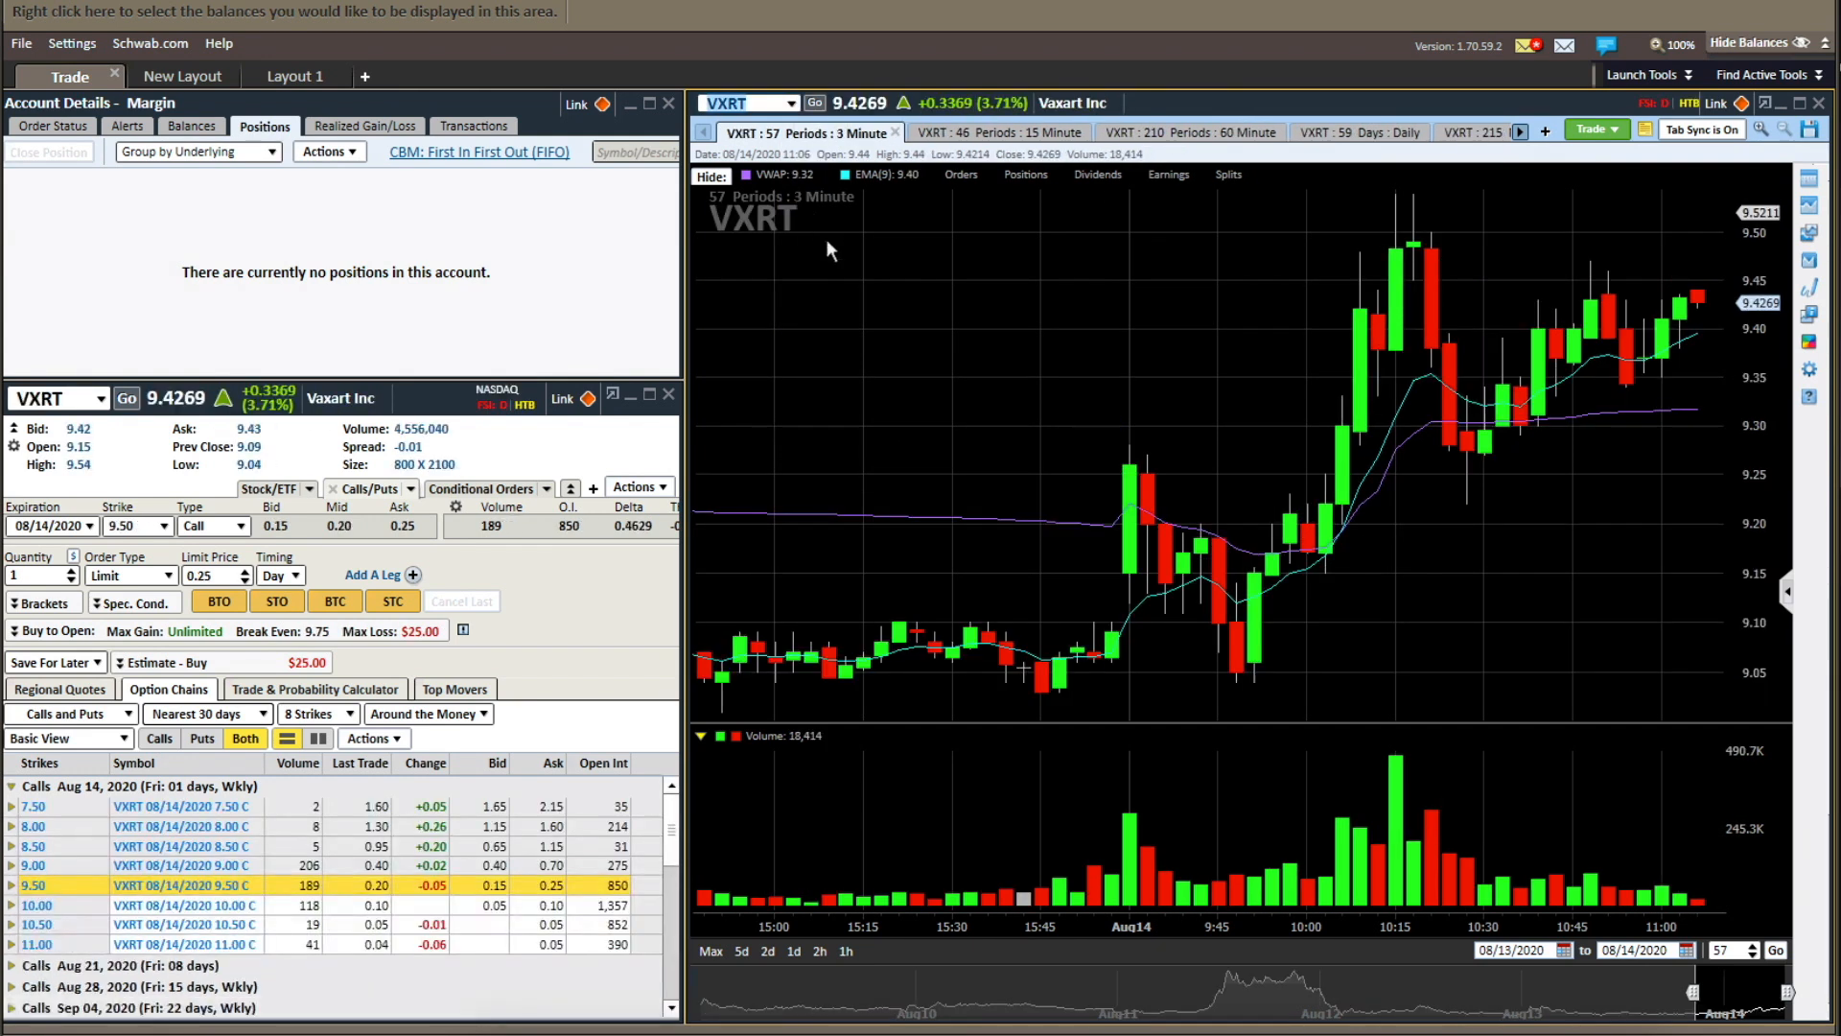
pyautogui.click(785, 101)
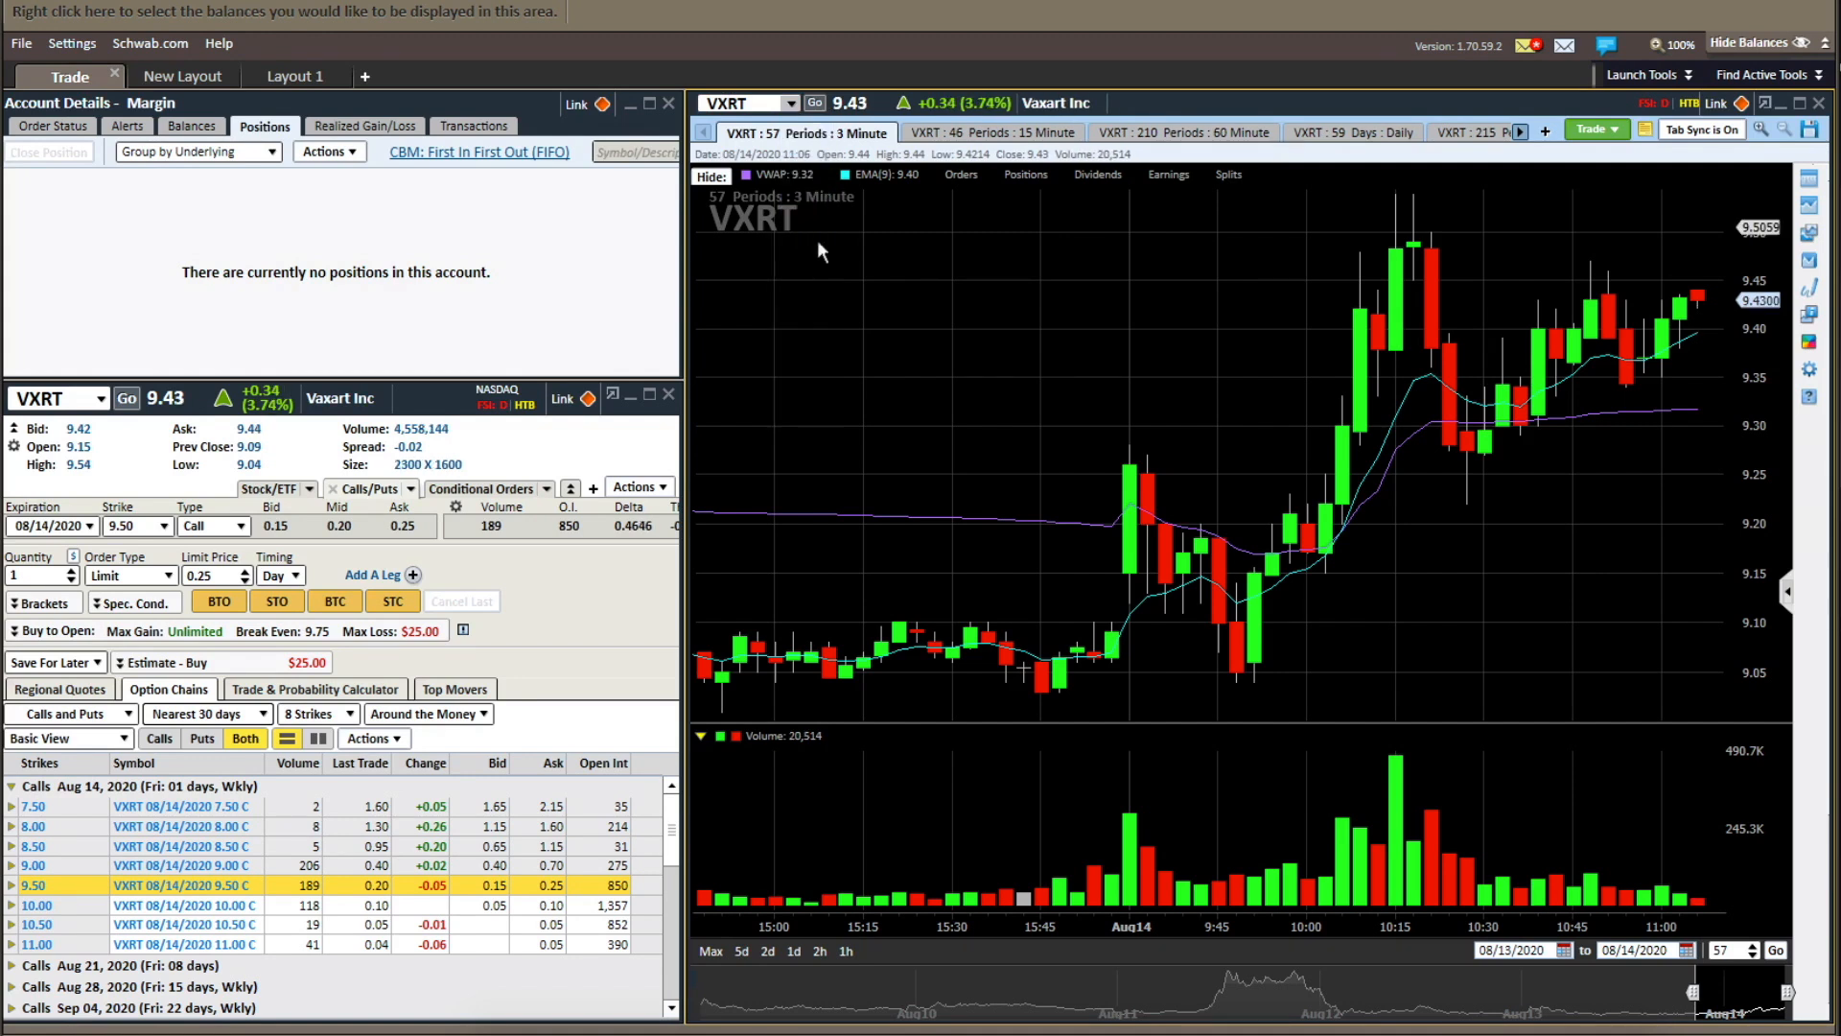
pyautogui.write('TSLA')
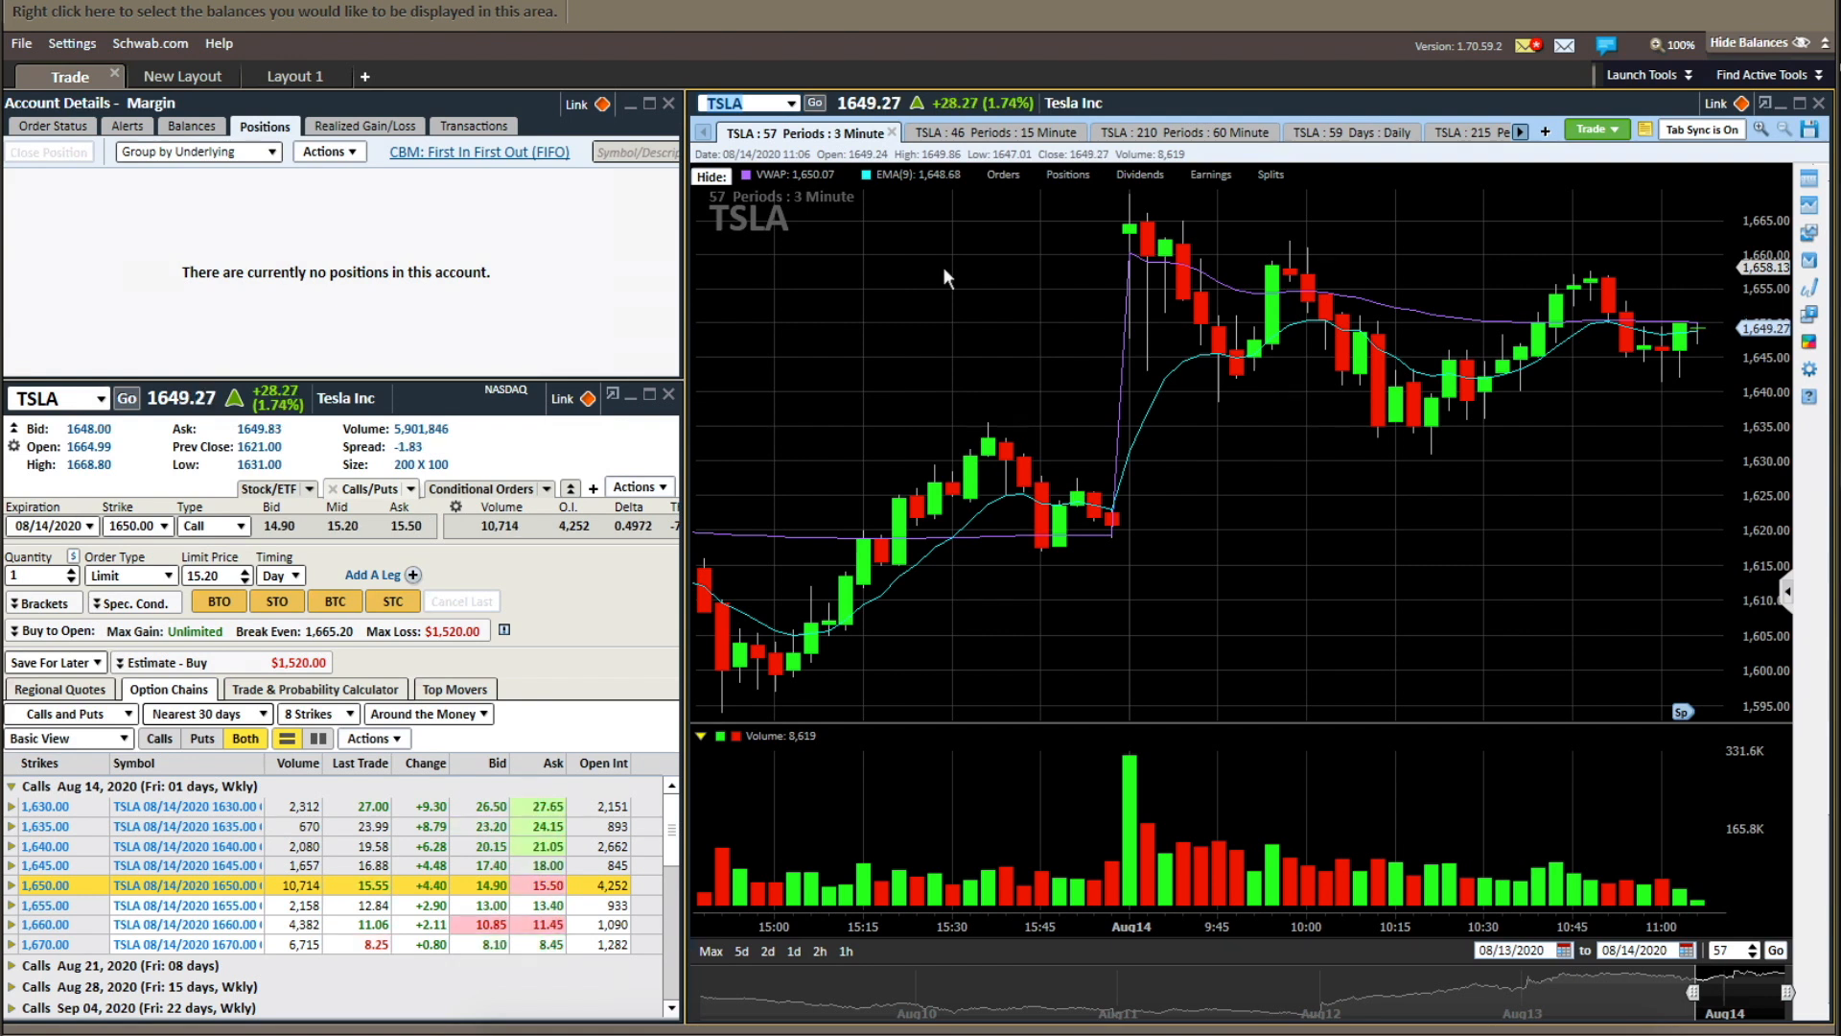
pyautogui.moveTo(1047, 236)
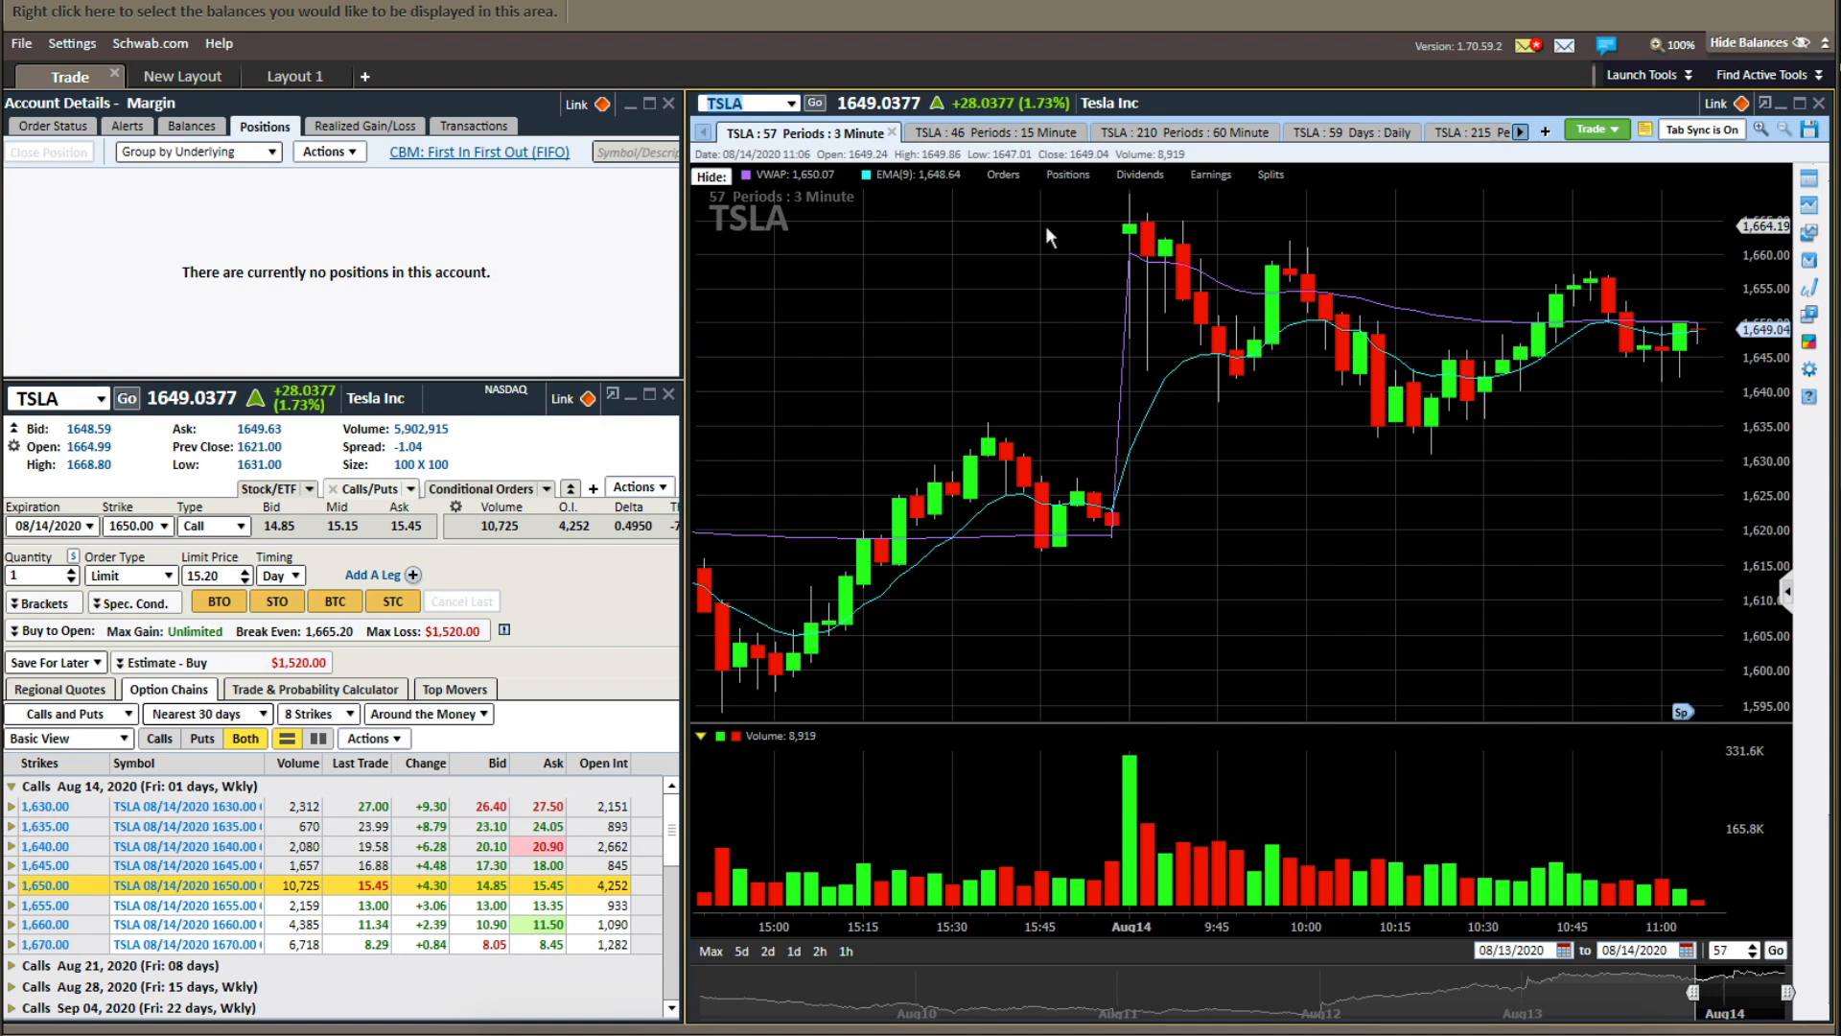
pyautogui.moveTo(1328, 205)
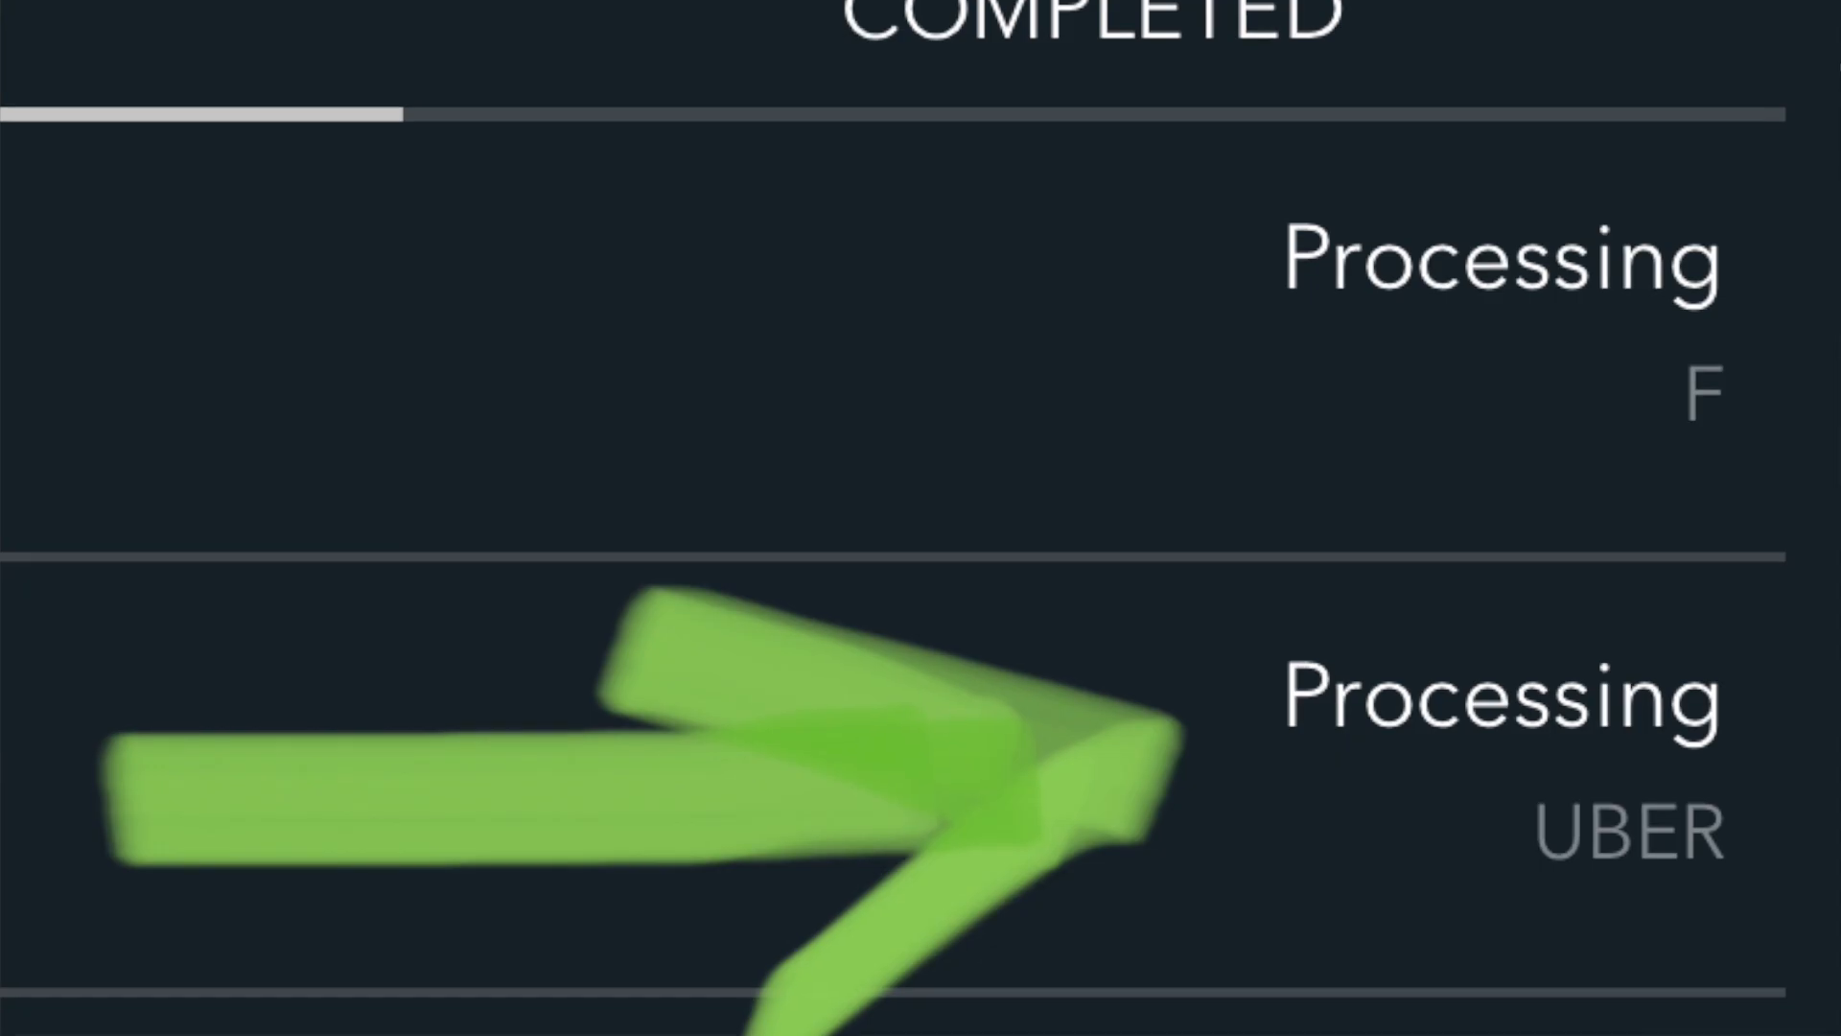
# - Scroll the Firstrade mobile order list down to the Processing F and UBER orders
pyautogui.scroll(-3)
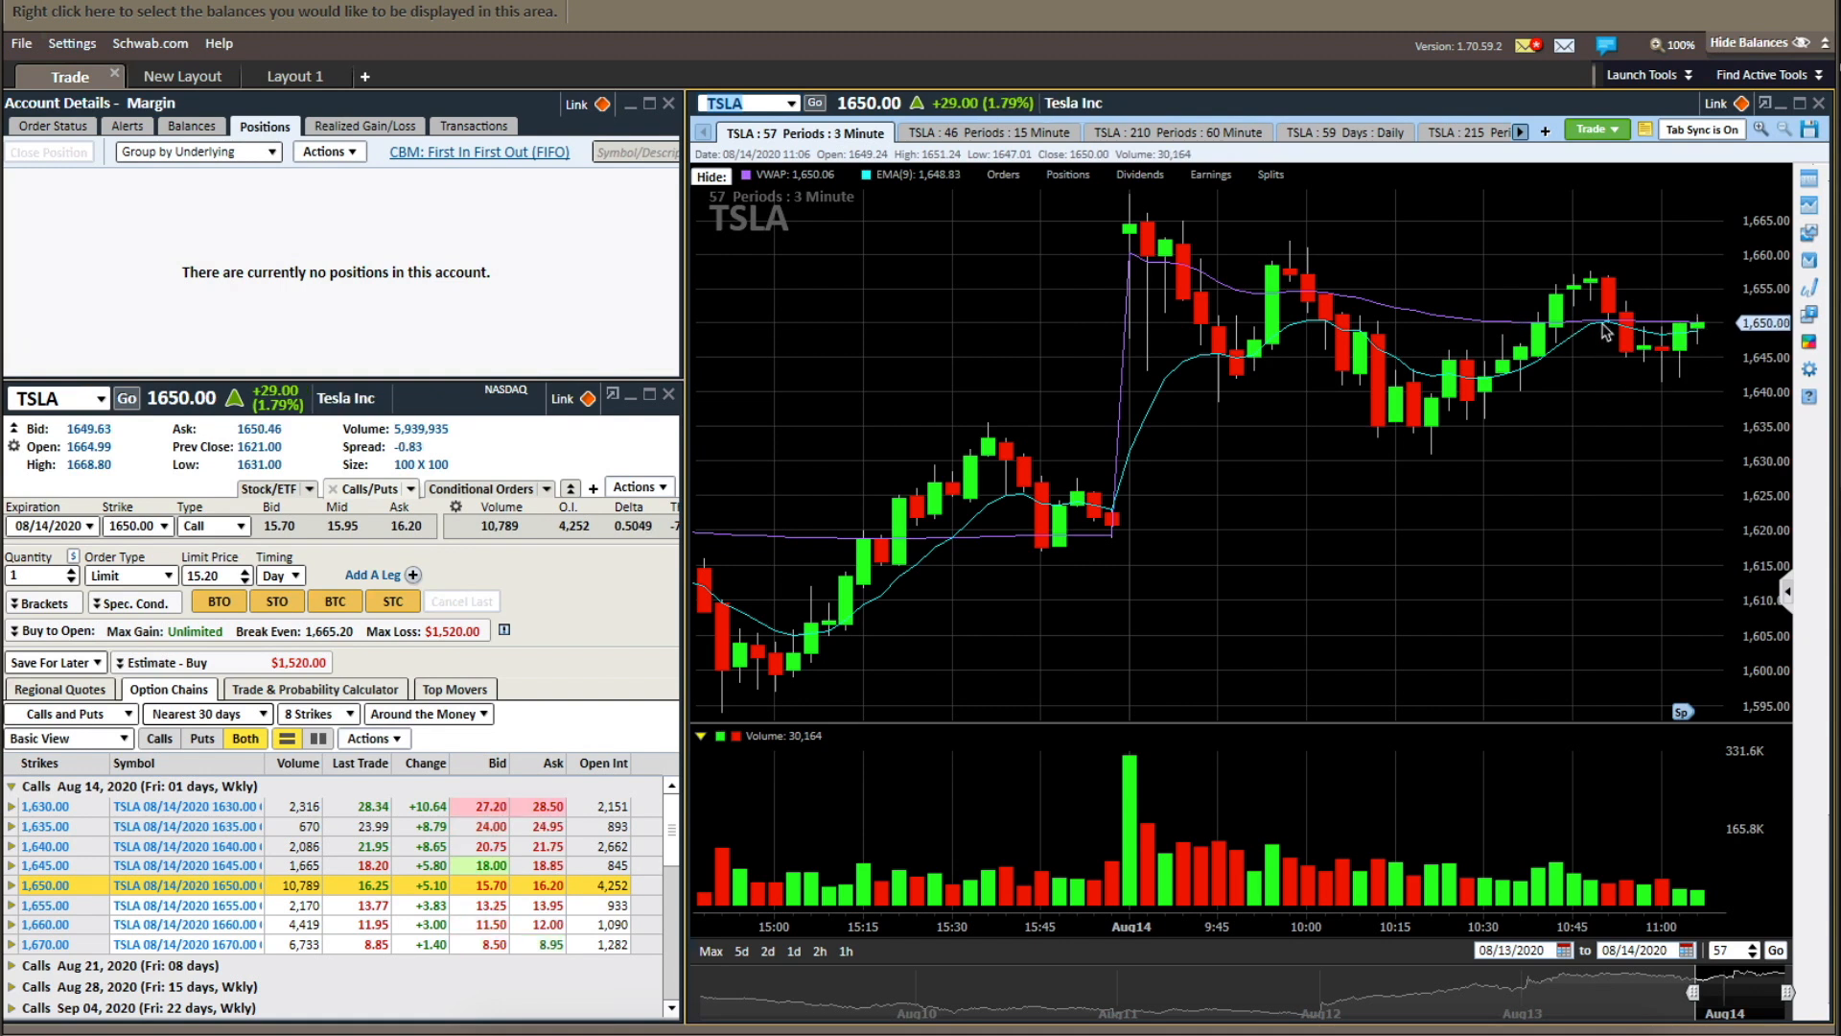
# - Cycle TSLA through the 215-period 3-minute, daily, 60-minute and 15-minute charts
pyautogui.click(1463, 132)
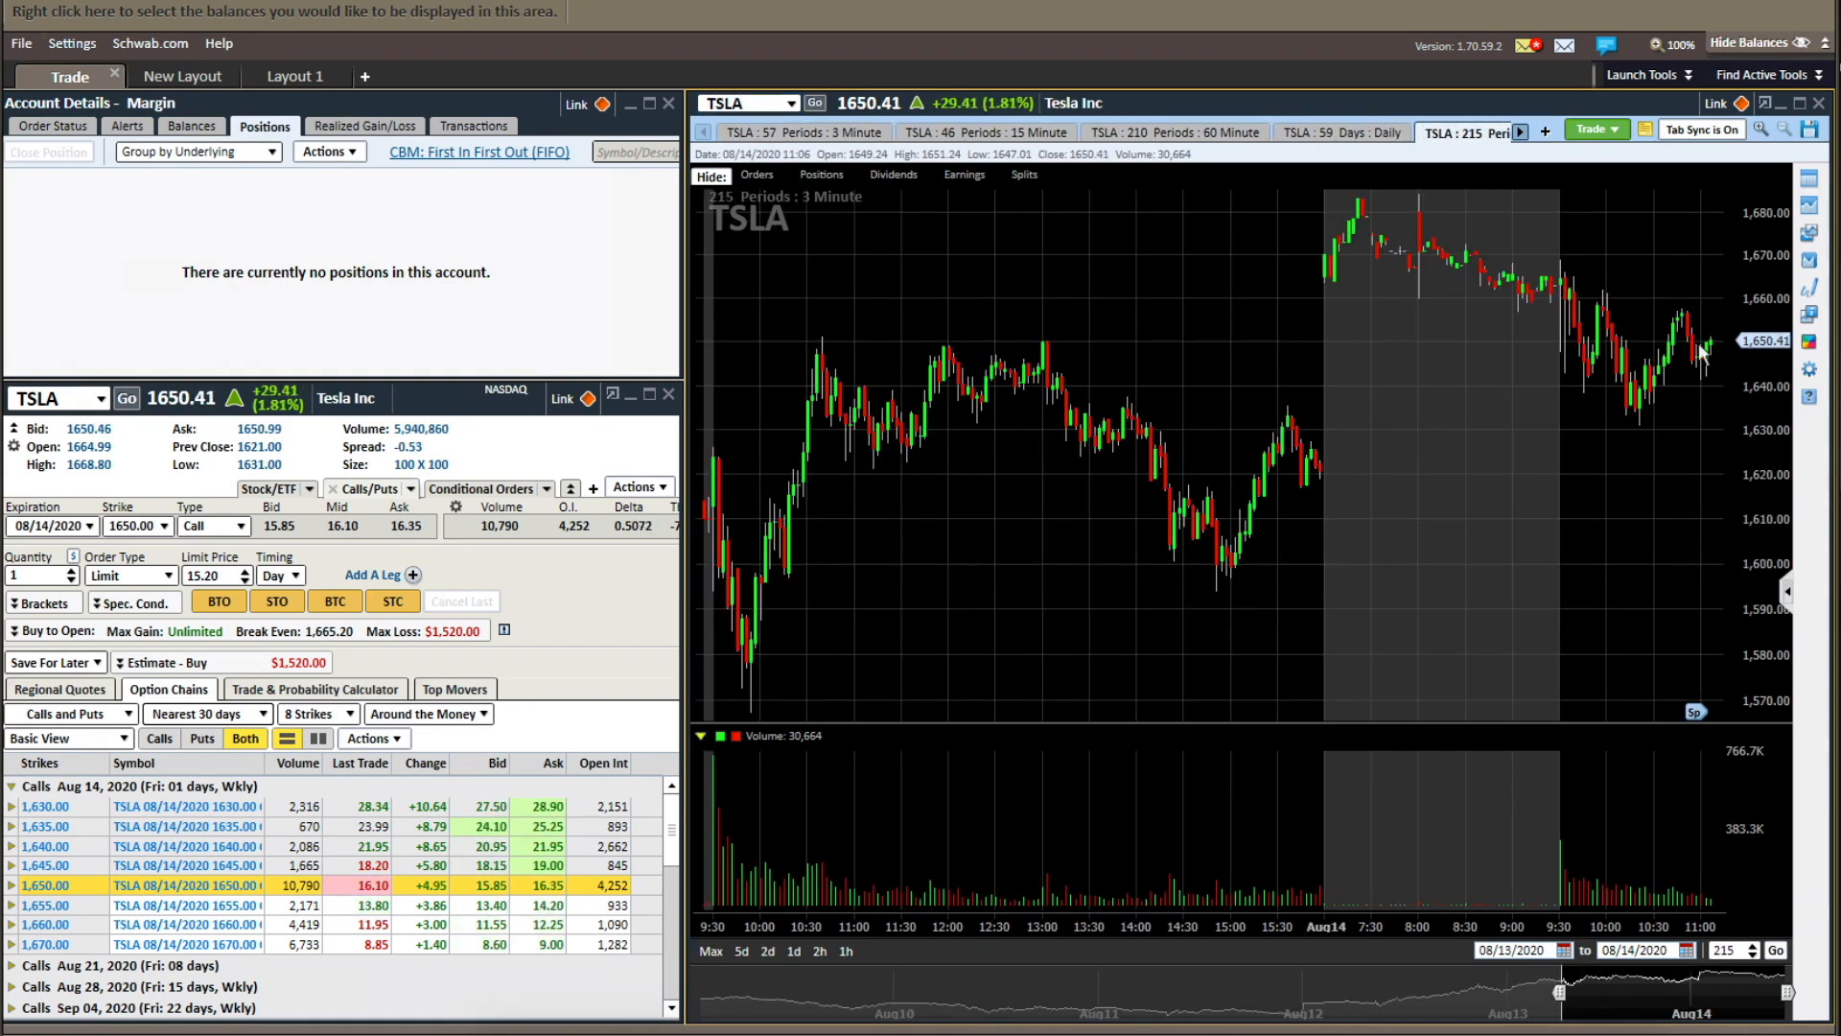
pyautogui.click(1343, 133)
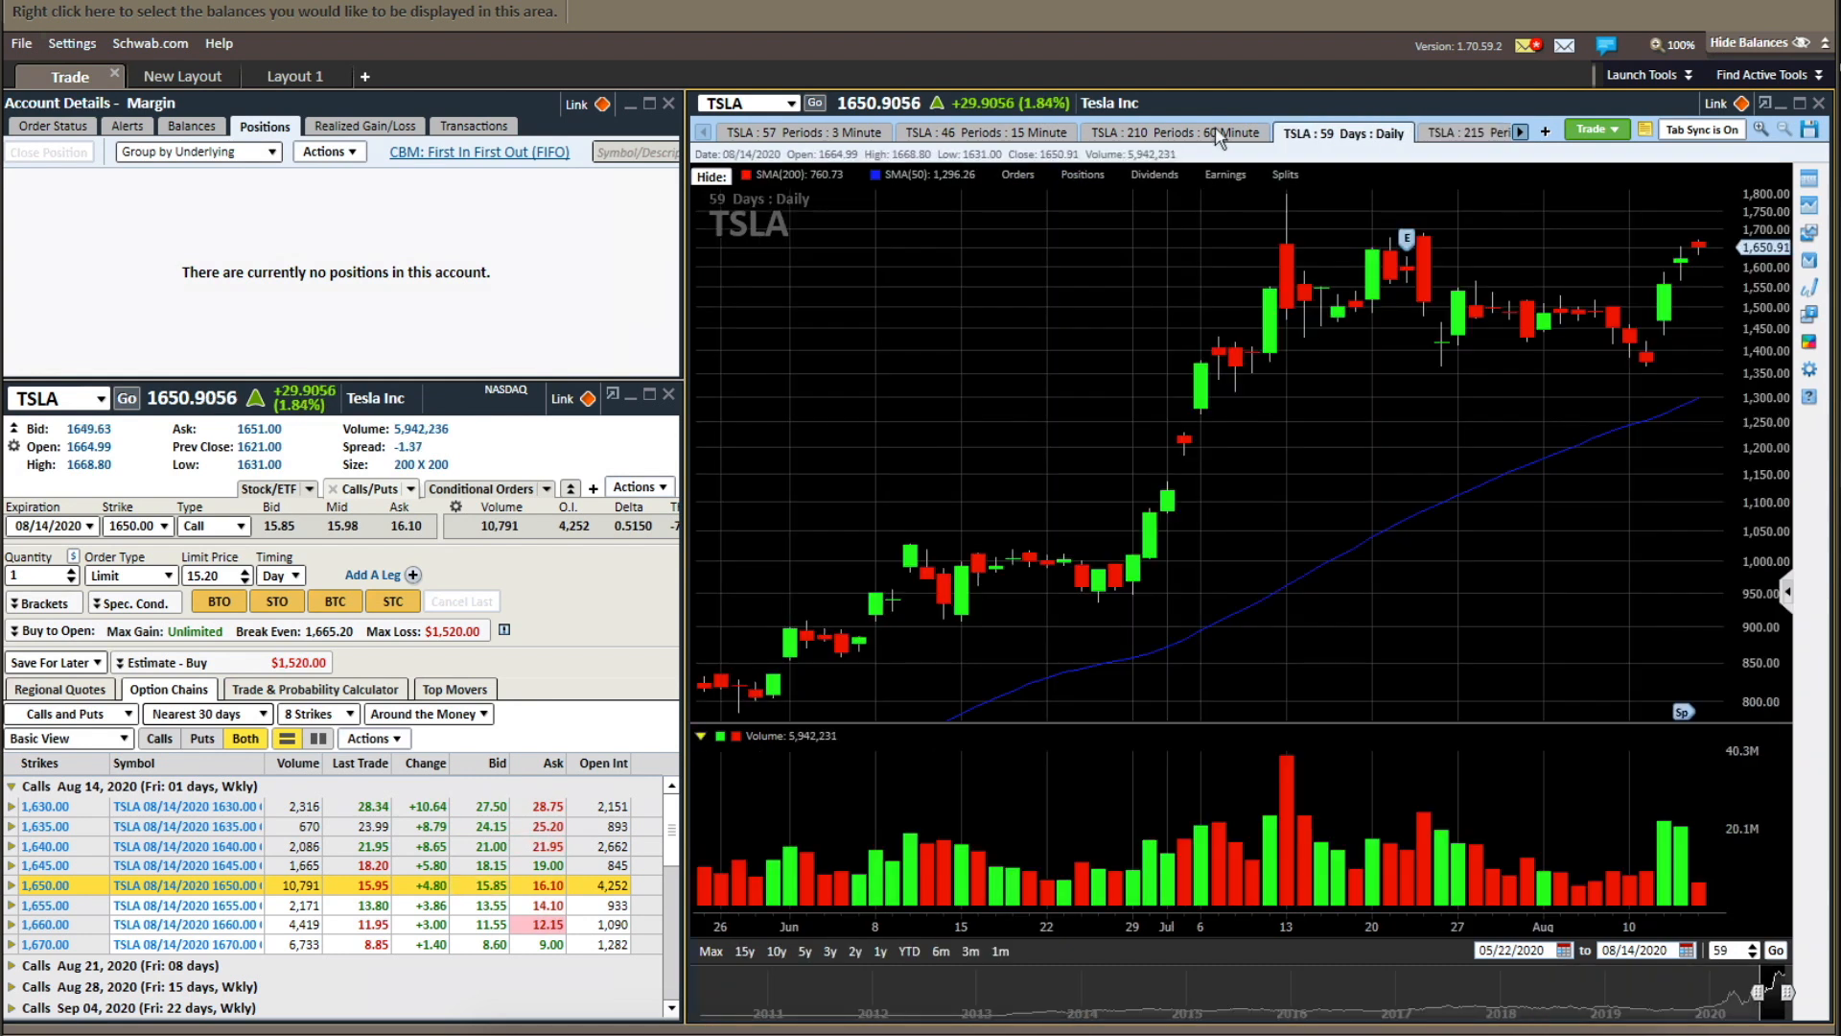
pyautogui.click(1174, 132)
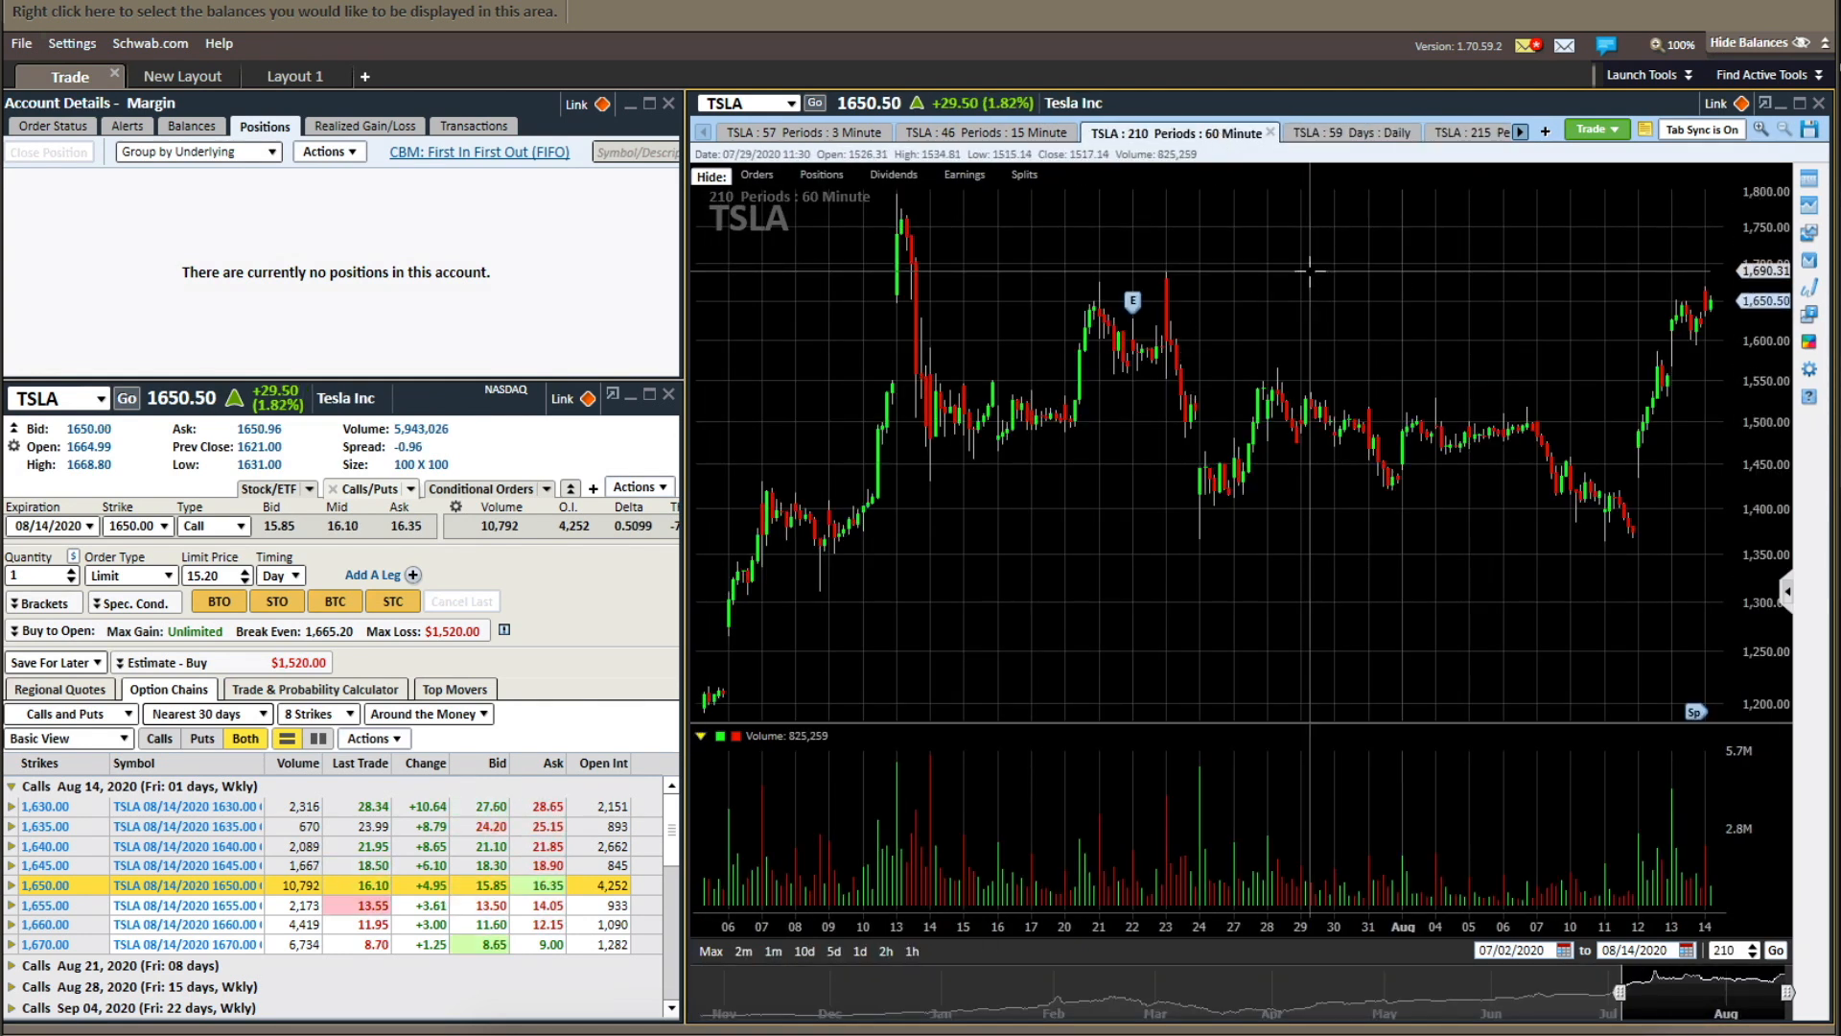
pyautogui.moveTo(1322, 305)
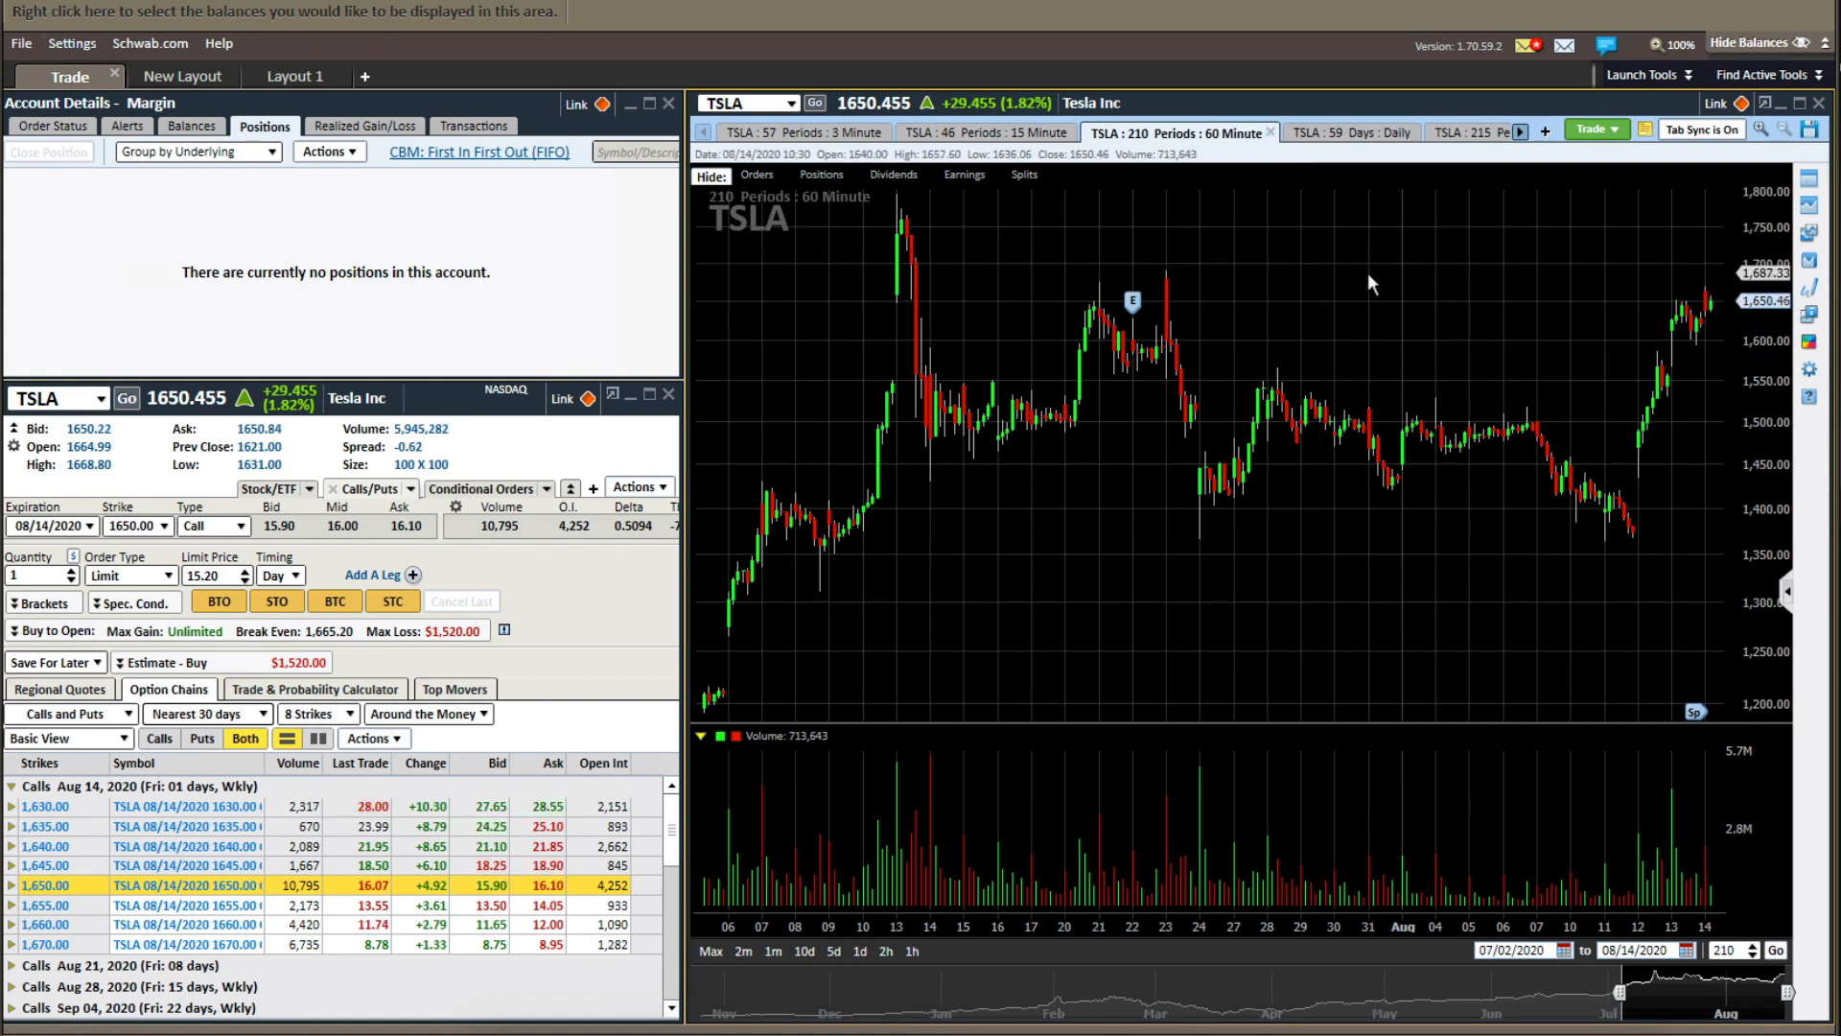
pyautogui.click(986, 133)
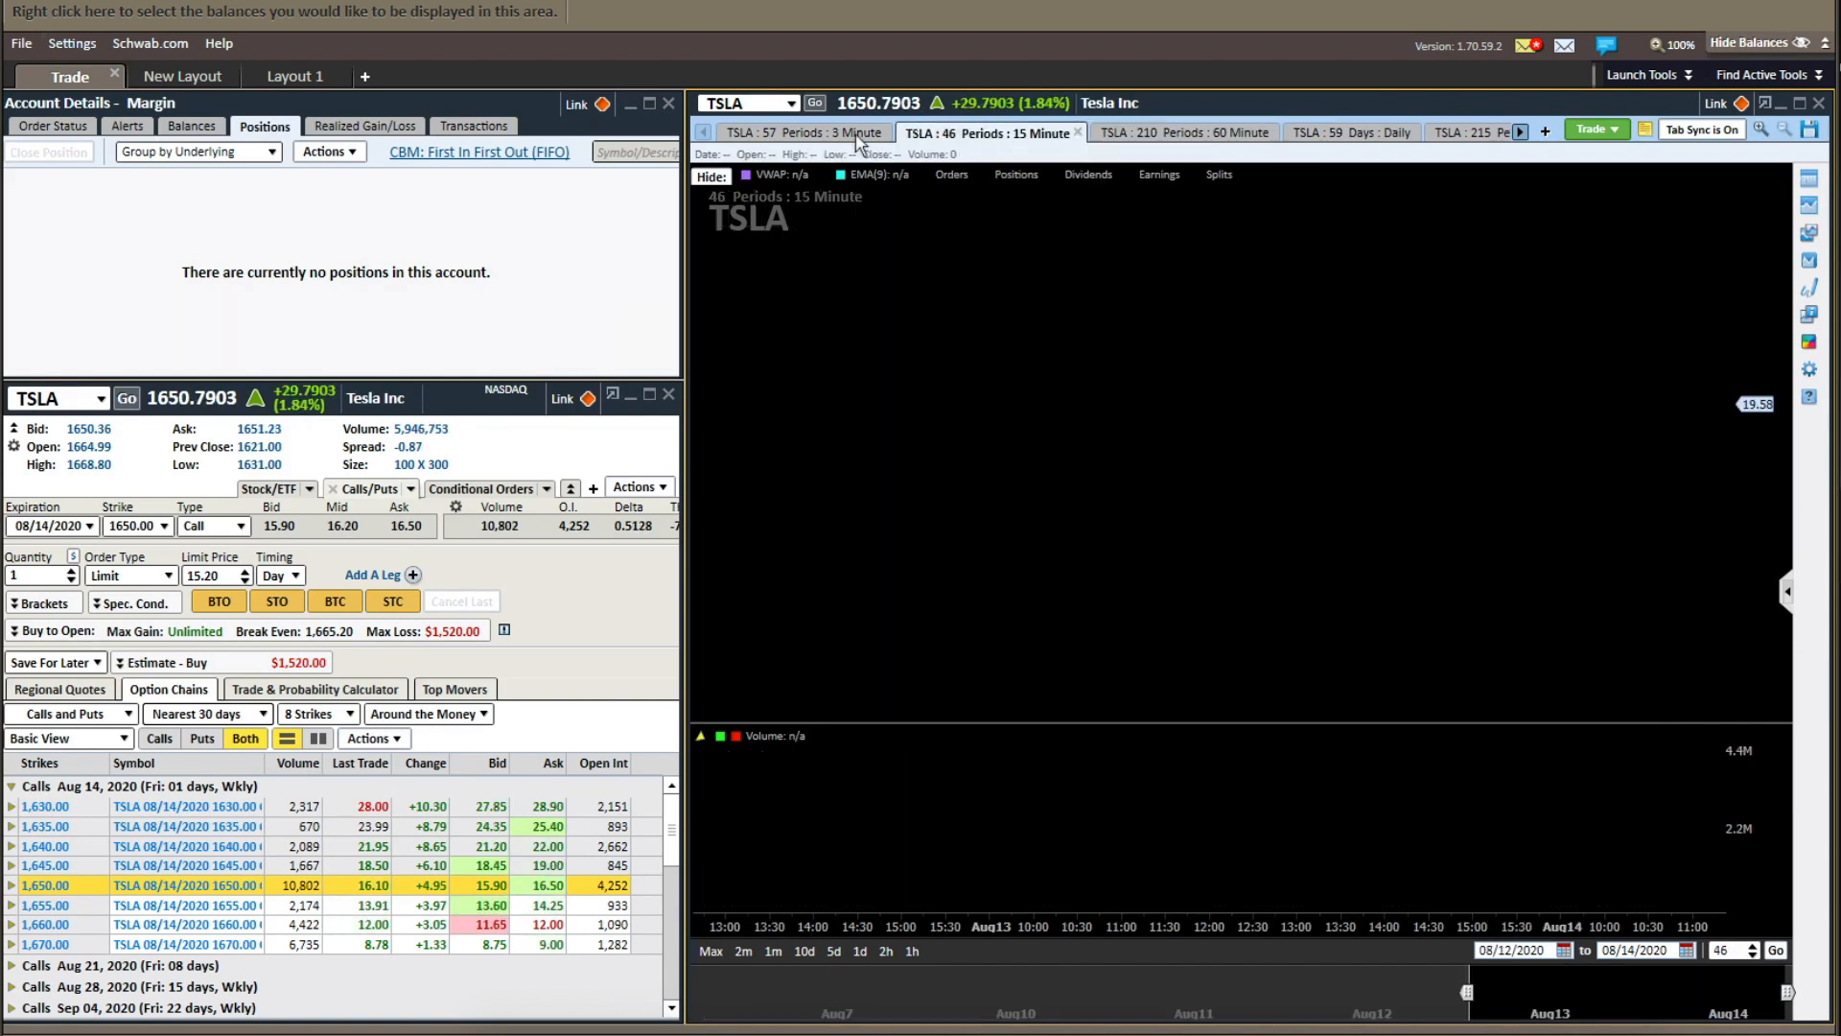
# - Return TSLA to the 3-minute chart spanning Aug 13 and Aug 14
pyautogui.click(802, 132)
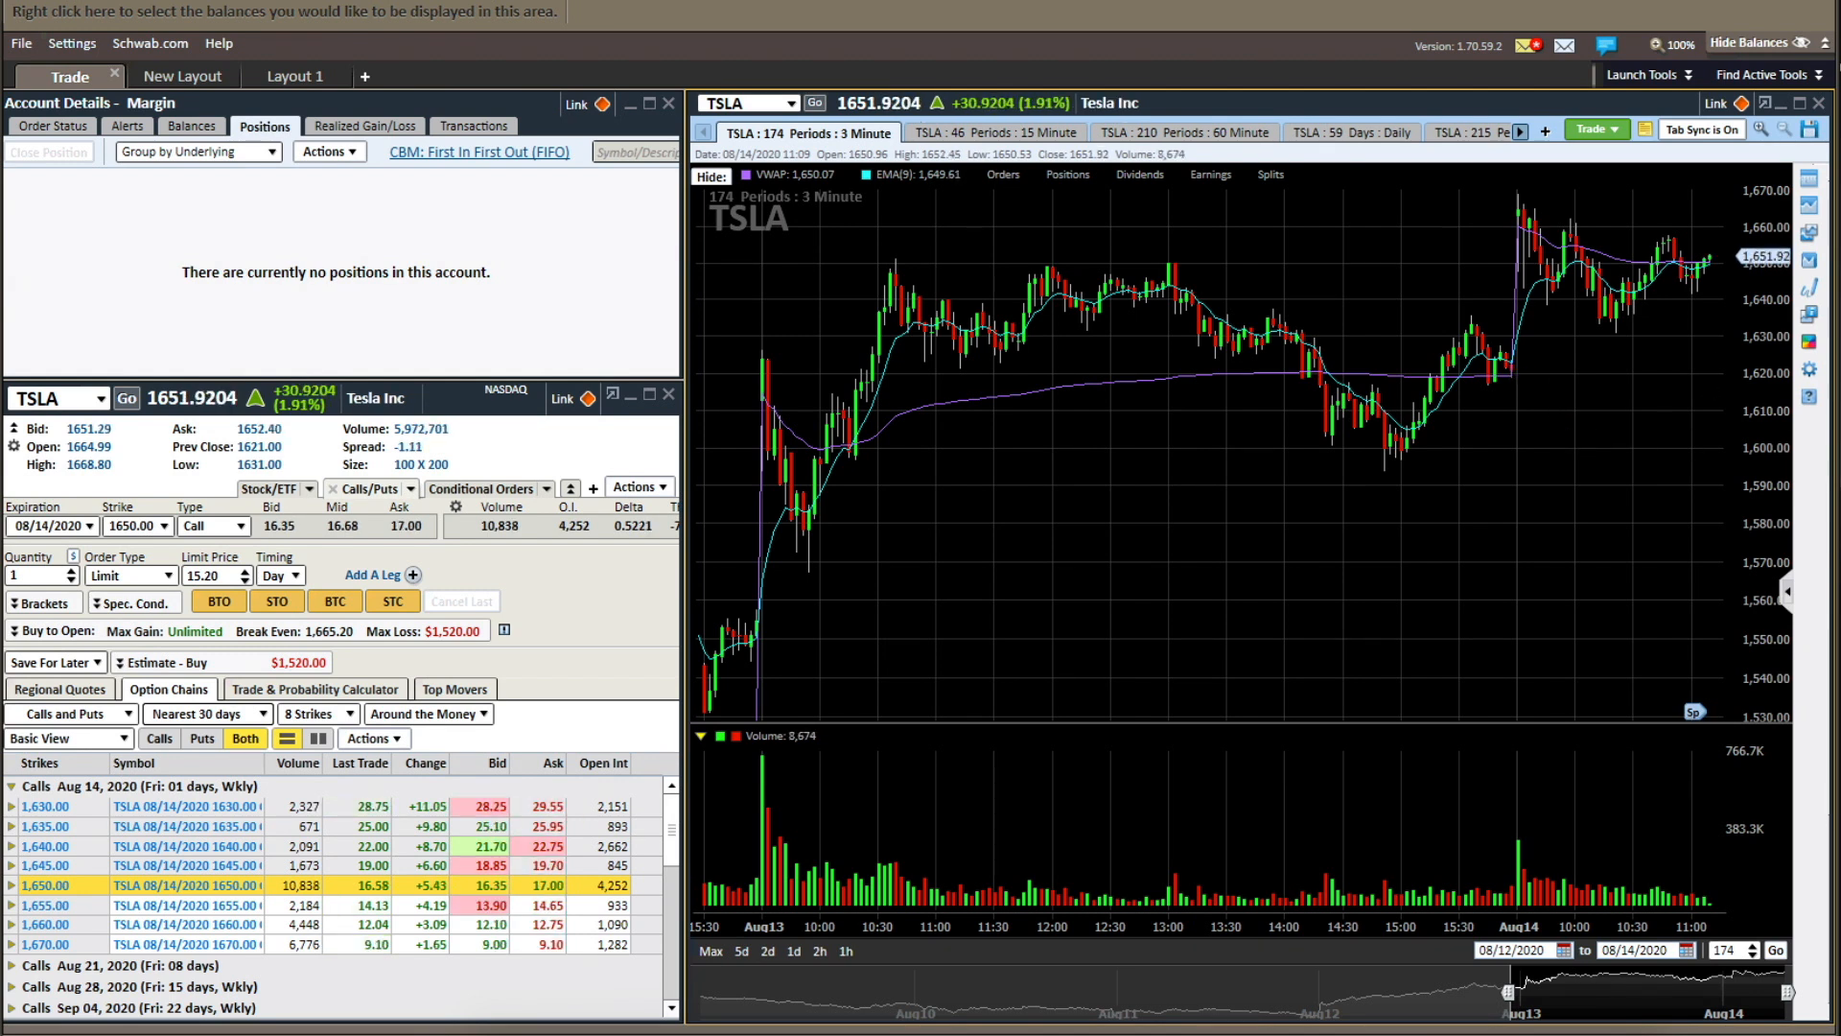
pyautogui.moveTo(1498, 299)
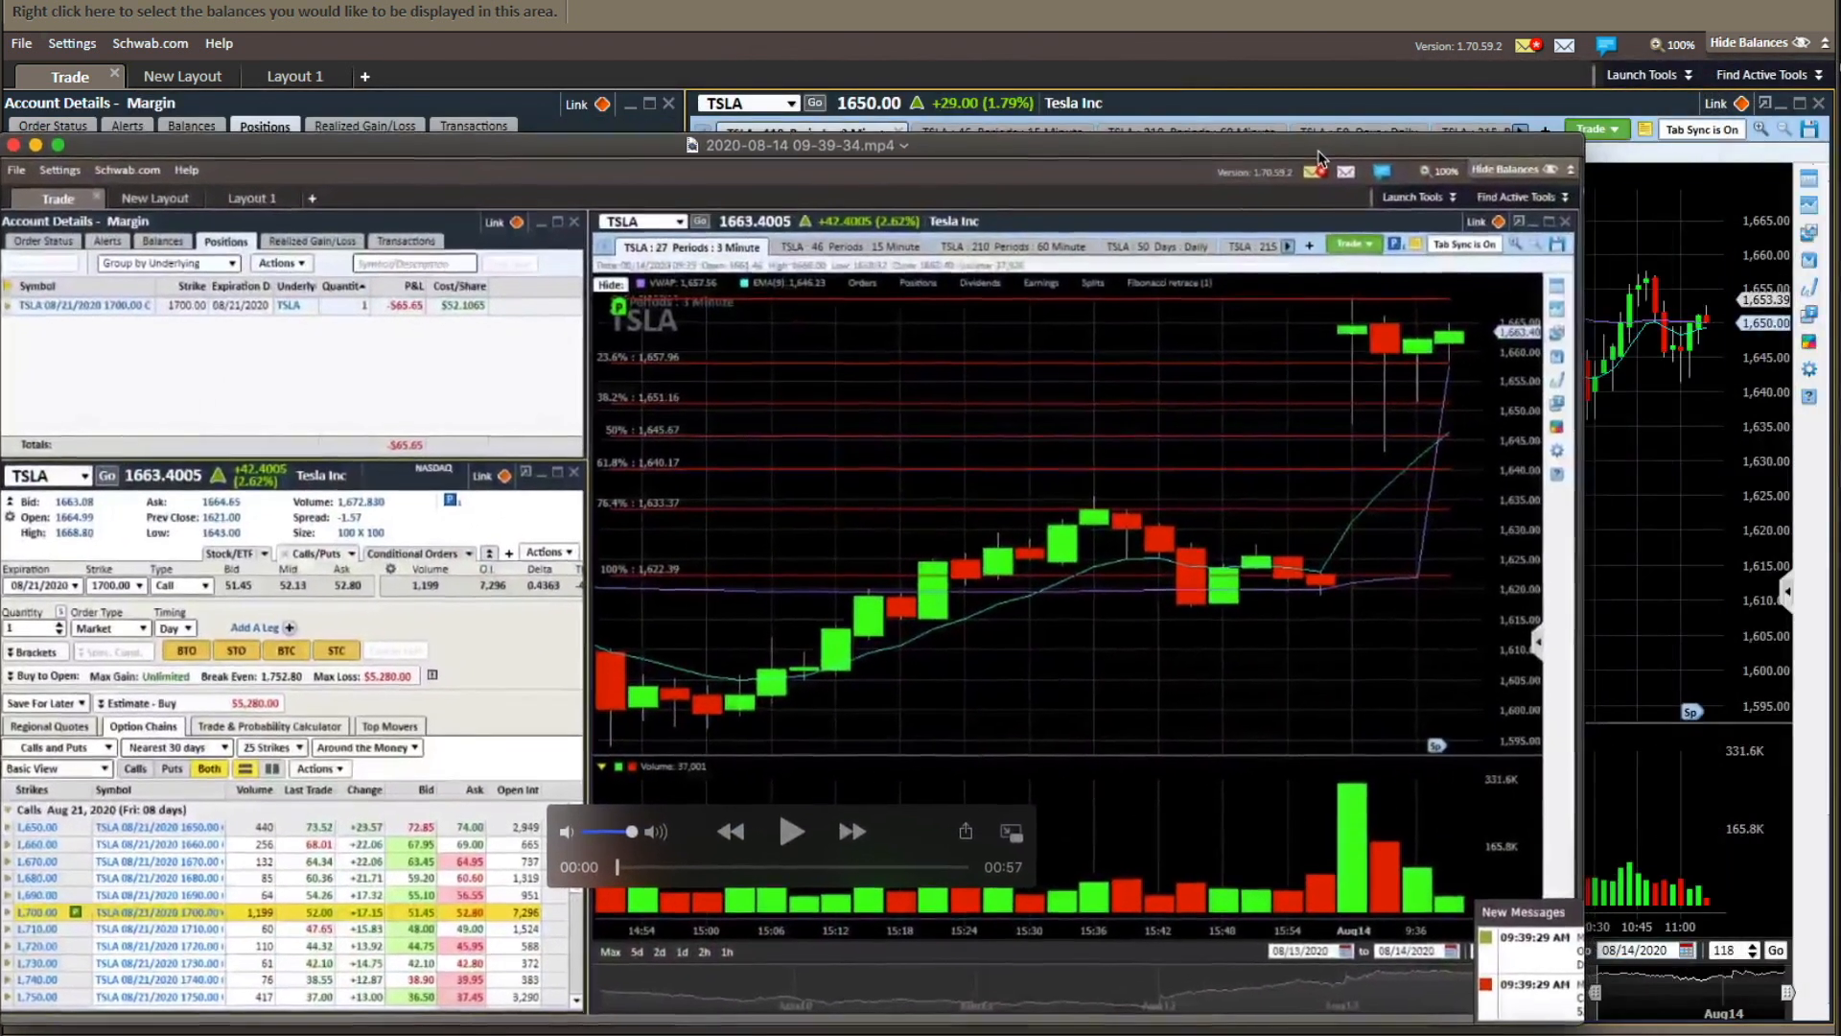
# - Play the recorded TSLA trade replay, pausing at the first key moments of the position
pyautogui.click(792, 831)
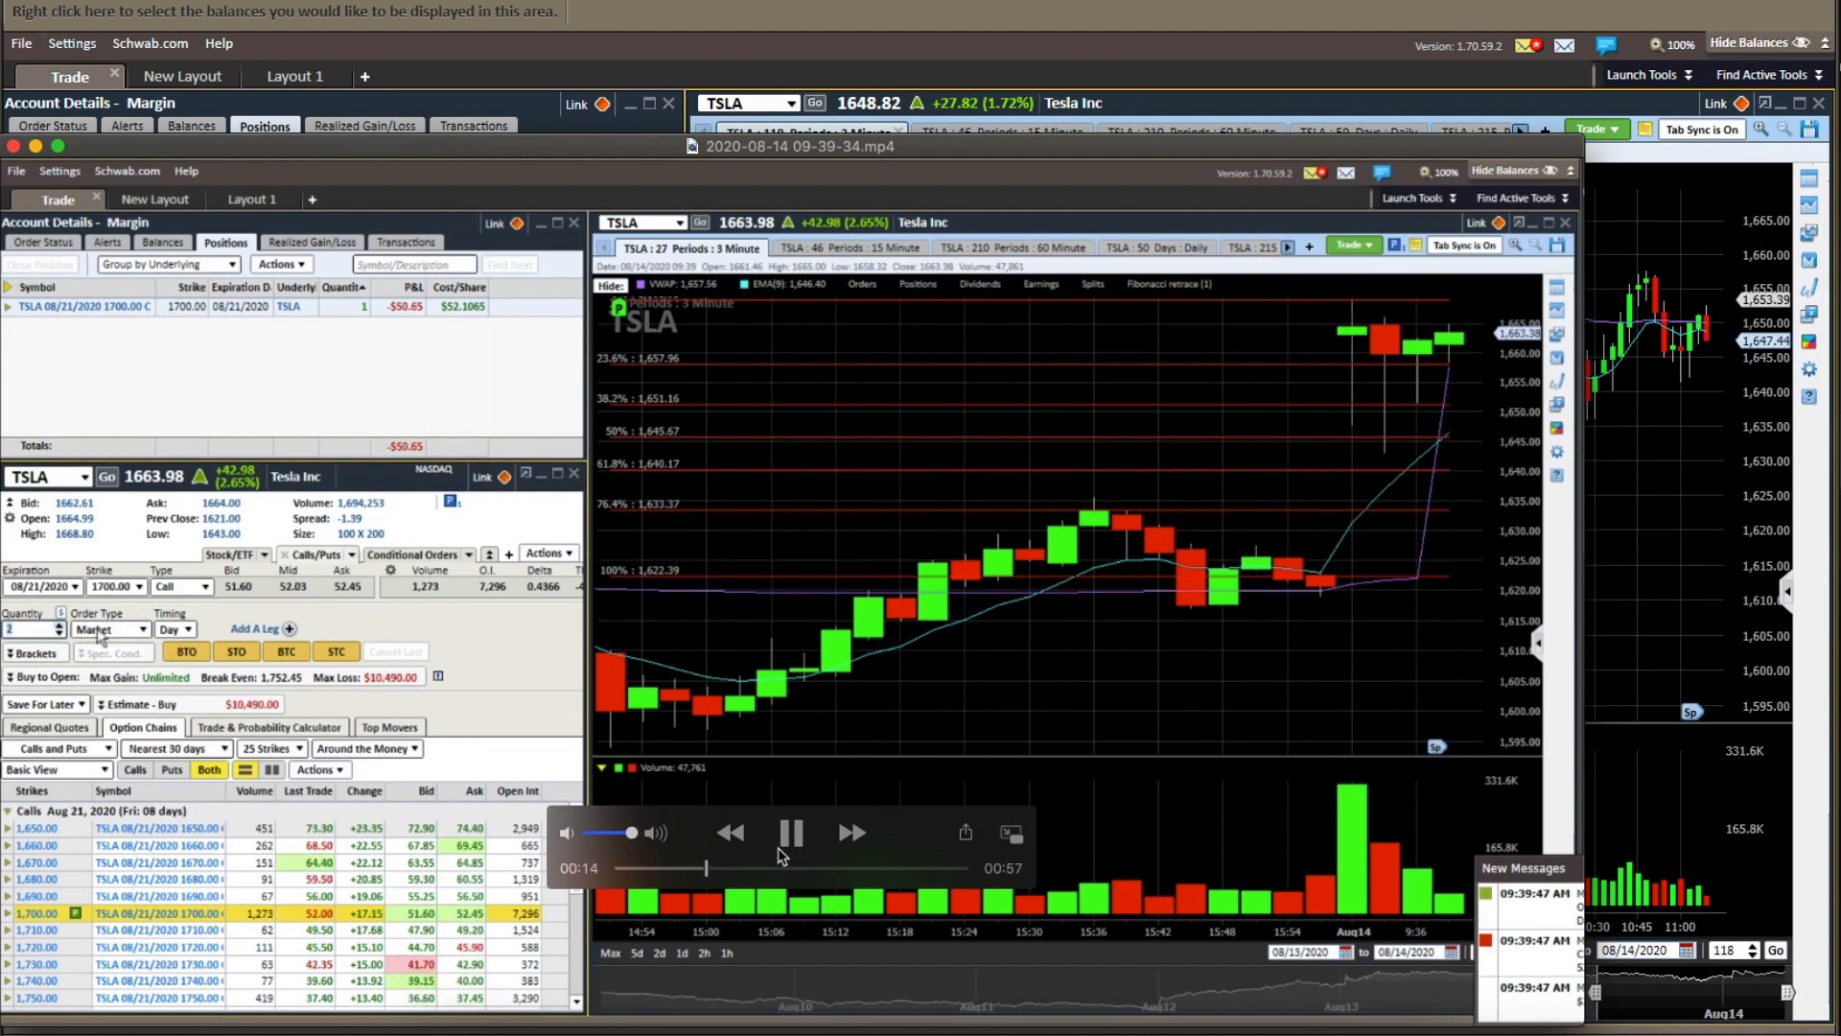
pyautogui.click(789, 831)
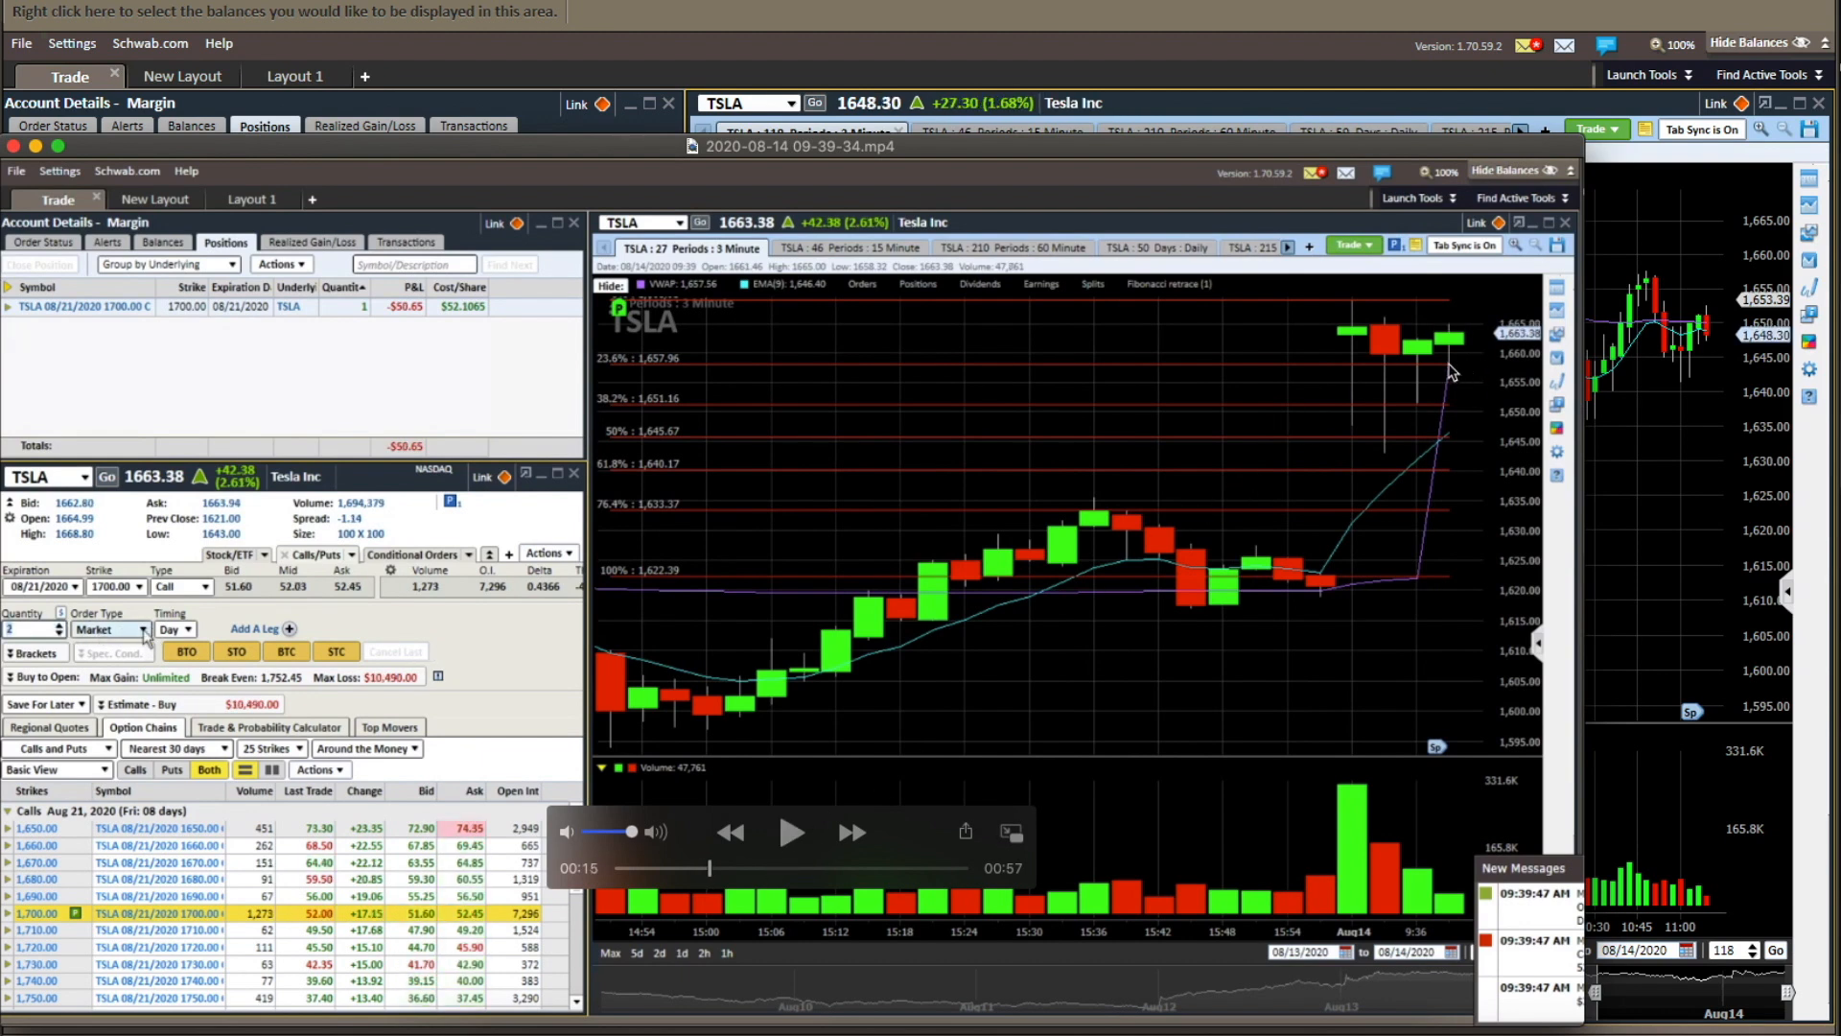
pyautogui.moveTo(1383, 522)
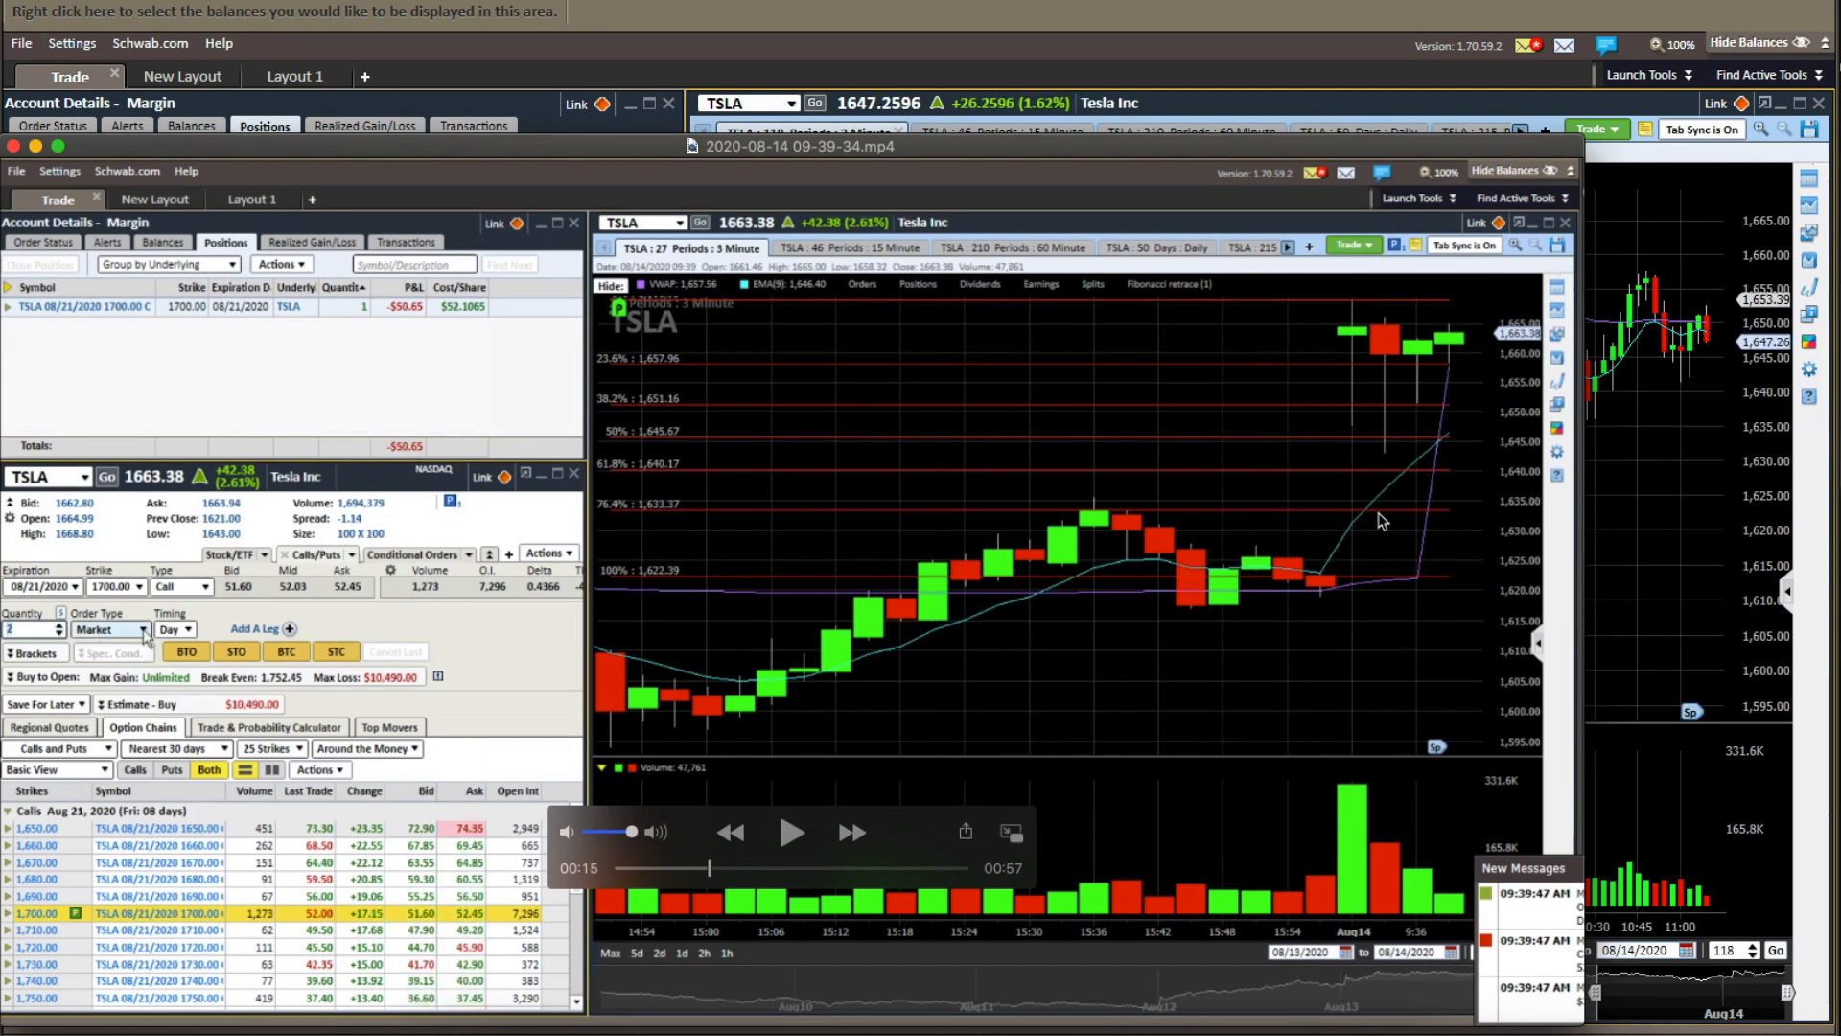
pyautogui.moveTo(1429, 339)
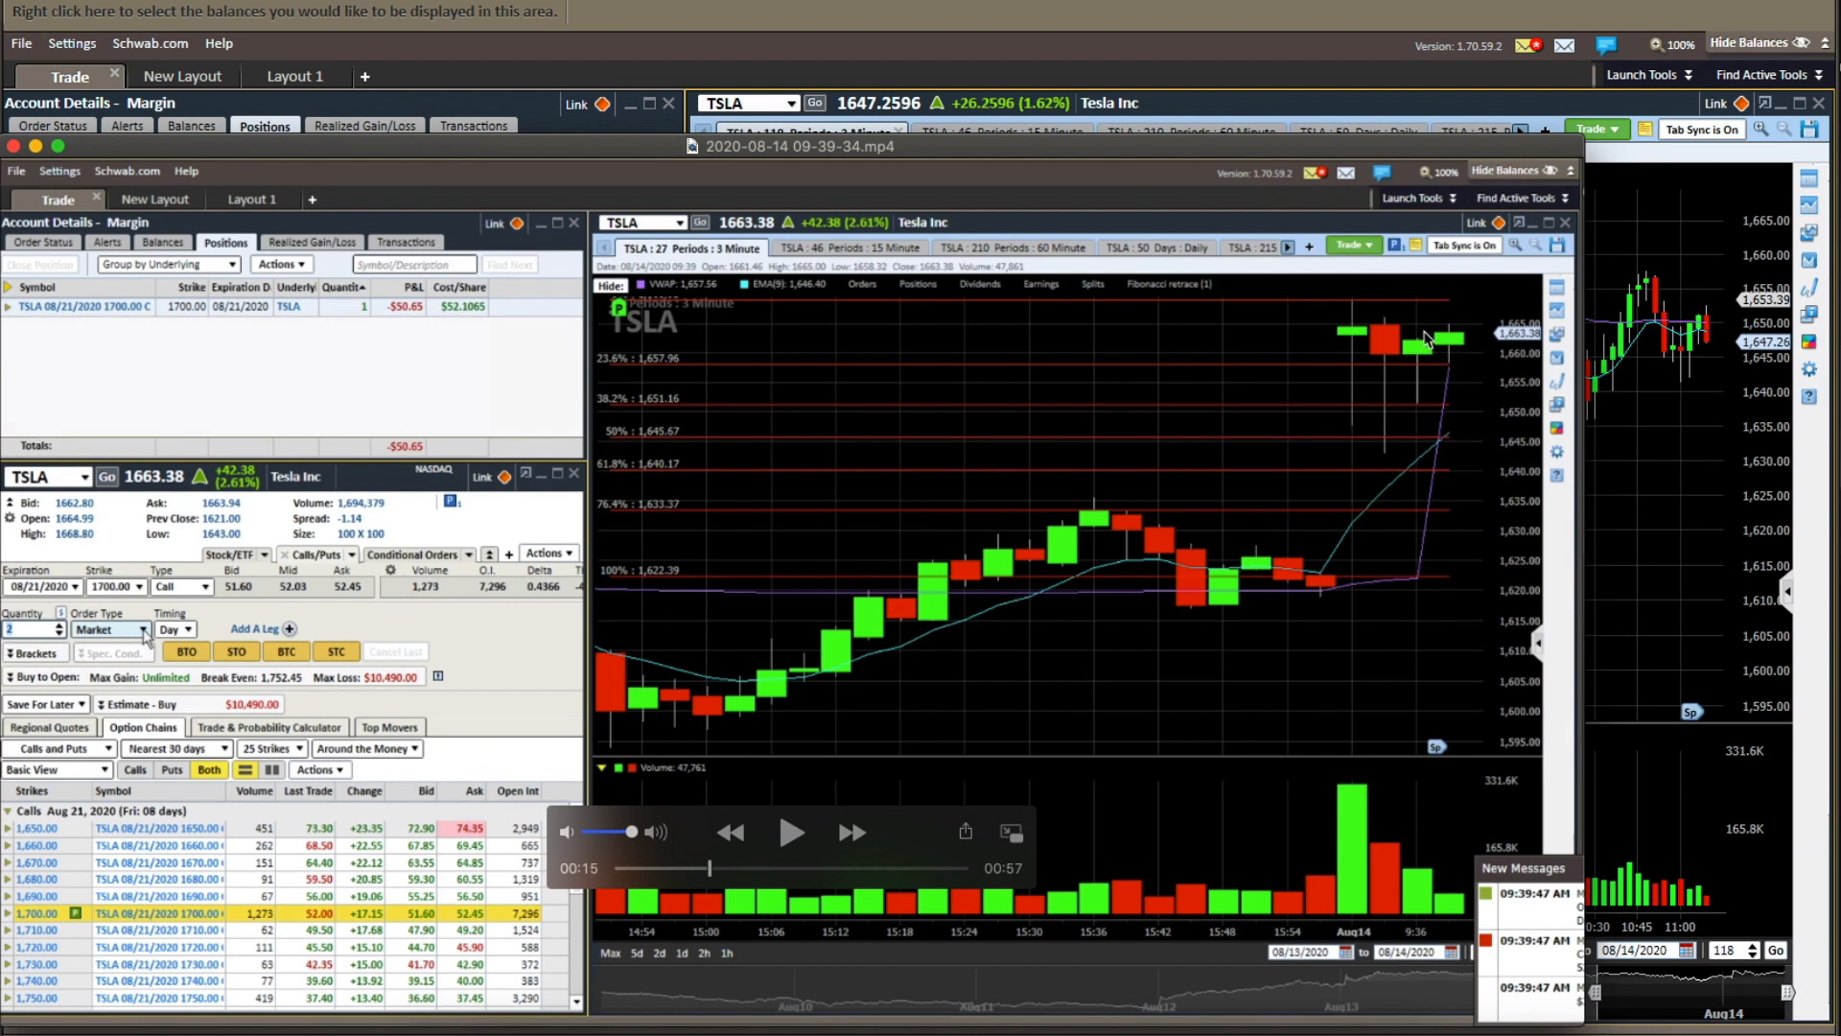
pyautogui.moveTo(1440, 365)
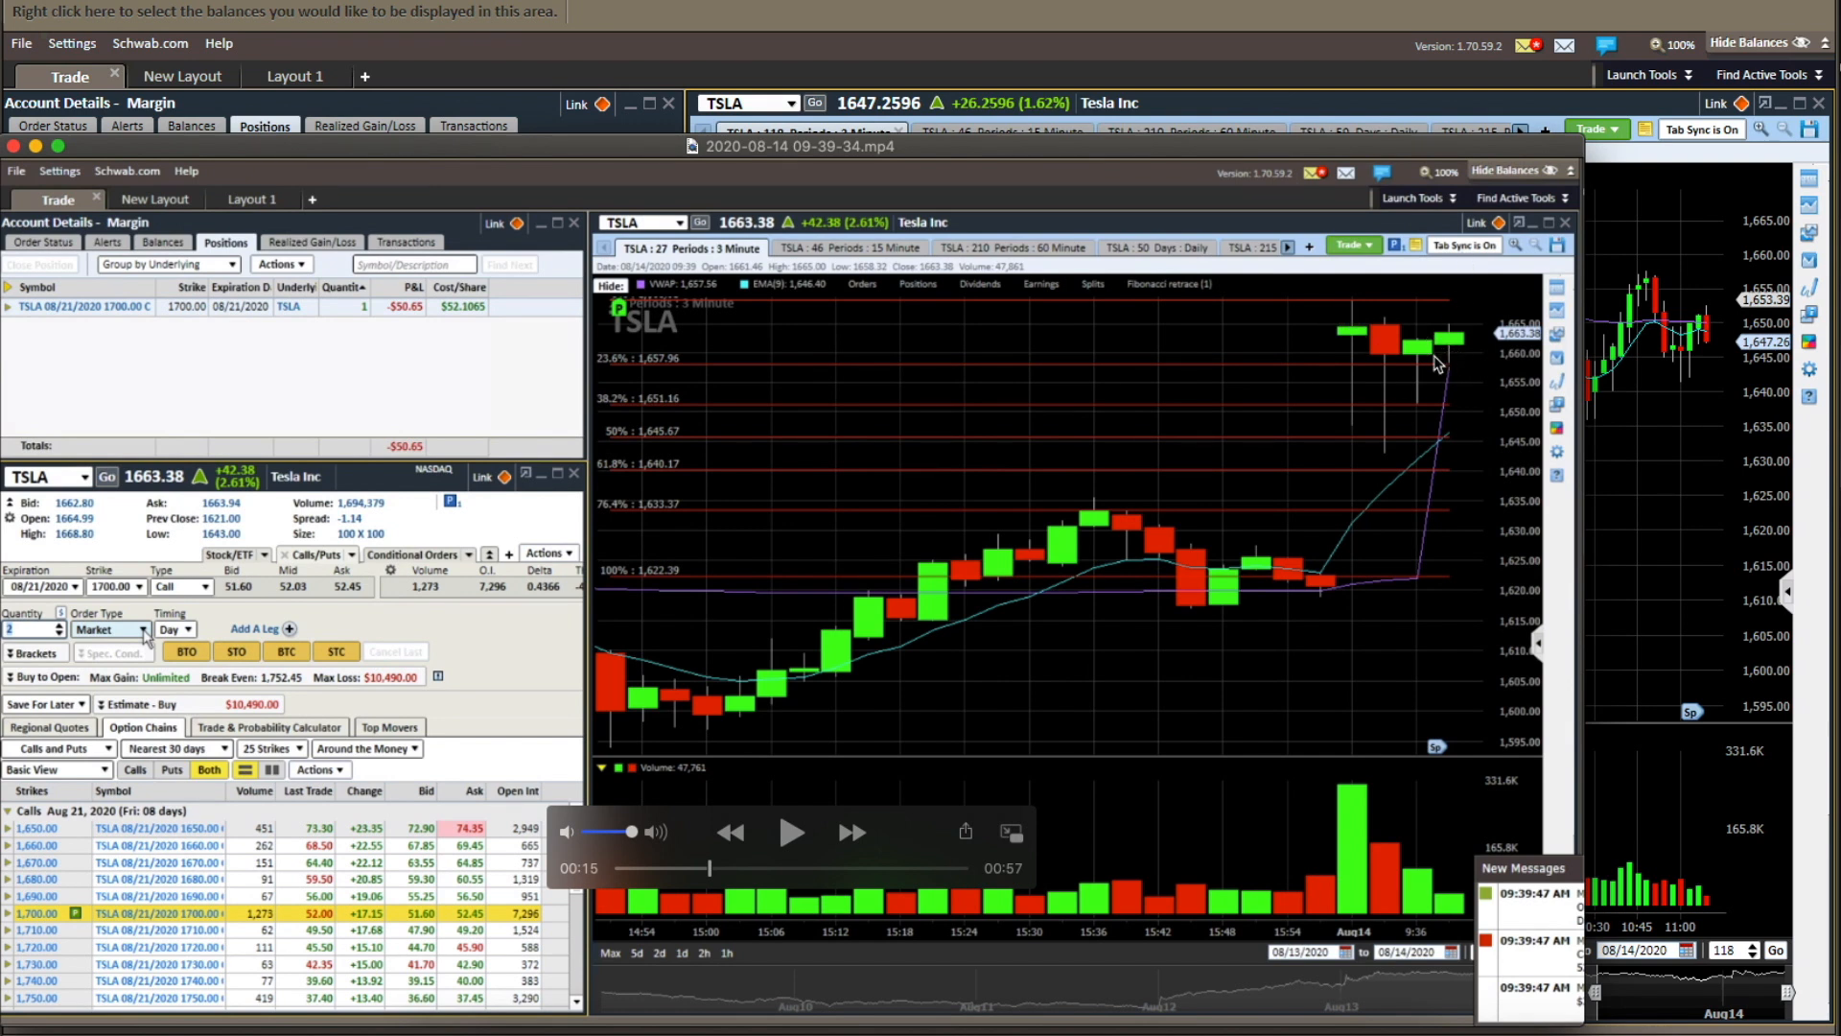
pyautogui.moveTo(1372, 282)
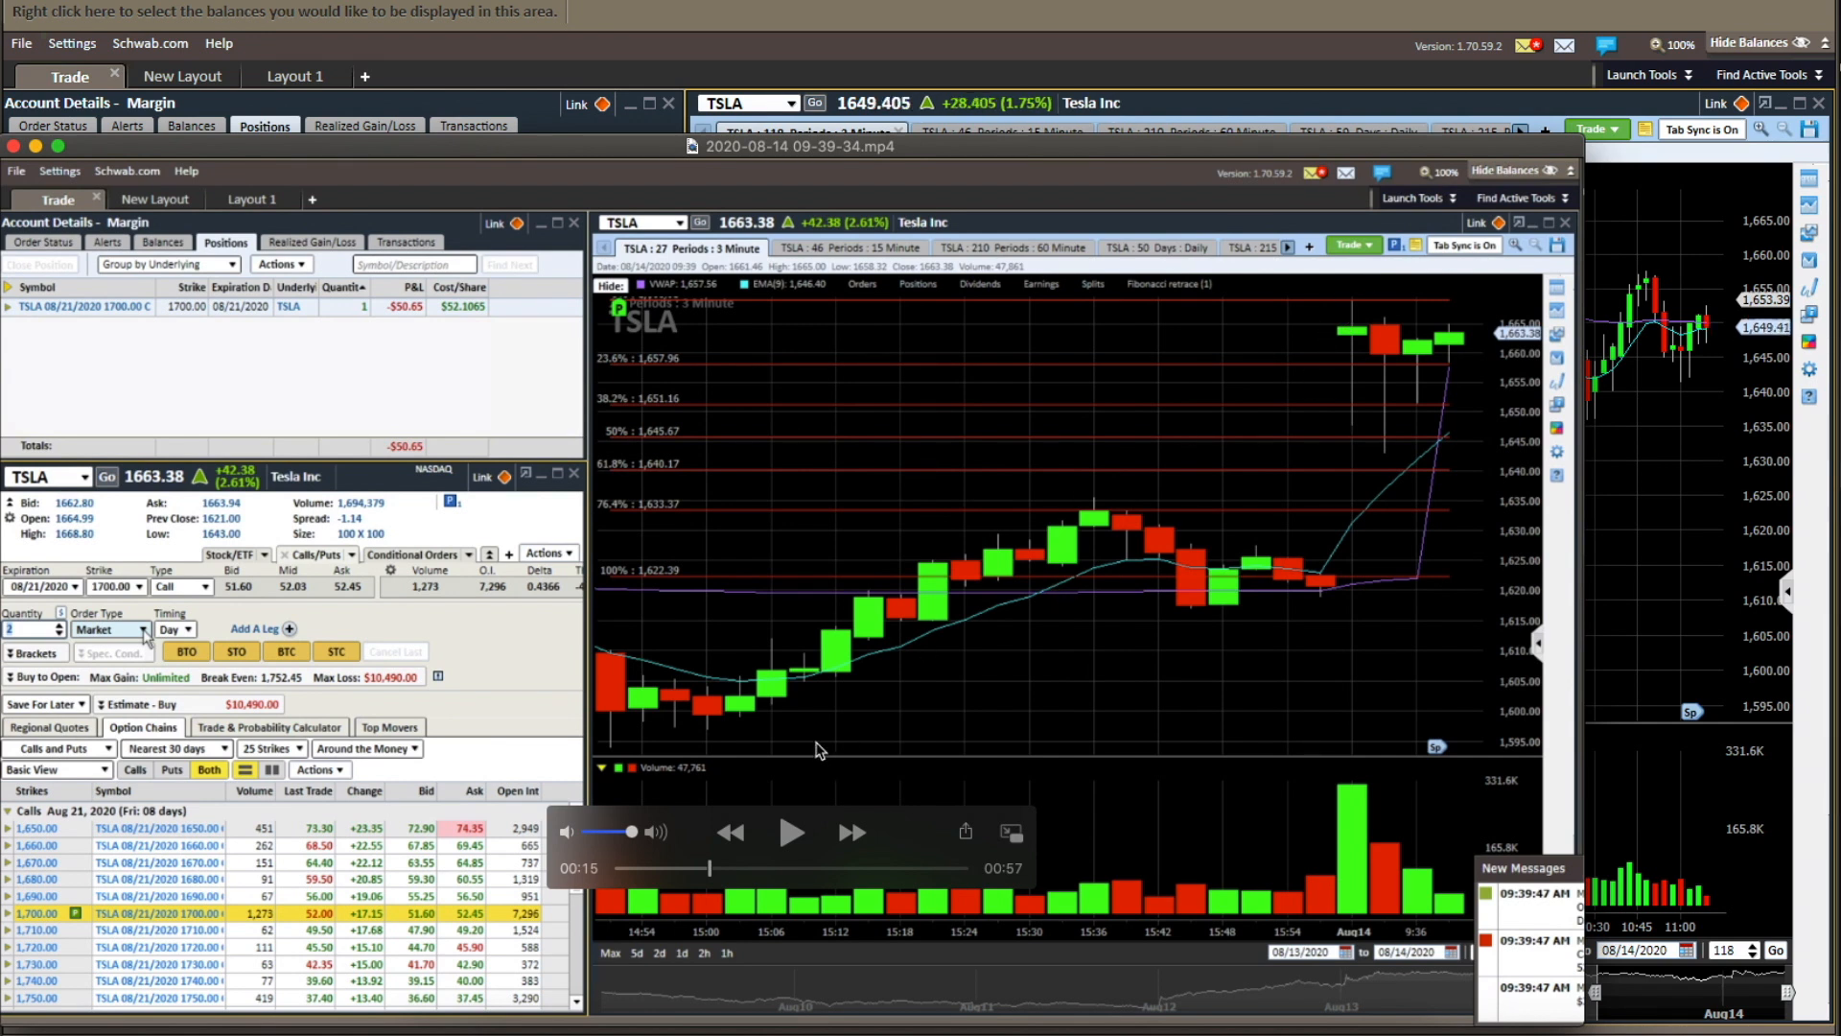
pyautogui.moveTo(813, 761)
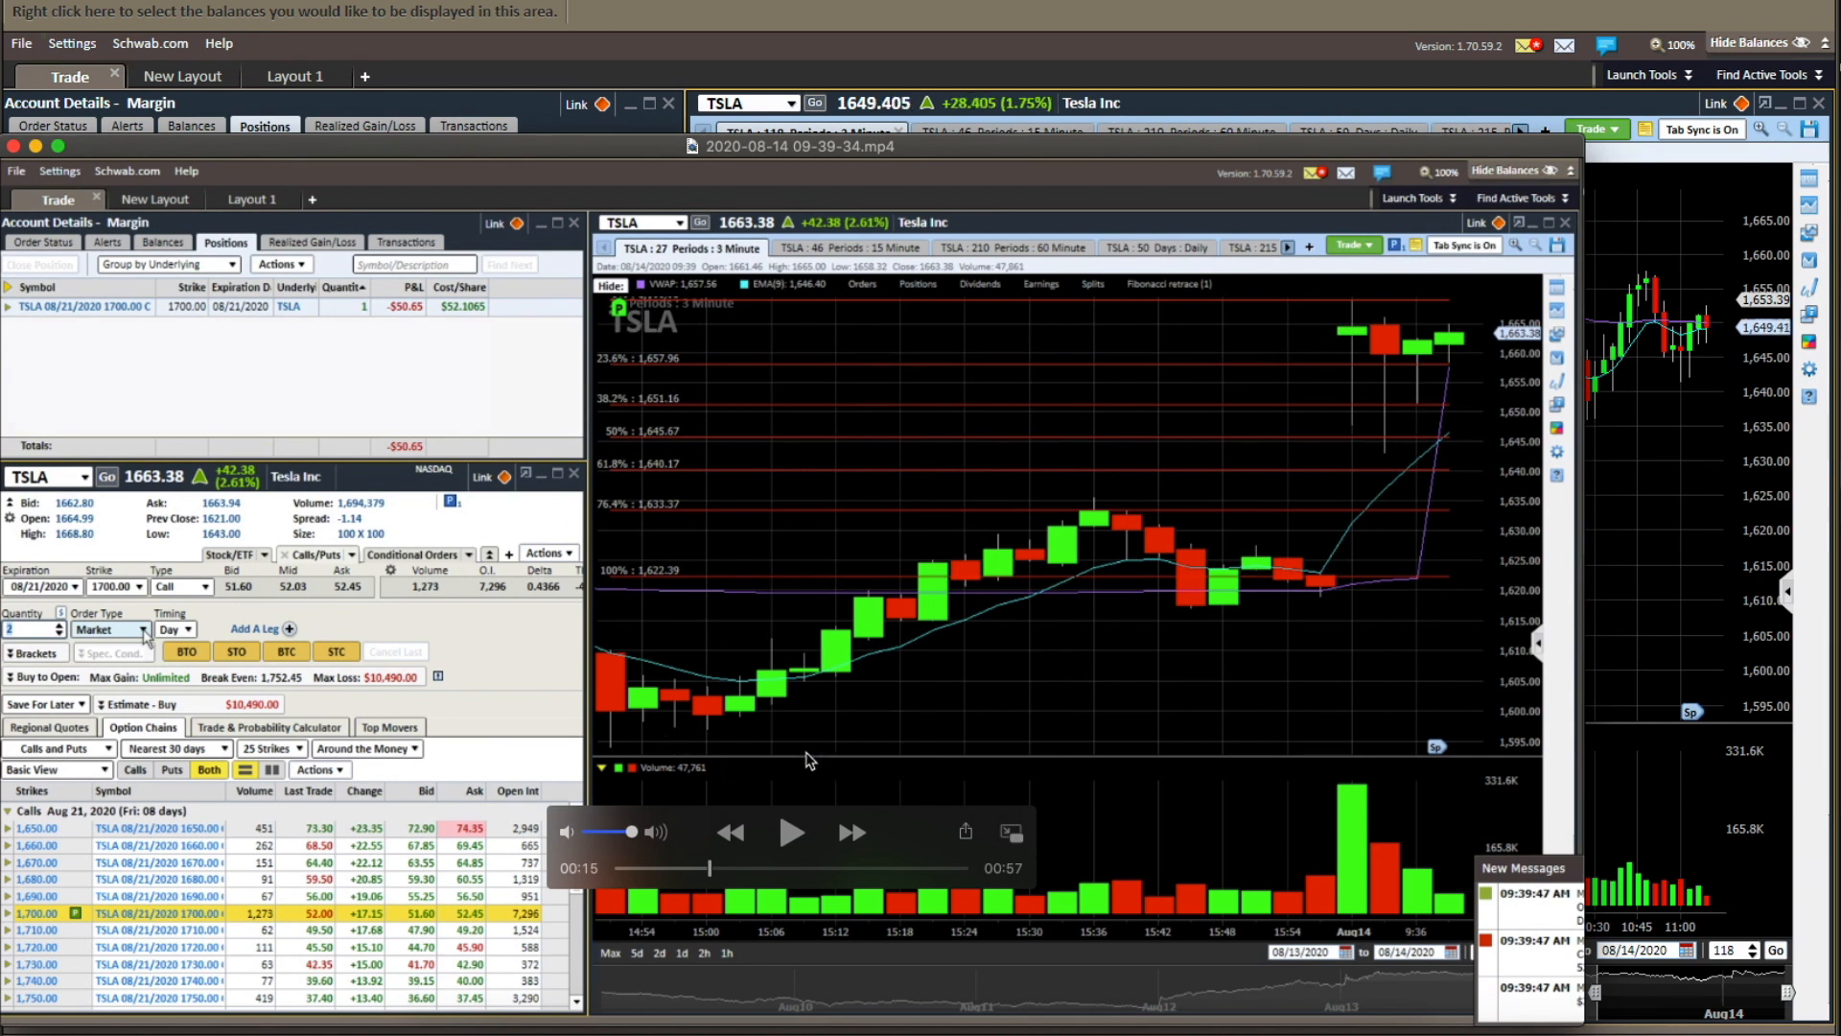
pyautogui.click(138, 629)
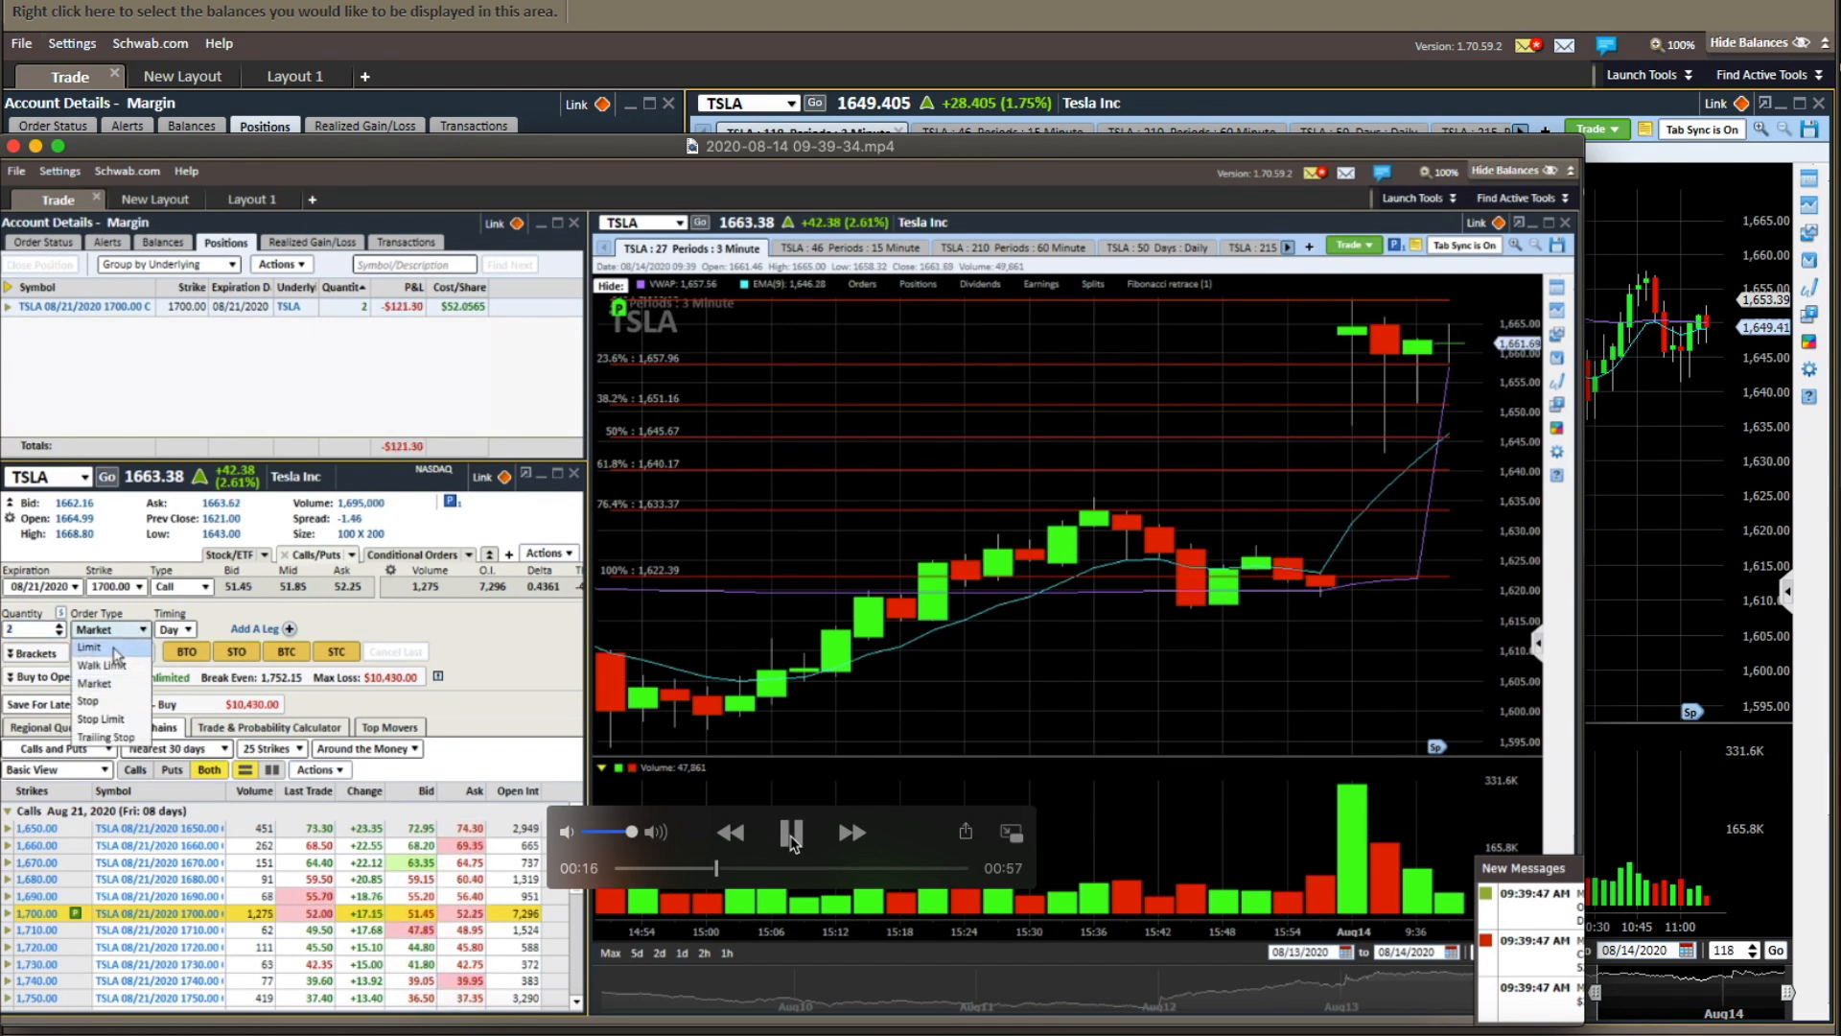
pyautogui.click(91, 646)
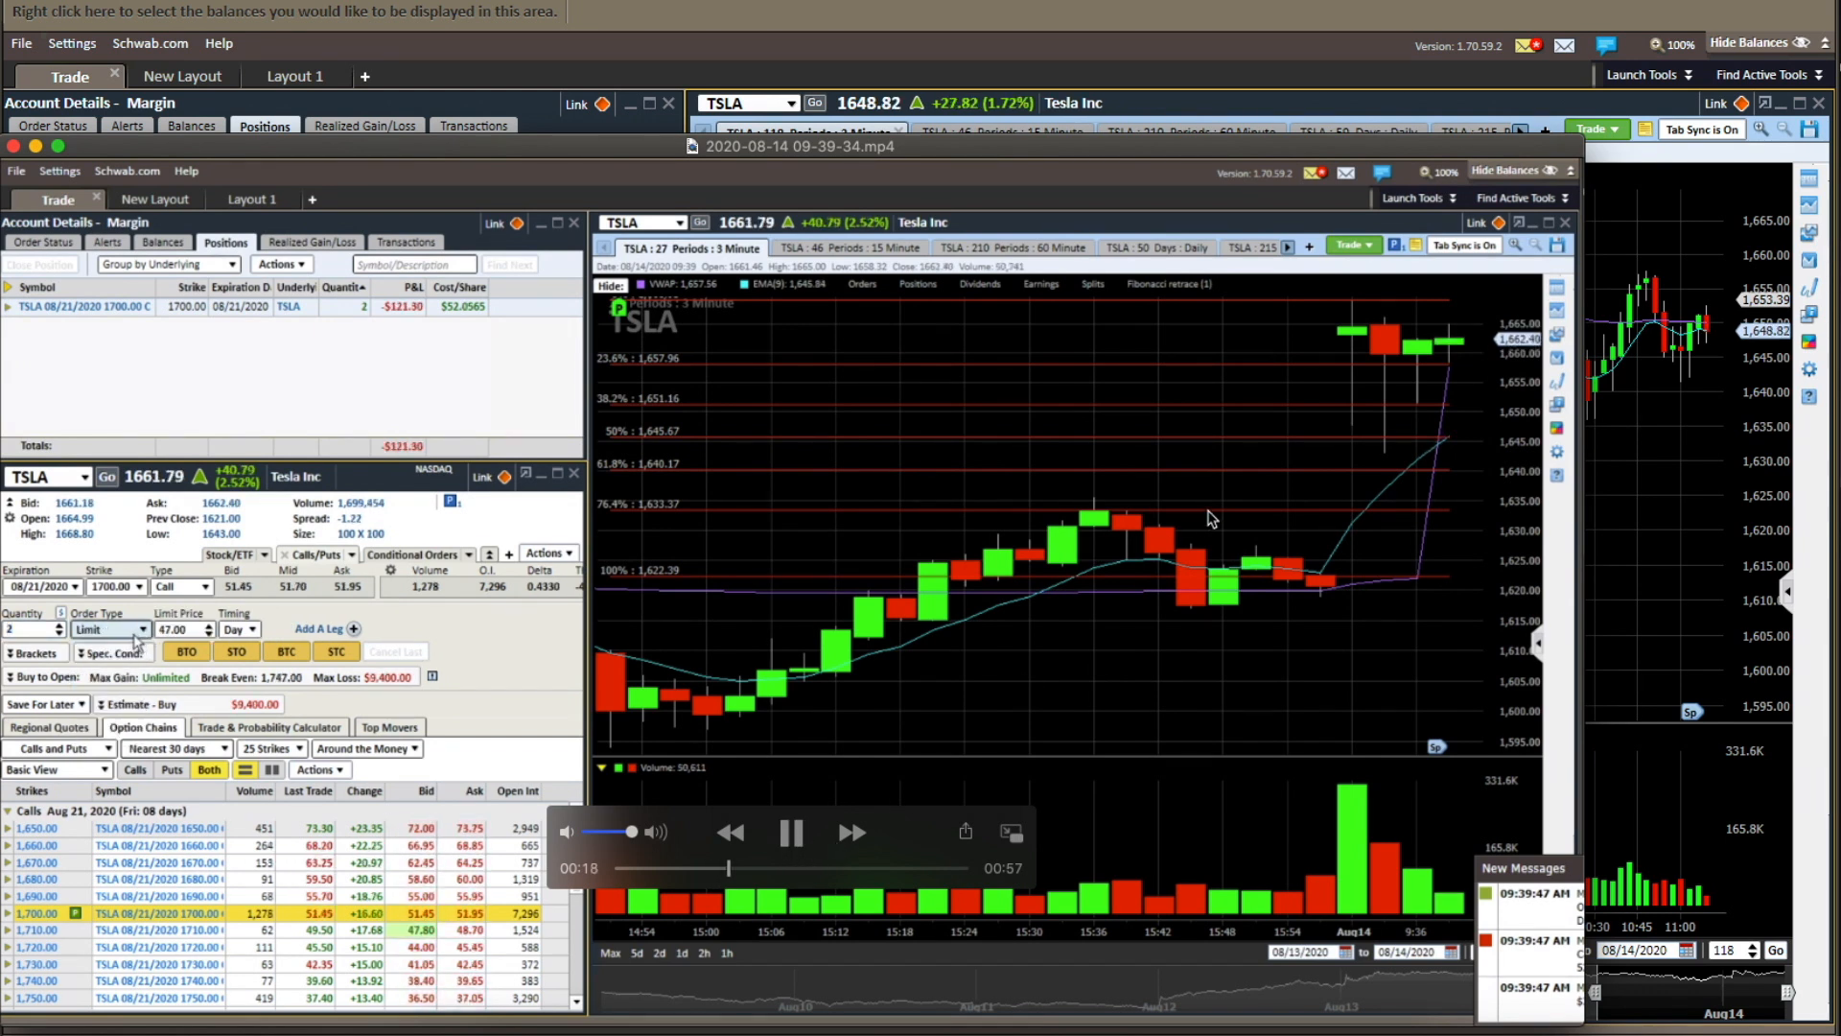
pyautogui.click(134, 629)
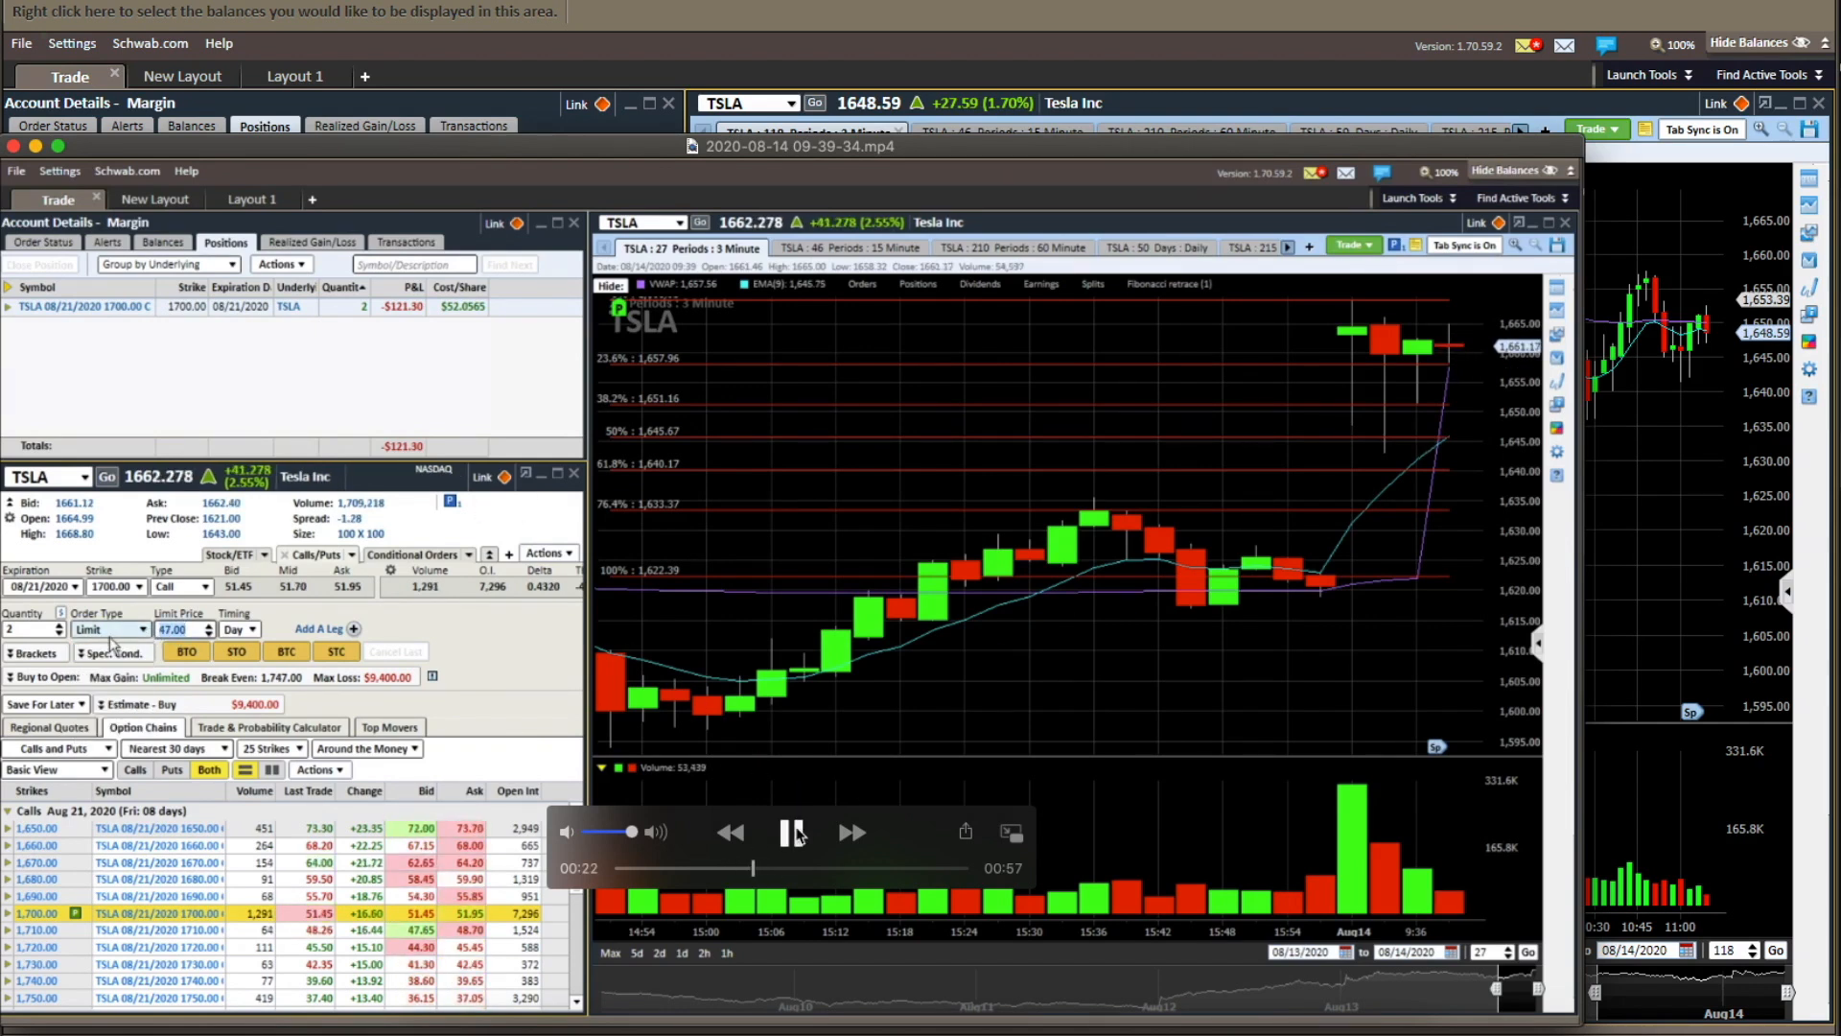
pyautogui.click(792, 830)
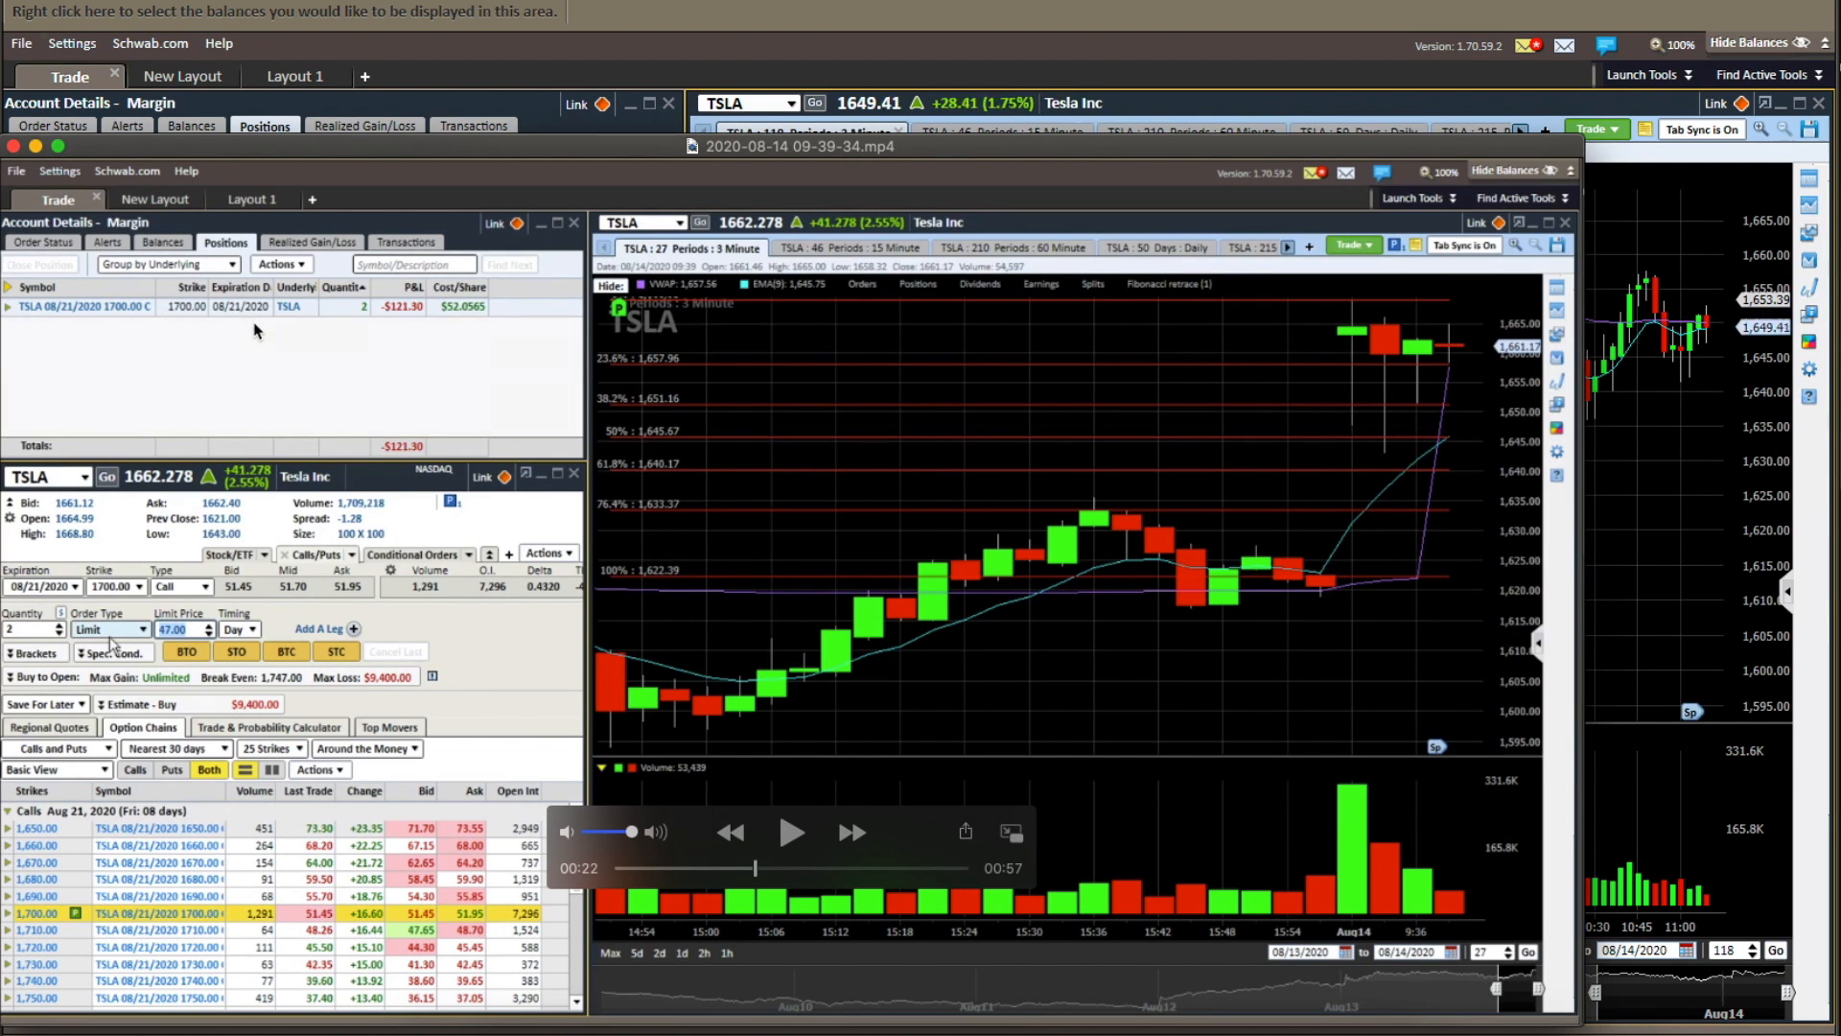
pyautogui.moveTo(232, 319)
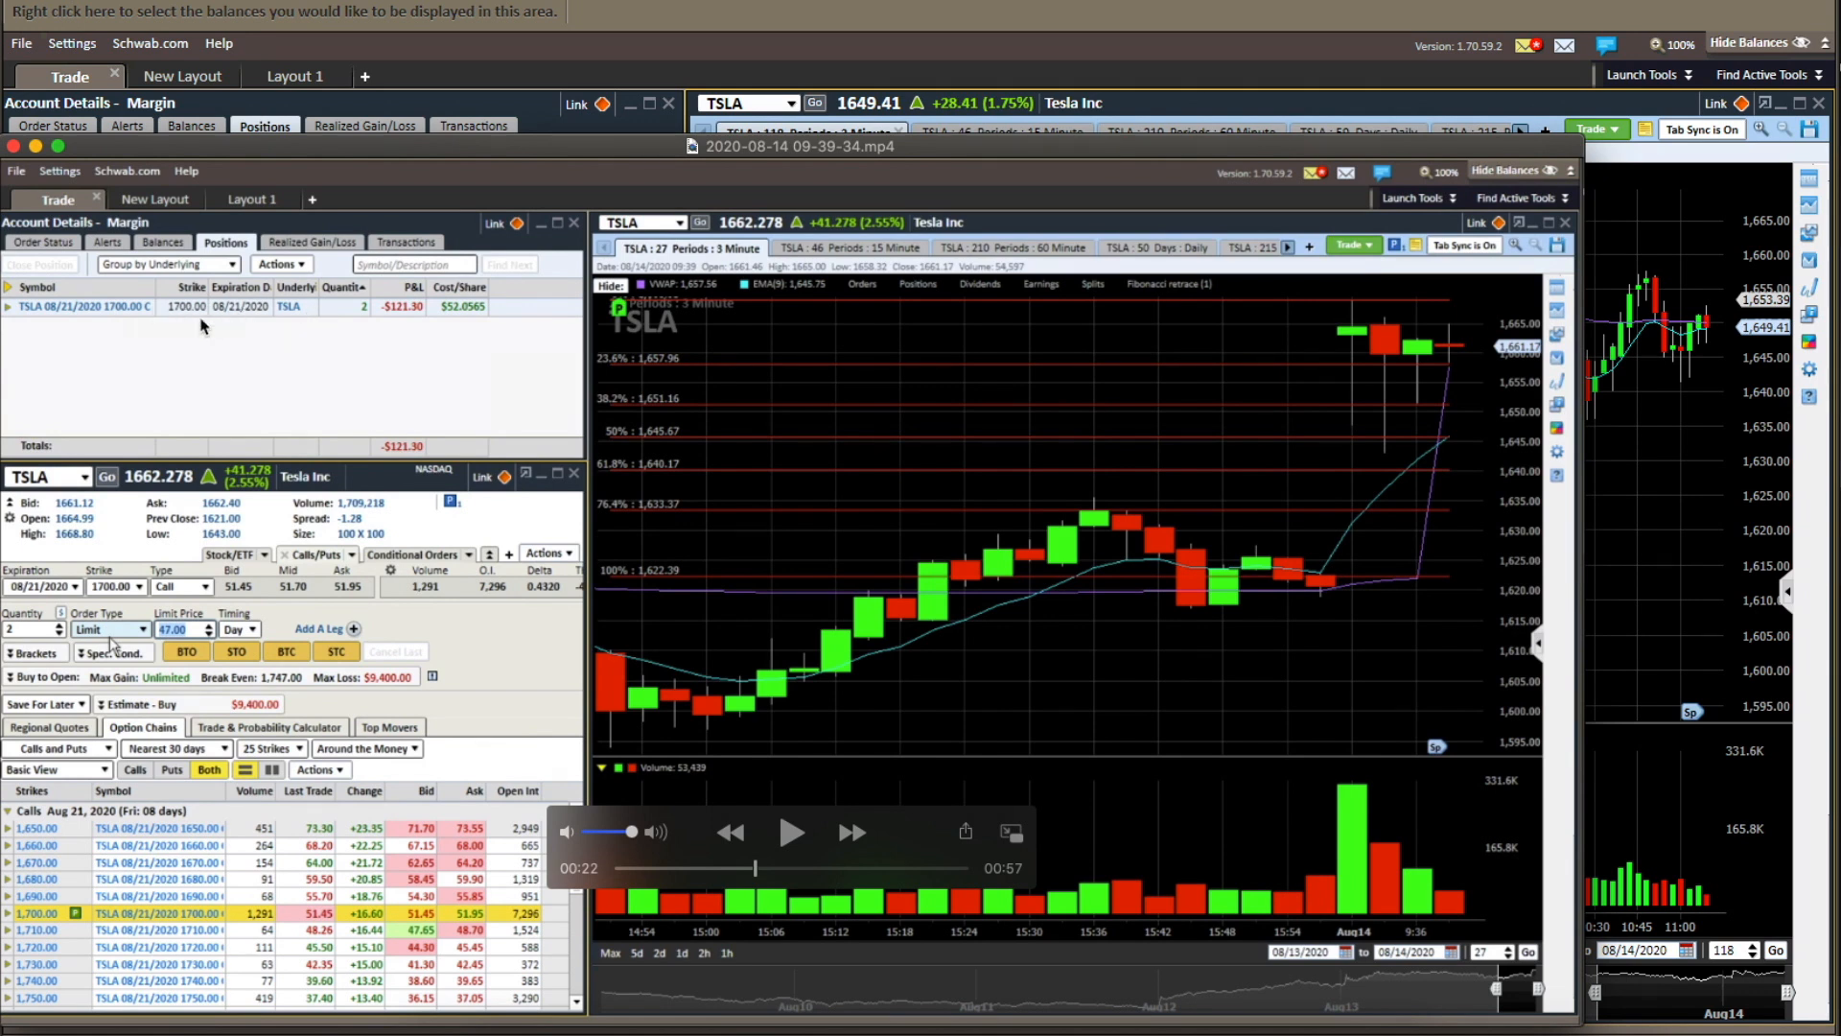
pyautogui.moveTo(629, 397)
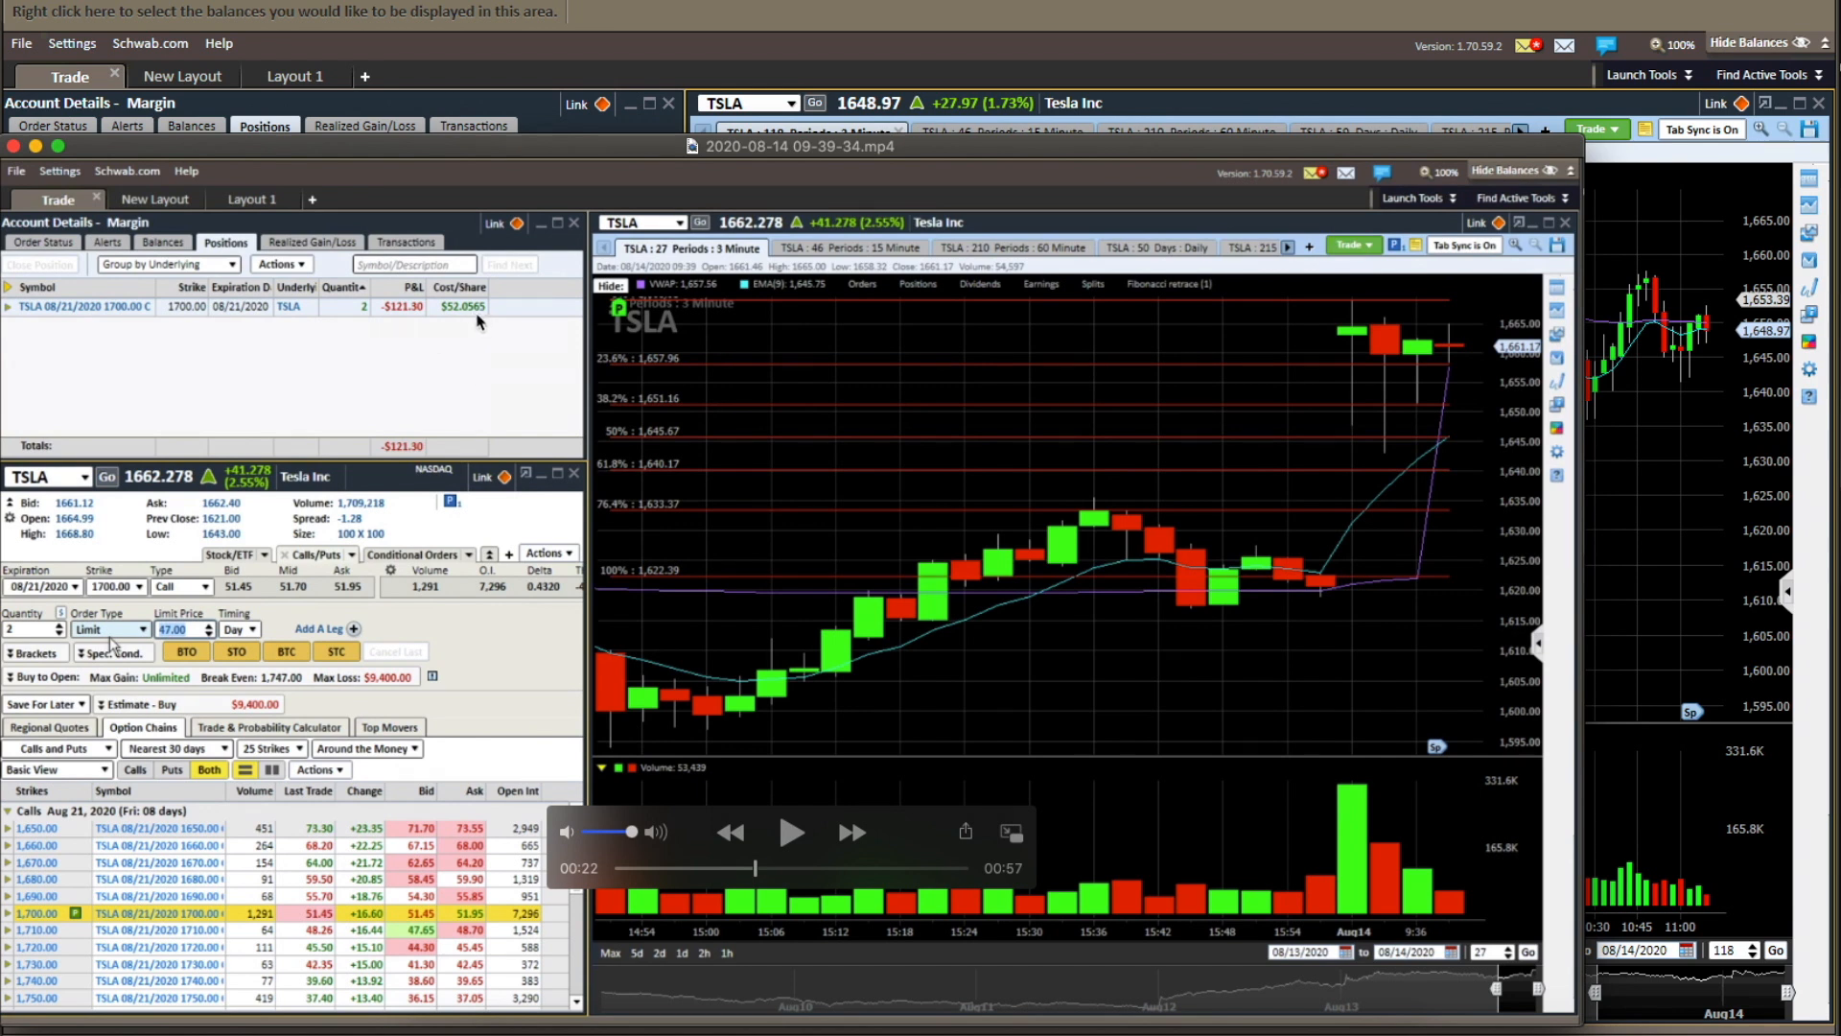
# - Continue the replay with pauses until the two TSLA Aug 21 1700 calls show sold and positions empty
pyautogui.click(132, 629)
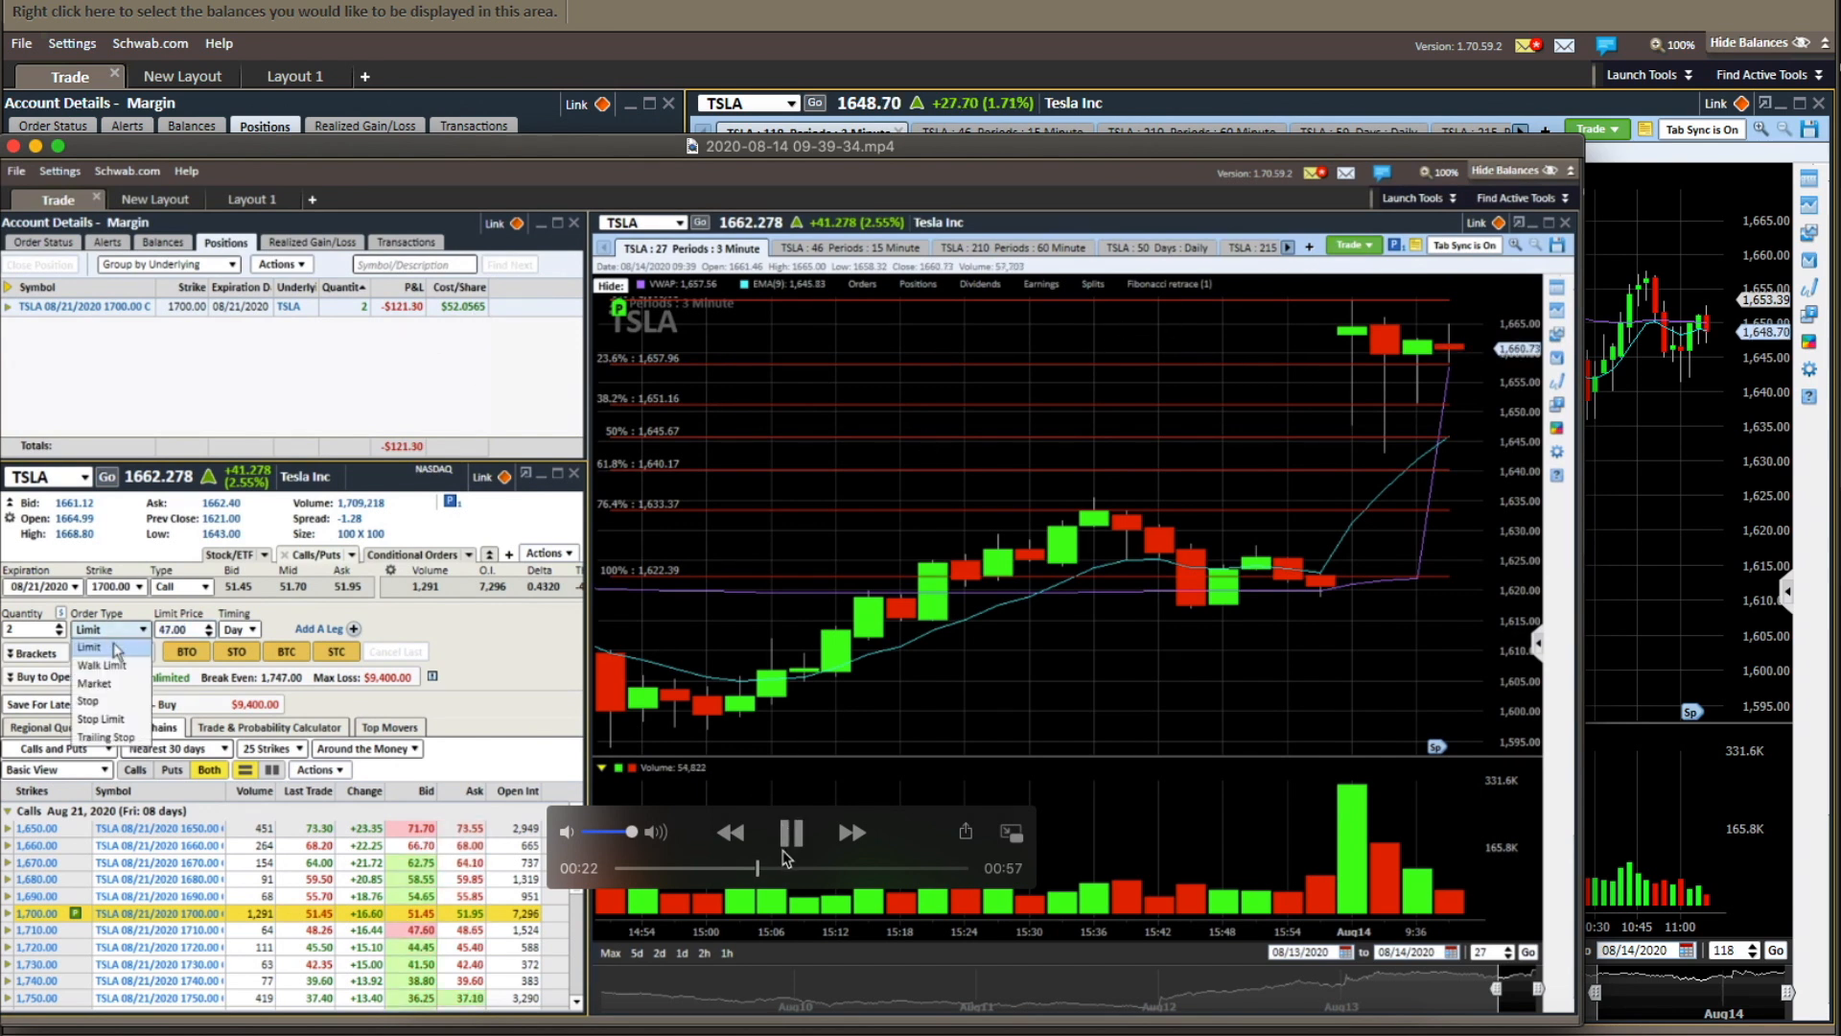
pyautogui.click(94, 683)
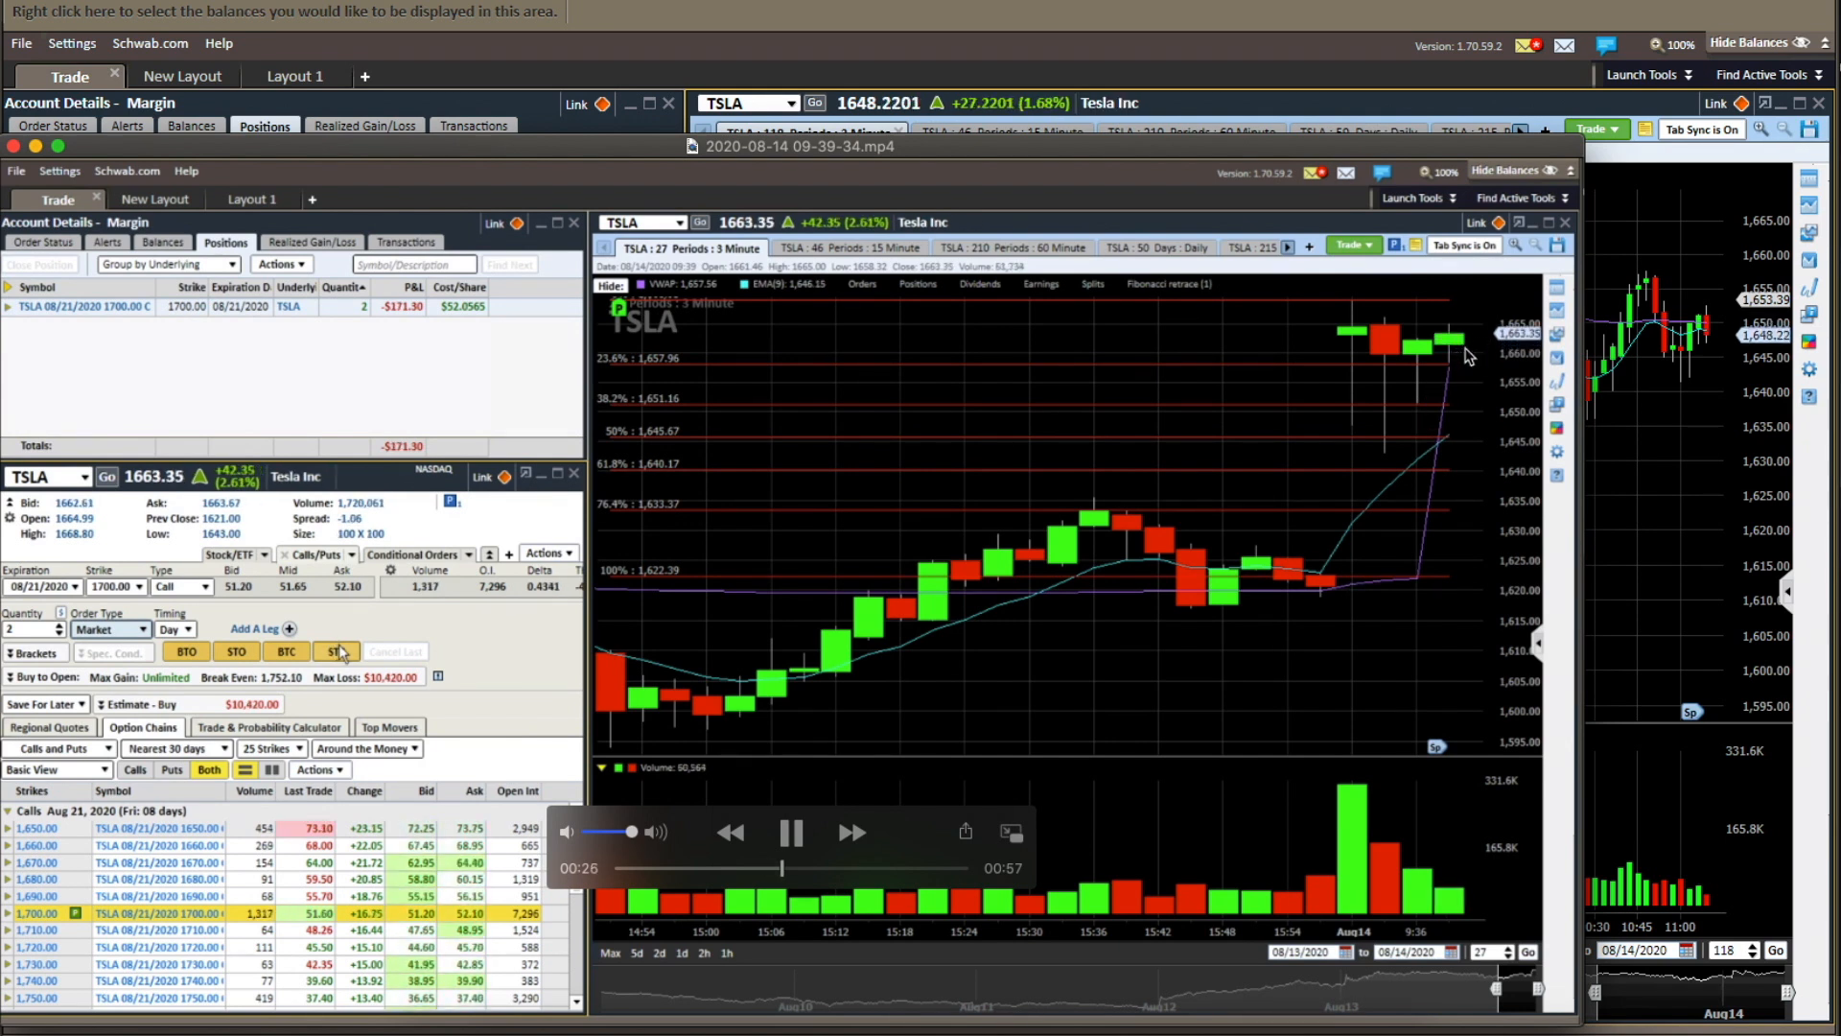
pyautogui.click(136, 629)
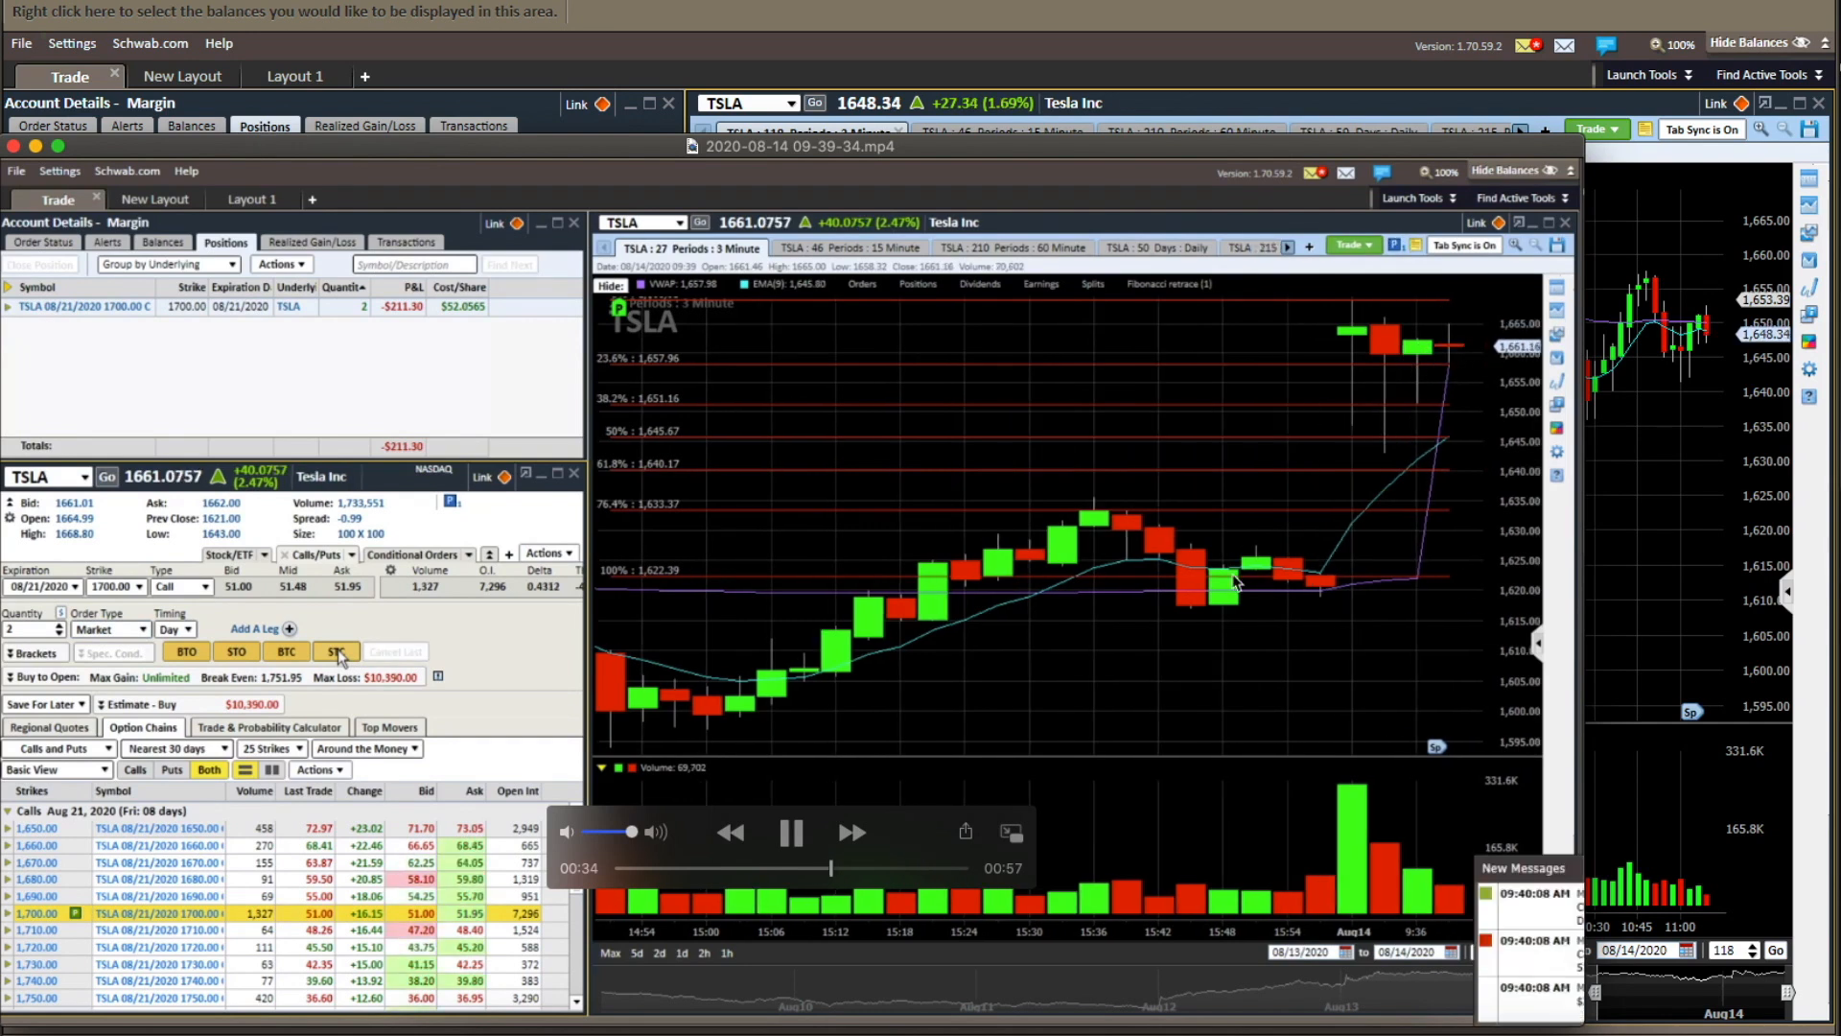
pyautogui.click(790, 831)
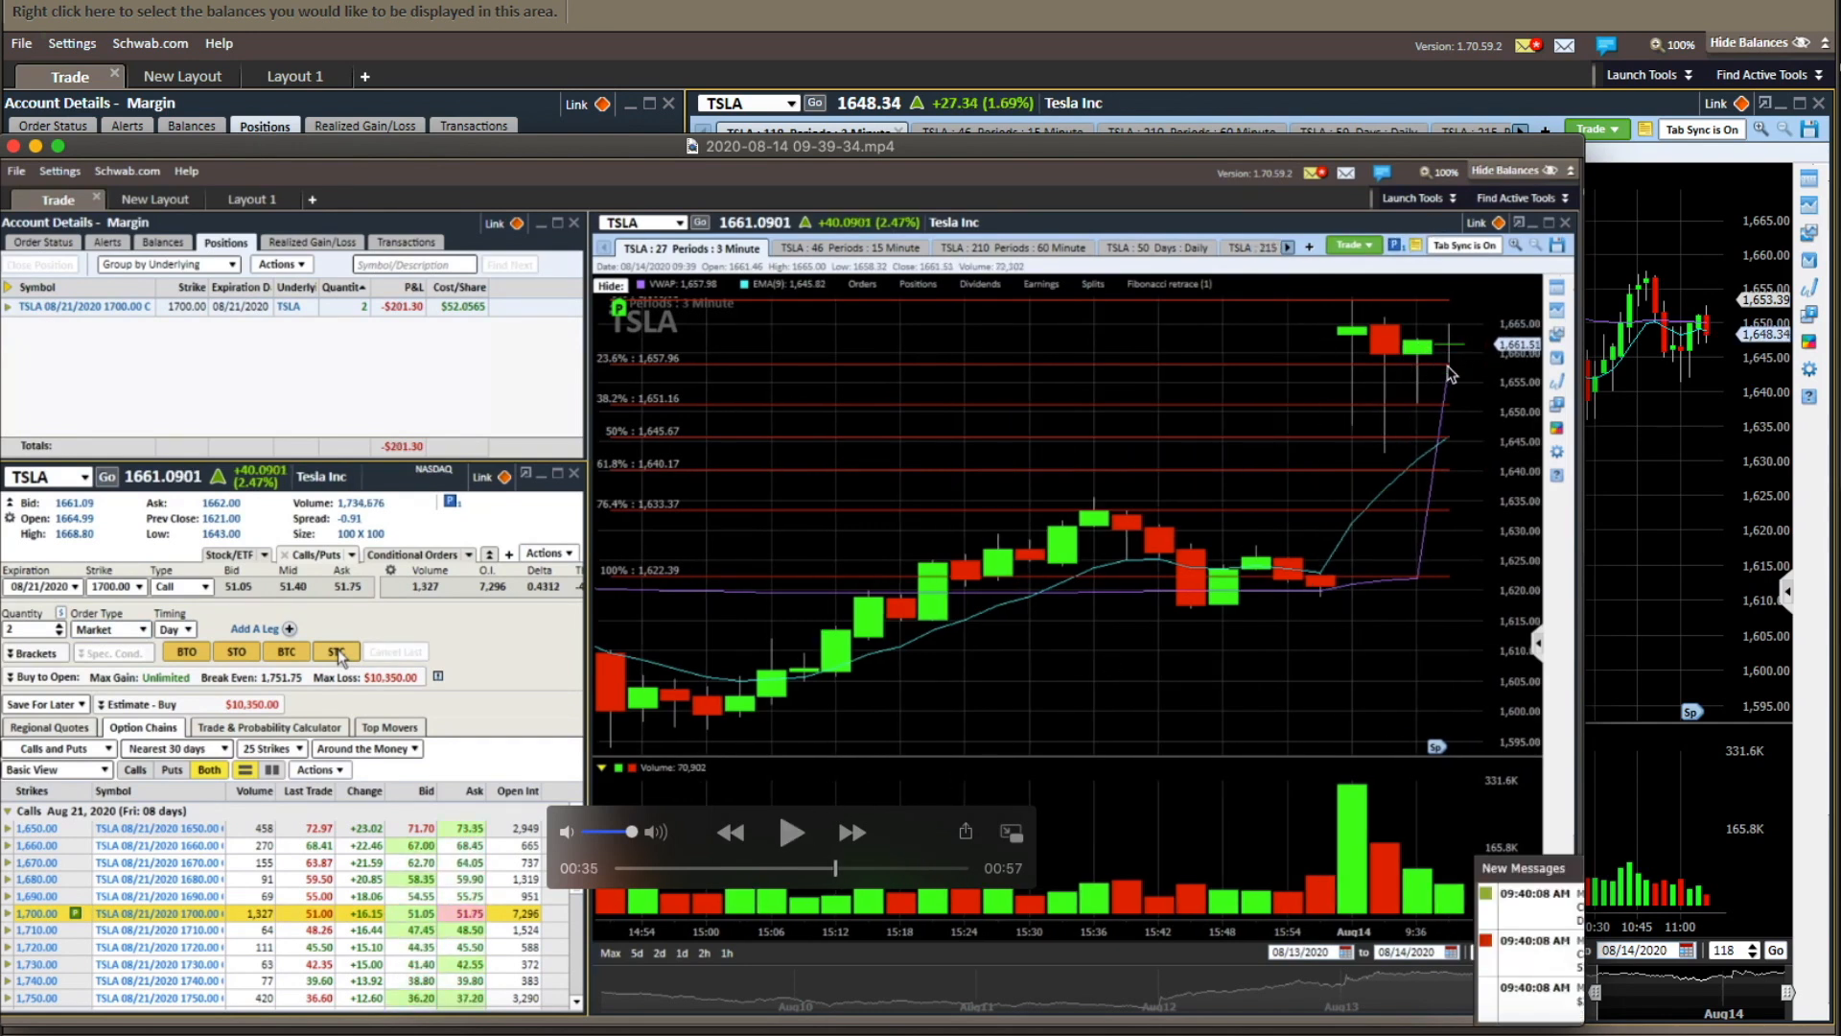
pyautogui.moveTo(1421, 290)
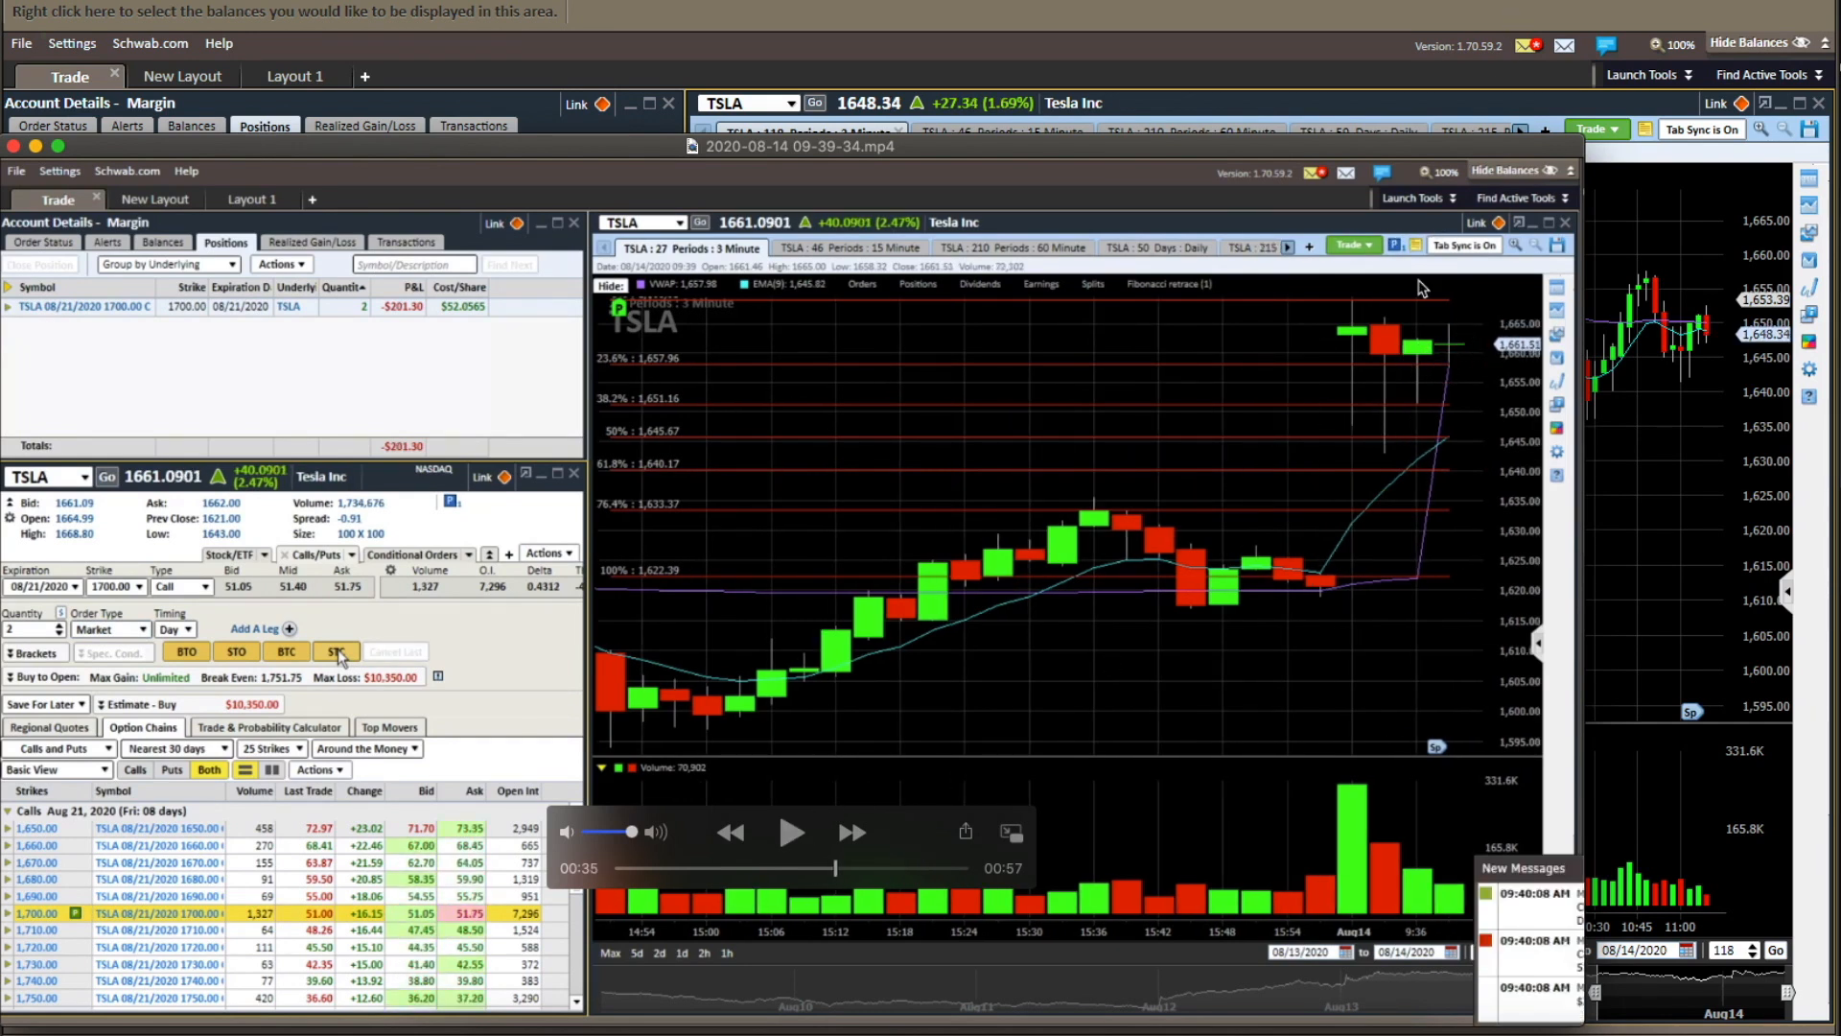
pyautogui.moveTo(1477, 374)
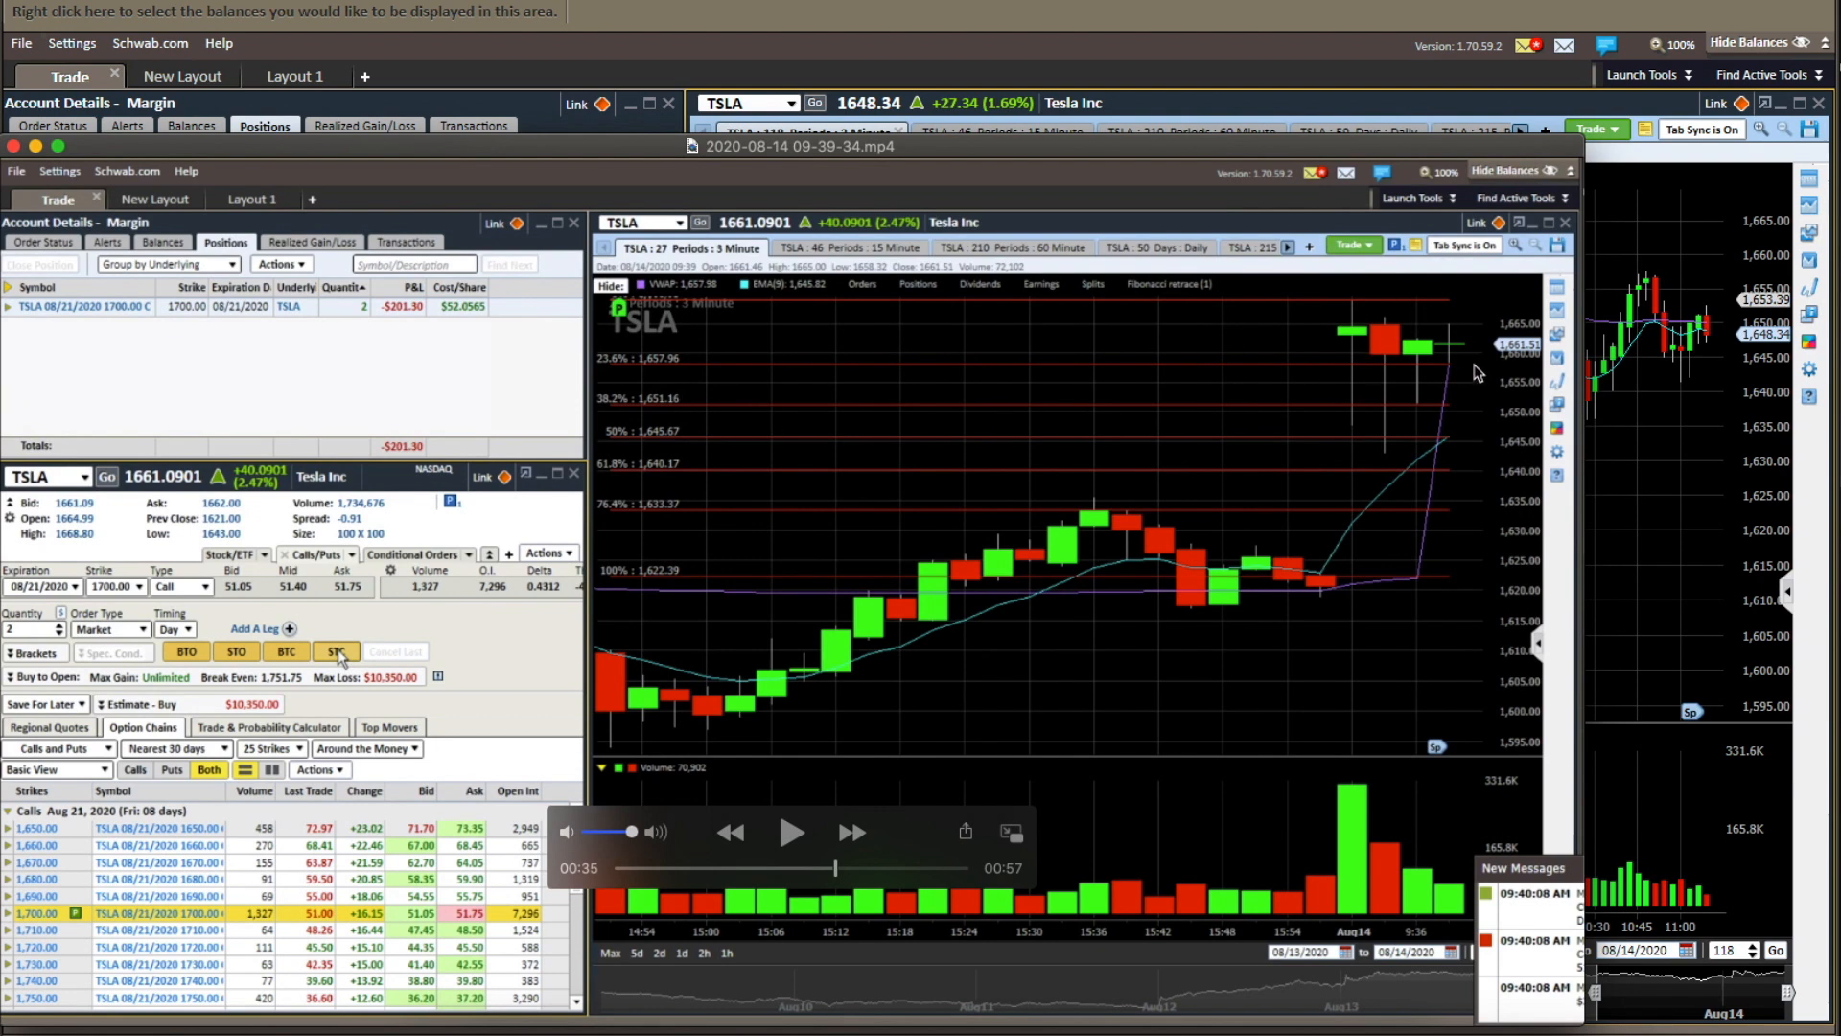
pyautogui.moveTo(1454, 349)
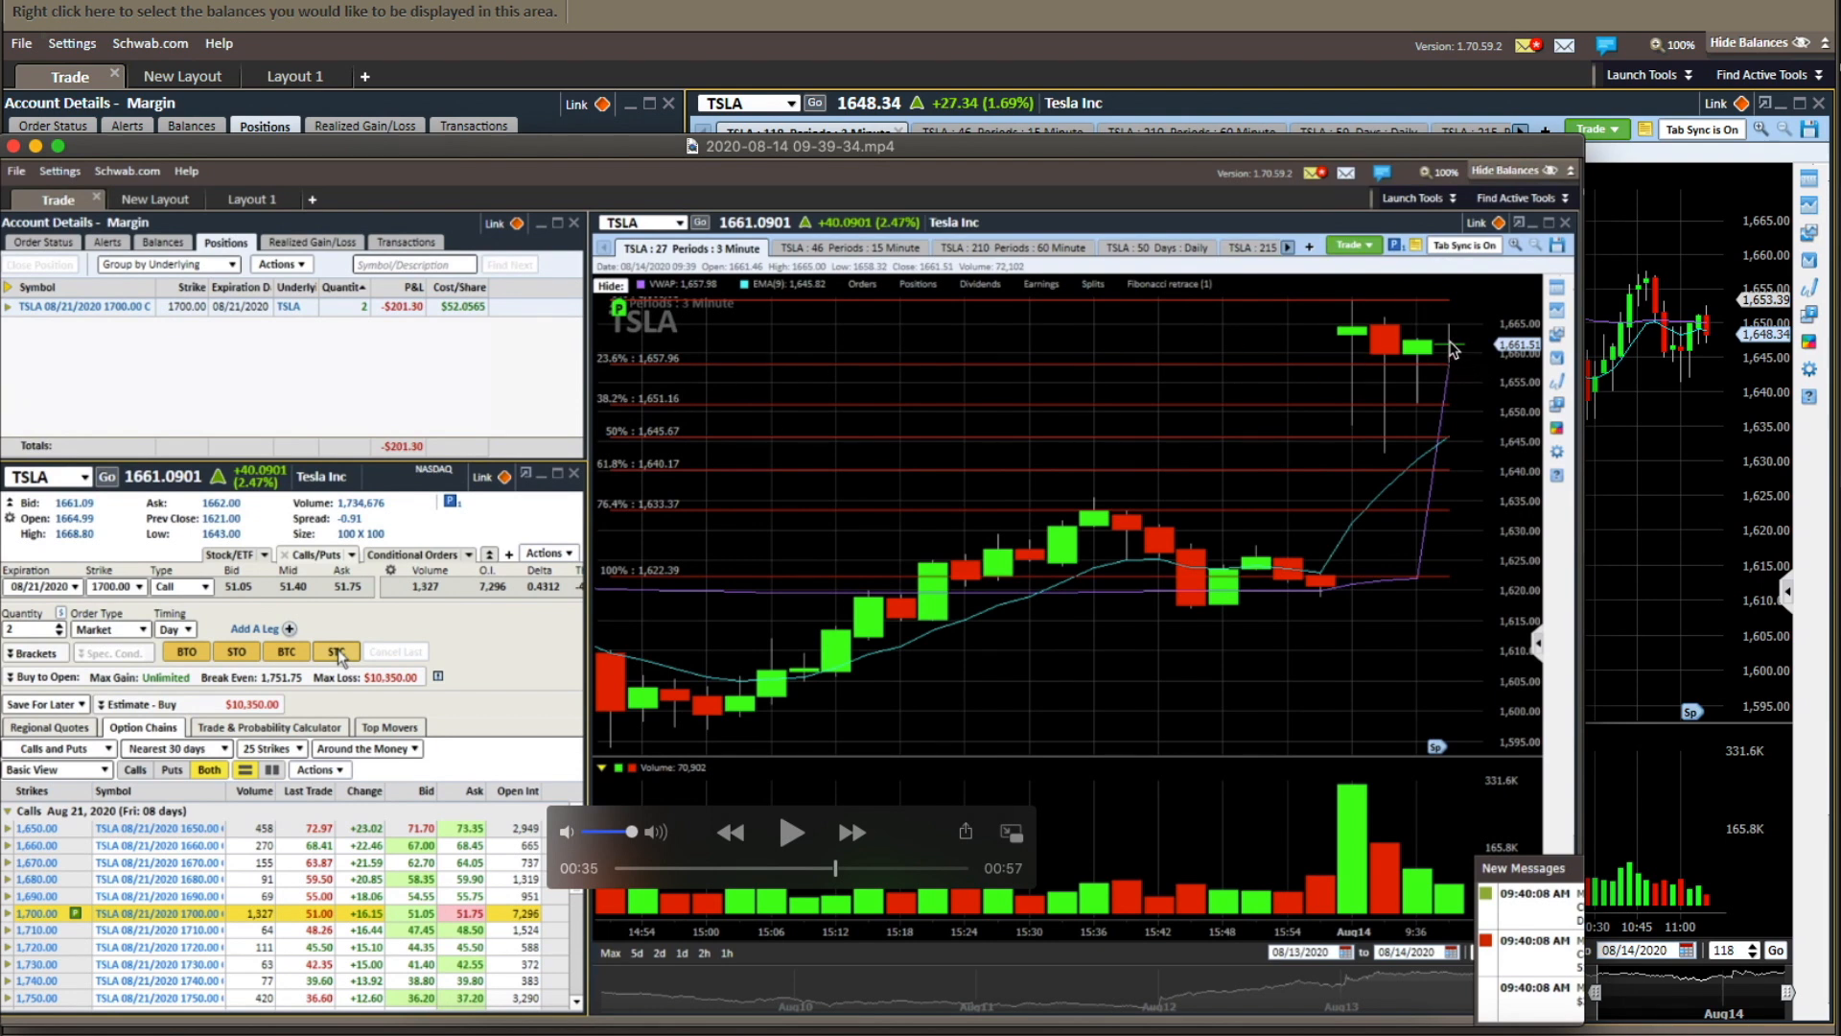
pyautogui.click(790, 830)
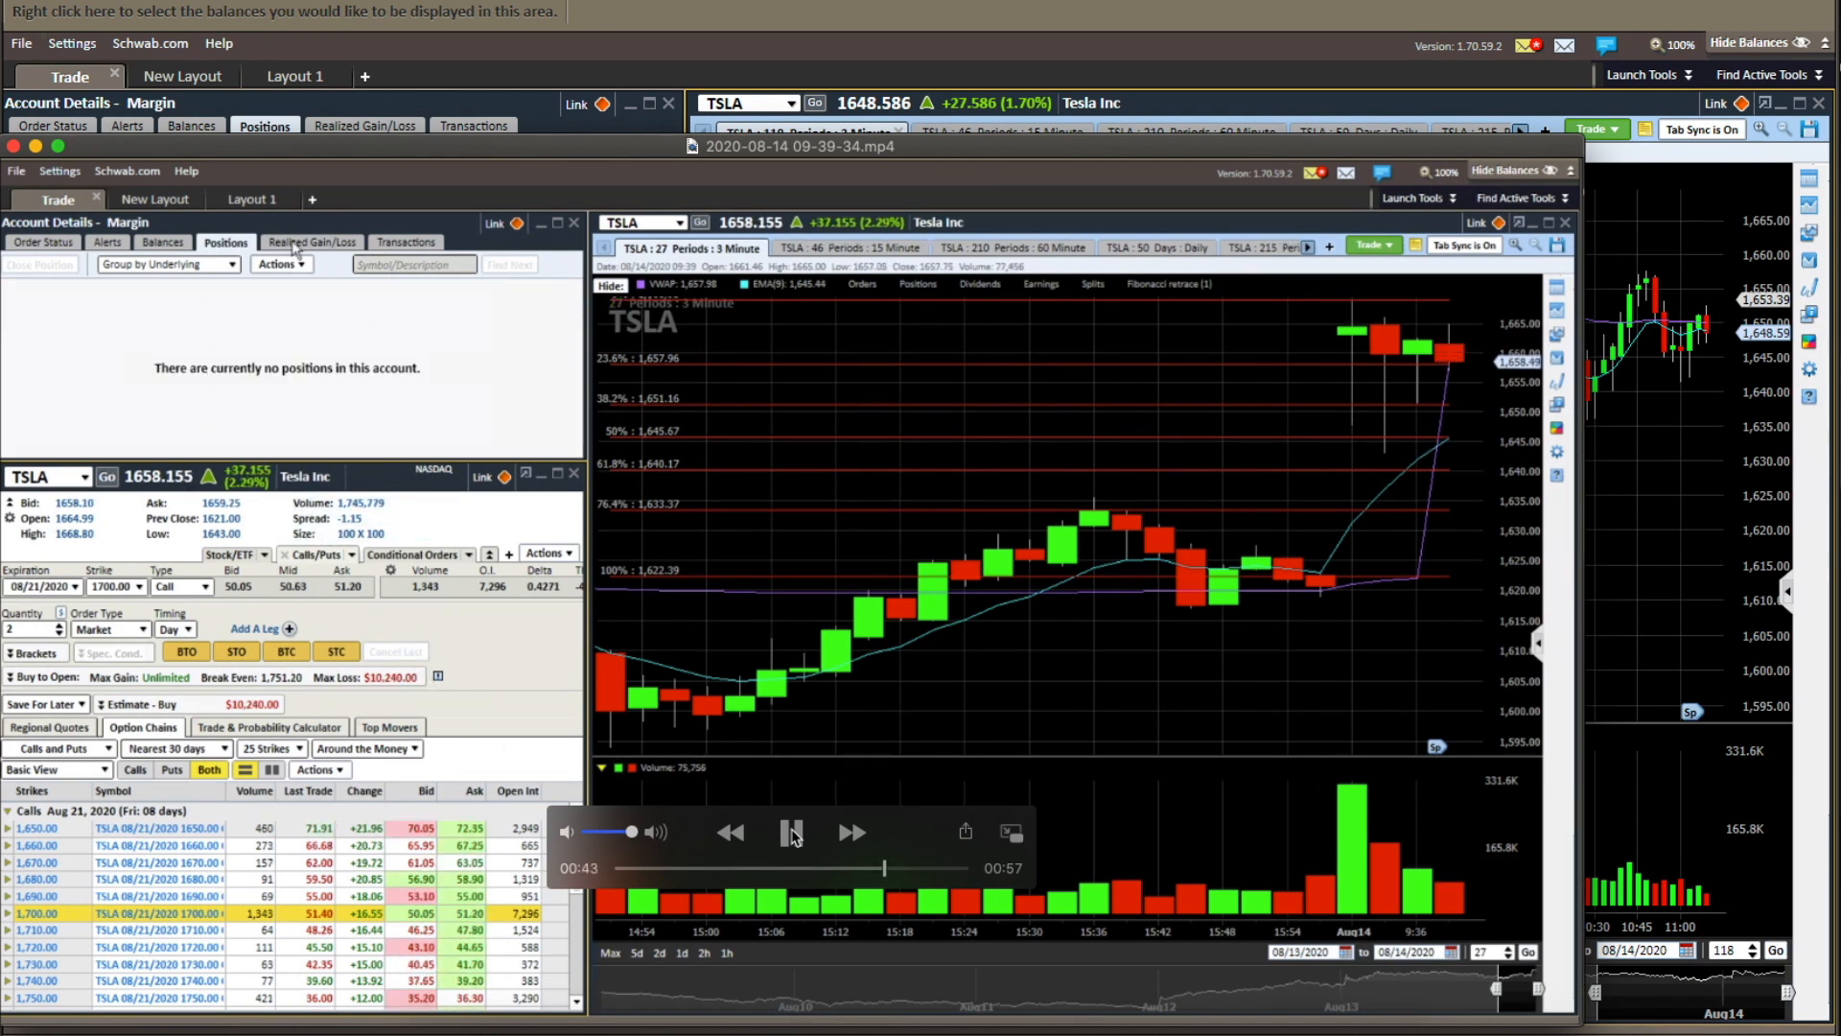
# - Play the replay to show the filled orders in Order Status, then close the media player
pyautogui.click(786, 830)
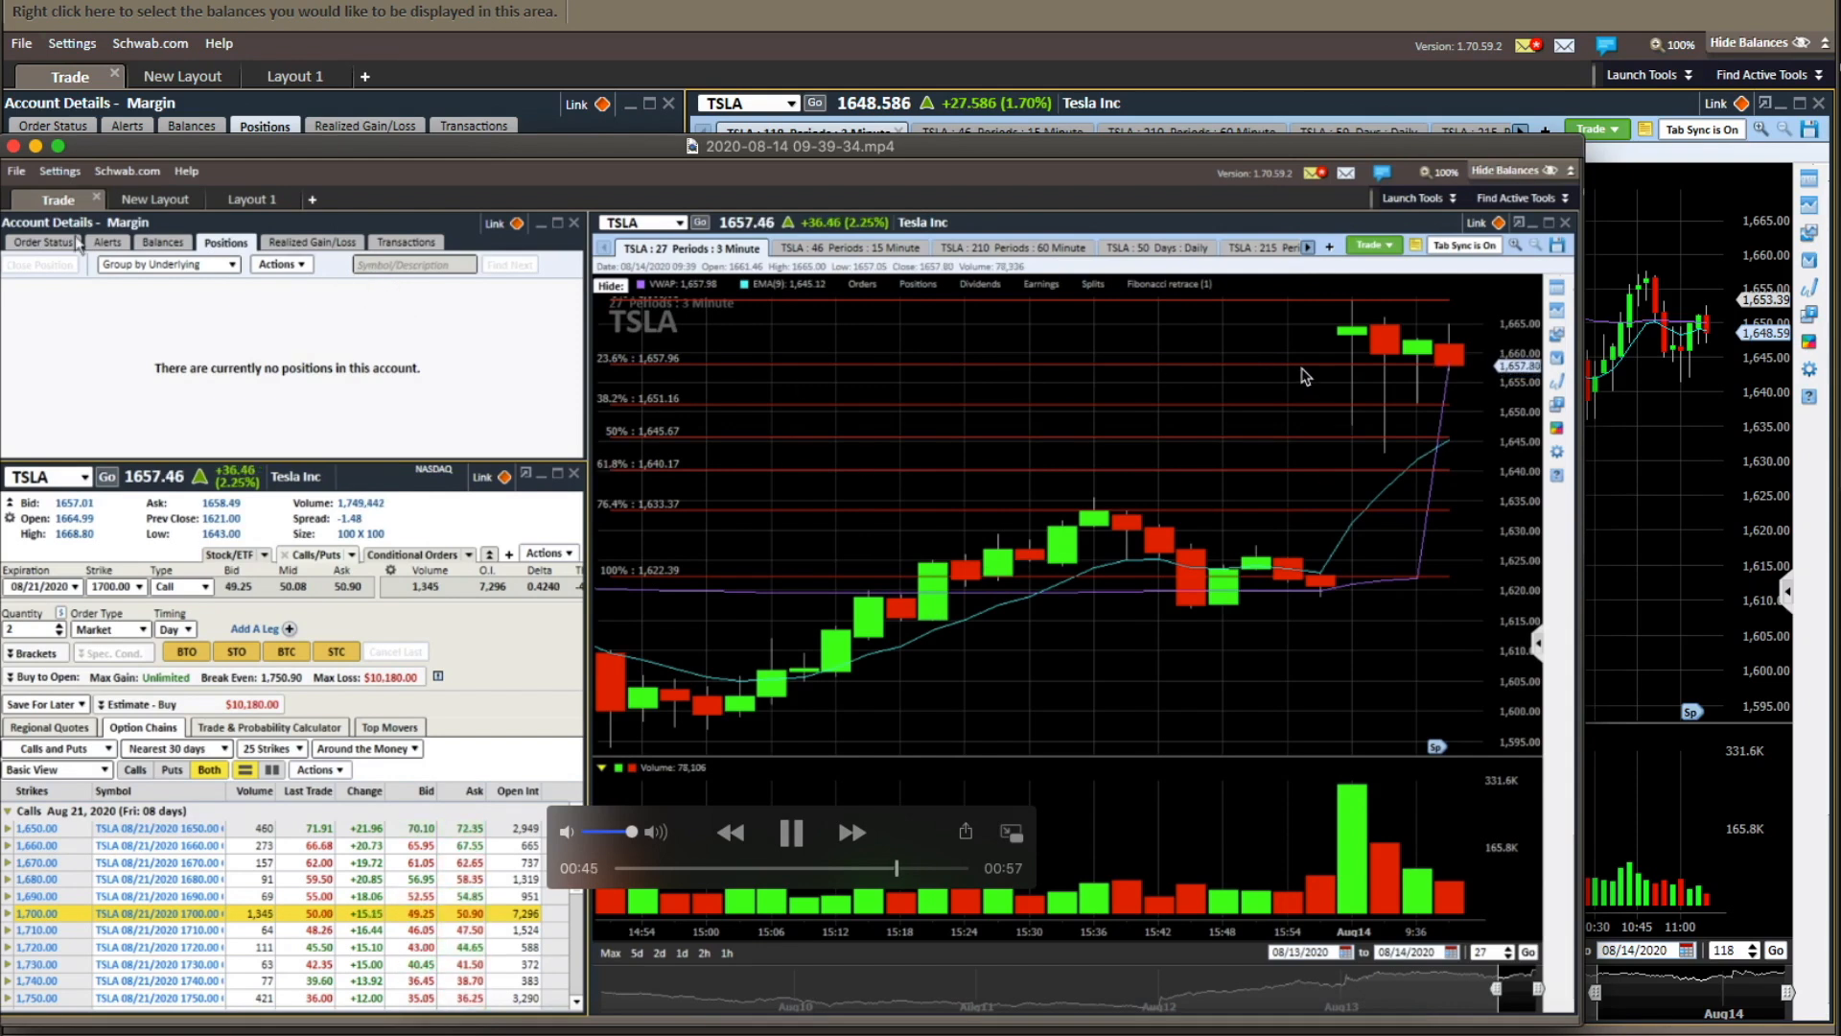
pyautogui.click(42, 243)
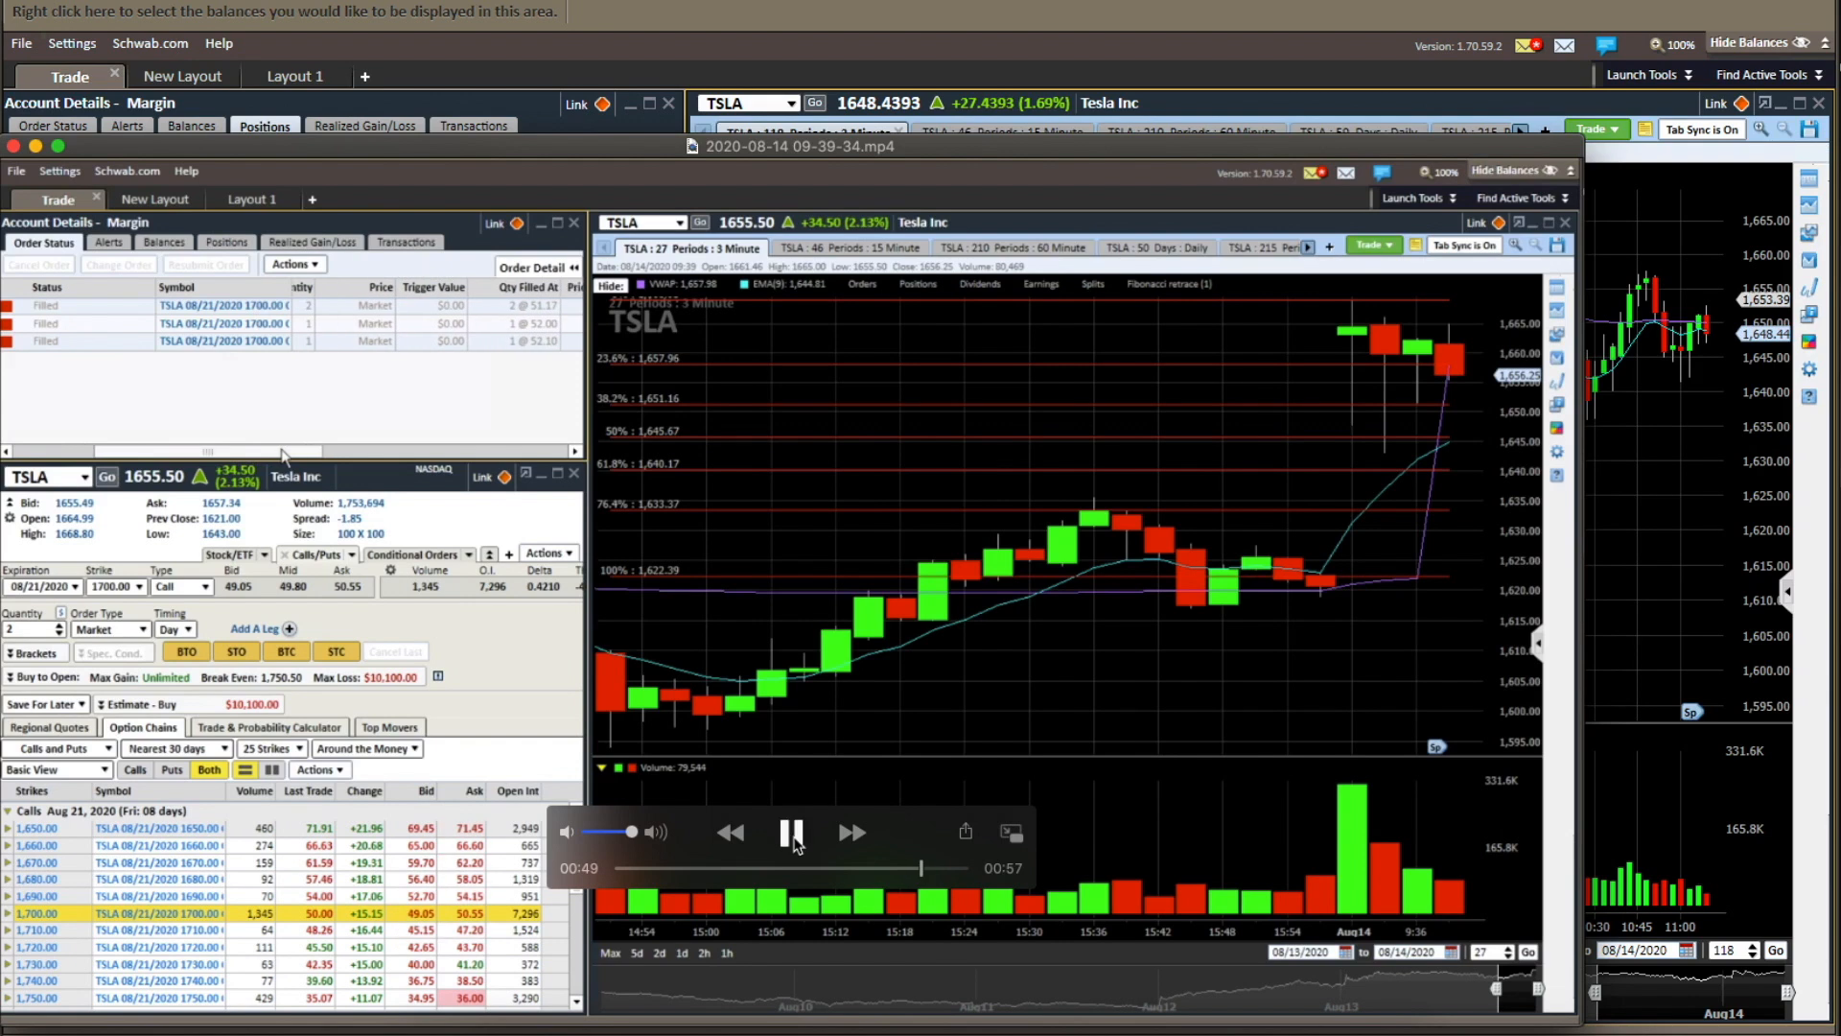
pyautogui.click(792, 831)
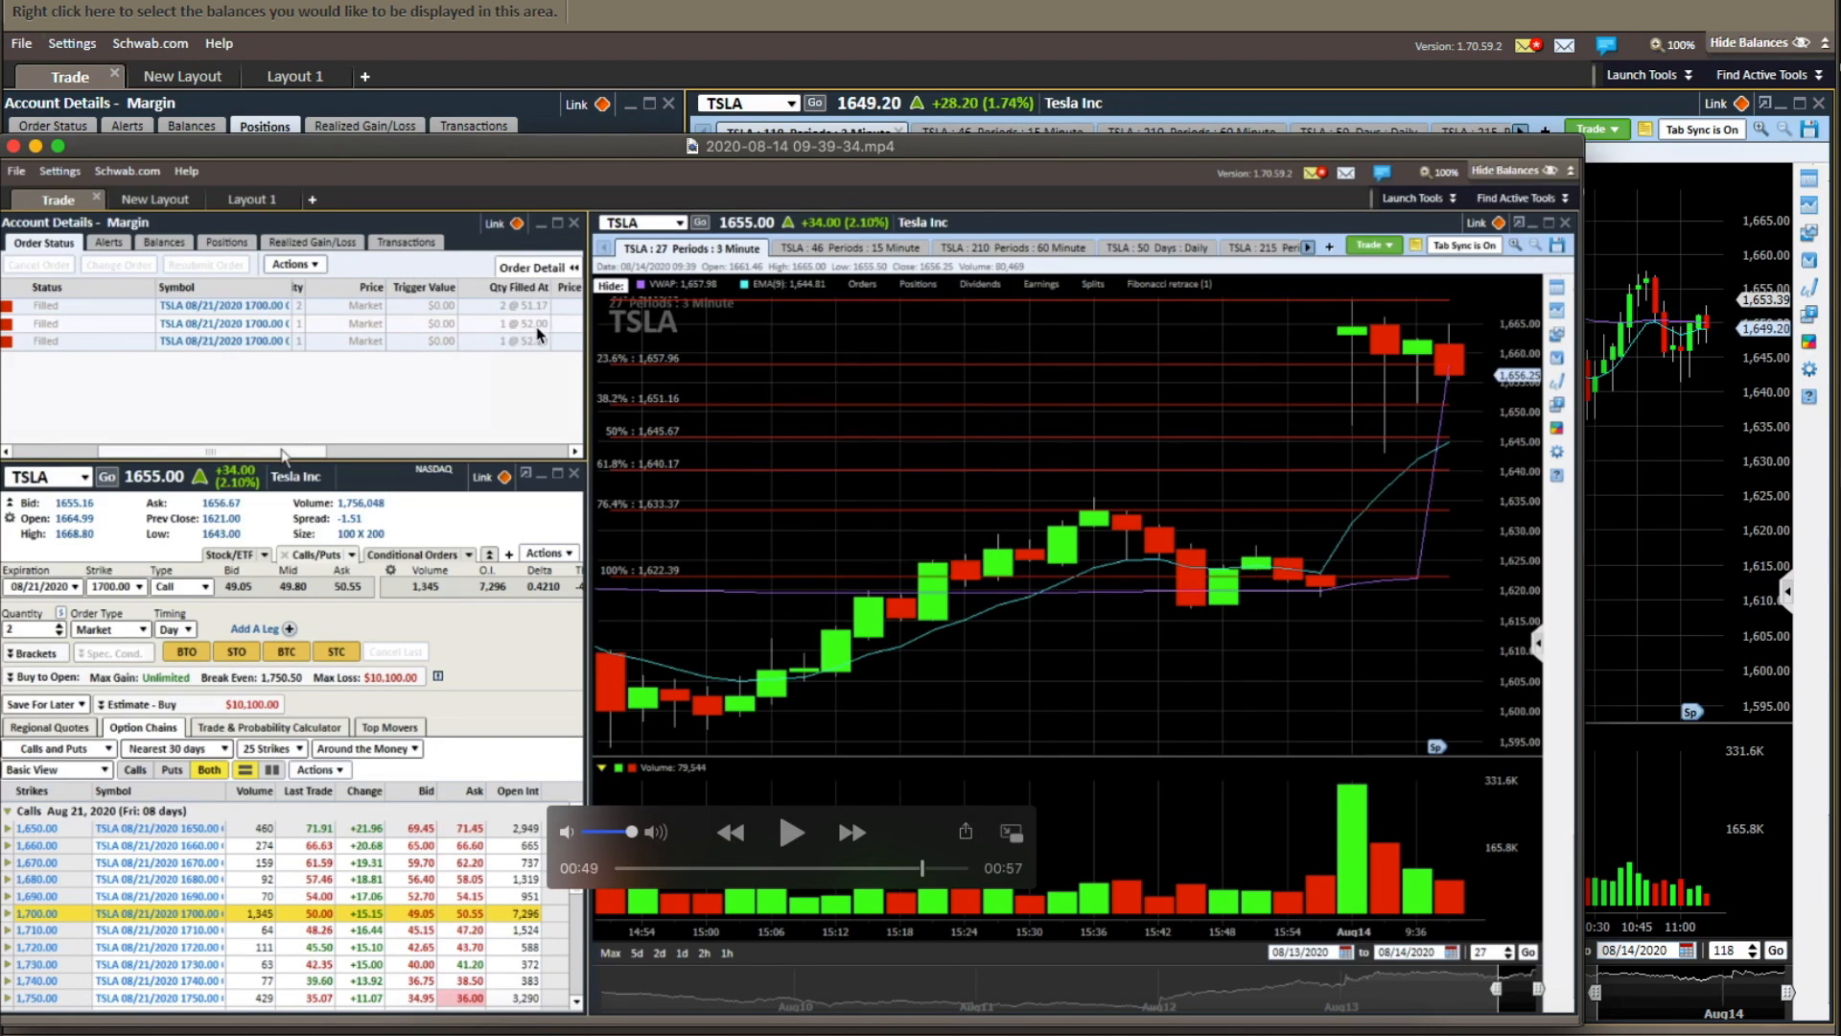
pyautogui.moveTo(550, 321)
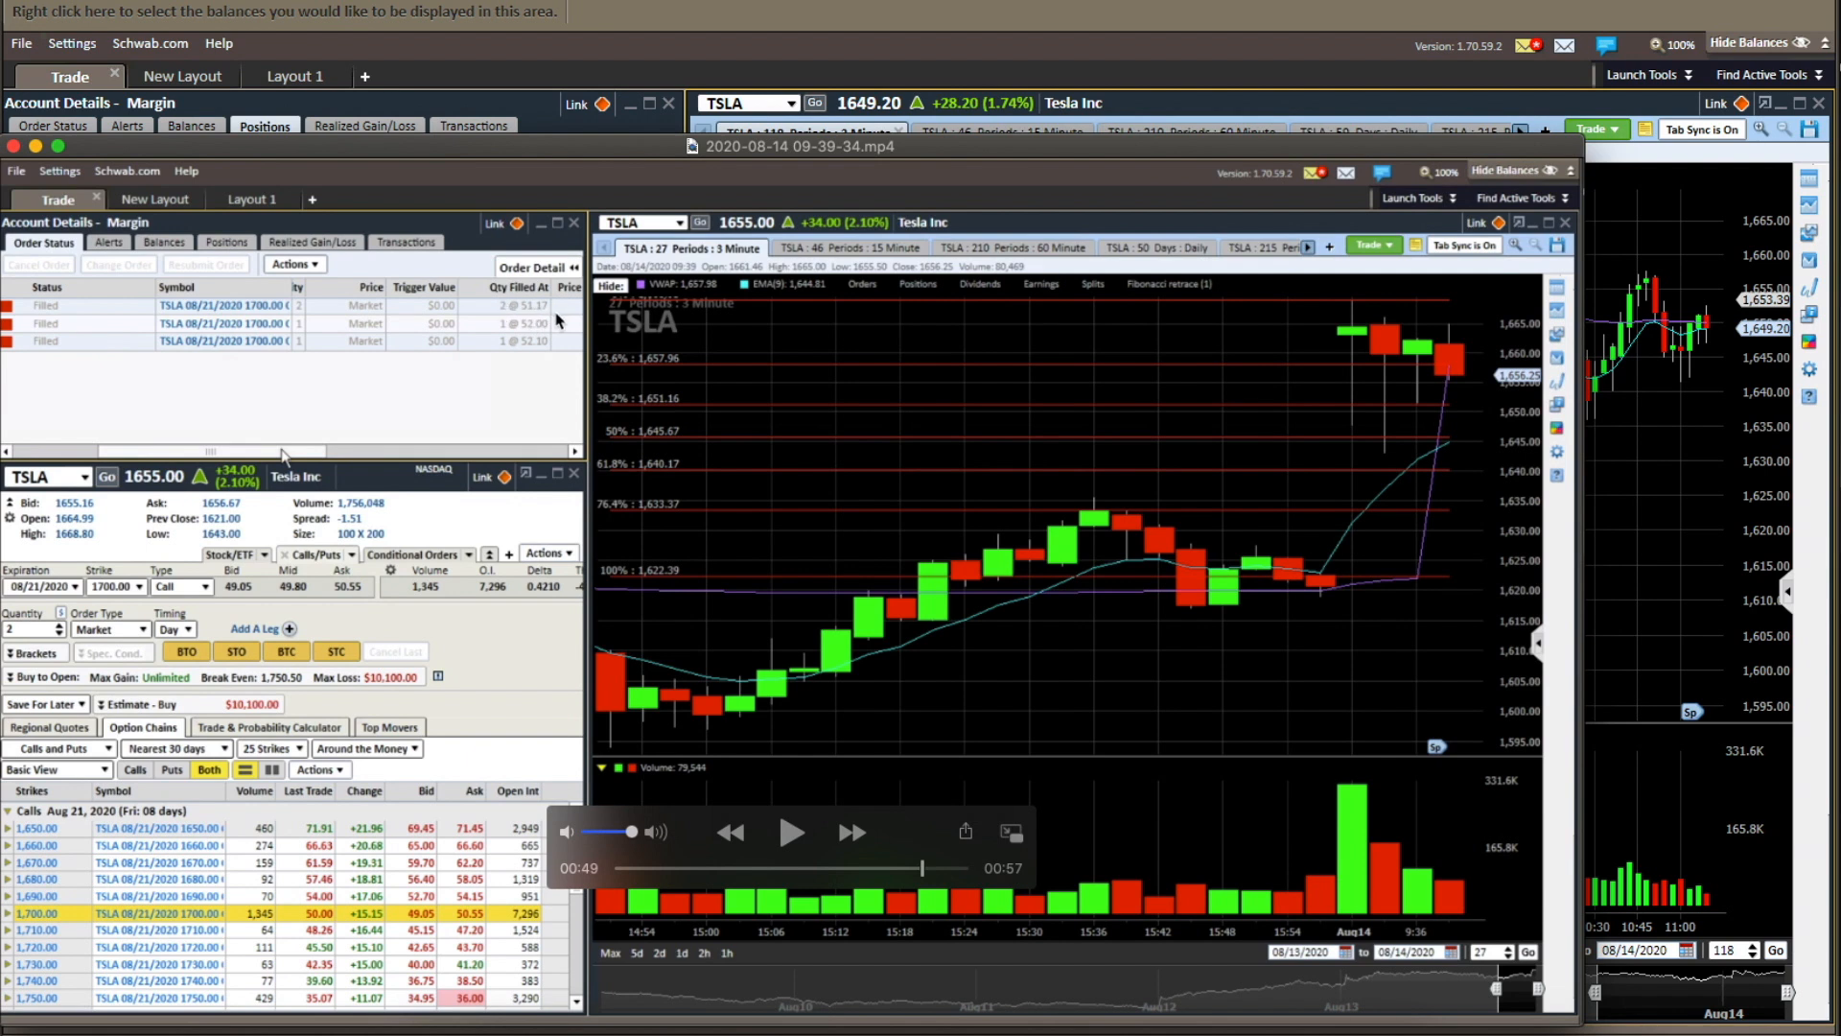
pyautogui.click(790, 831)
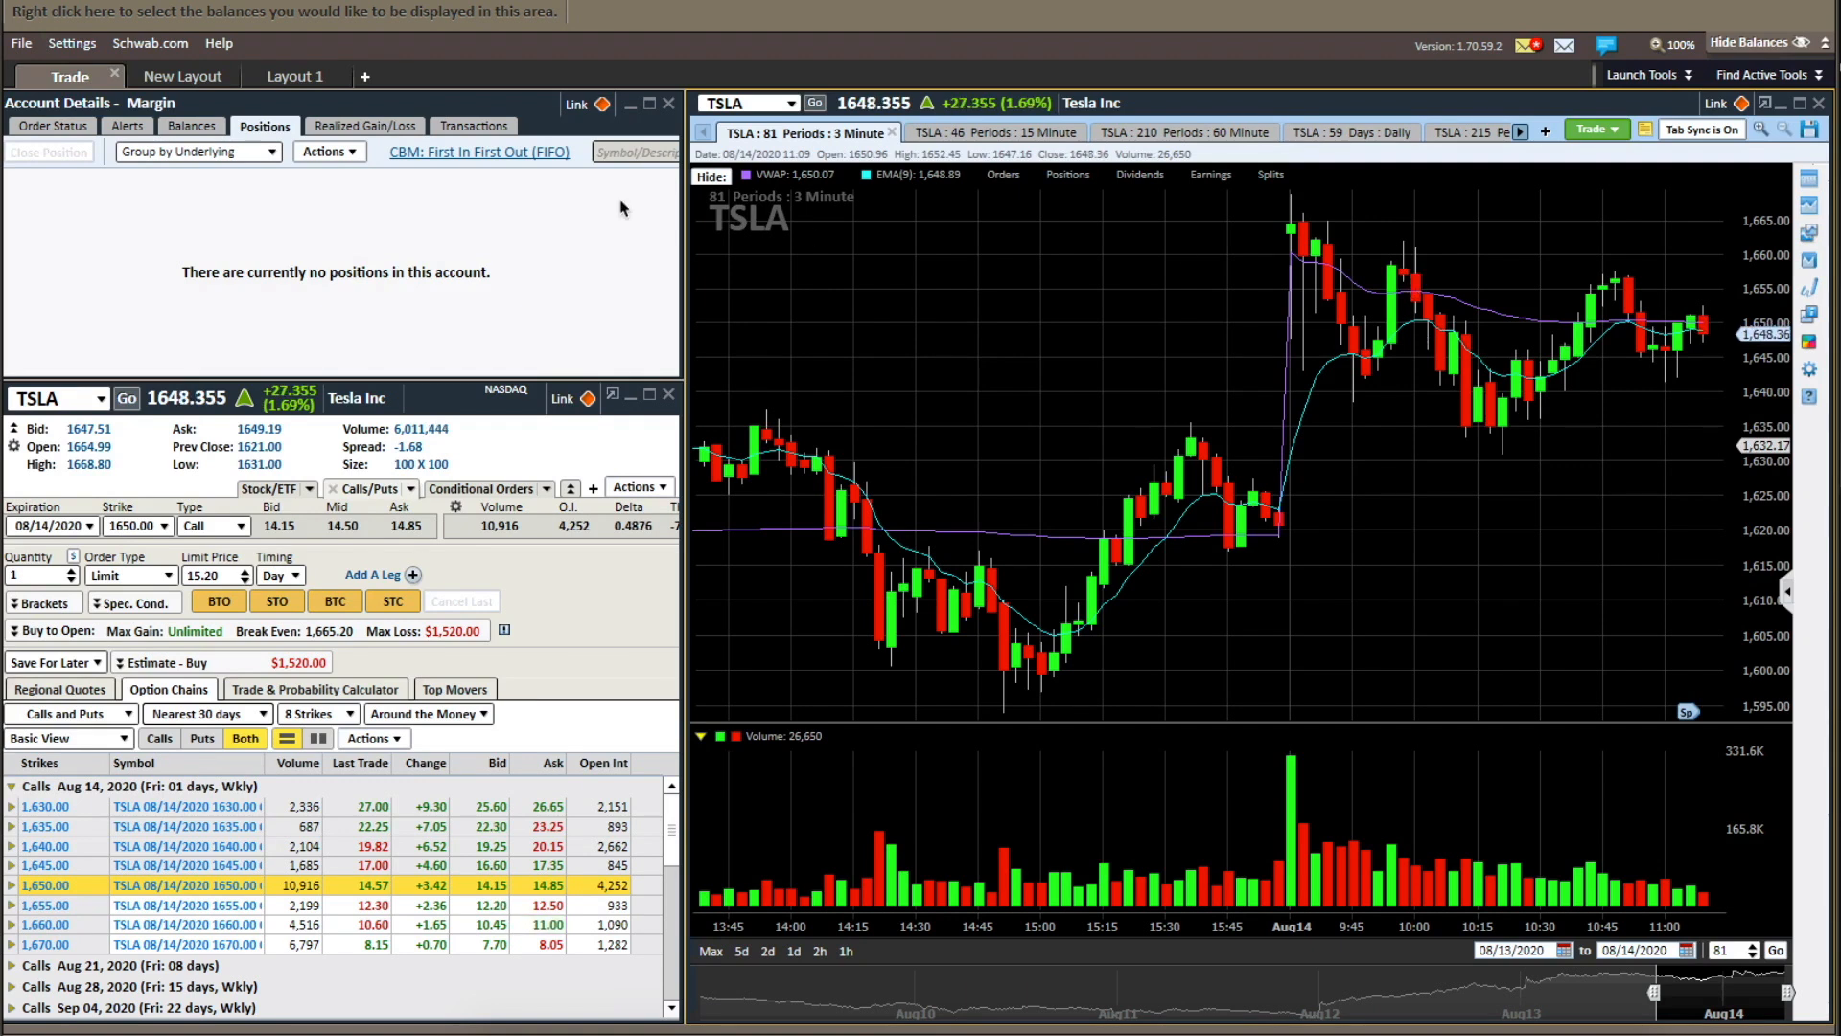
# - Review the TSLA call trades' realized gain/loss and the -$222 day total, then switch to the SPY layout
pyautogui.click(365, 127)
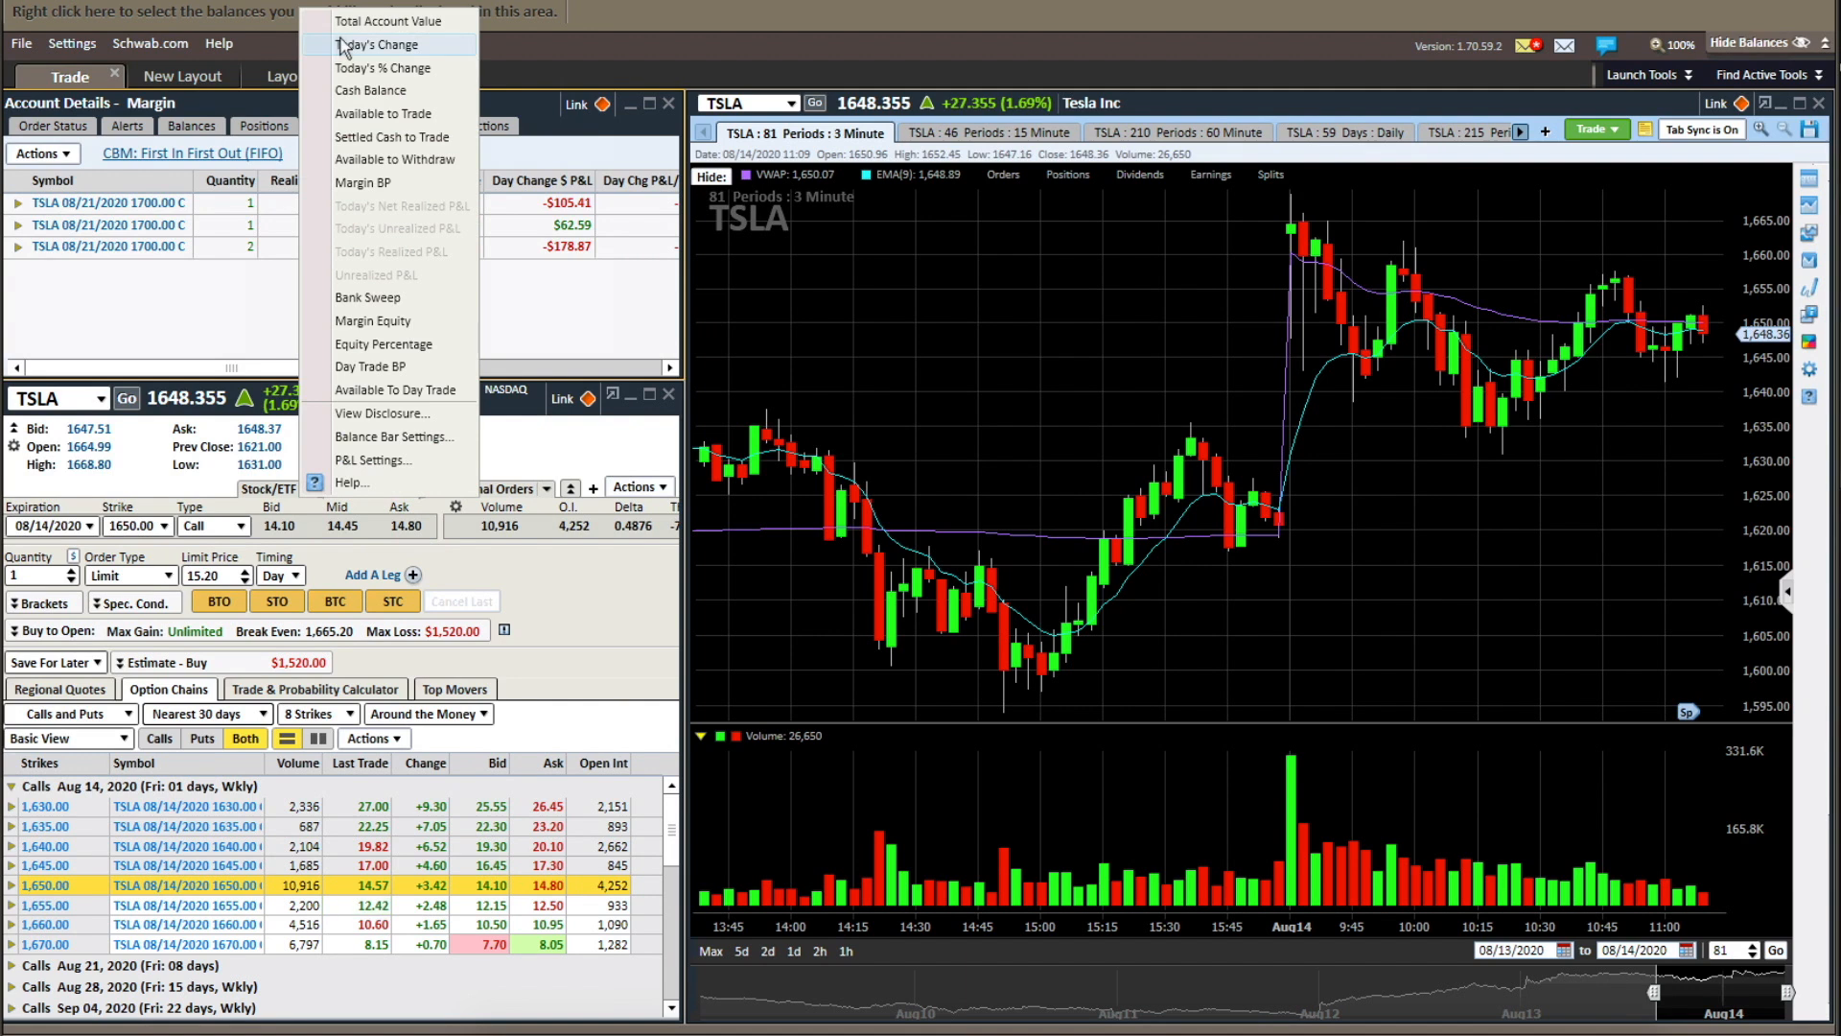
pyautogui.click(378, 44)
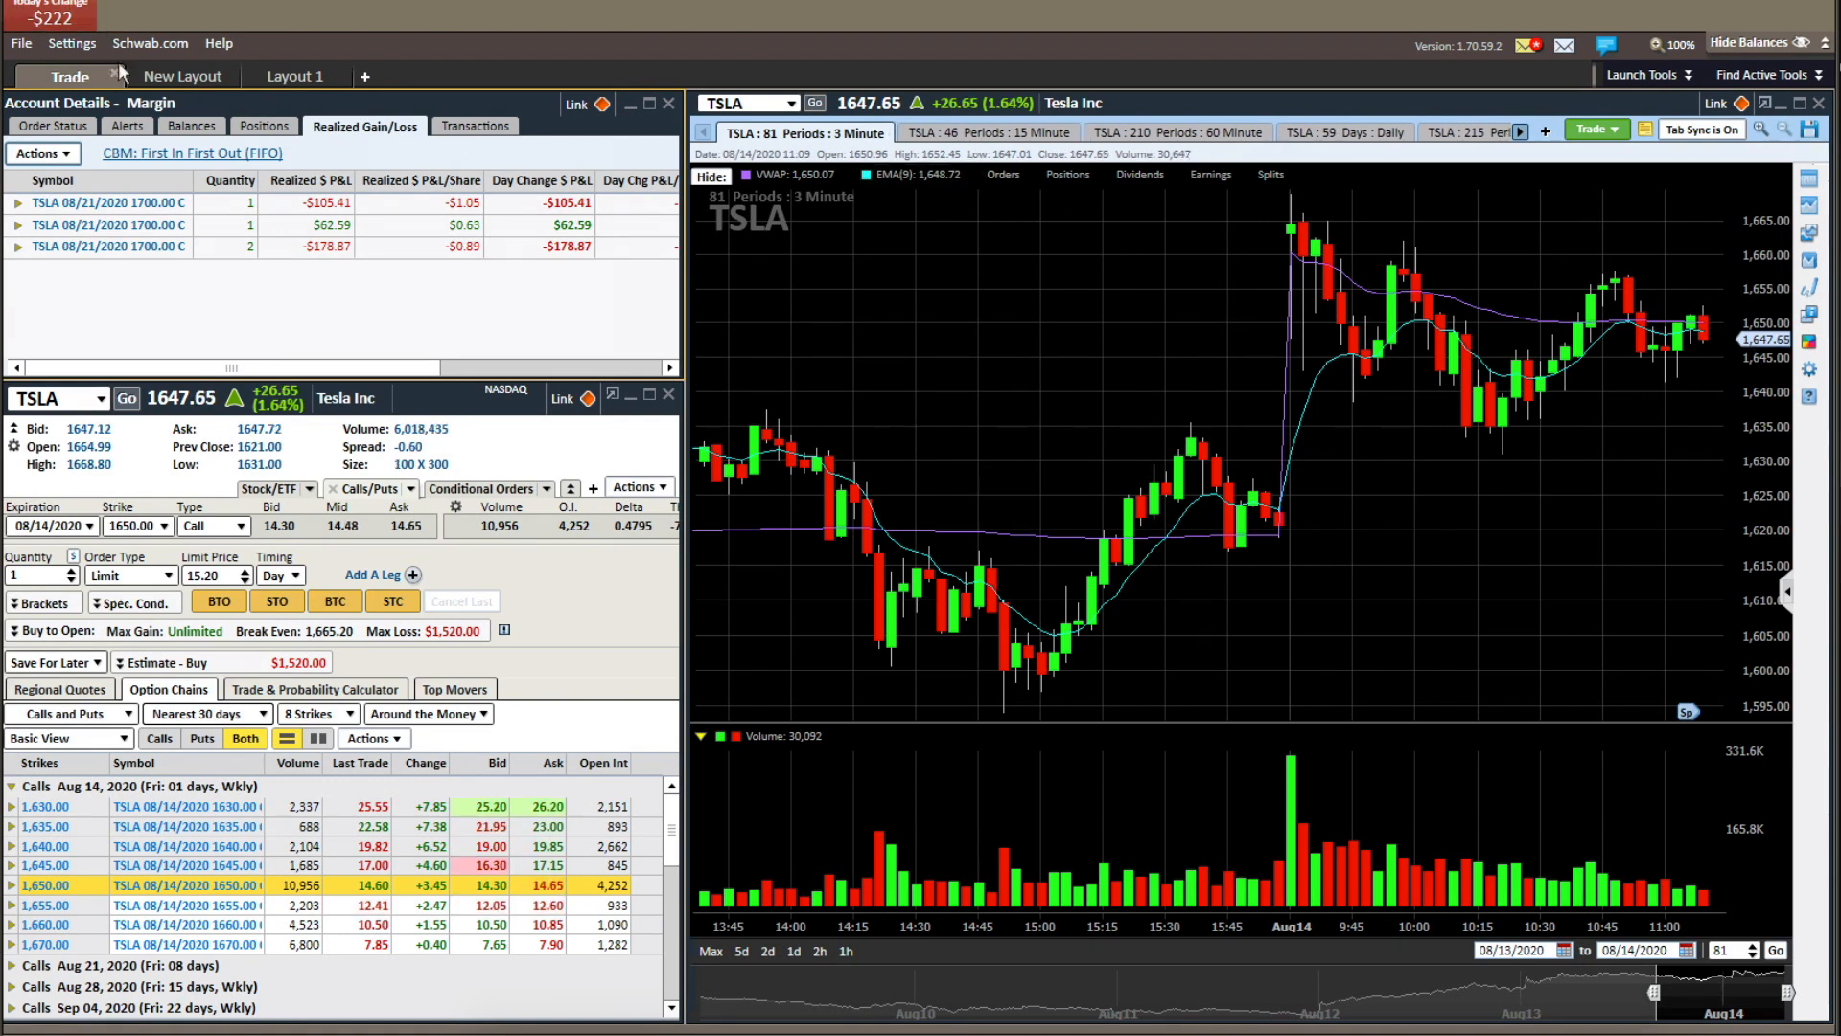
pyautogui.click(185, 77)
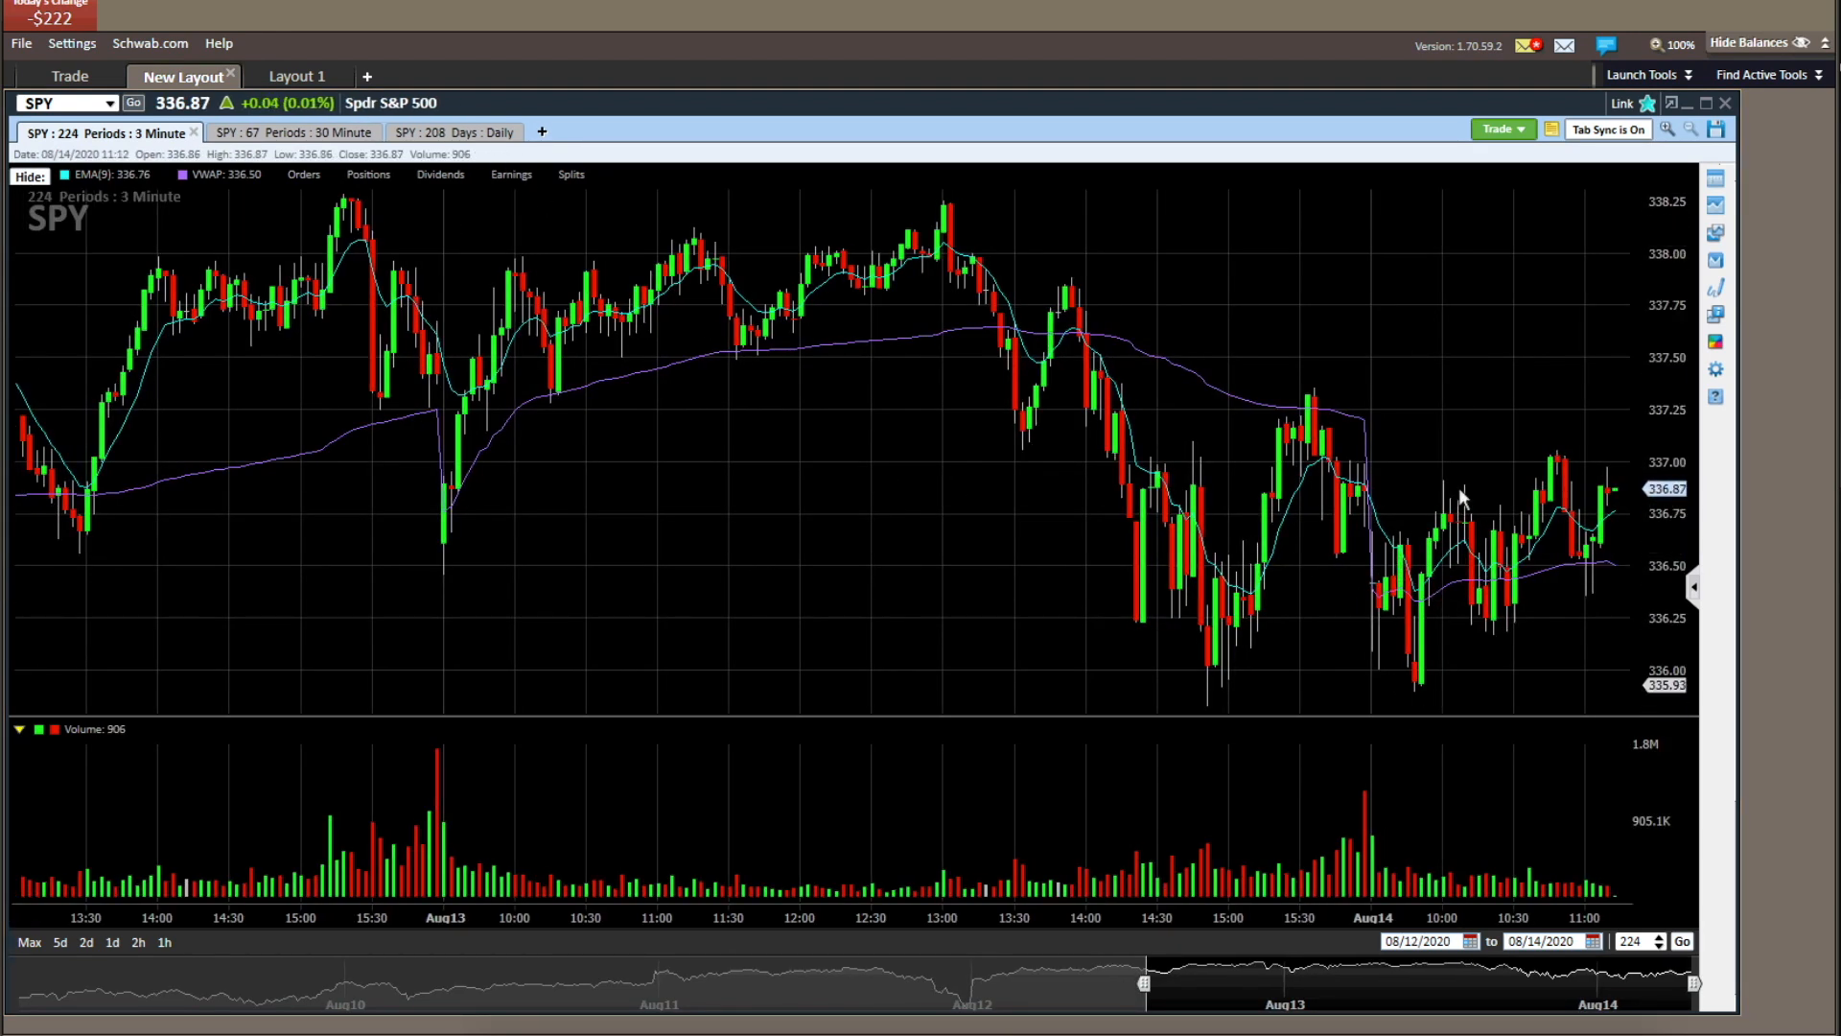
pyautogui.moveTo(1565, 415)
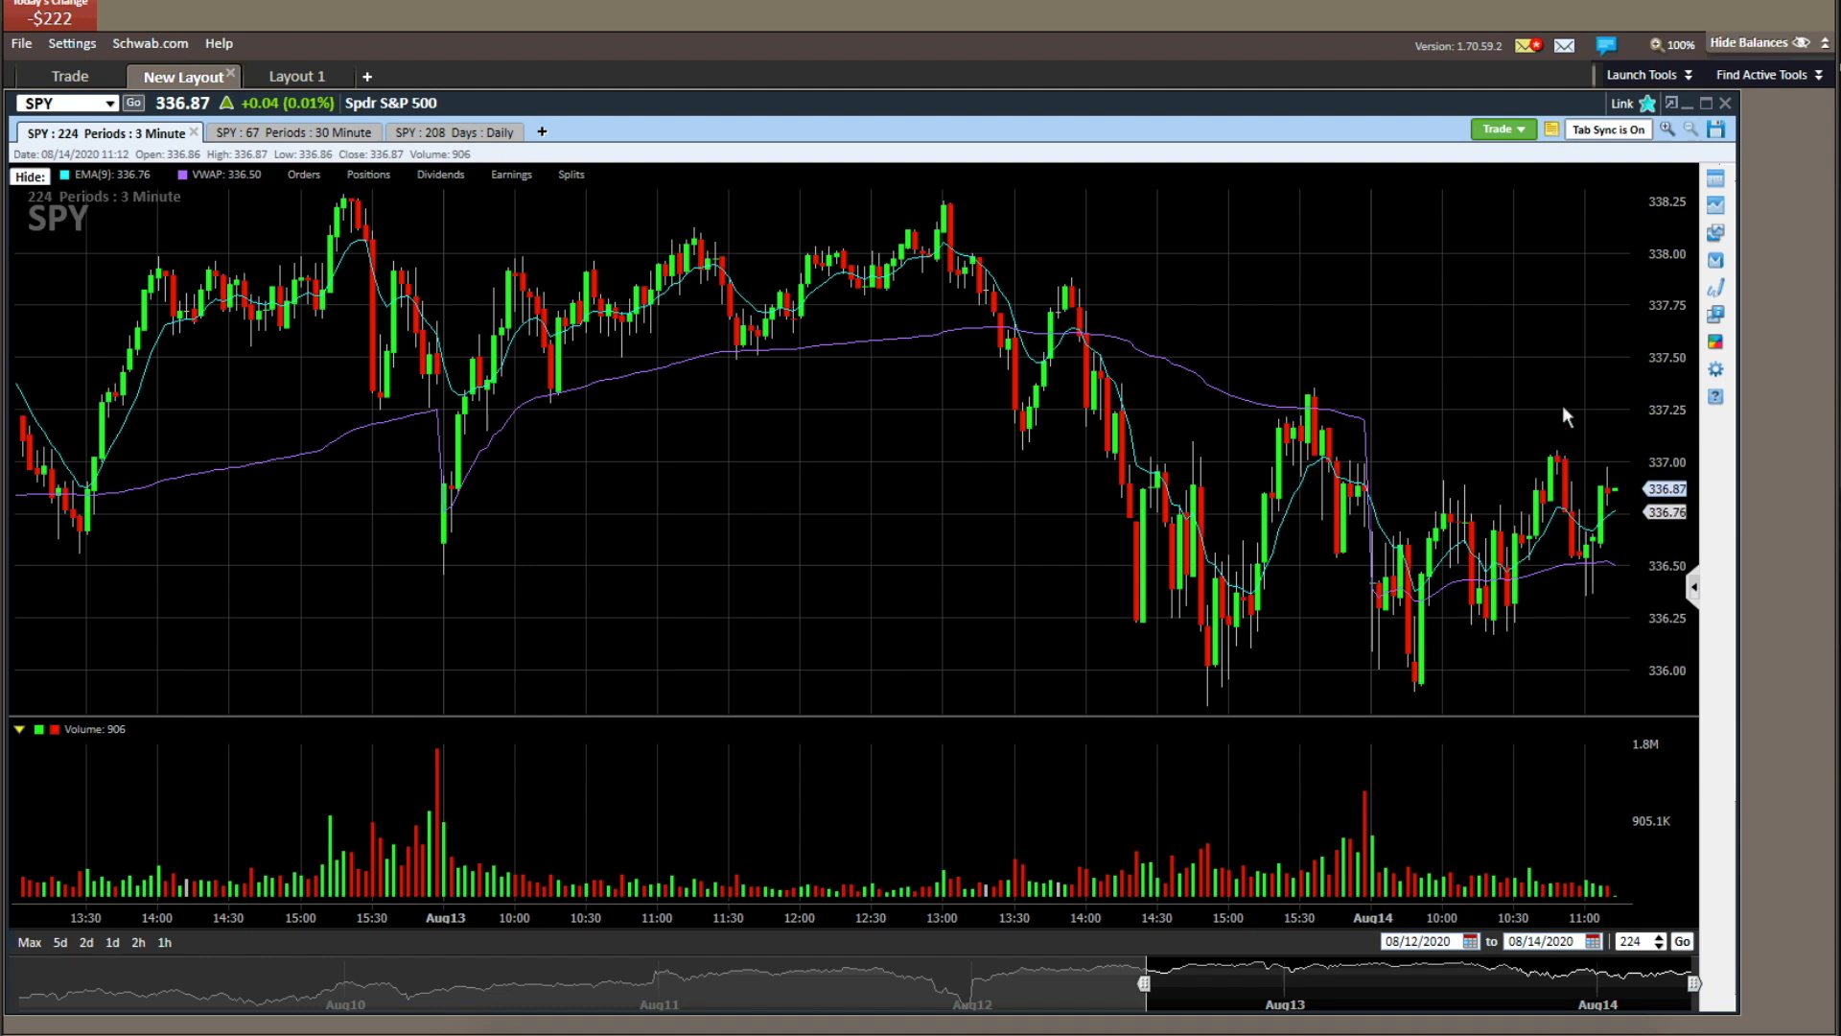
pyautogui.moveTo(1593, 593)
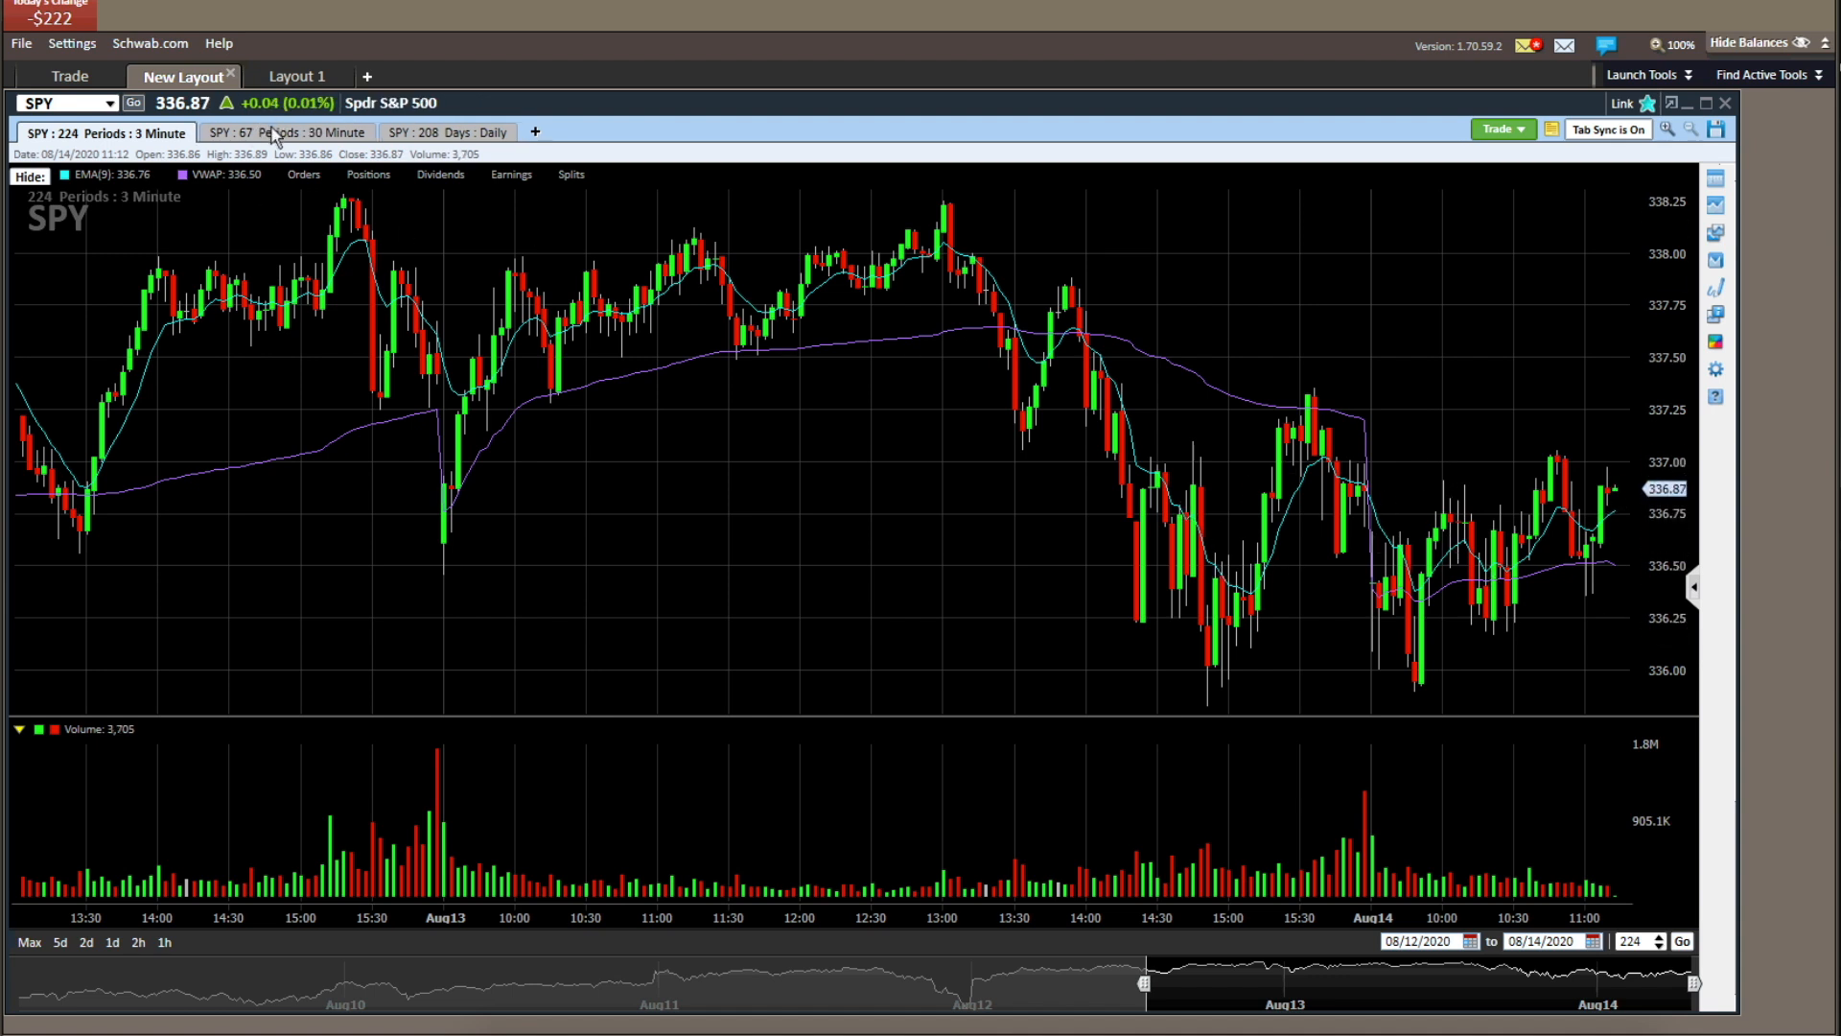
# - Check SPY's 30-minute chart for the longer trend, then return to the TSLA Trade layout
pyautogui.click(282, 133)
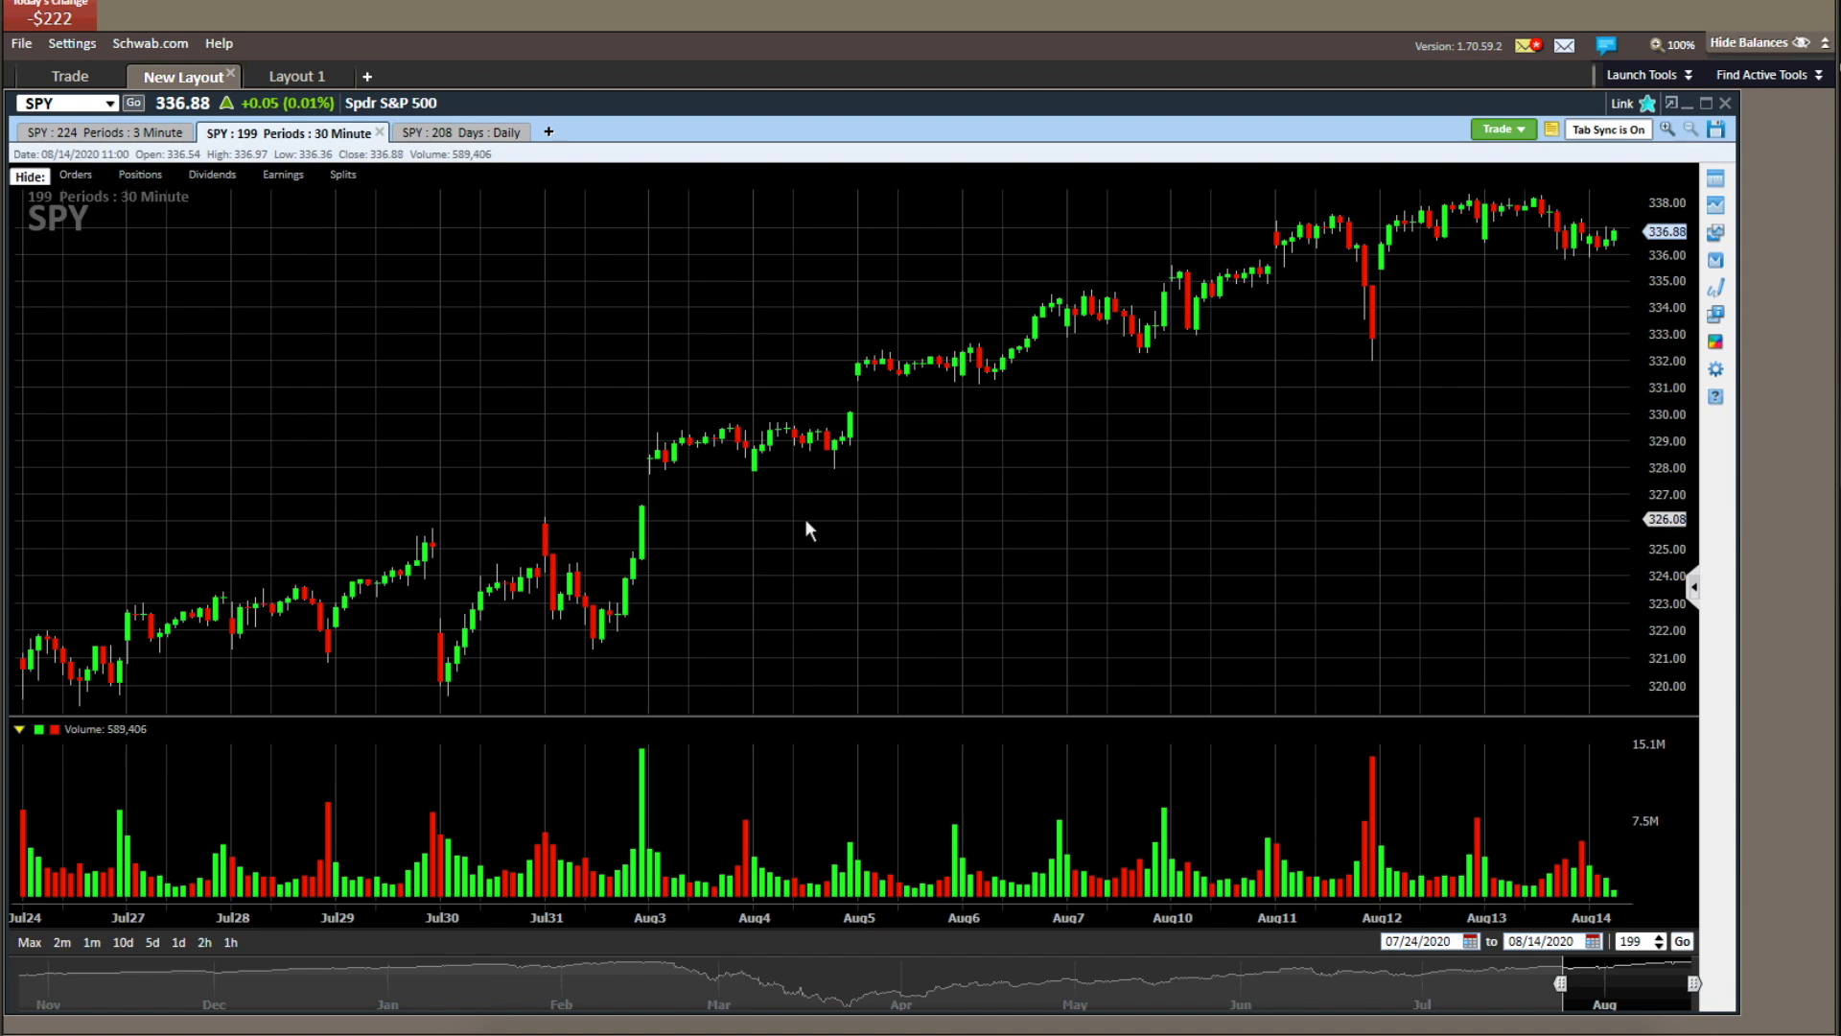
pyautogui.click(100, 133)
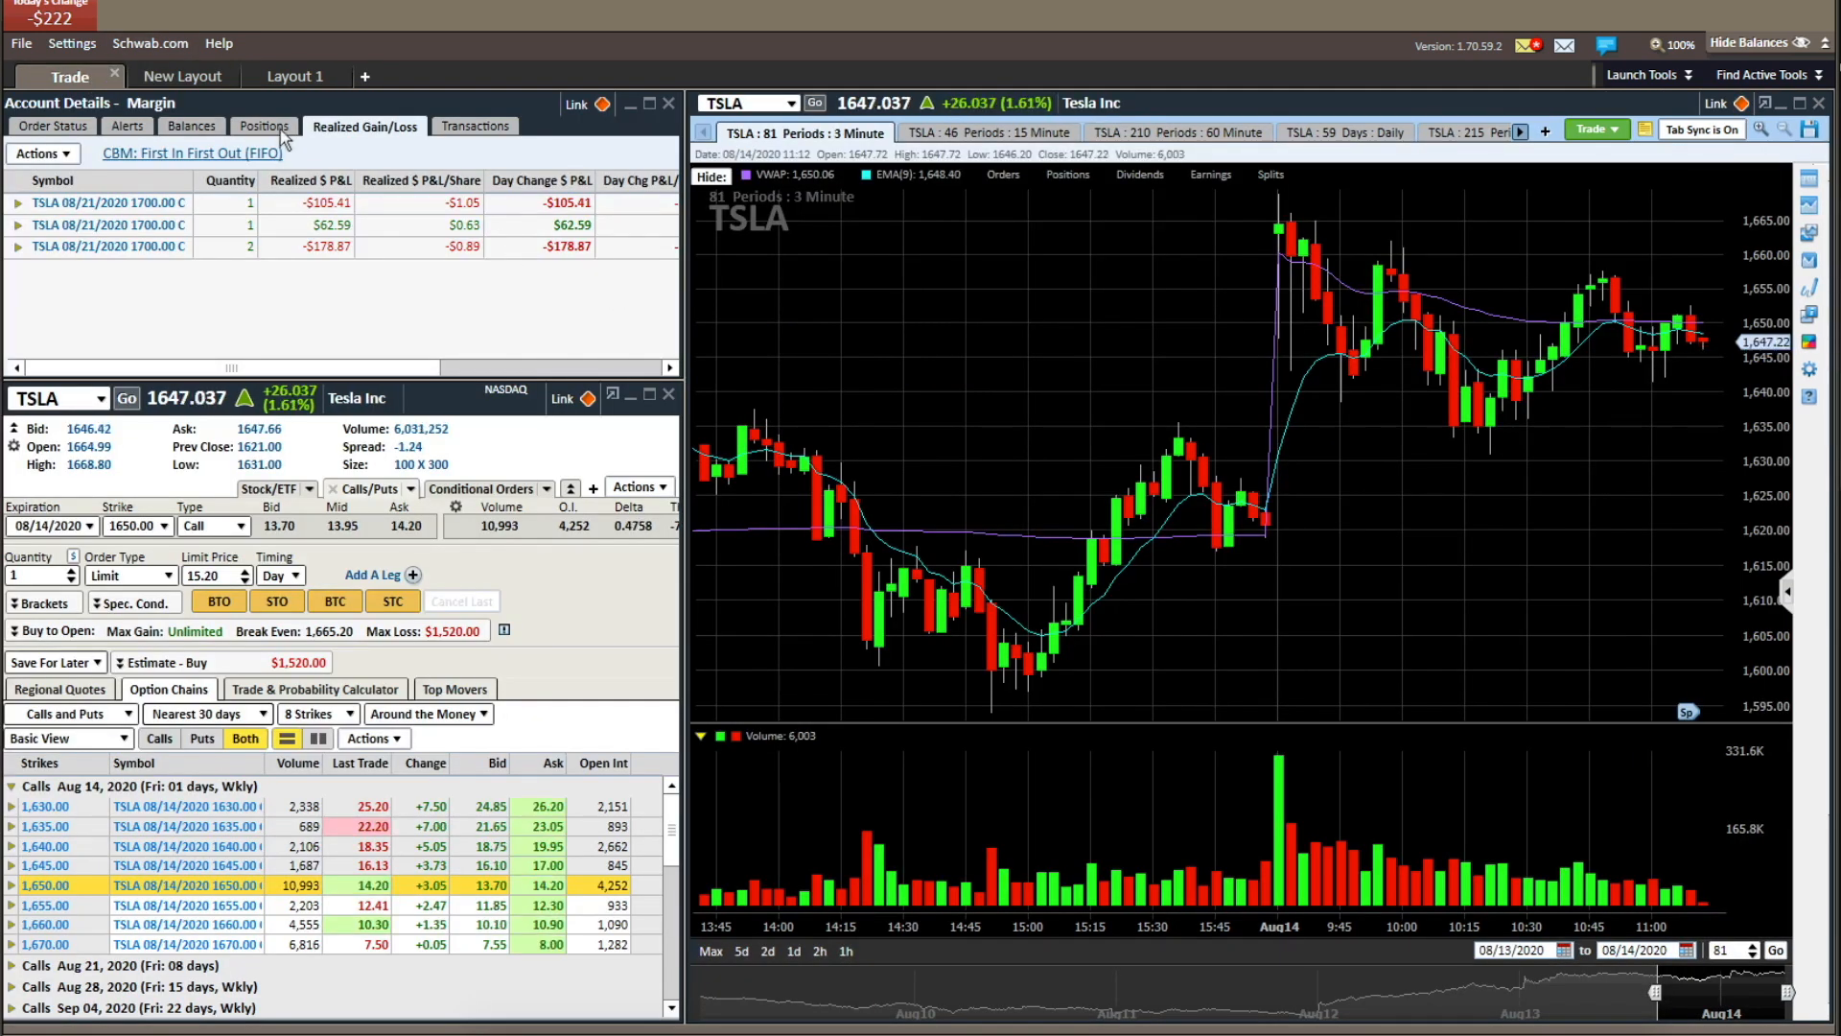
pyautogui.moveTo(1534, 426)
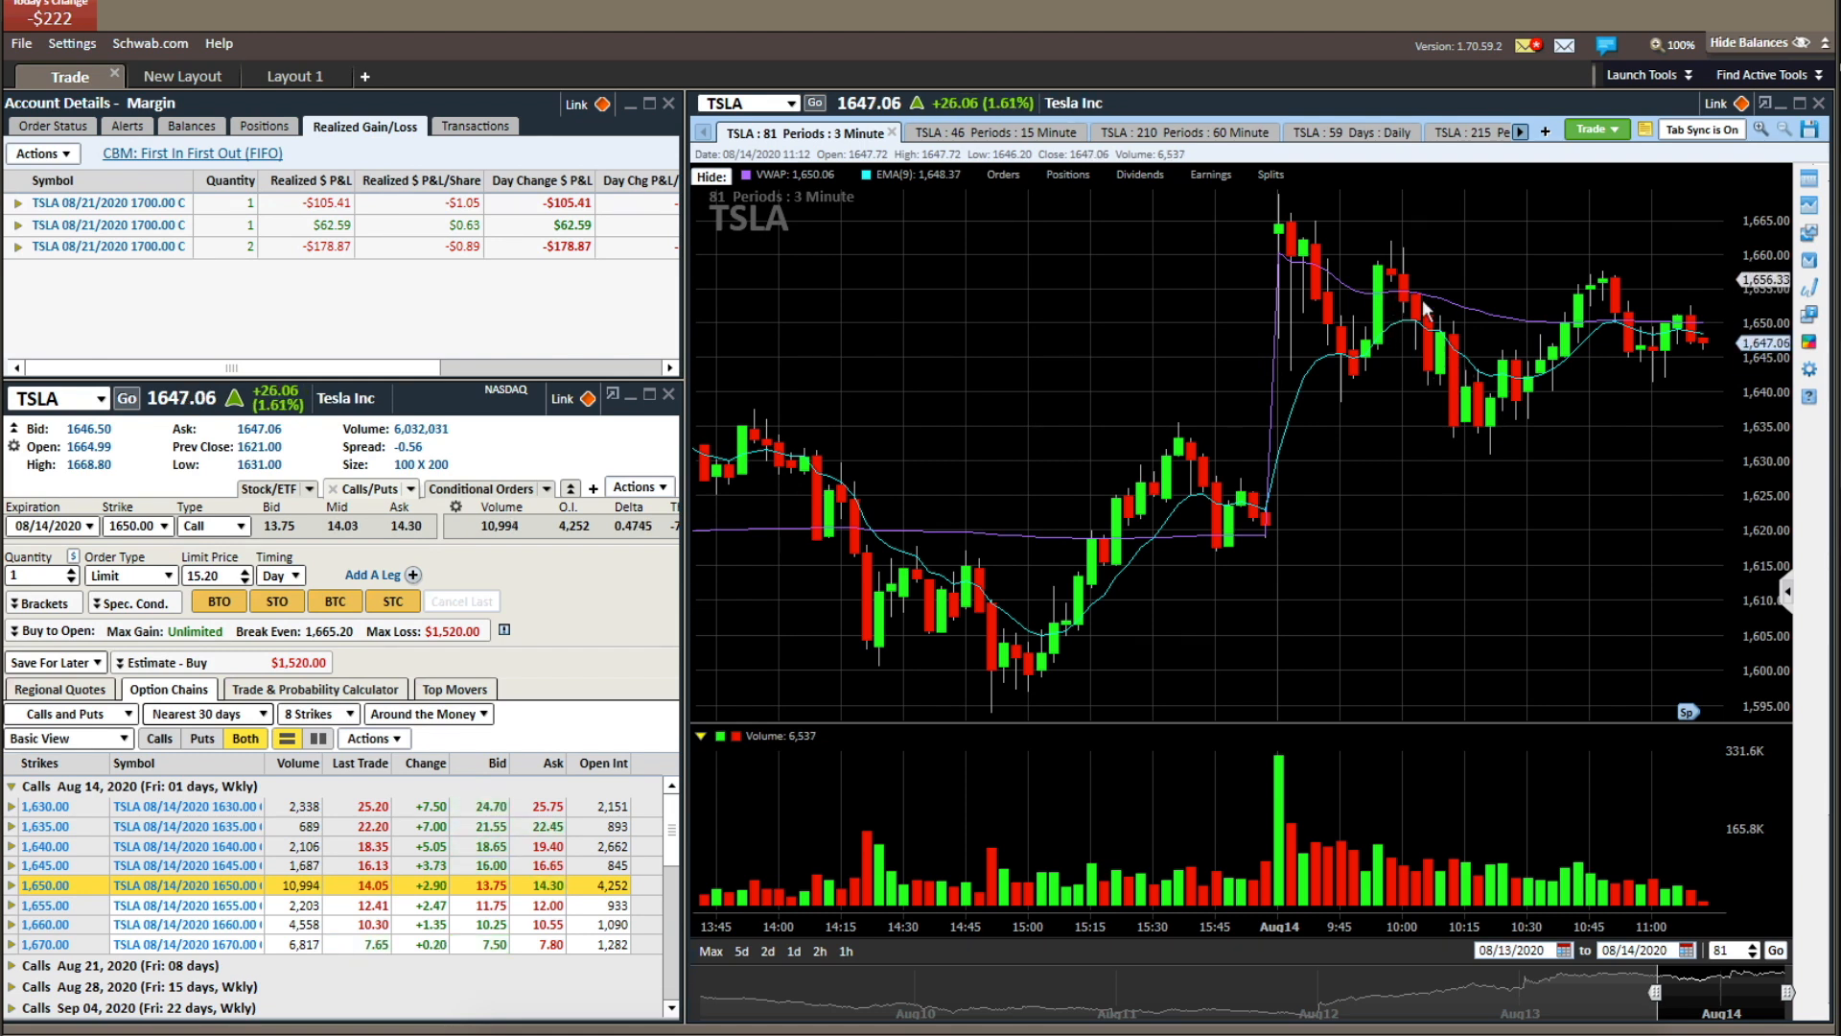
pyautogui.moveTo(1479, 453)
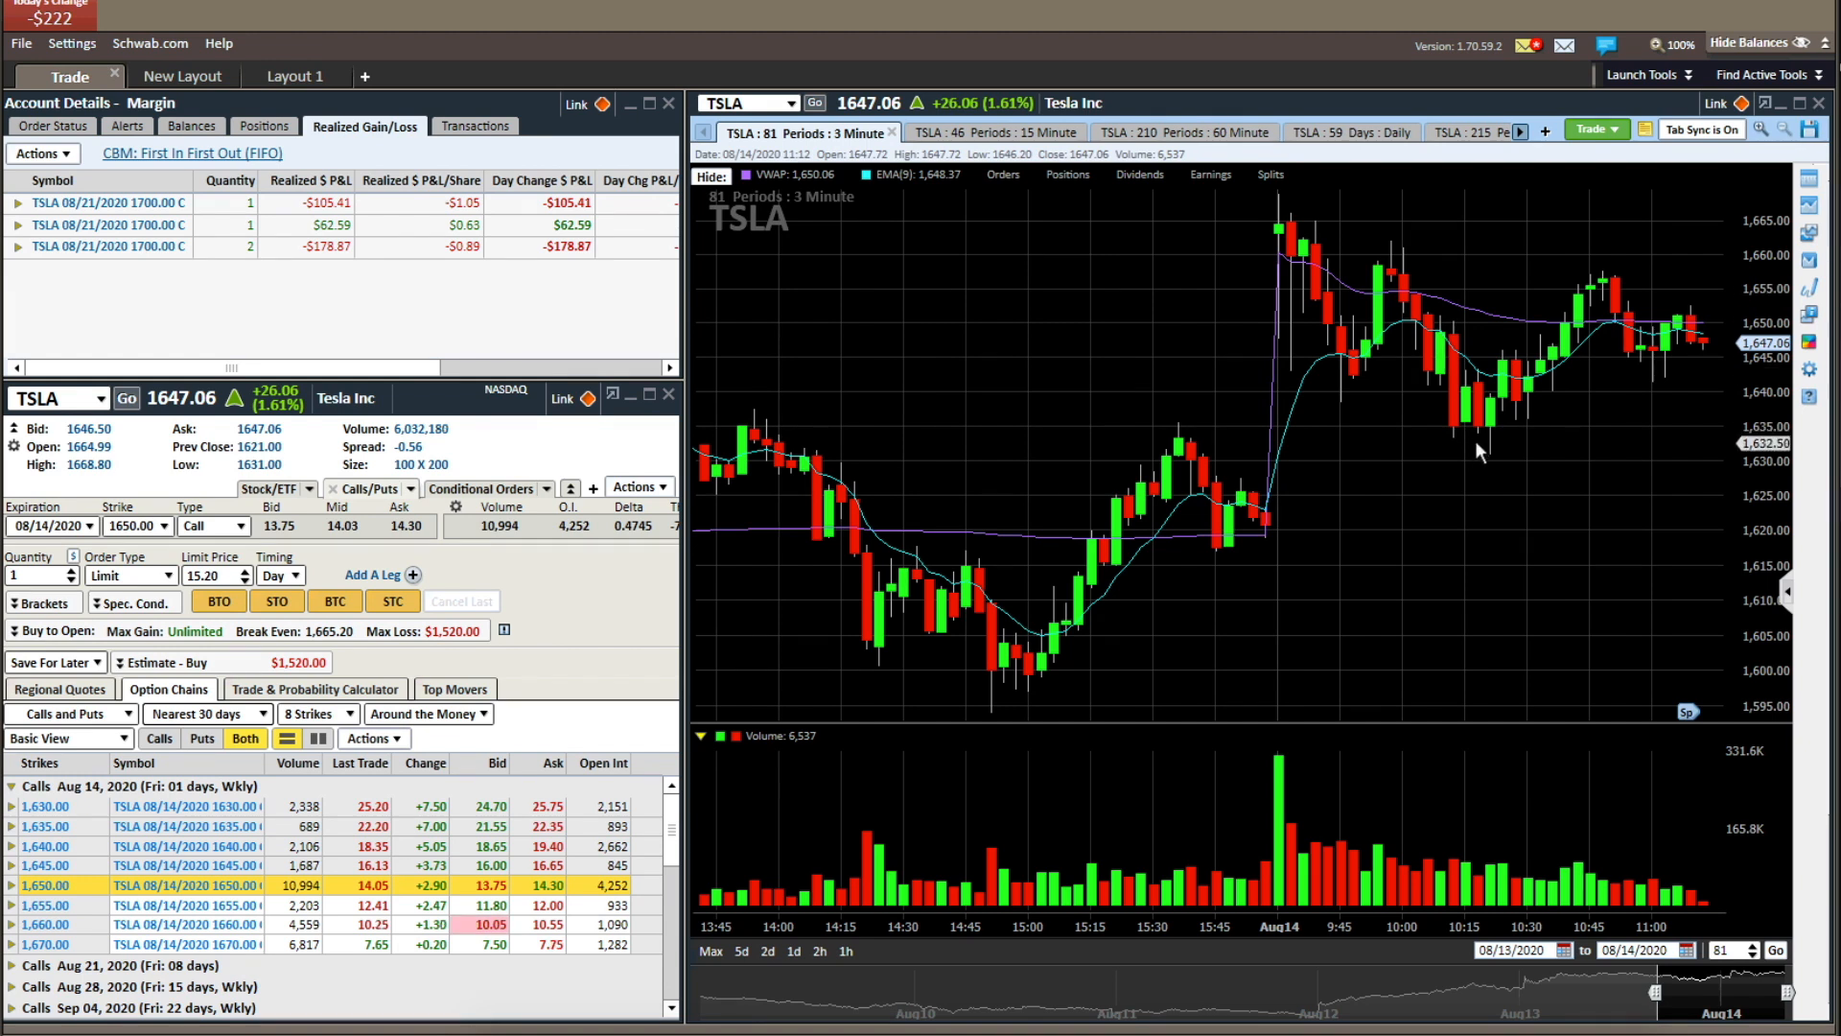